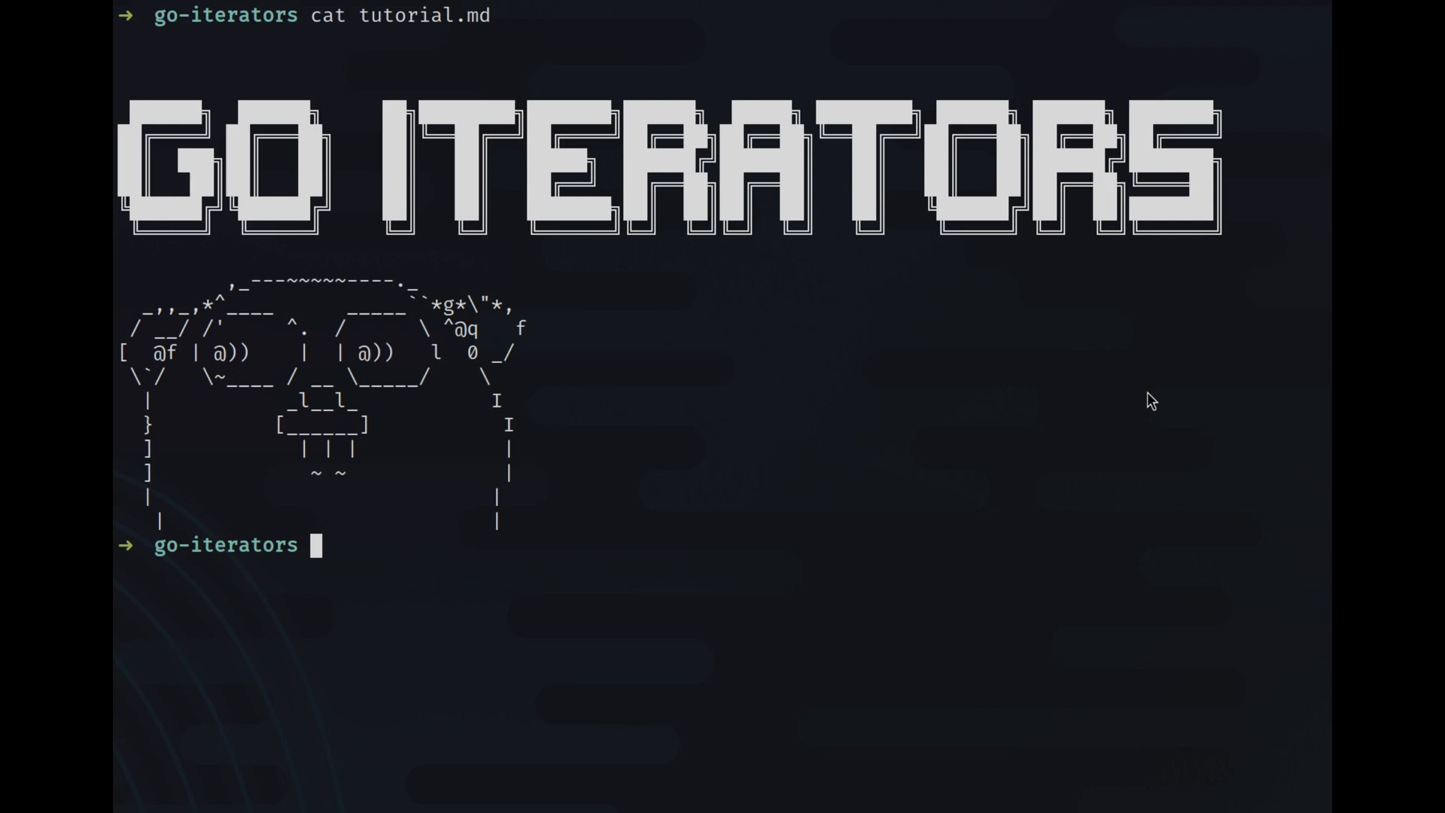
{"action": "mouse_move", "coordinate": [848, 409]}
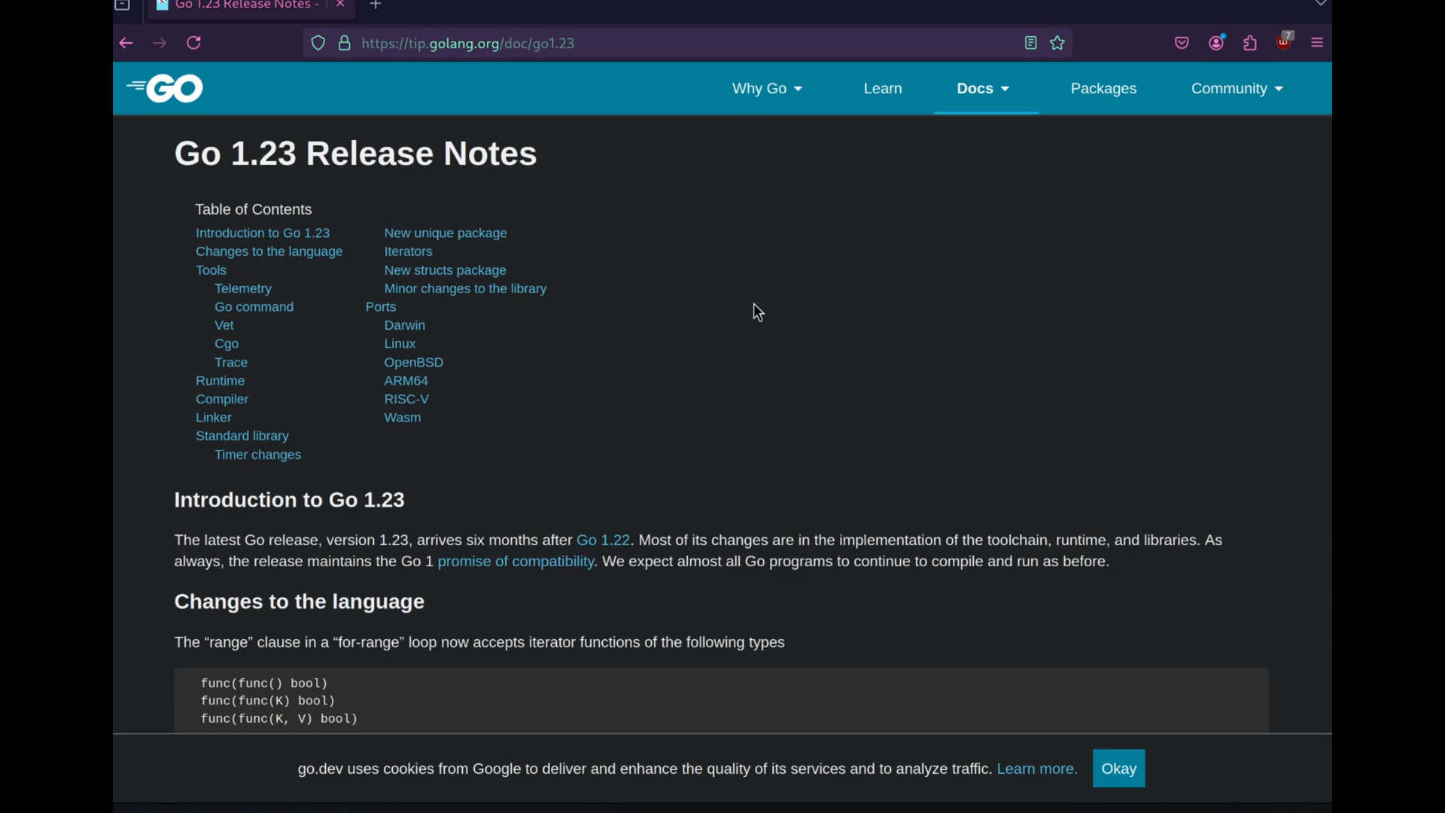
Scroll the Go 1.23 release notes down to the range-over-function iterator language changes
{"action": "scroll", "scroll_direction": "down", "scroll_amount": 3}
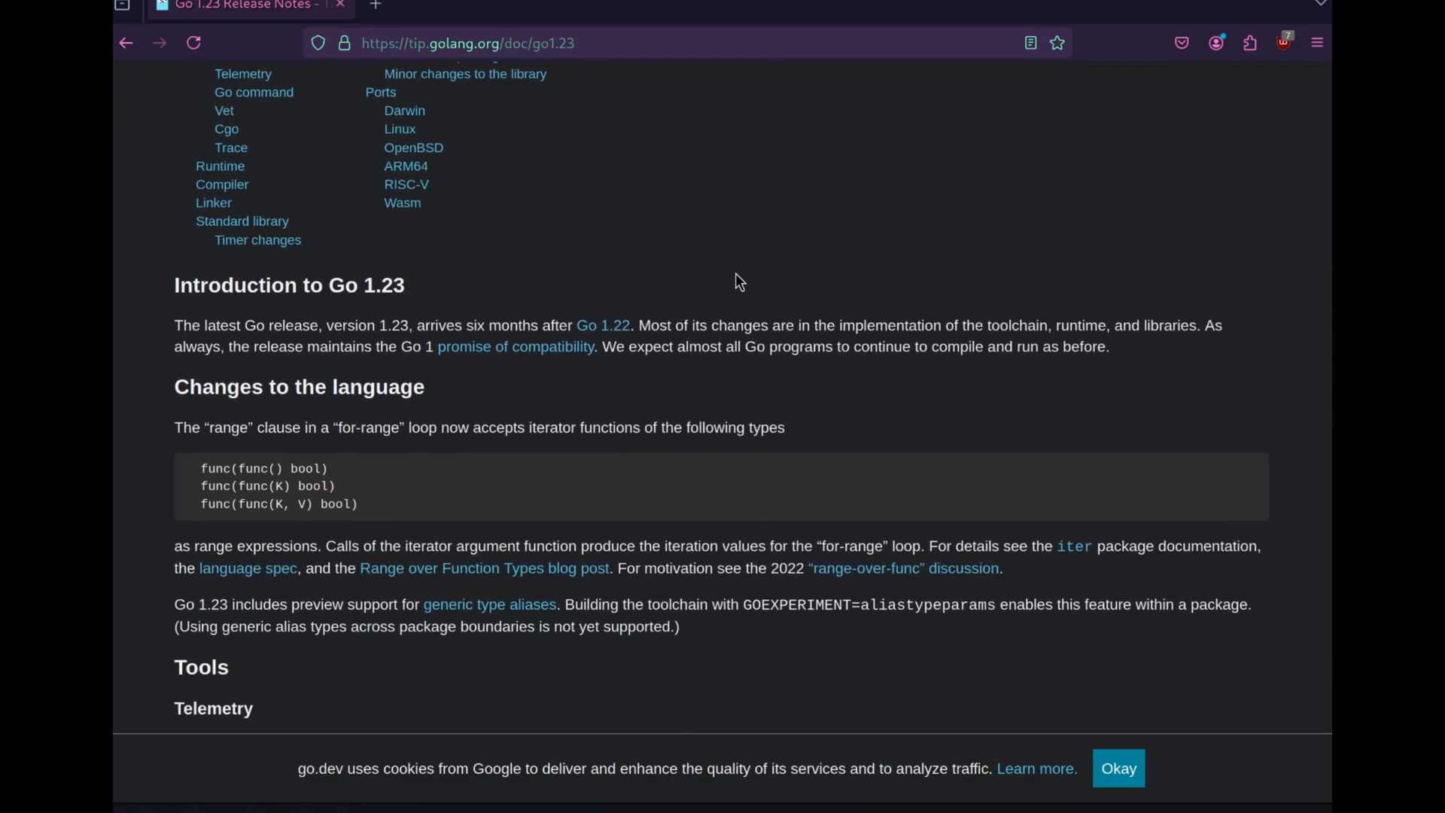
{"action": "mouse_move", "coordinate": [562, 461]}
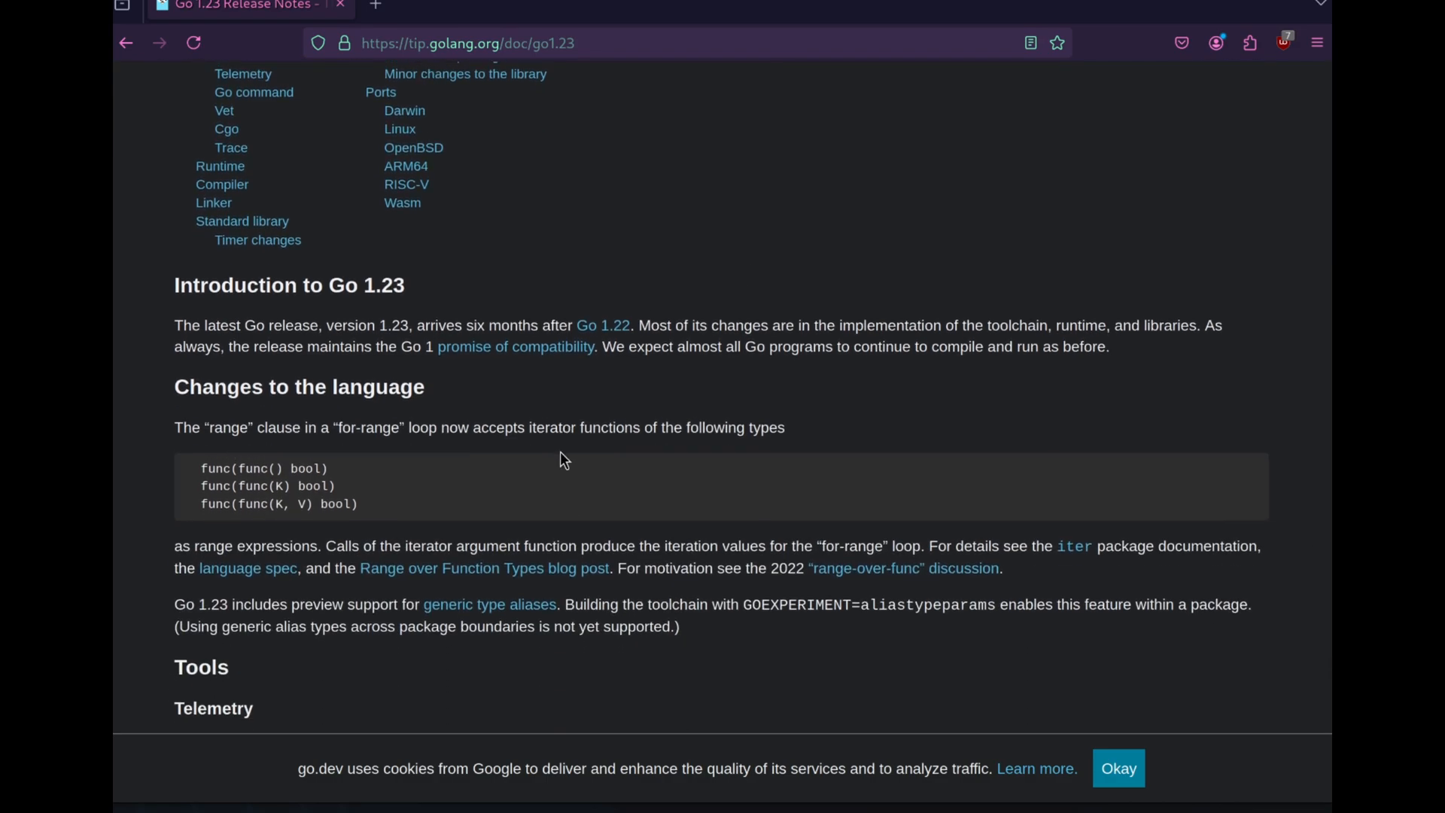
{"action": "scroll", "scroll_direction": "down", "scroll_amount": 3}
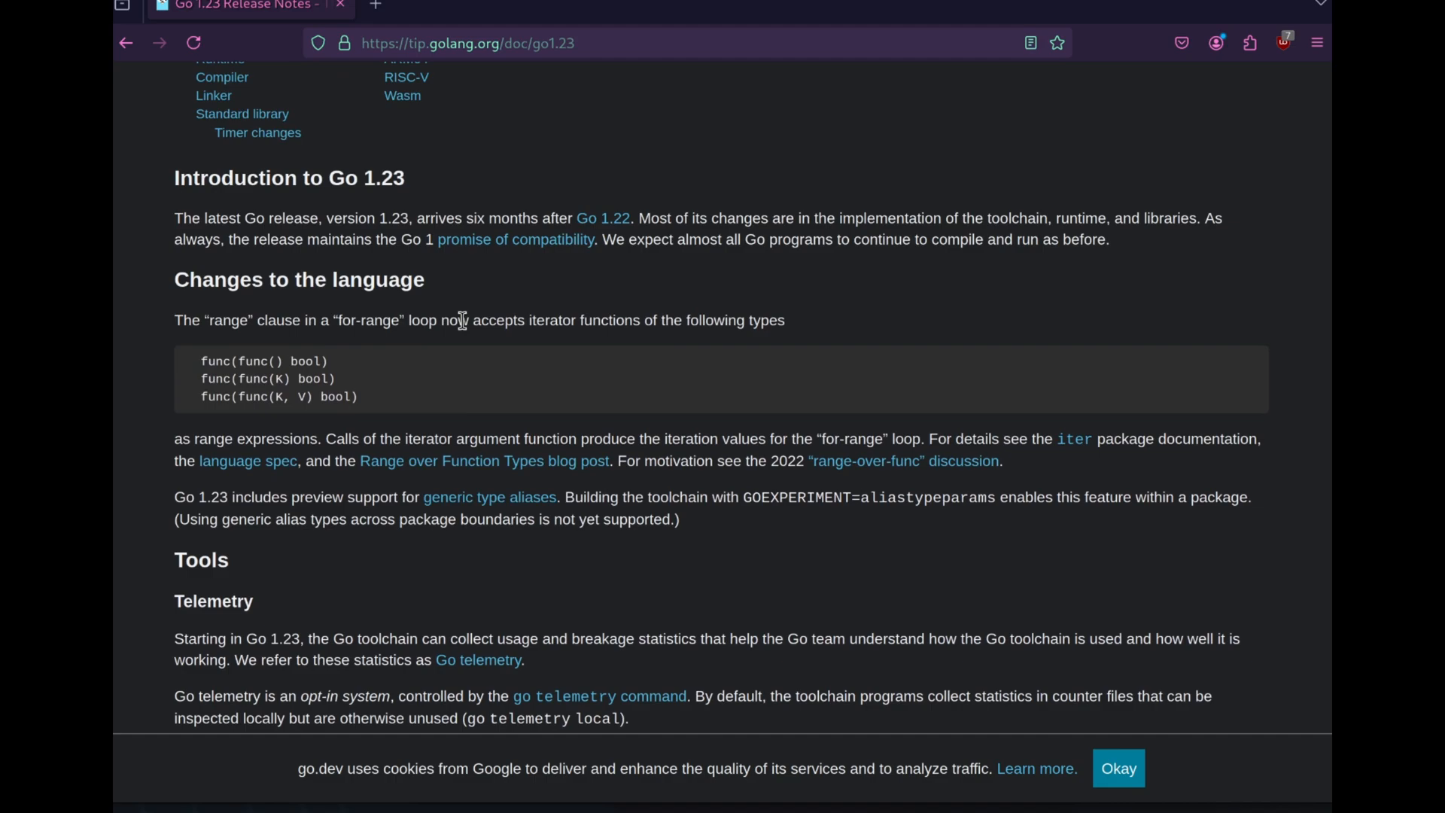
{"action": "mouse_move", "coordinate": [403, 345]}
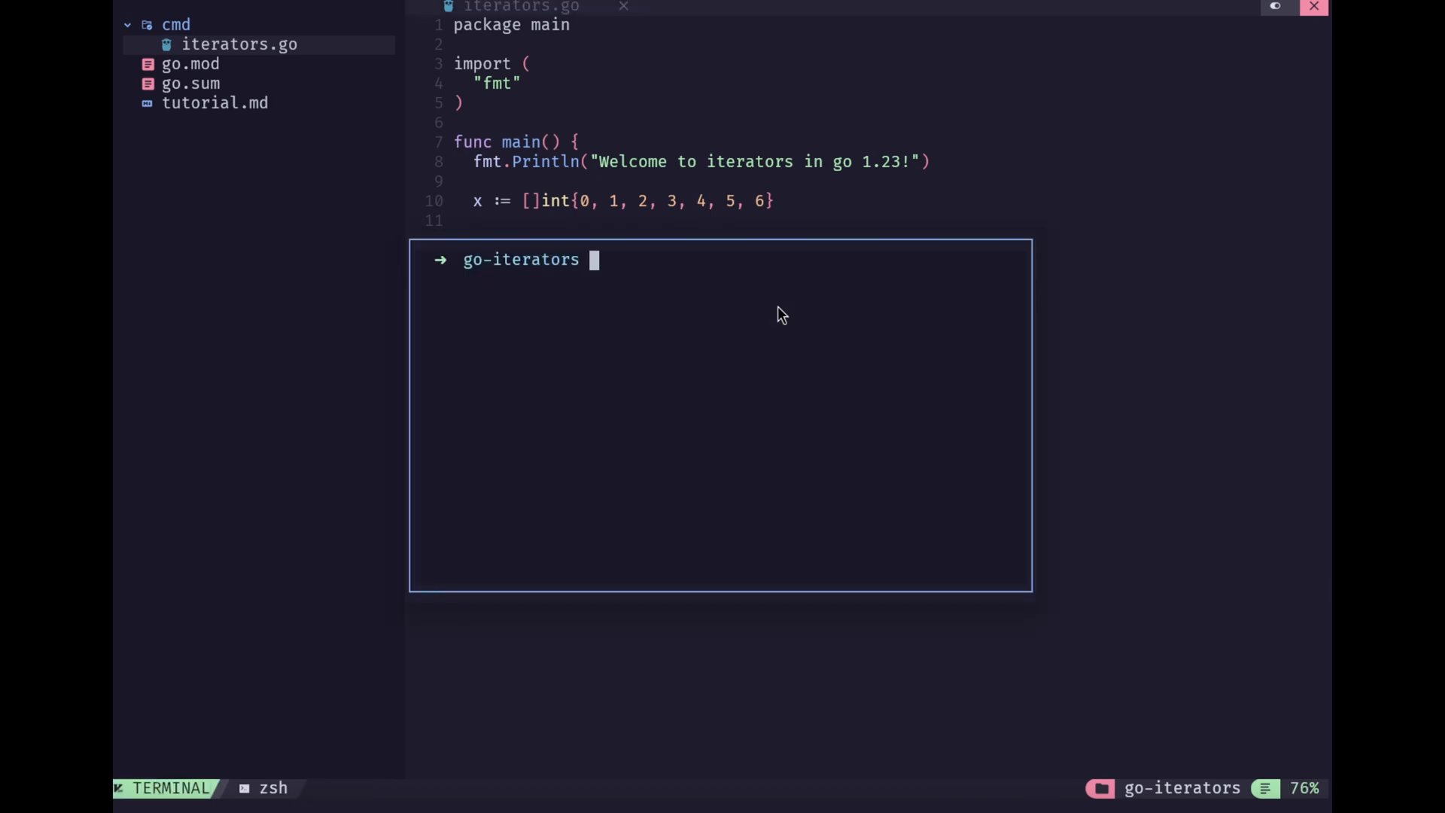
Run cmd/iterators.go in the terminal and check the installed Go version (go1.23.1)
{"action": "type", "text": "go run cmd/iterators.go"}
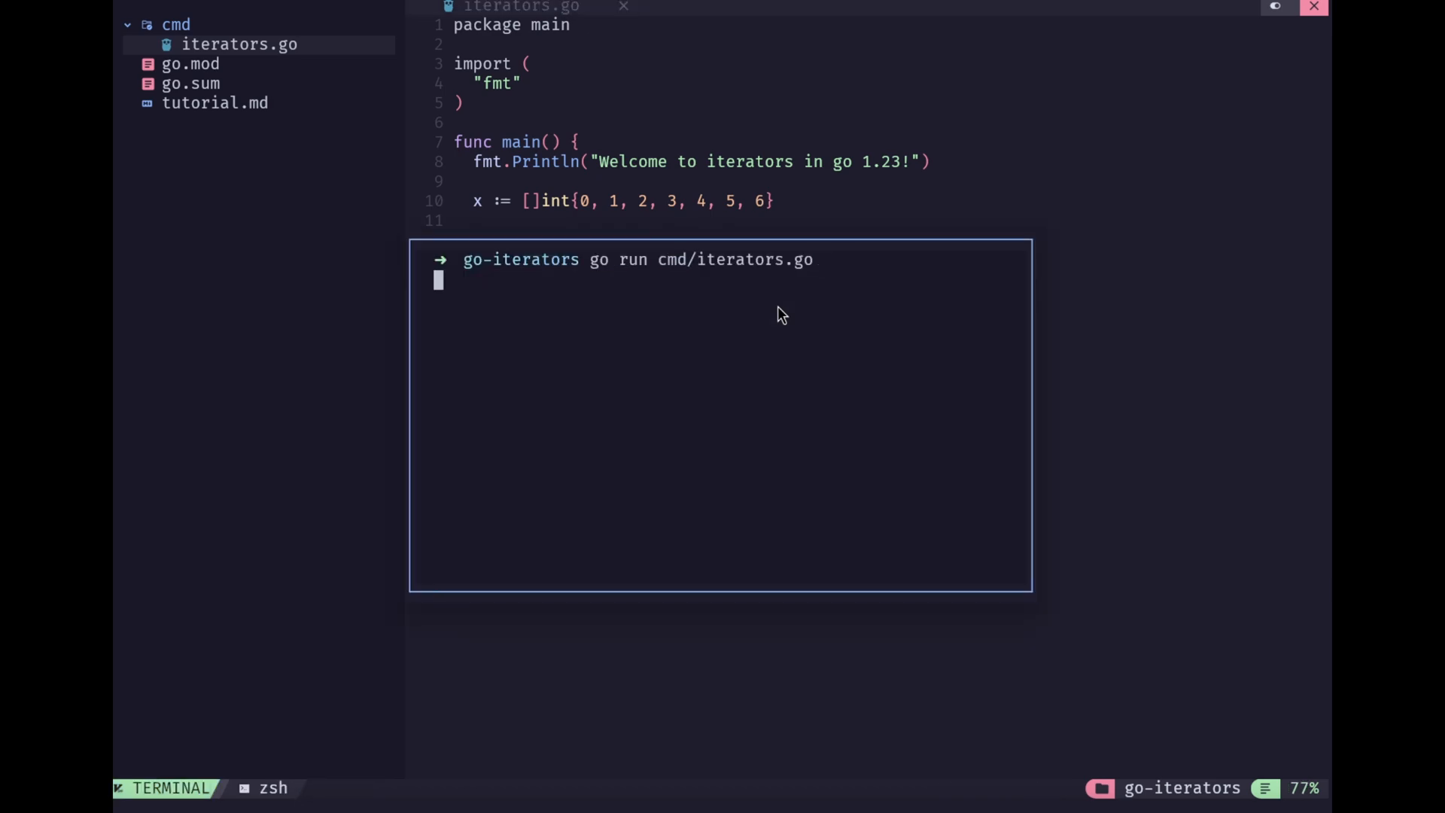
{"action": "key", "text": "Enter"}
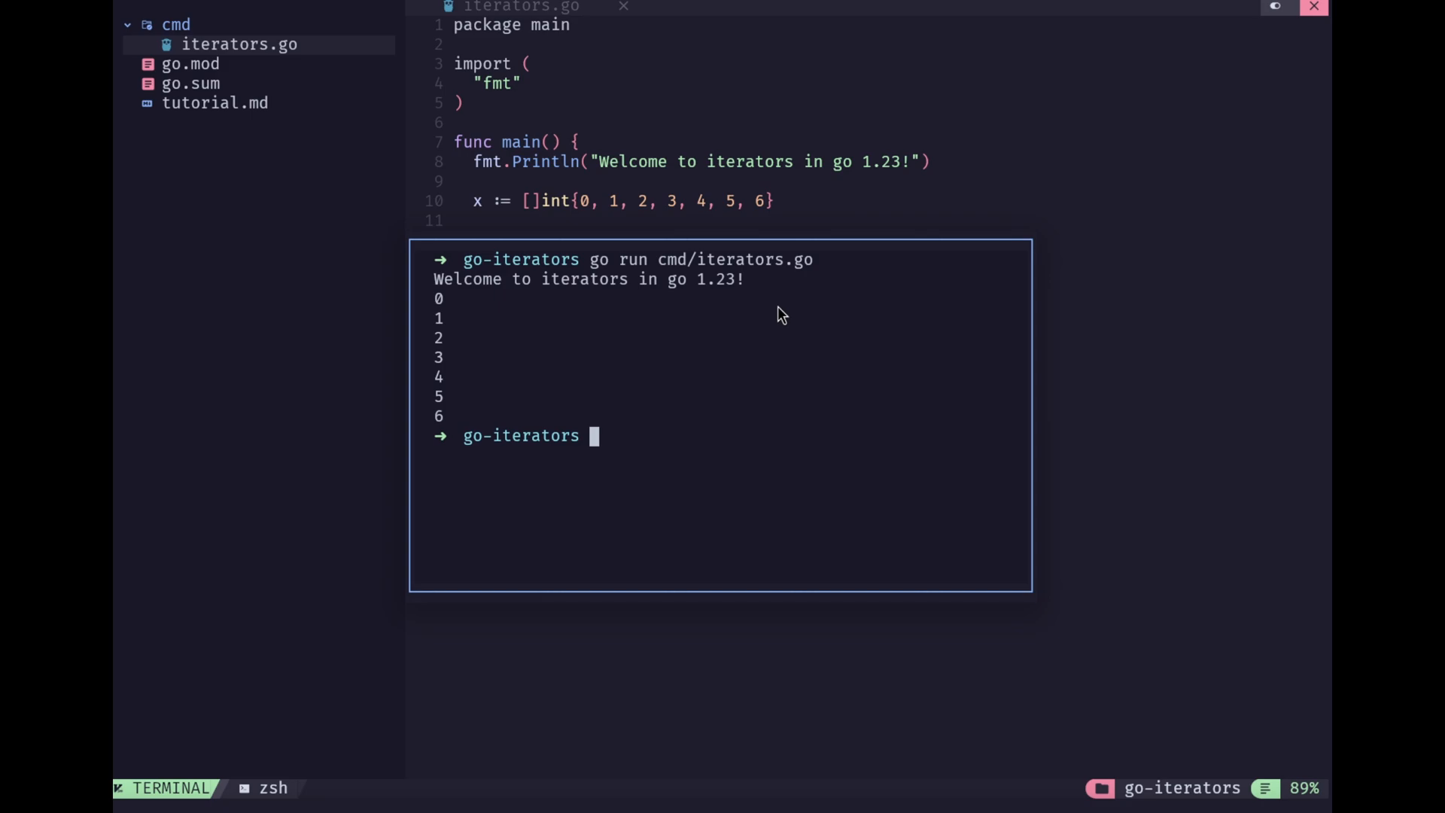
{"action": "type", "text": "go version"}
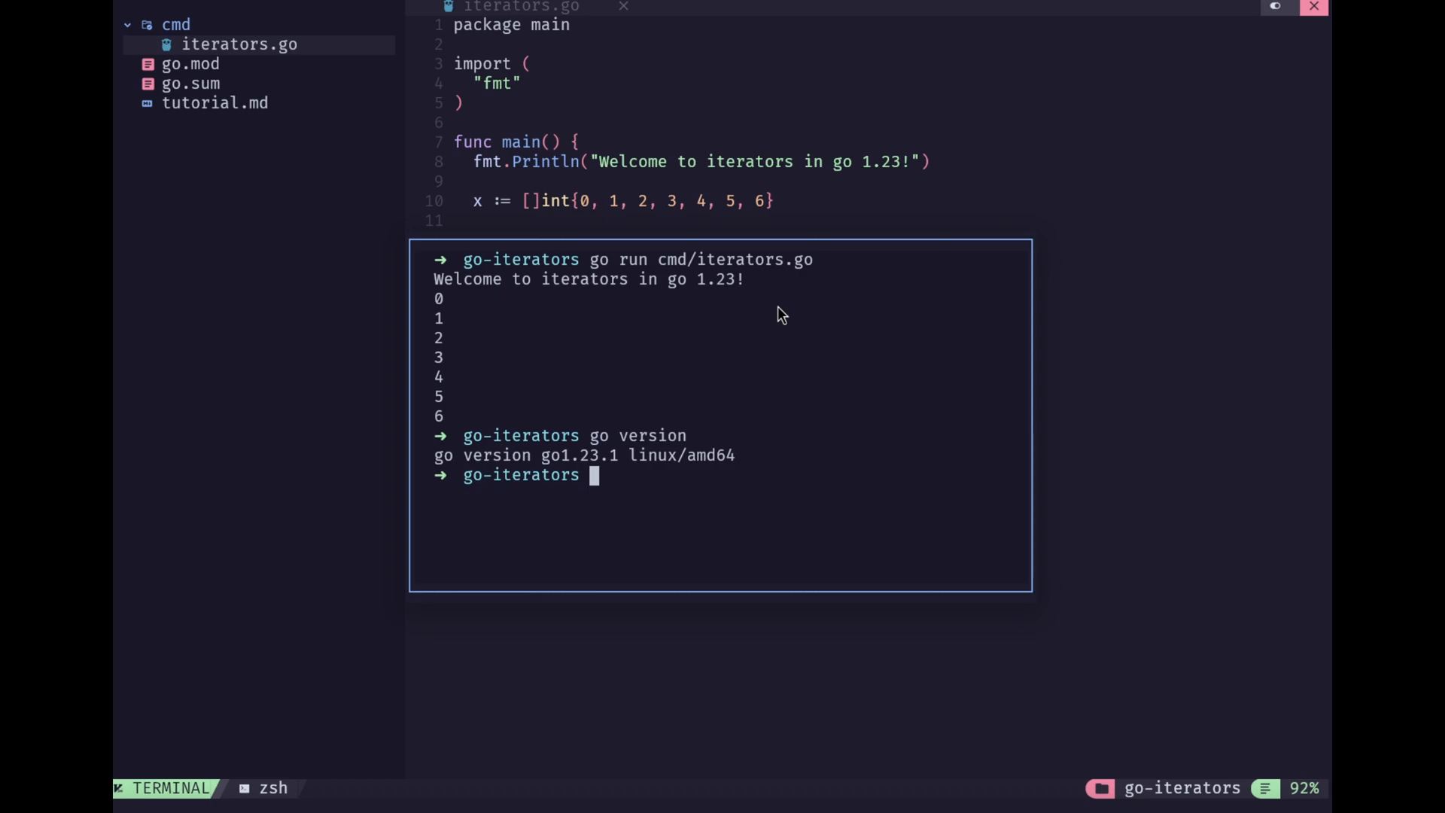
{"action": "mouse_move", "coordinate": [576, 476]}
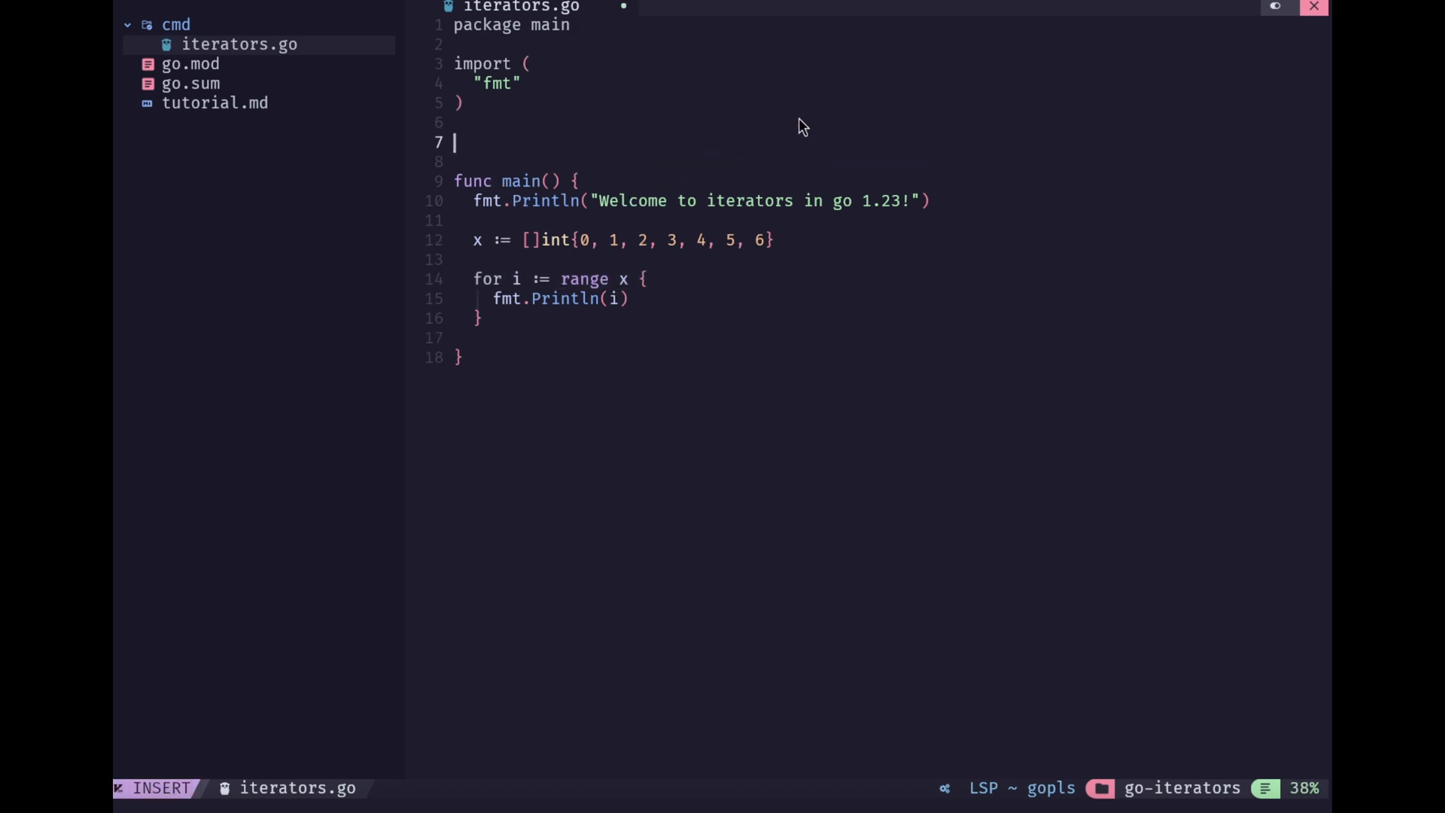
Write func myIterator(yield func(int) bool) ranging over 3 and returning when !yield(i)
{"action": "type", "text": "func myIterator("}
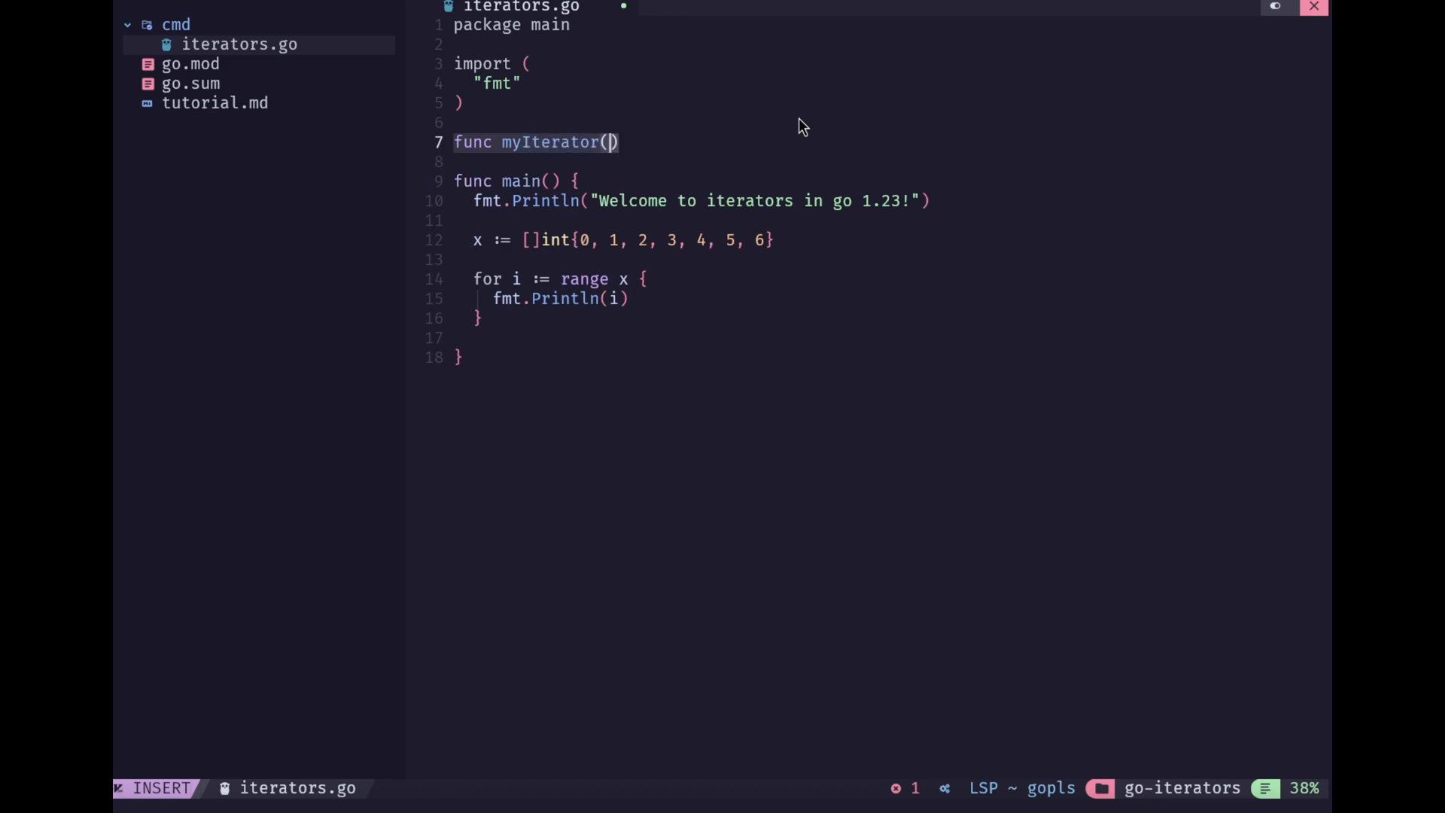
{"action": "type", "text": "yield"}
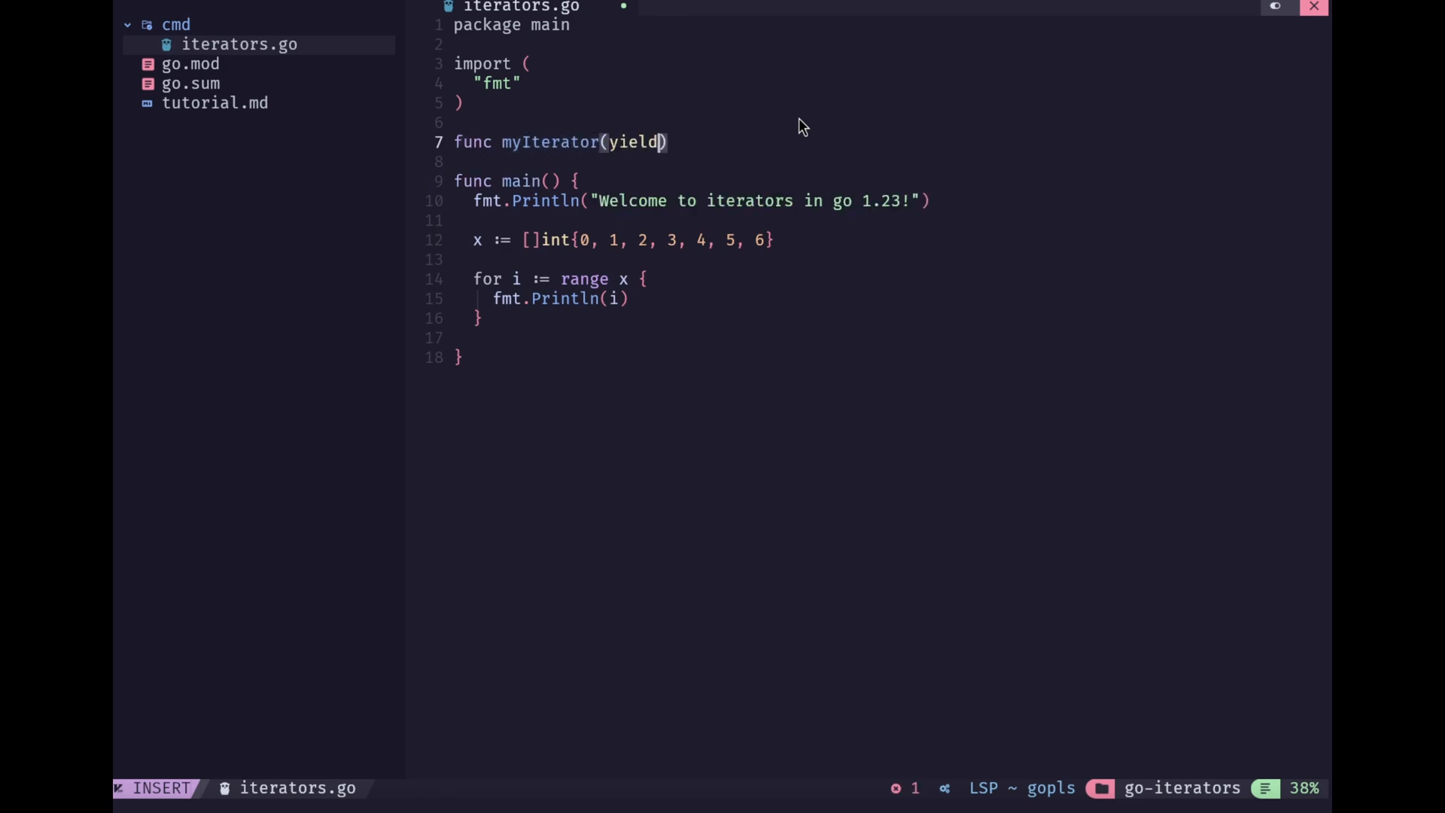
{"action": "type", "text": "func(int)"}
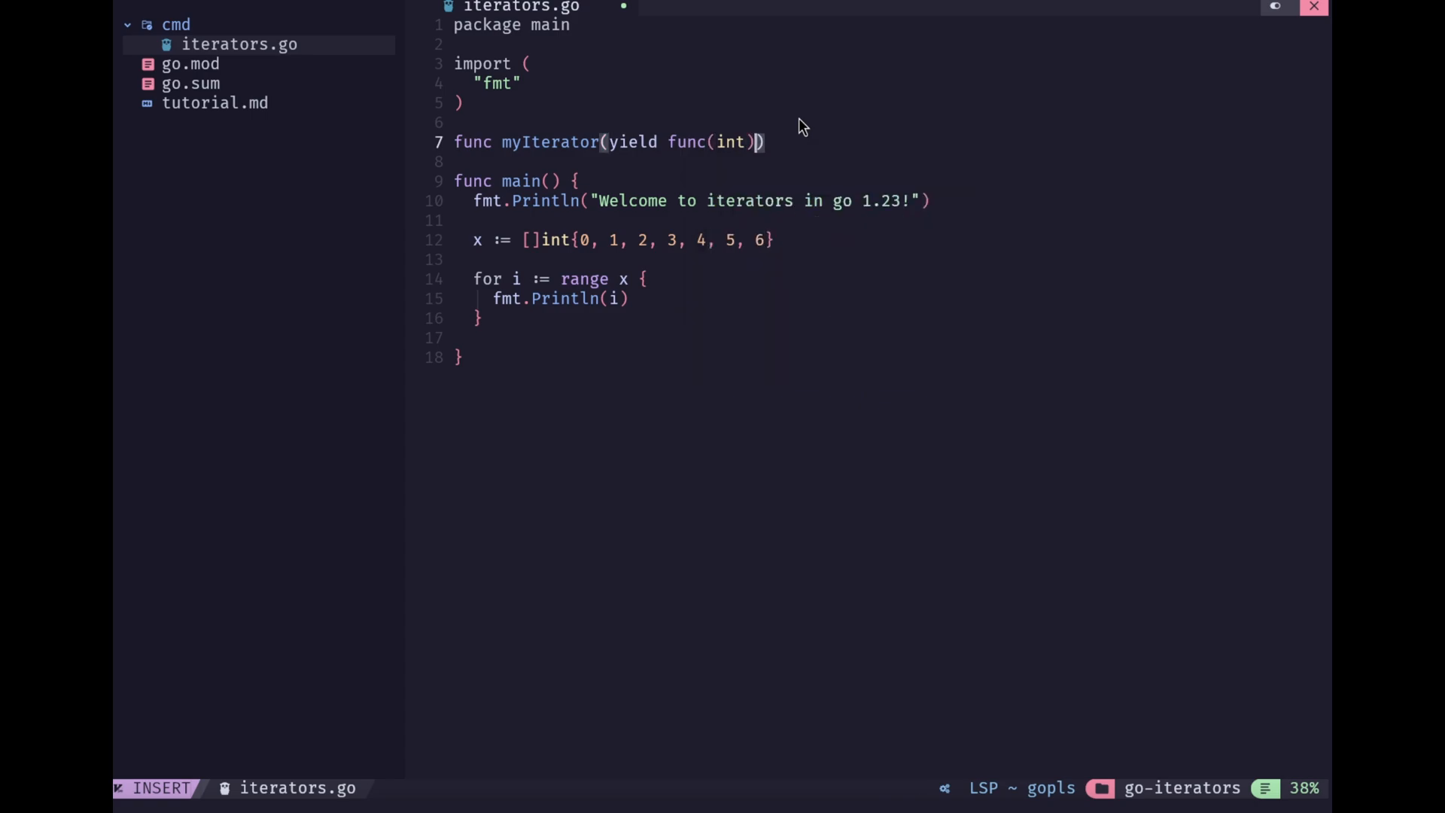
{"action": "type", "text": "bool"}
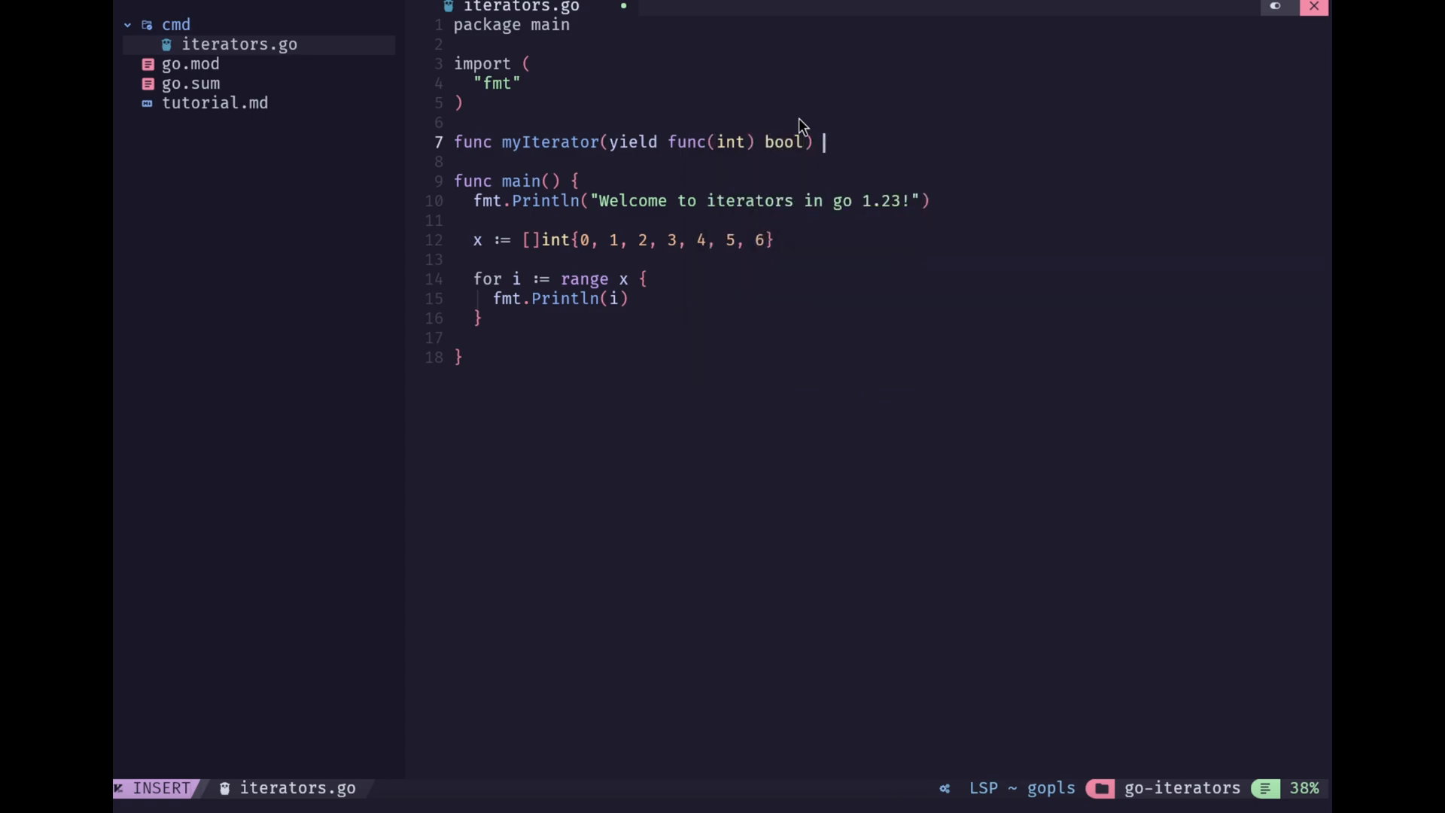
{"action": "type", "text": "{"}
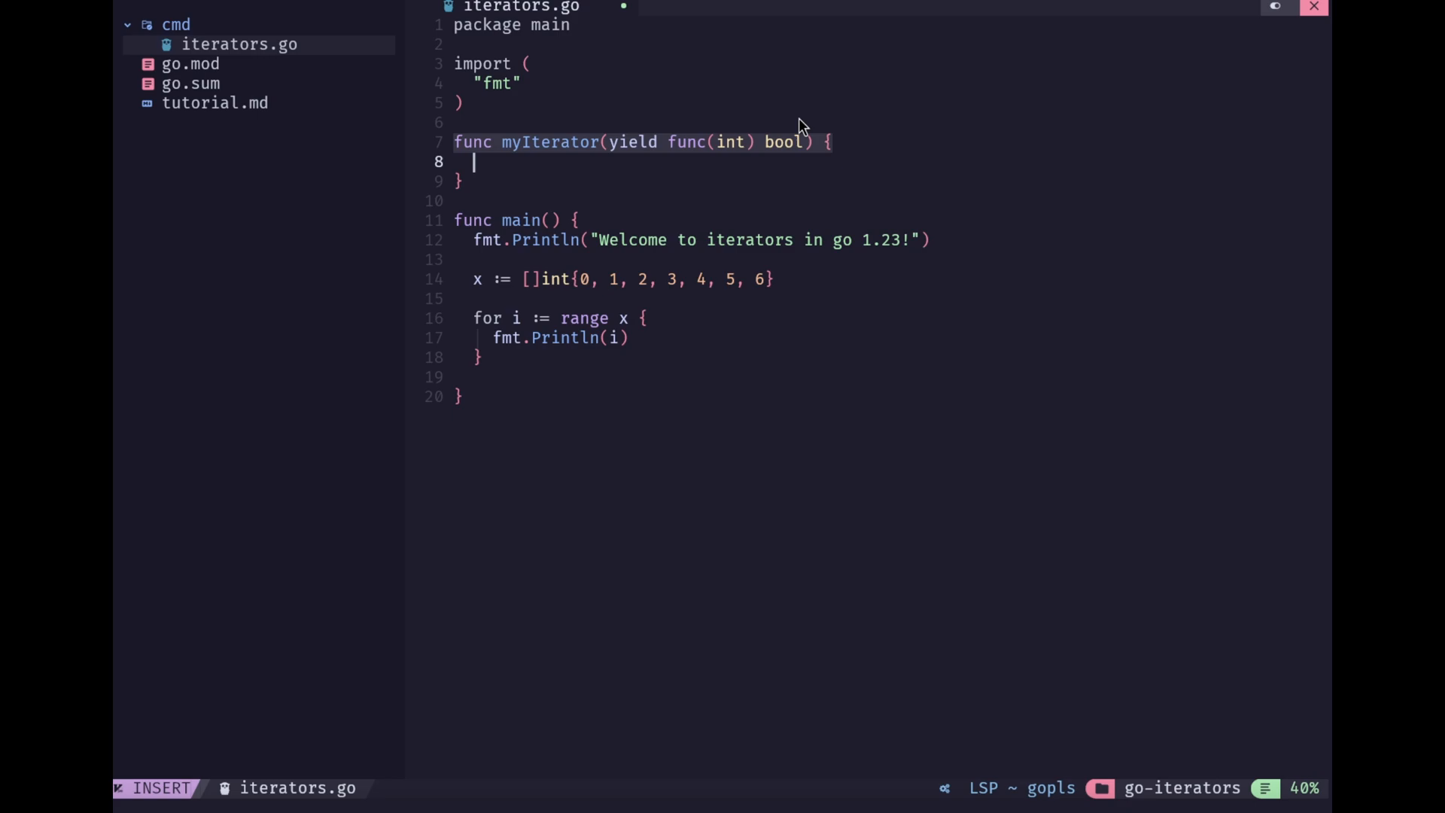
{"action": "type", "text": "for i :="}
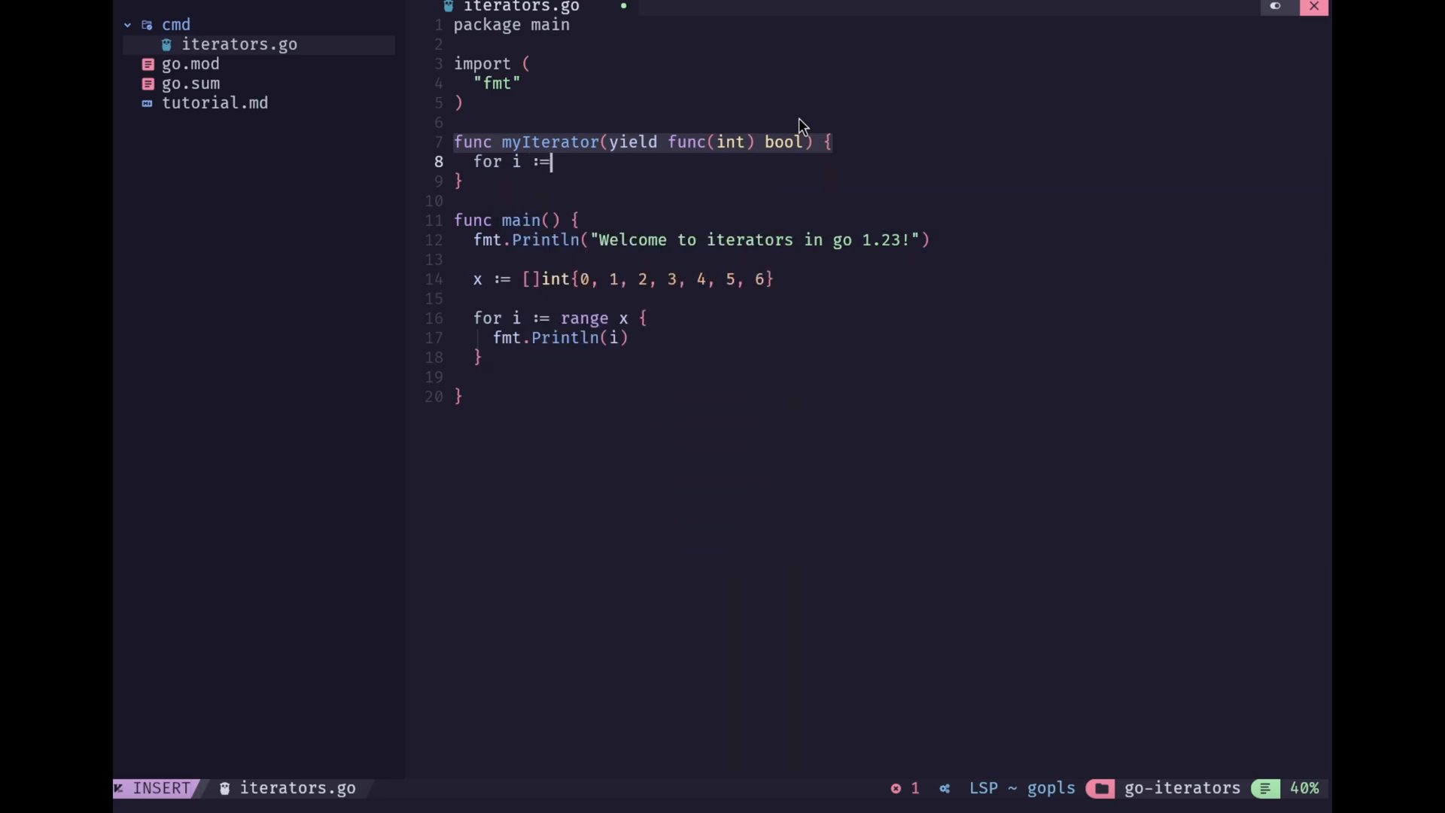
{"action": "type", "text": "range 3"}
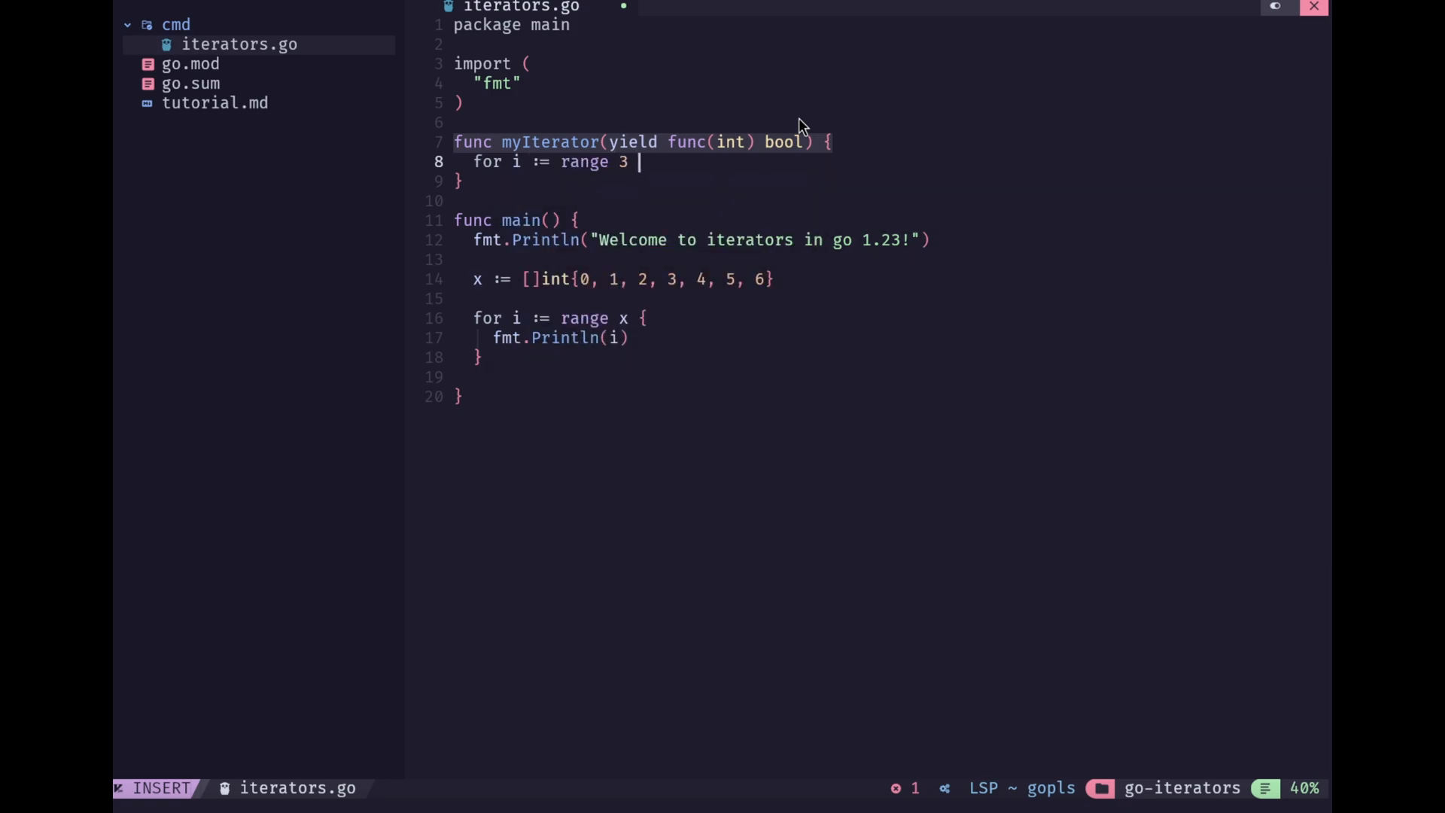
{"action": "type", "text": "{"}
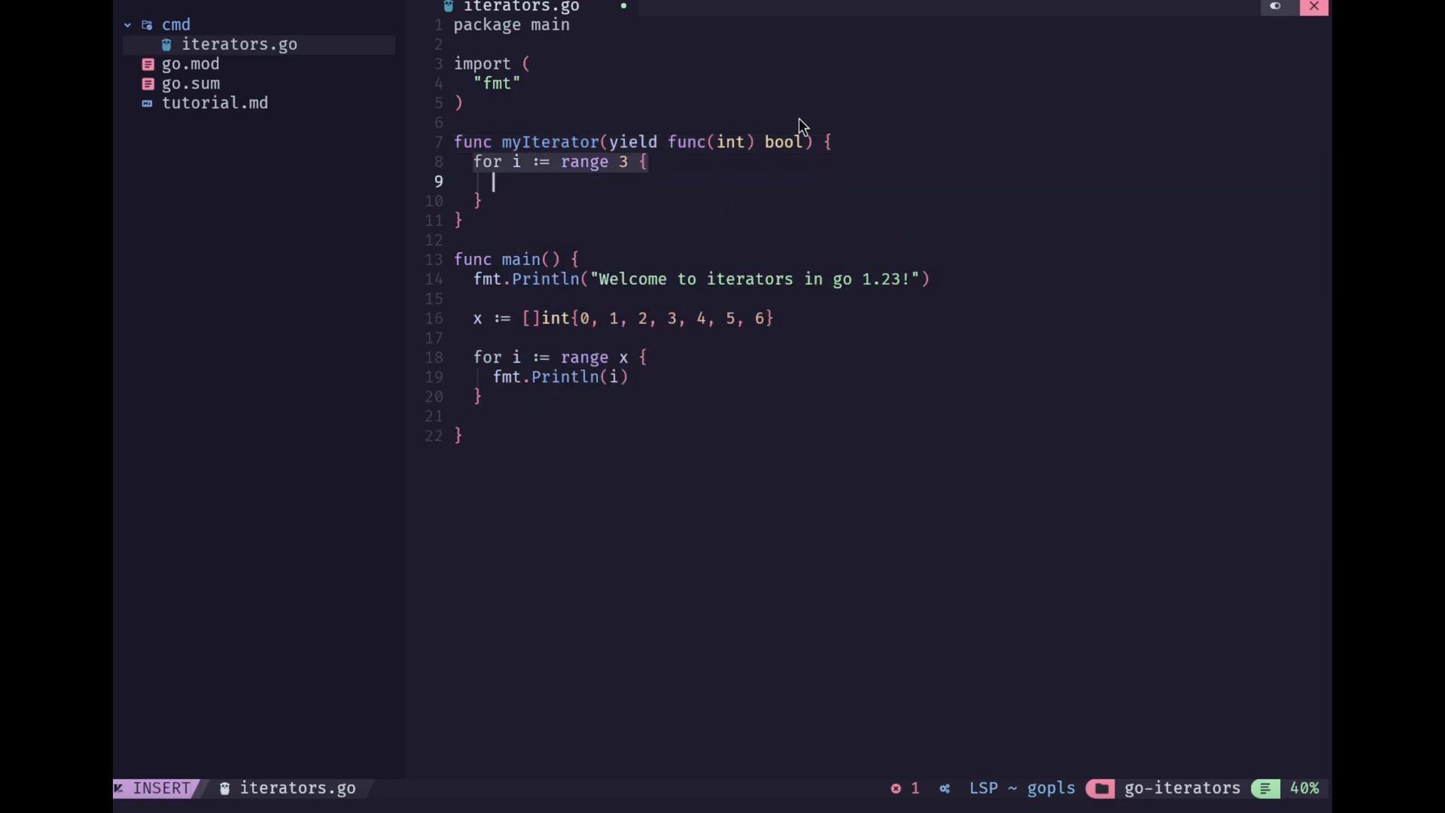
{"action": "type", "text": "if !yield"}
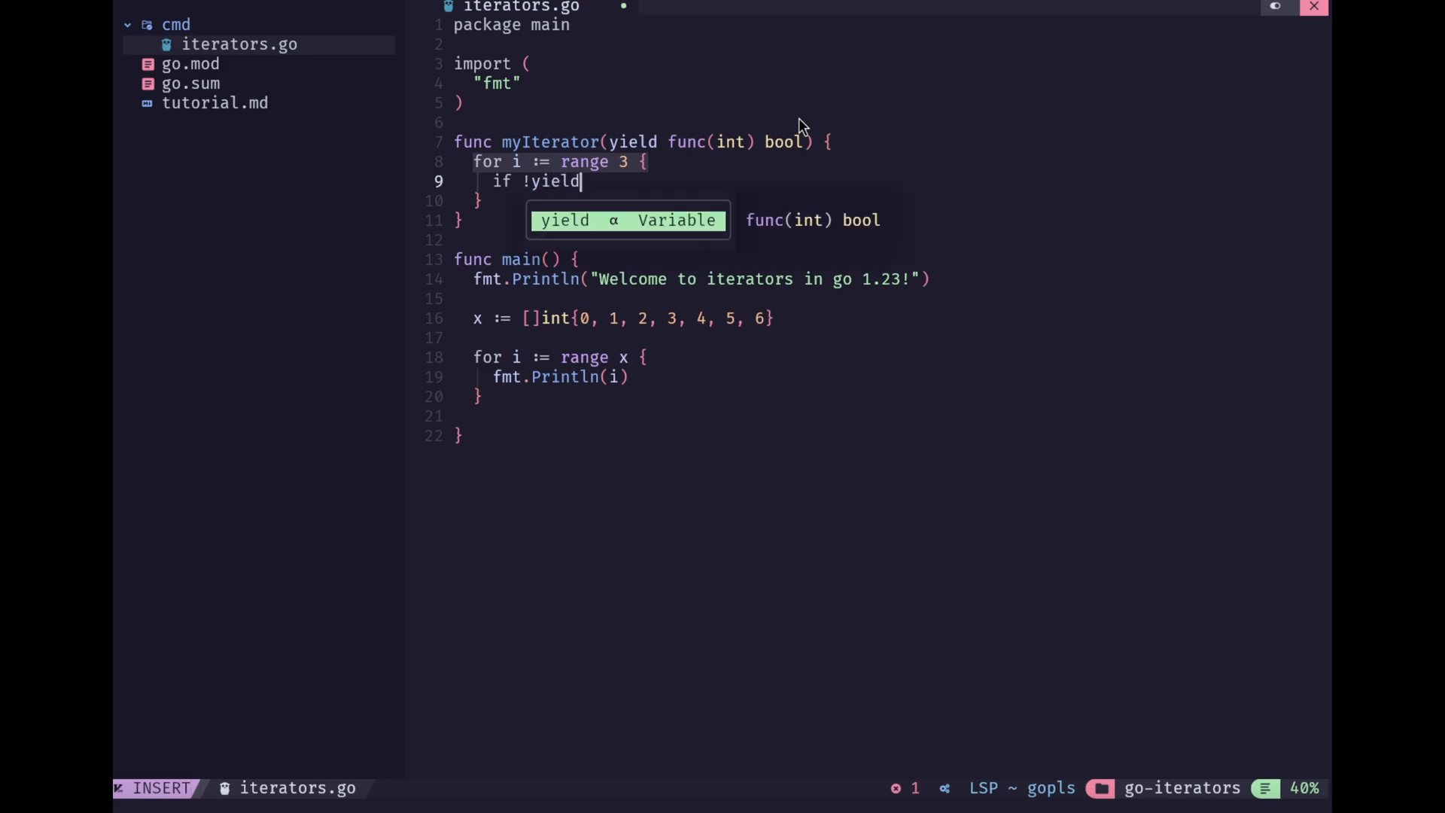
{"action": "type", "text": "(i) {"}
{"action": "type", "text": "return"}
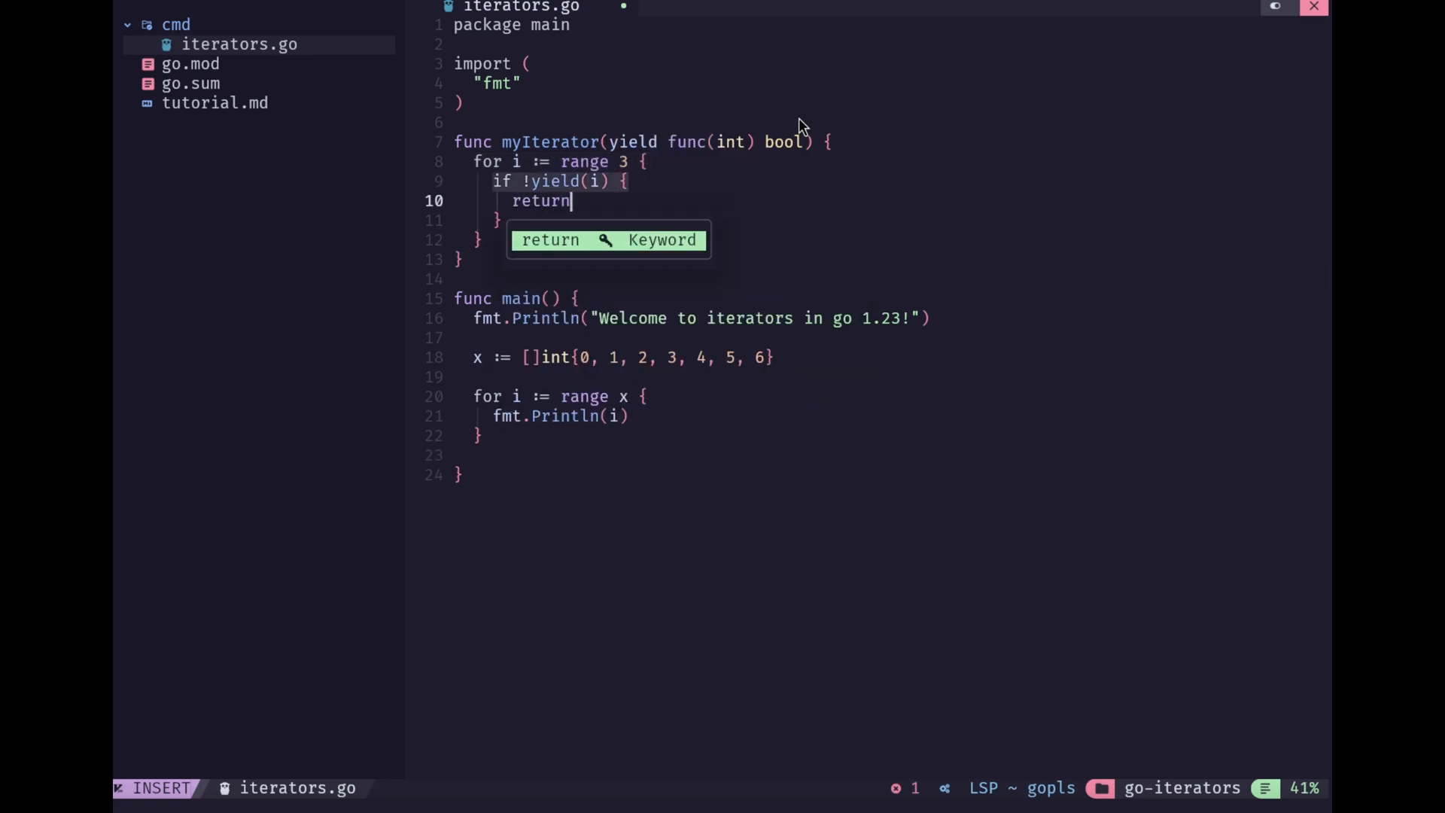
{"action": "key", "text": "Escape"}
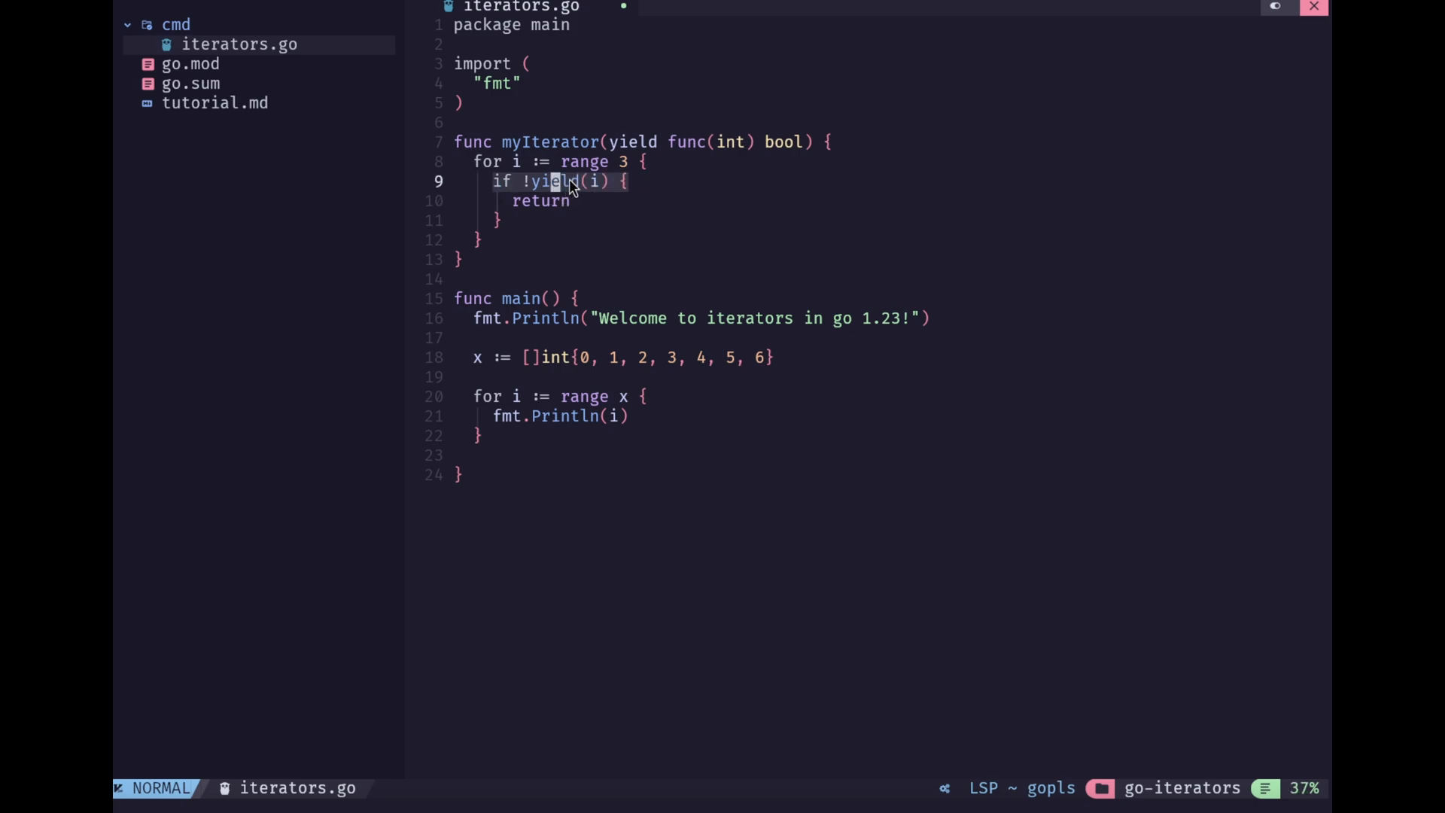
{"action": "mouse_move", "coordinate": [789, 152]}
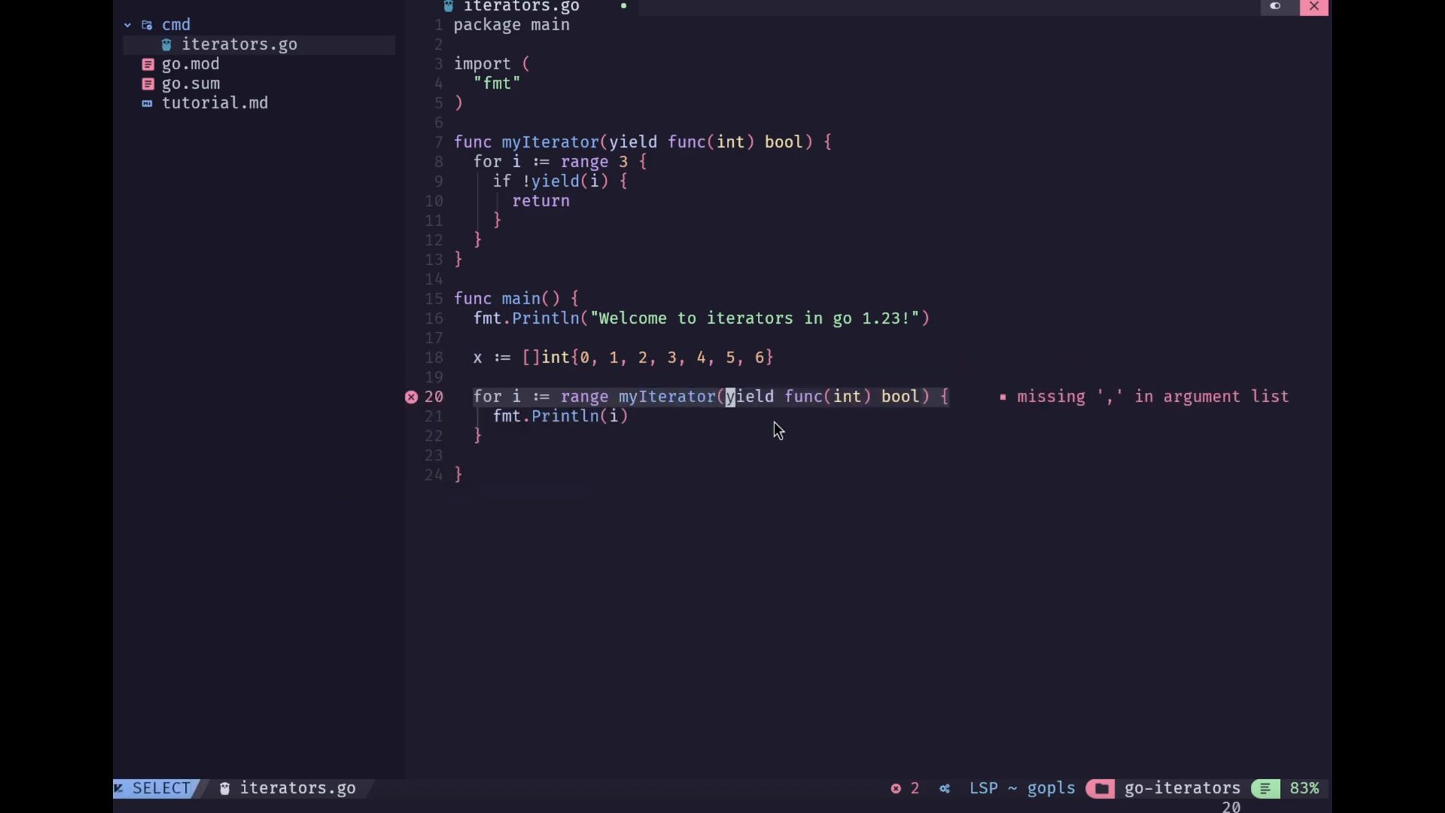
Point main's for-range loop at myIterator using the completion after typing 'mu'
{"action": "key", "text": "Escape"}
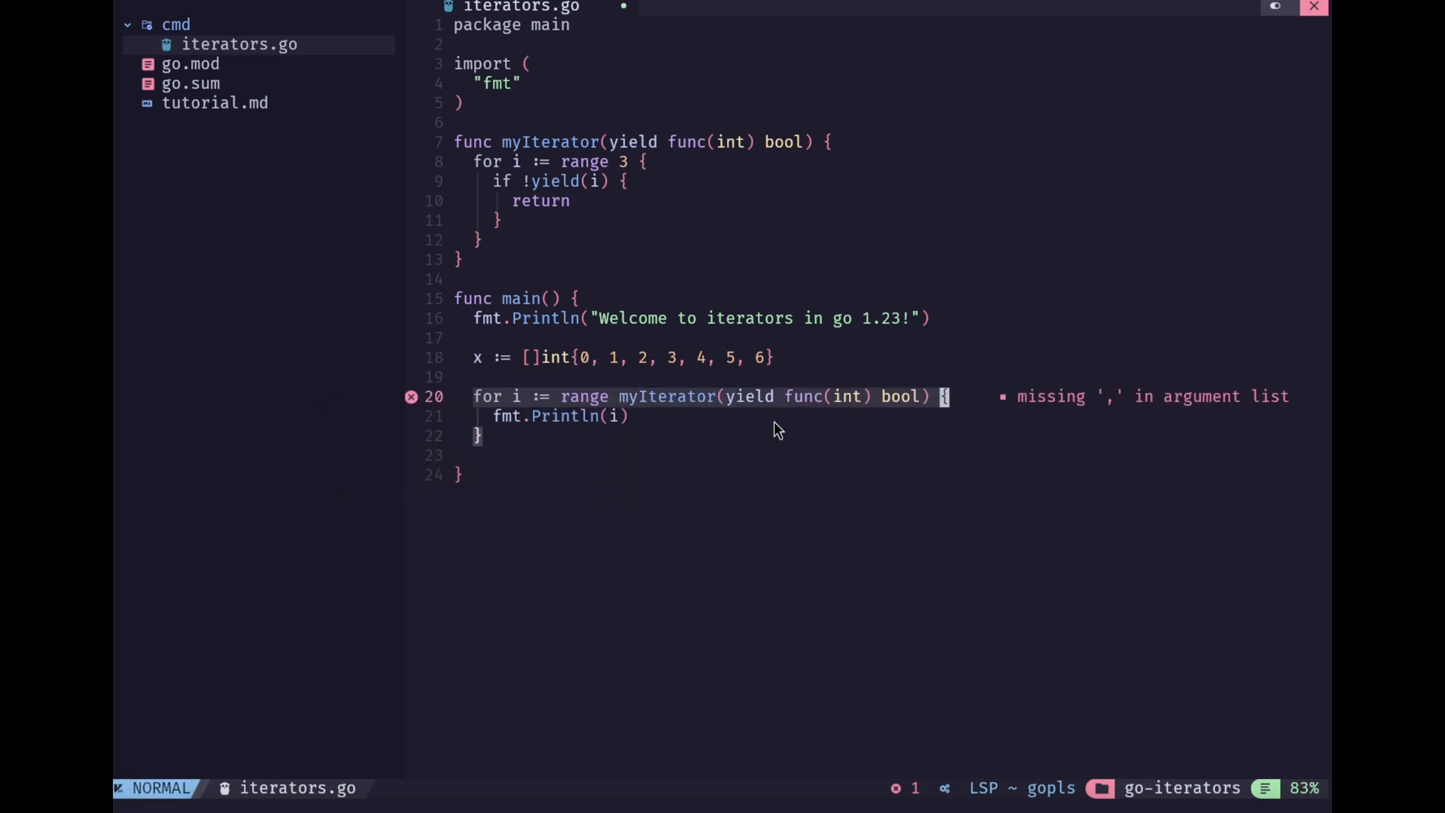
{"action": "type", "text": "mu"}
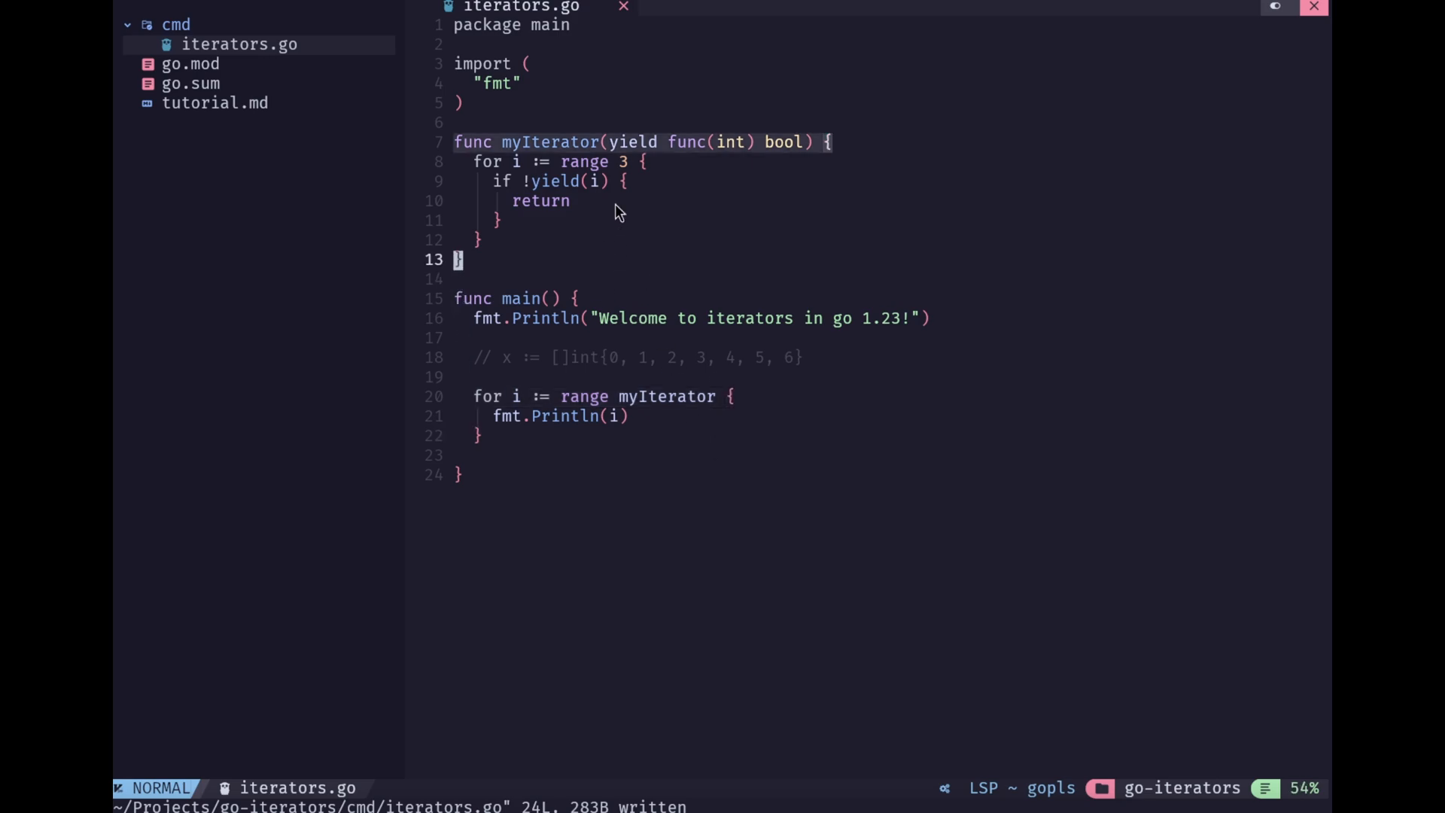
{"action": "mouse_move", "coordinate": [544, 256]}
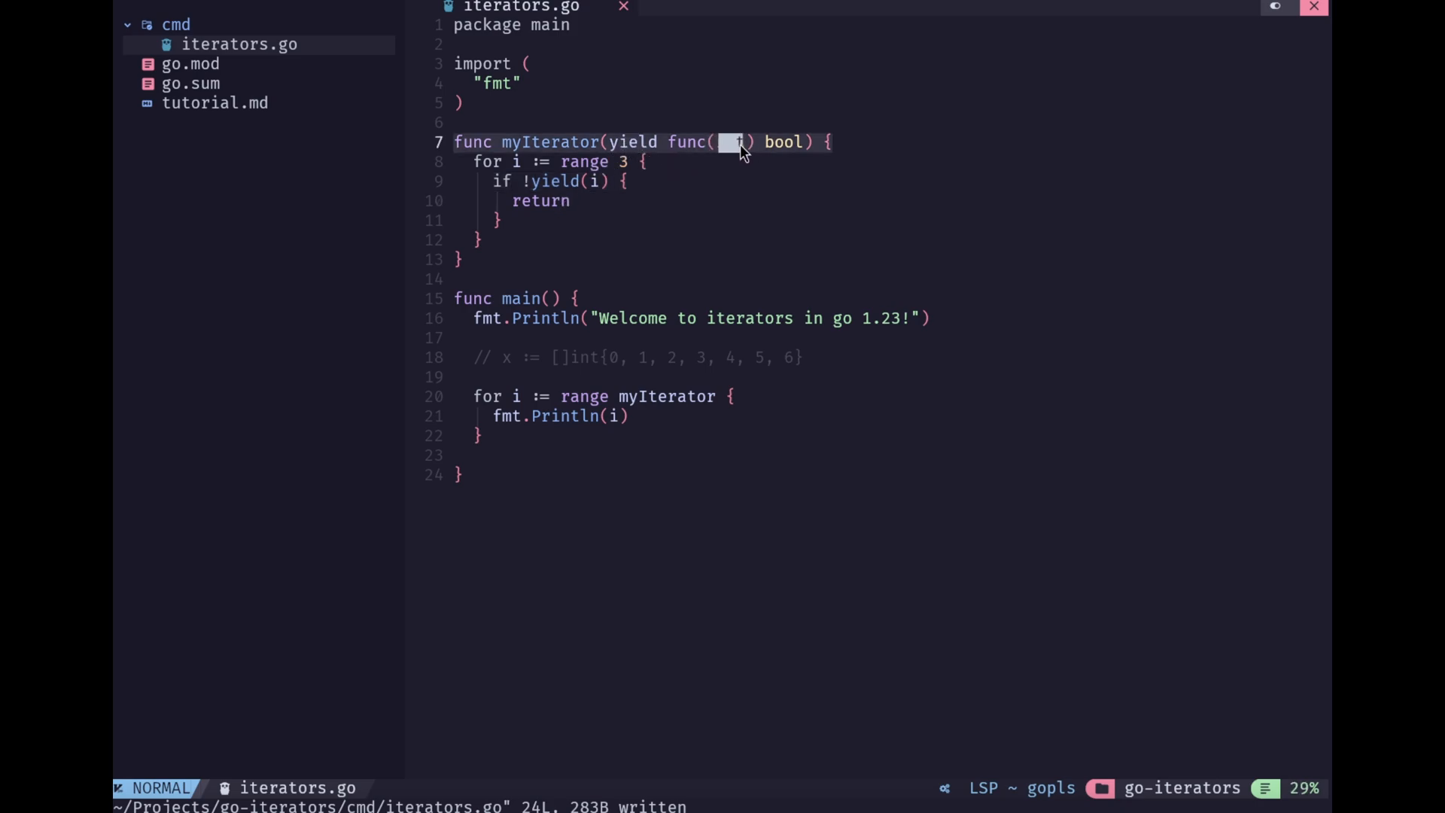
{"action": "type", "text": "int"}
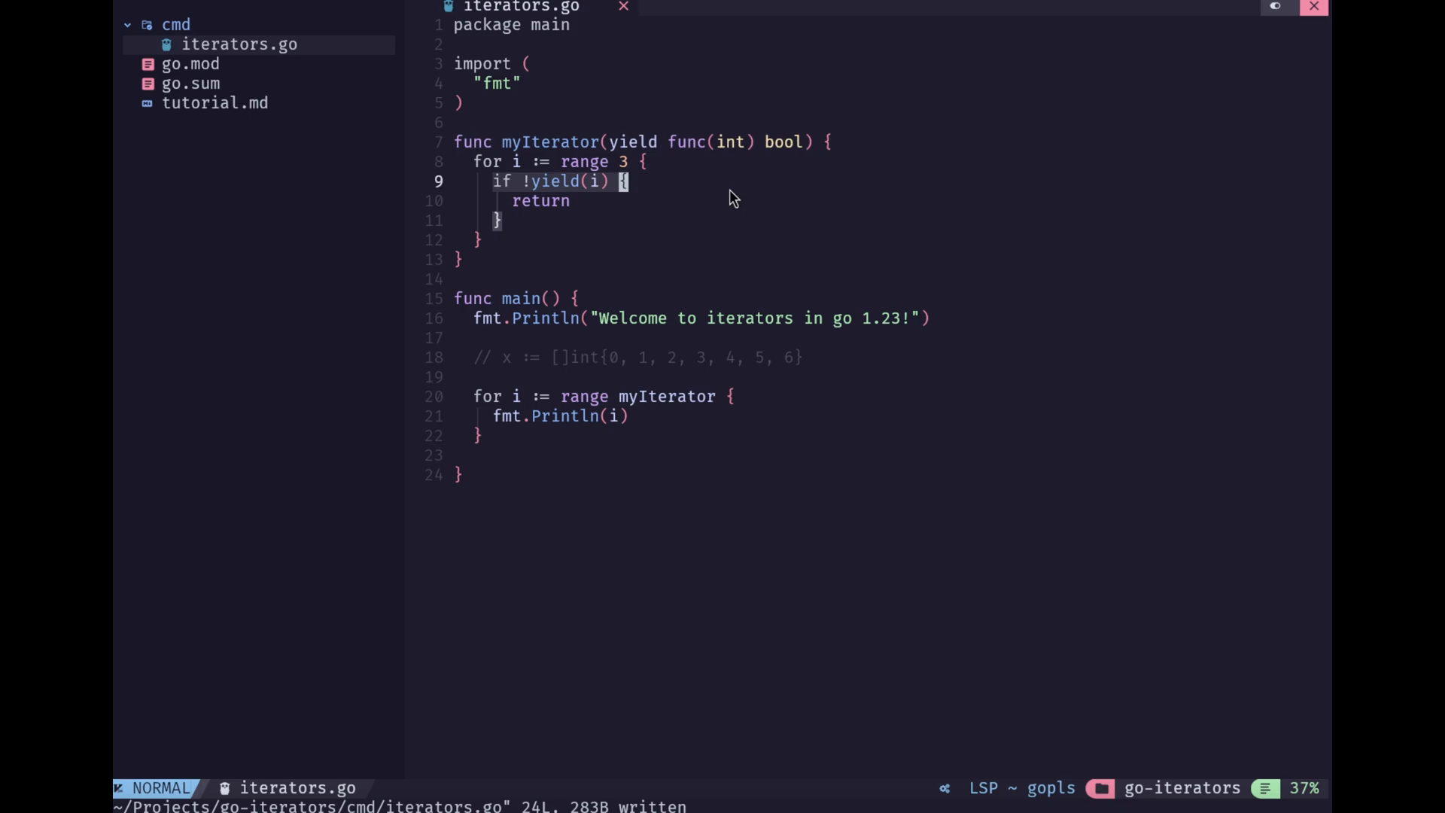
{"action": "key", "text": "v"}
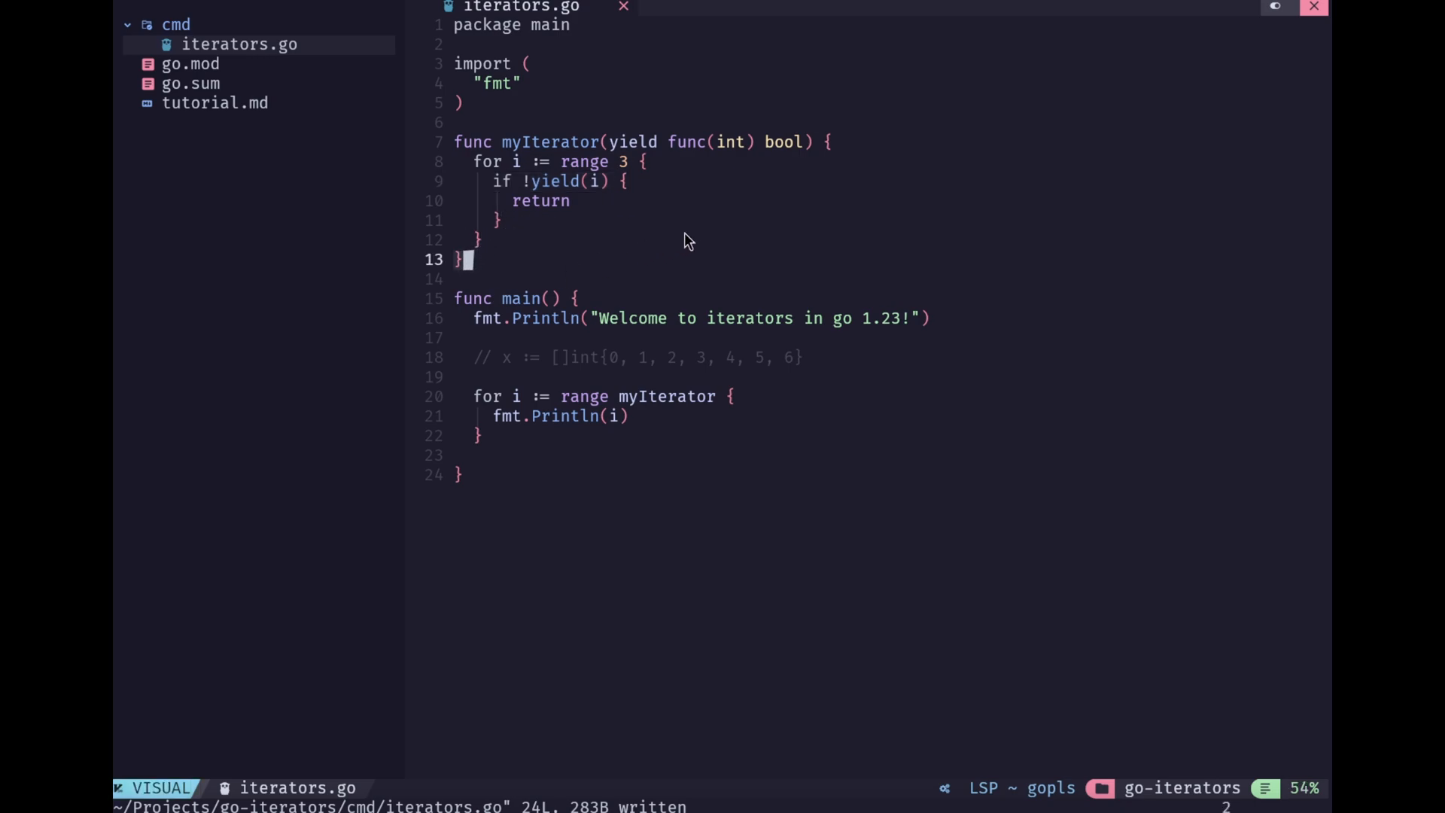
{"action": "mouse_move", "coordinate": [643, 233]}
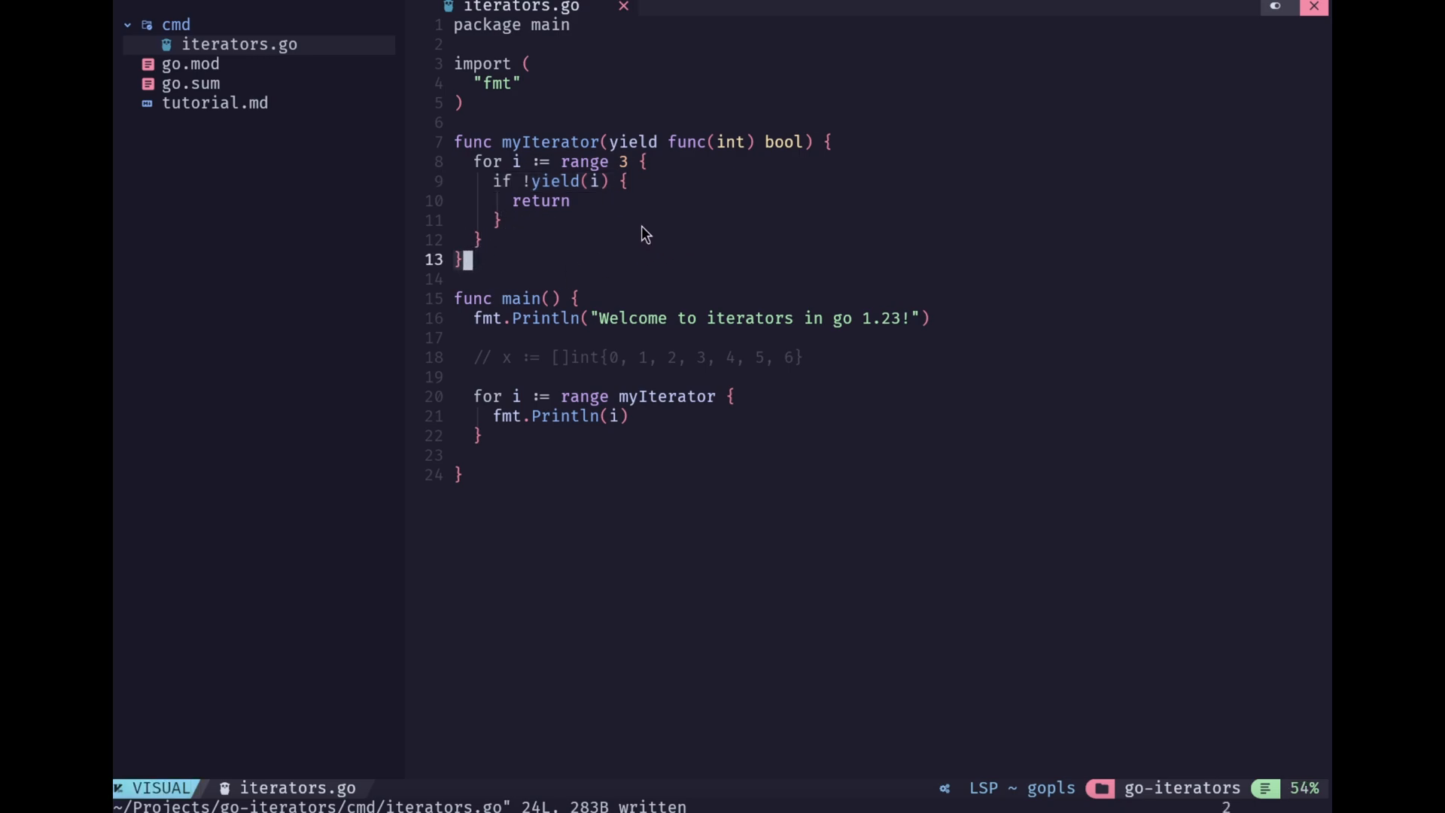
{"action": "key", "text": "Escape"}
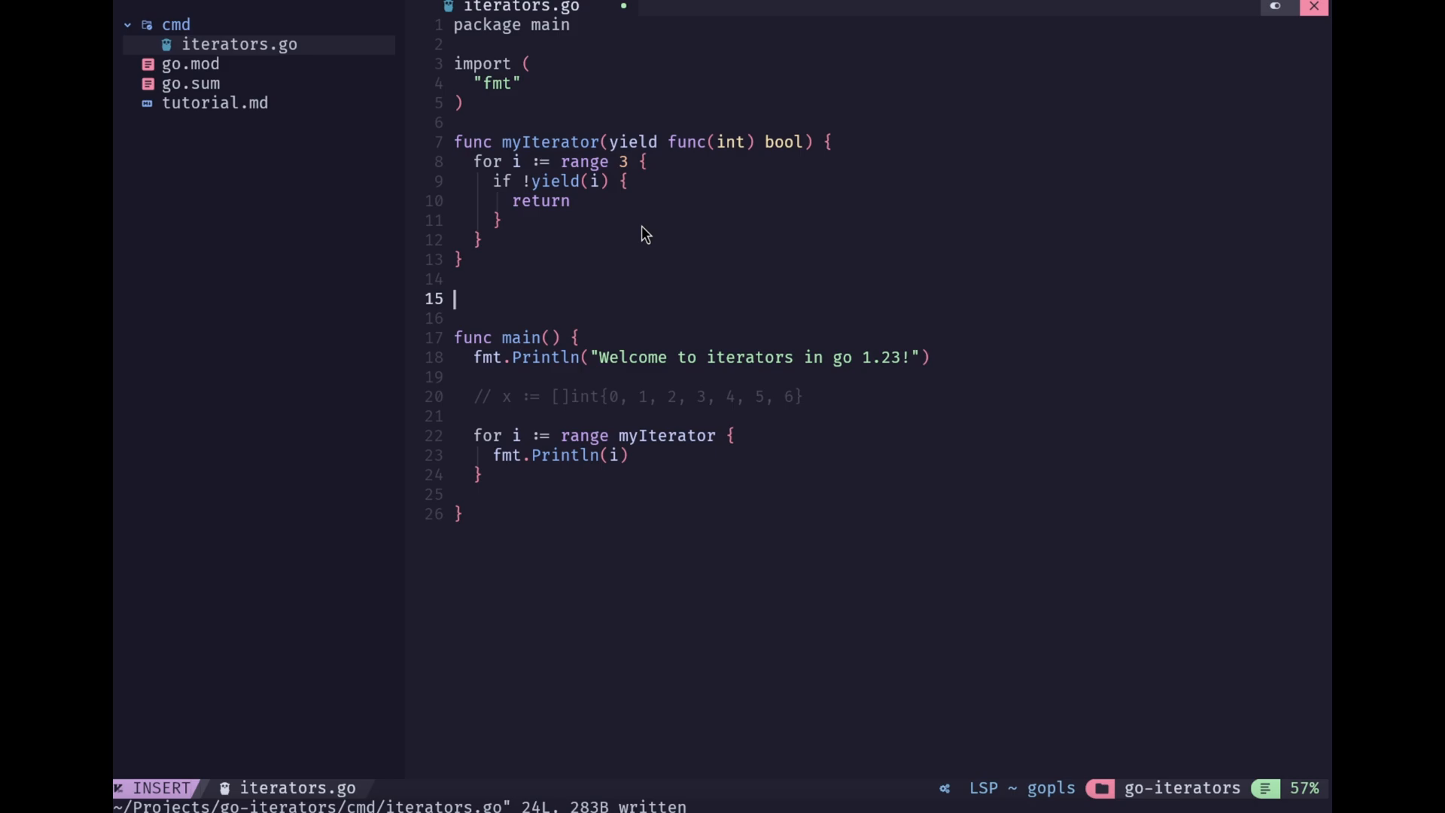
{"action": "mouse_move", "coordinate": [597, 259]}
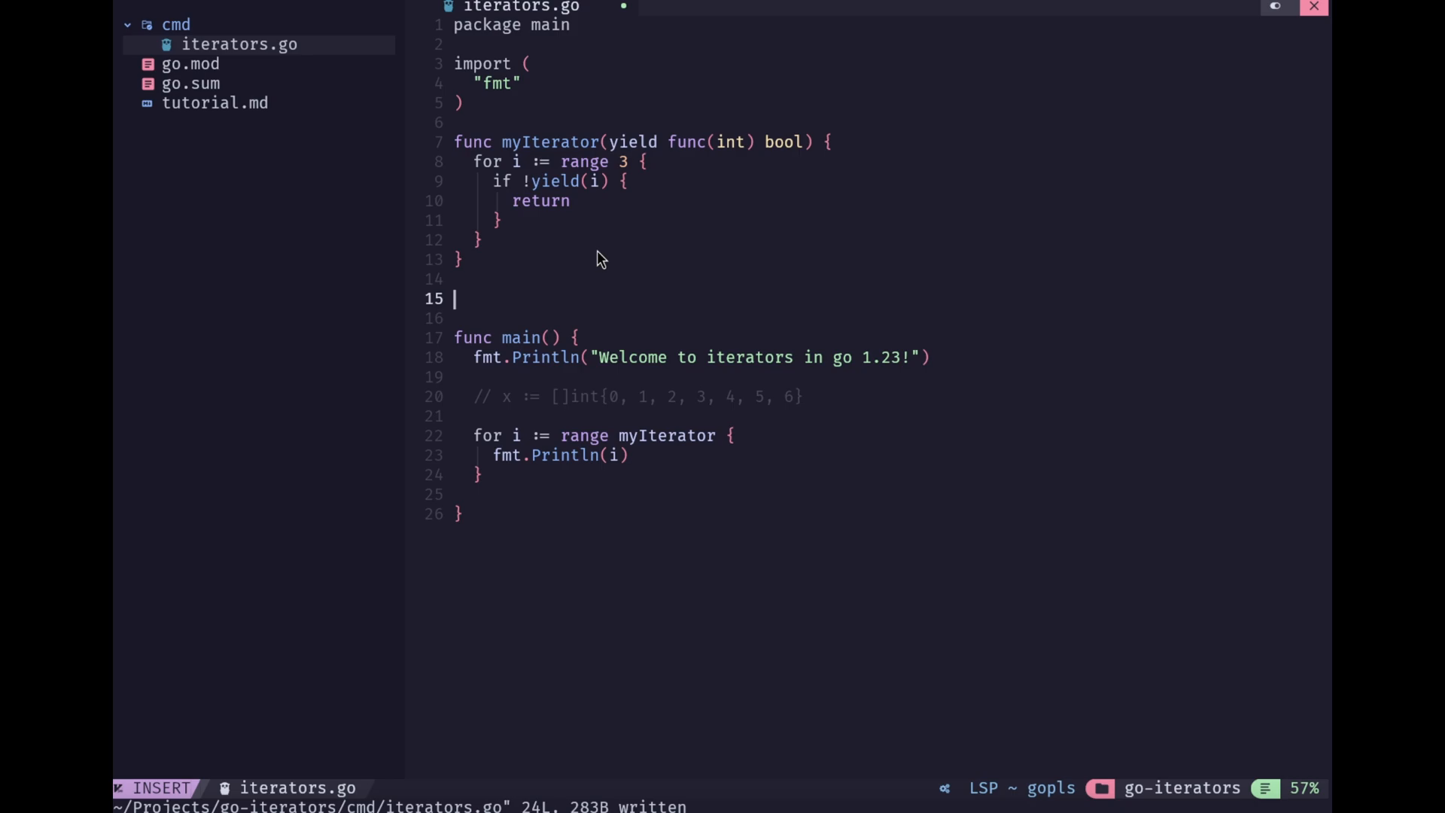
Type 'type myCoolNumbers []int', correcting a typo, and open a new line below
{"action": "type", "text": "type"}
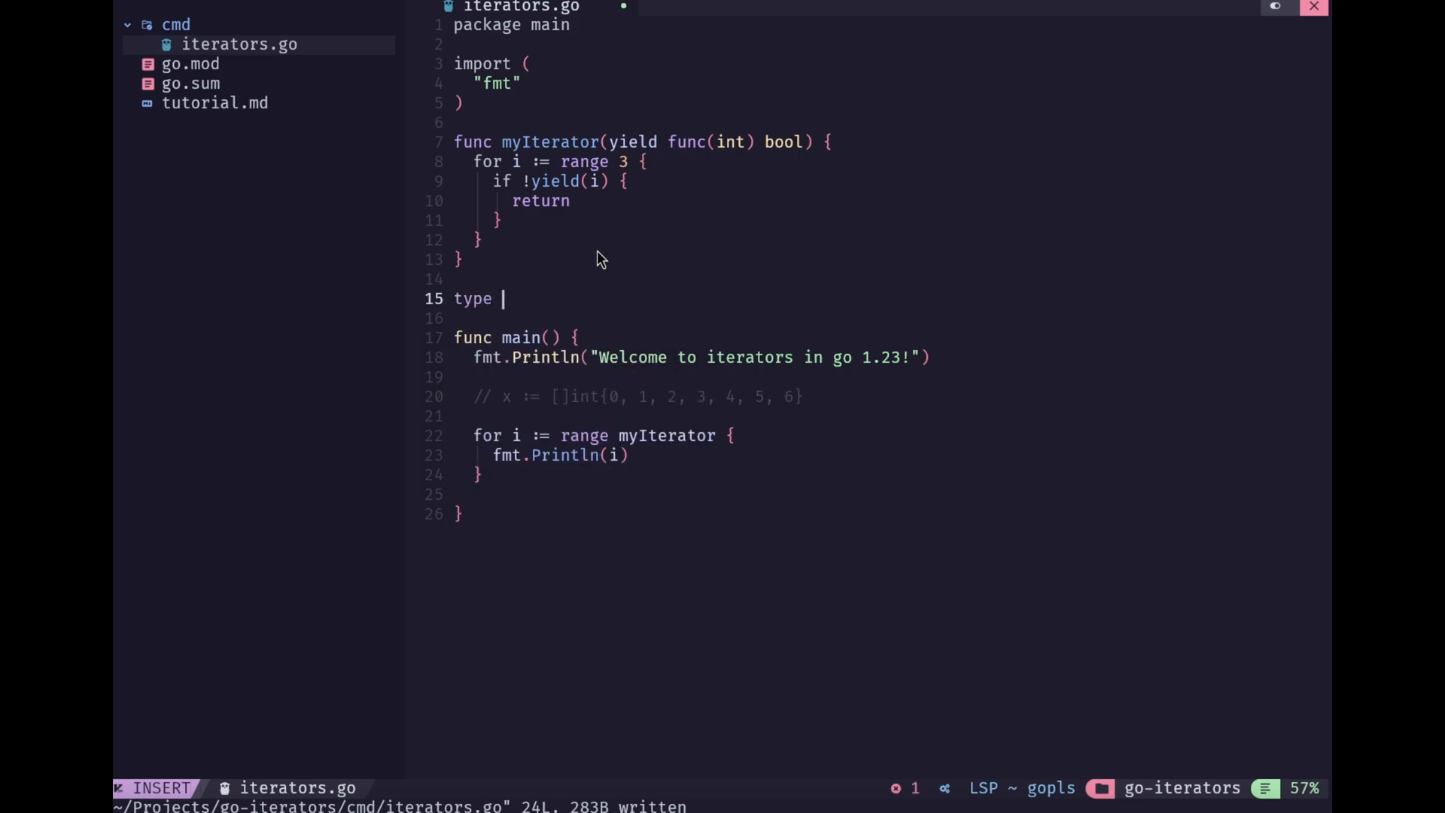
{"action": "type", "text": "myCoolBN"}
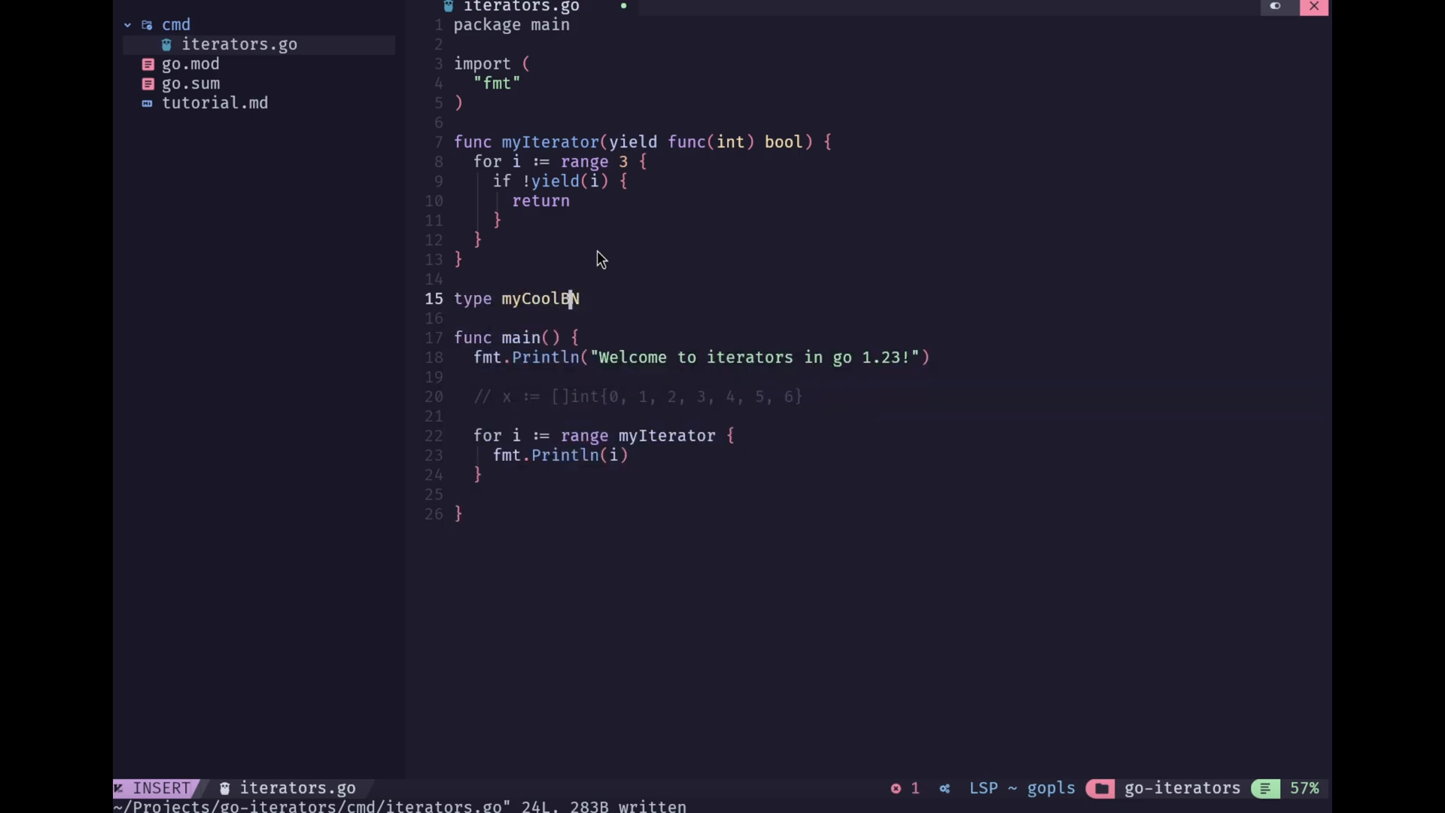
{"action": "key", "text": "BackSpace"}
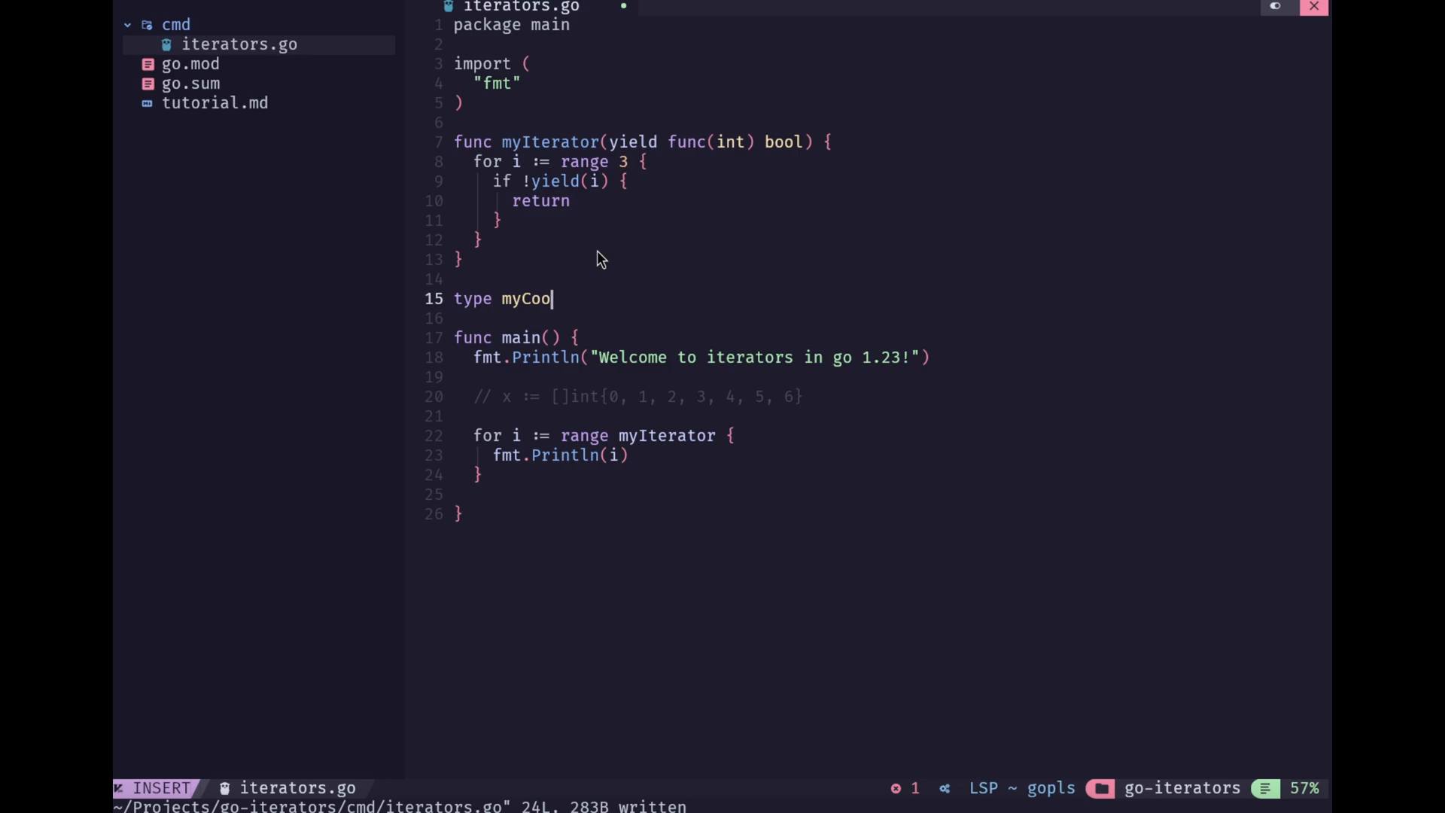
{"action": "type", "text": "lNumbers"}
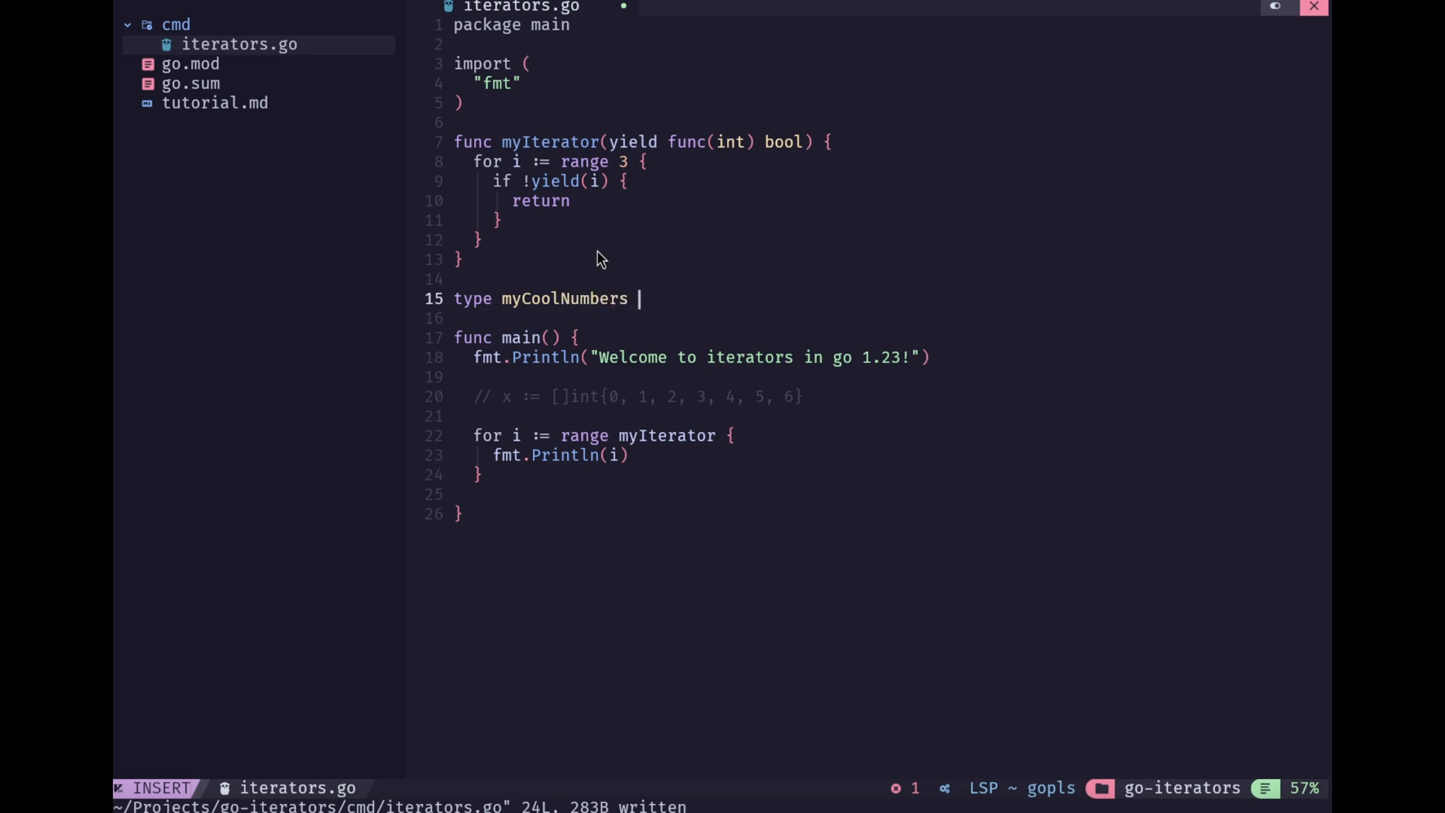
{"action": "type", "text": "[]int"}
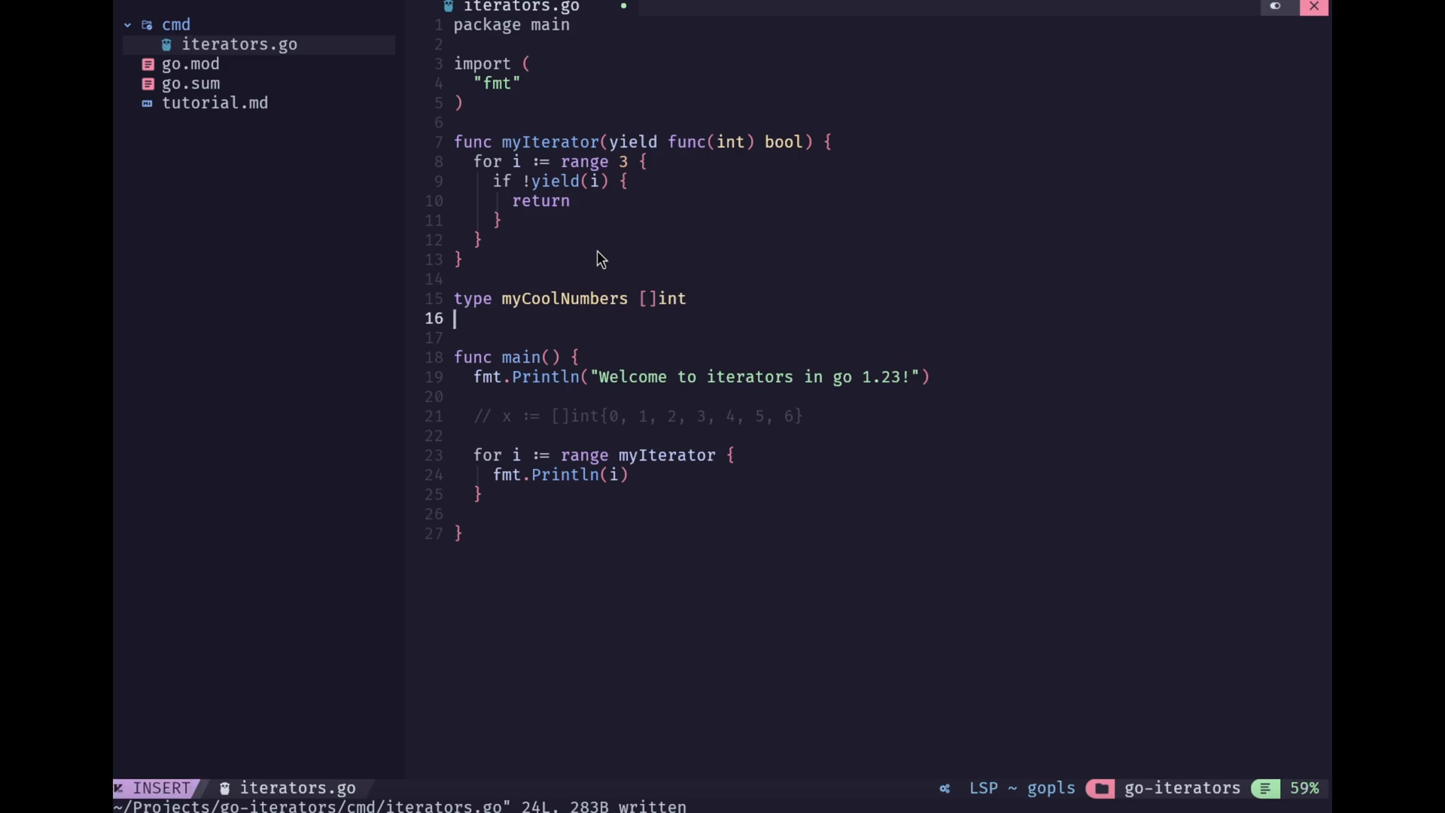
{"action": "key", "text": "Enter"}
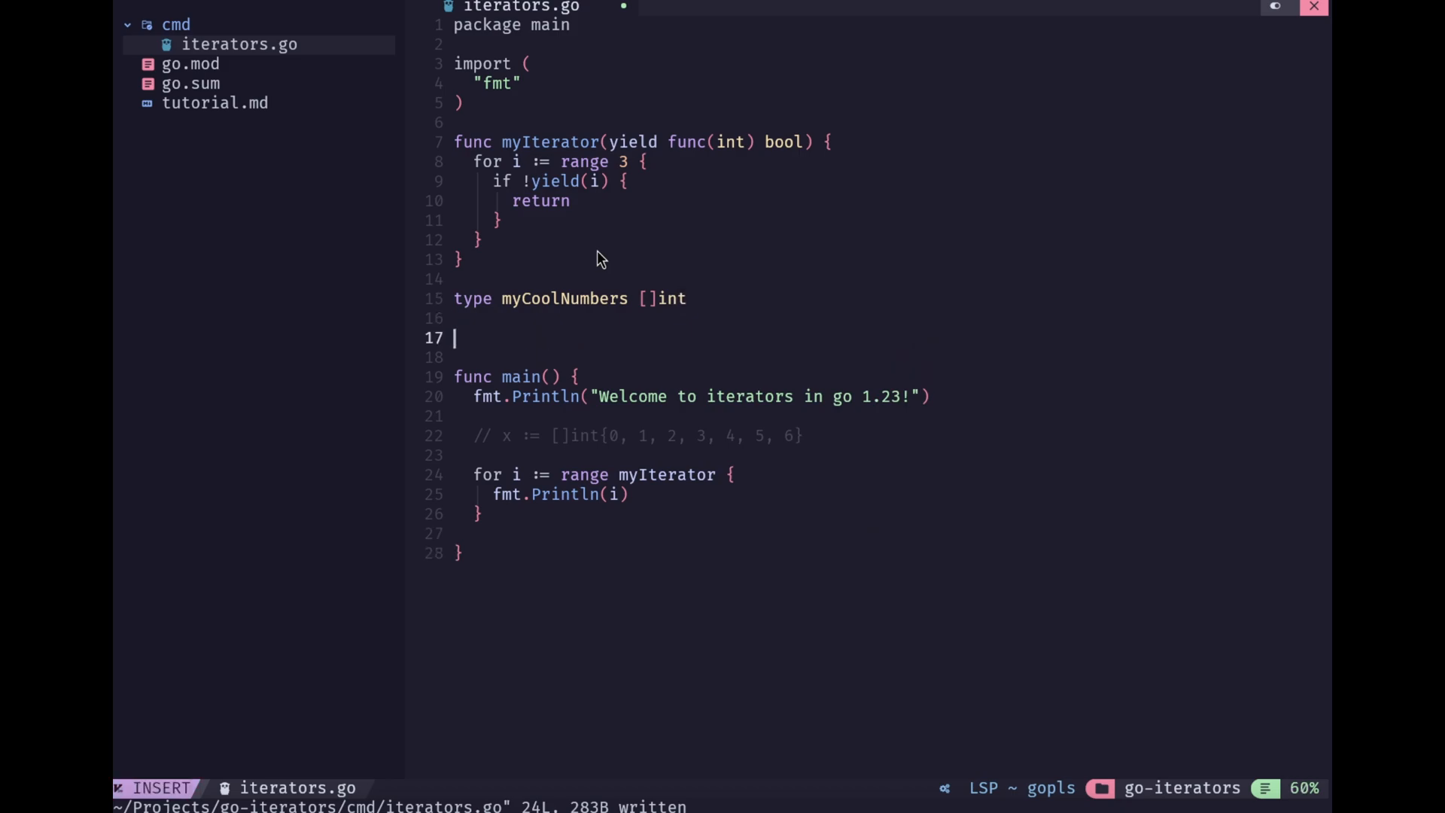
Write the signature 'func (m myCoolNumbers) Evens() func(yield func(i int) bool) {'
{"action": "type", "text": "func (m myCoolNumbers"}
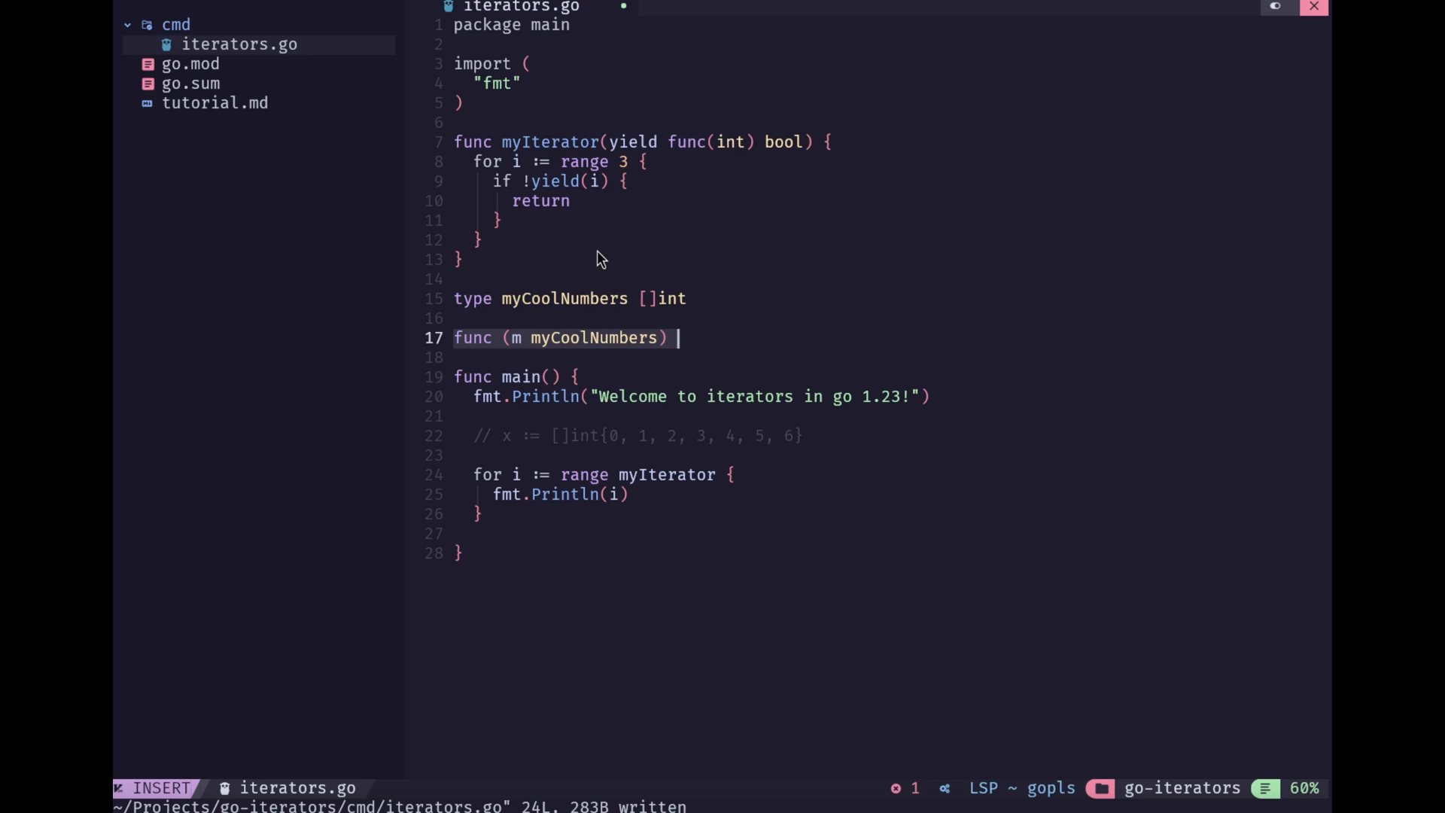
{"action": "type", "text": "Eve"}
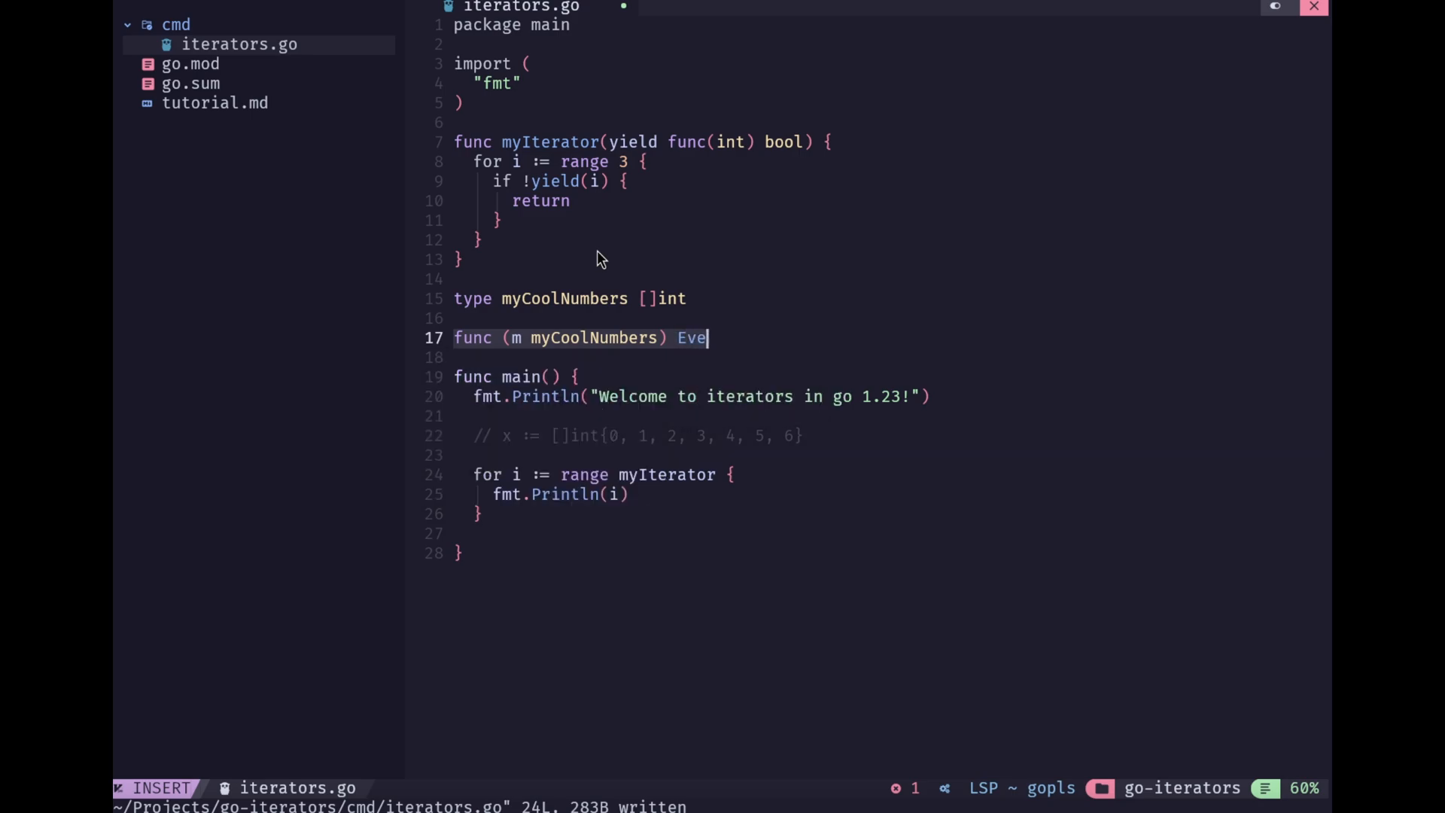
{"action": "type", "text": "ns() ffunc("}
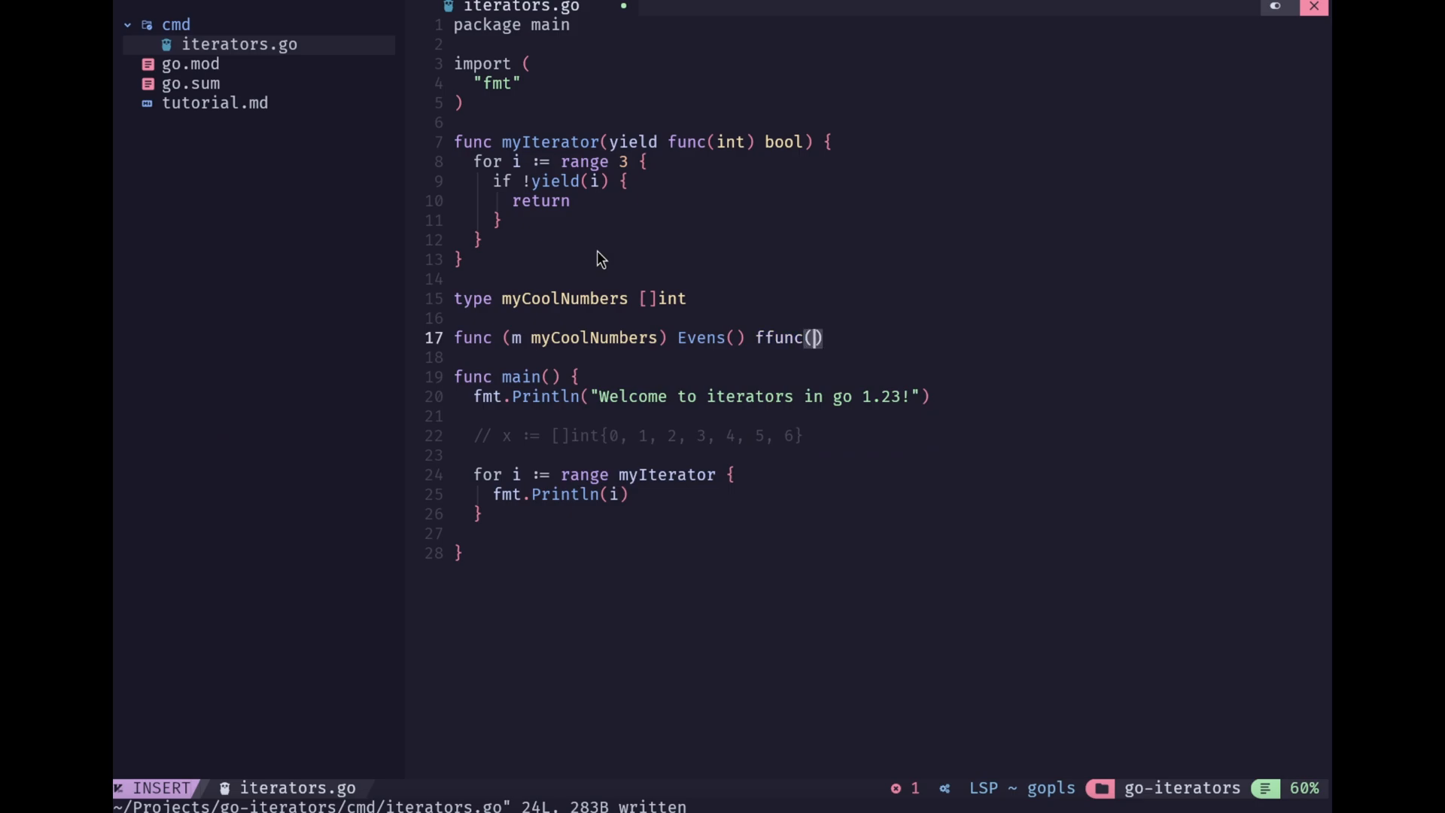
{"action": "key", "text": "BackSpace"}
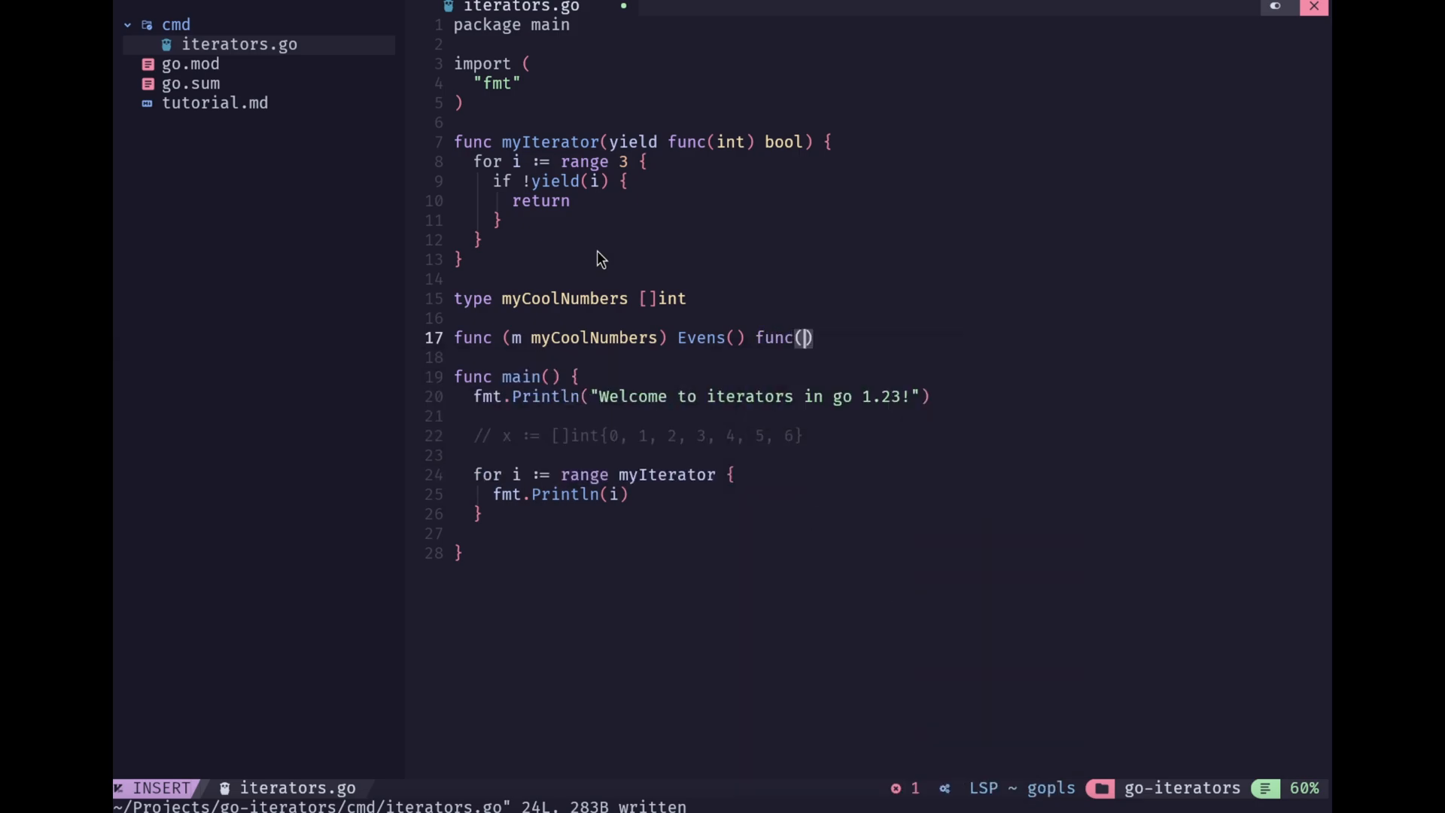
{"action": "type", "text": "yield func("}
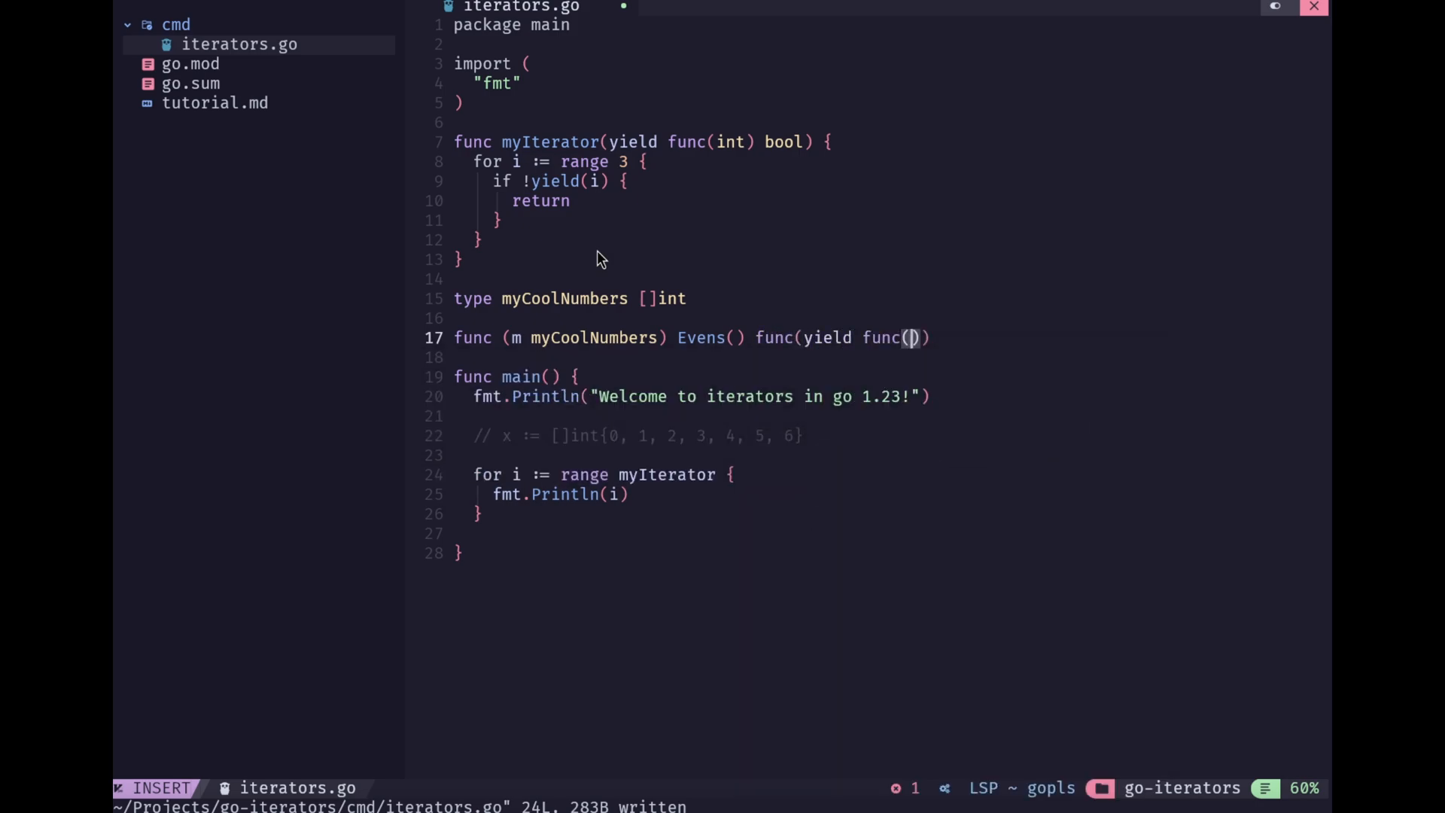
{"action": "type", "text": "i int"}
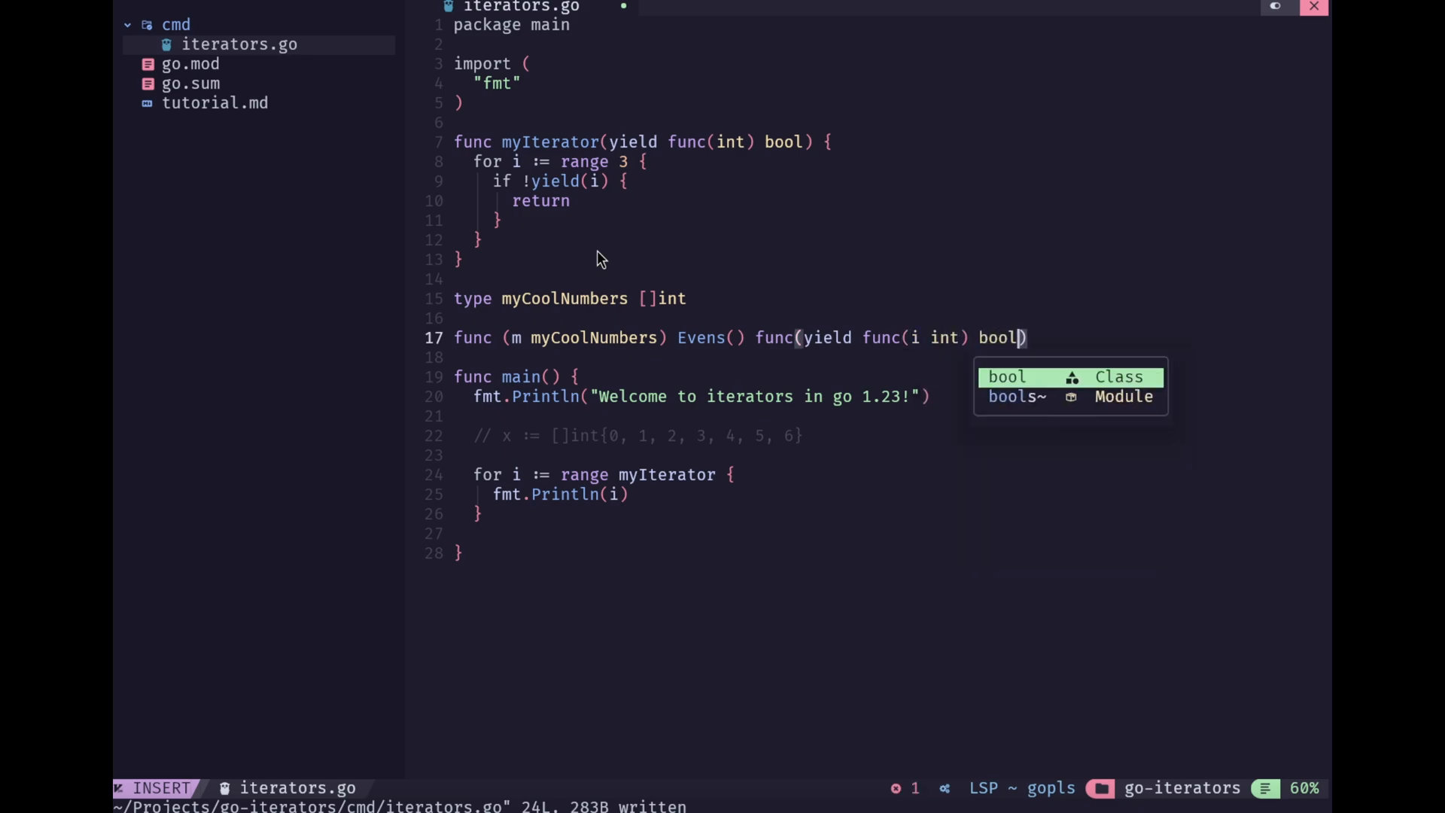
{"action": "key", "text": "Escape"}
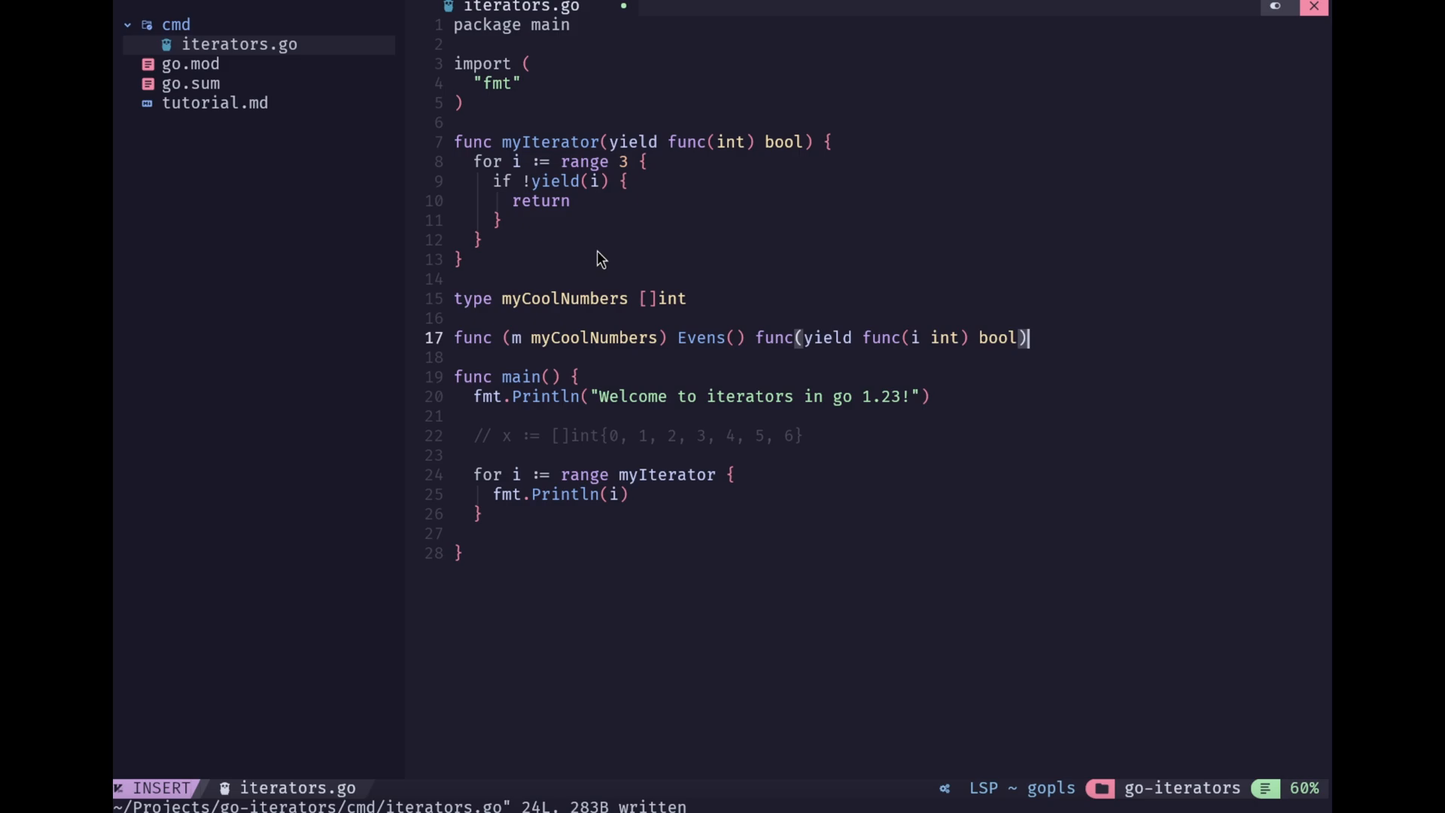
{"action": "type", "text": "{"}
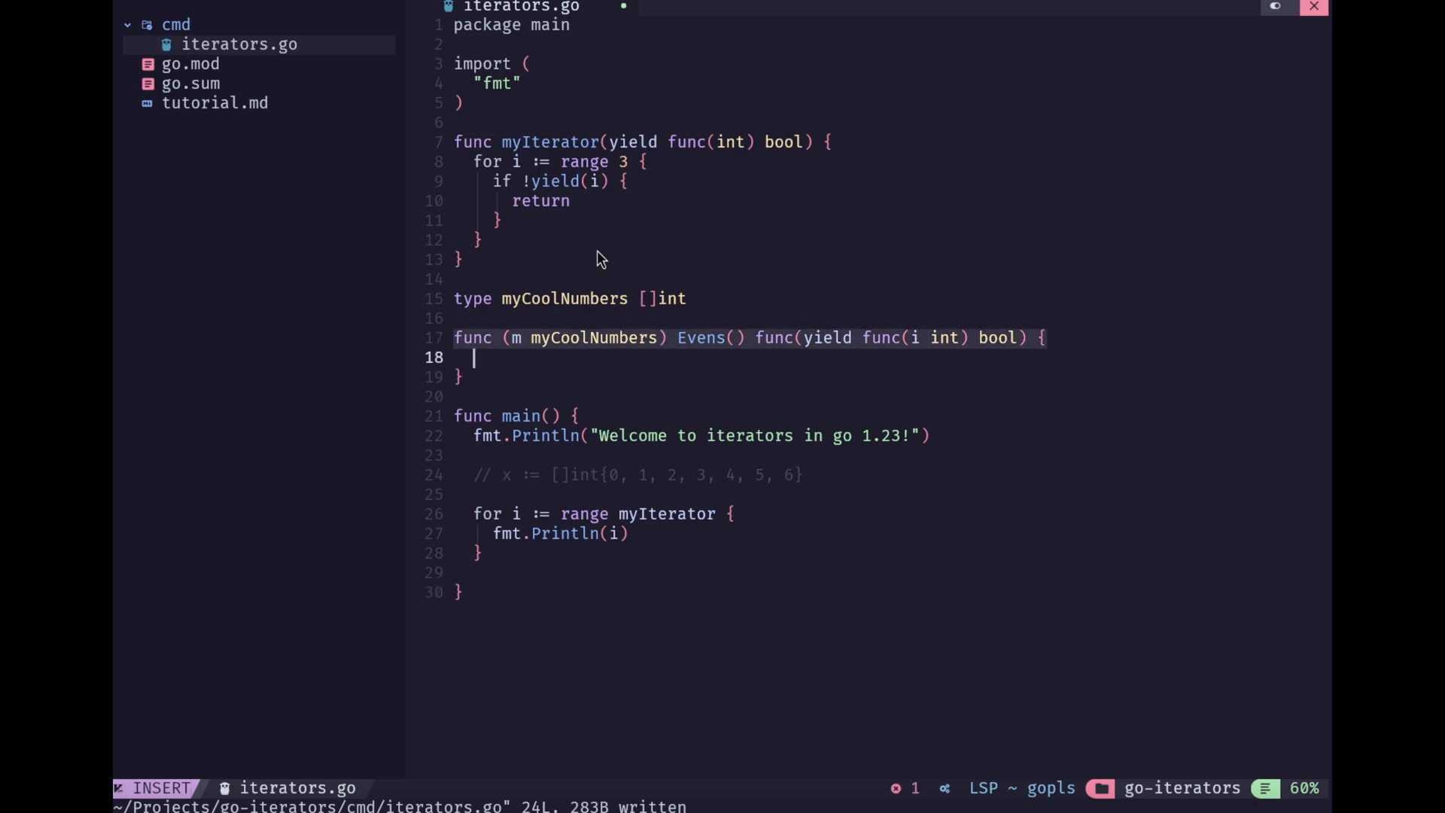
Add 'return func(yield func(i int) bool)' inside the Evens body
{"action": "type", "text": "return"}
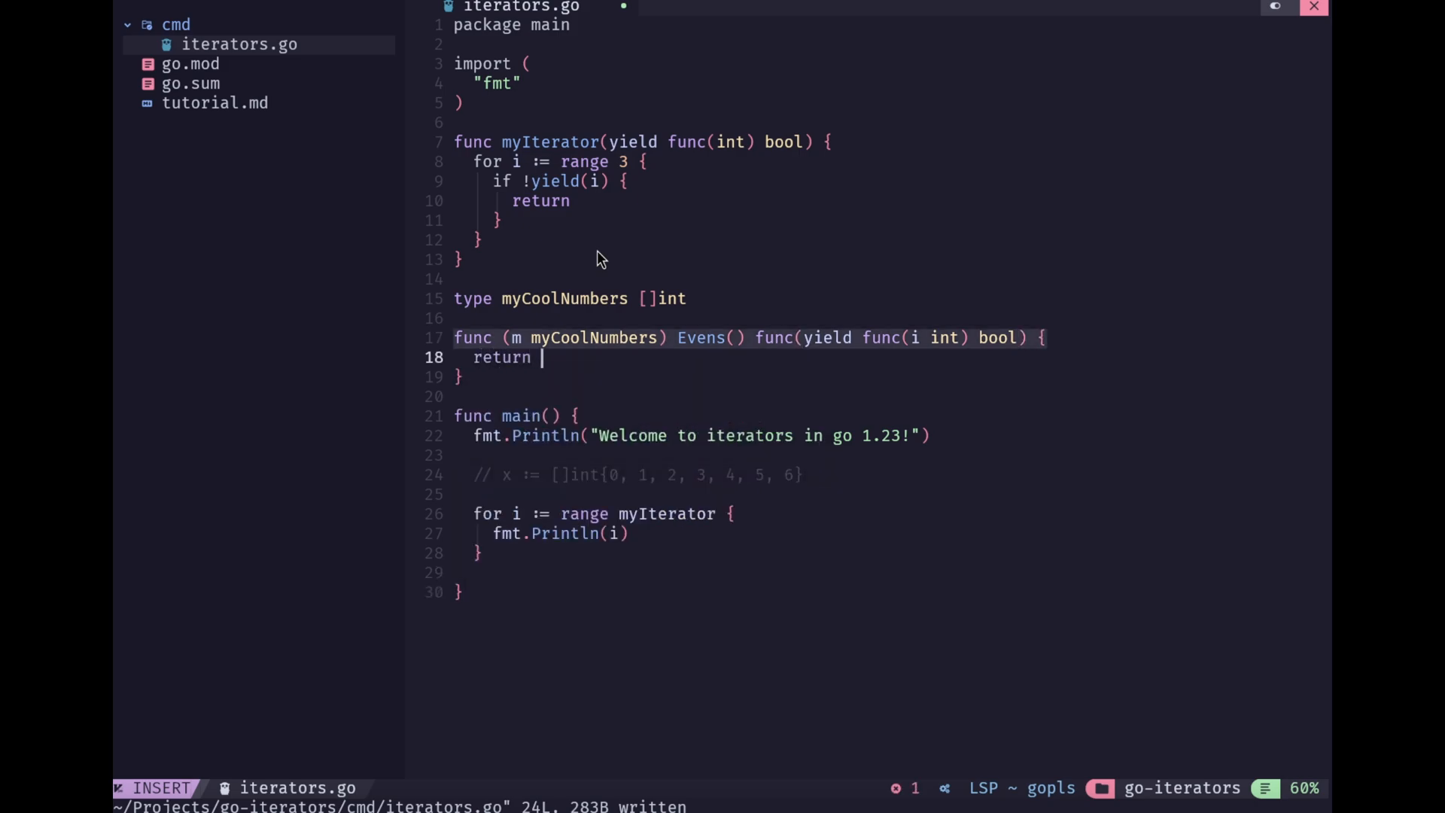
{"action": "type", "text": "func("}
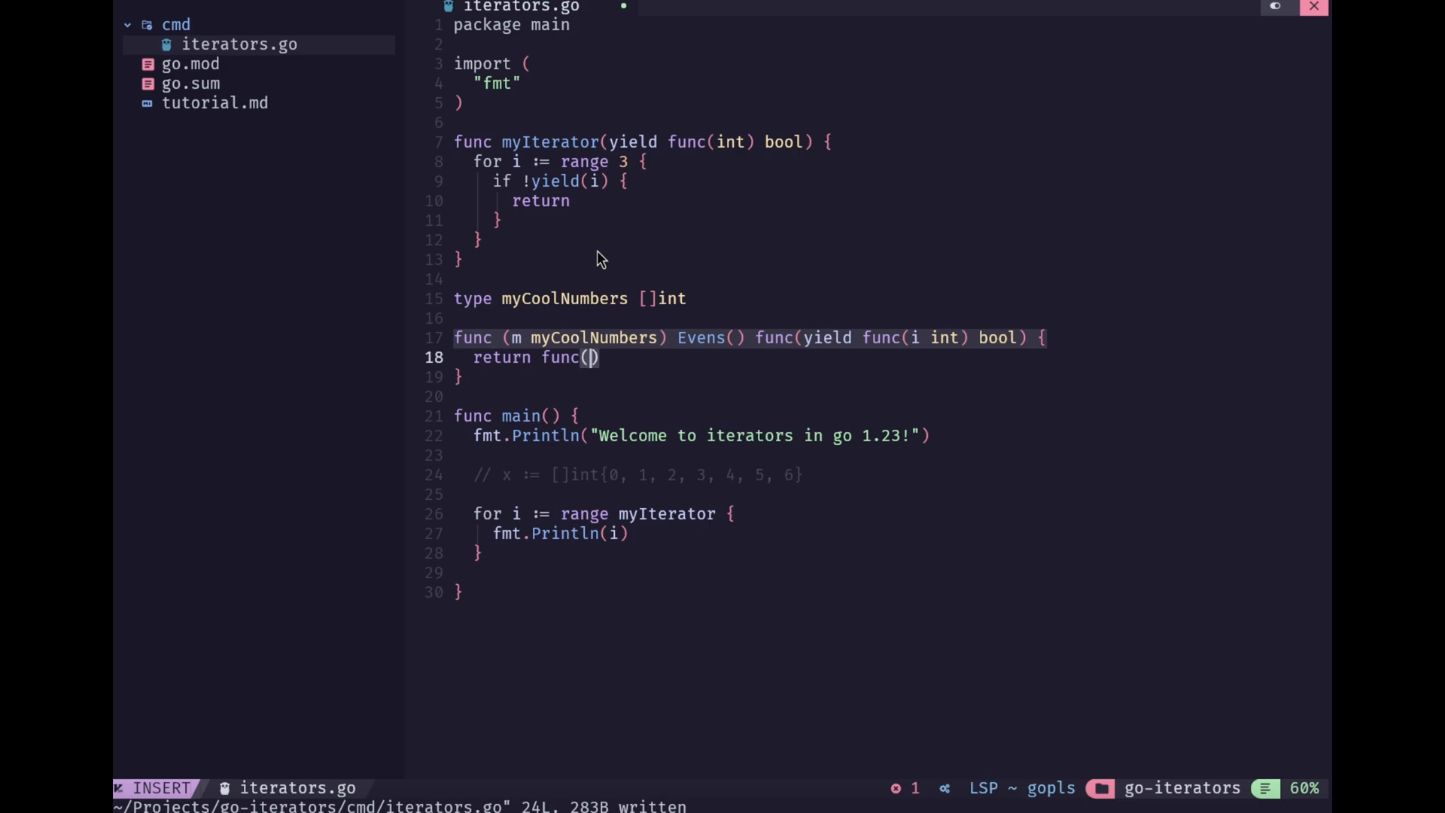
{"action": "type", "text": "yield("}
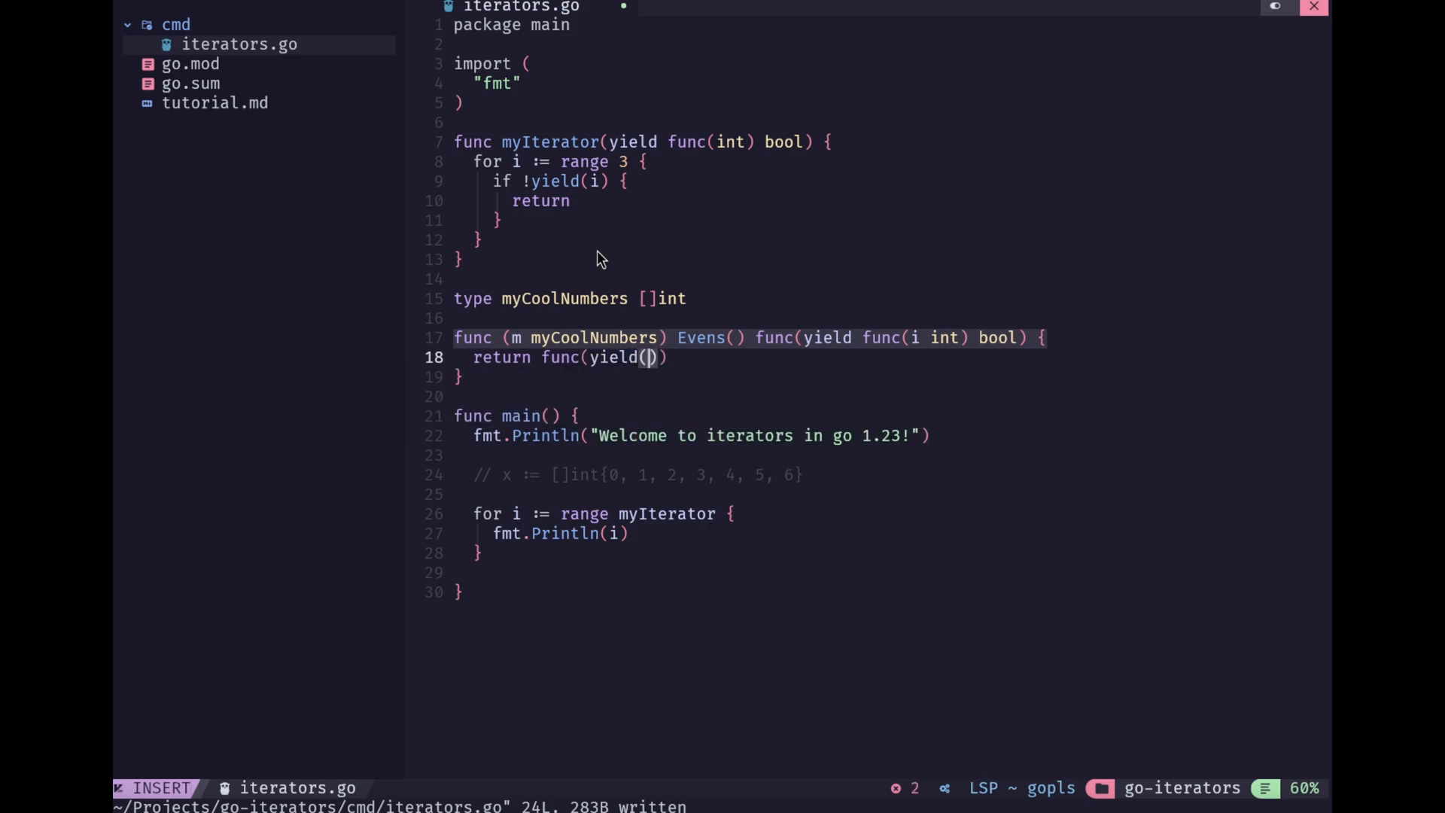
{"action": "type", "text": "i int) bool) {"}
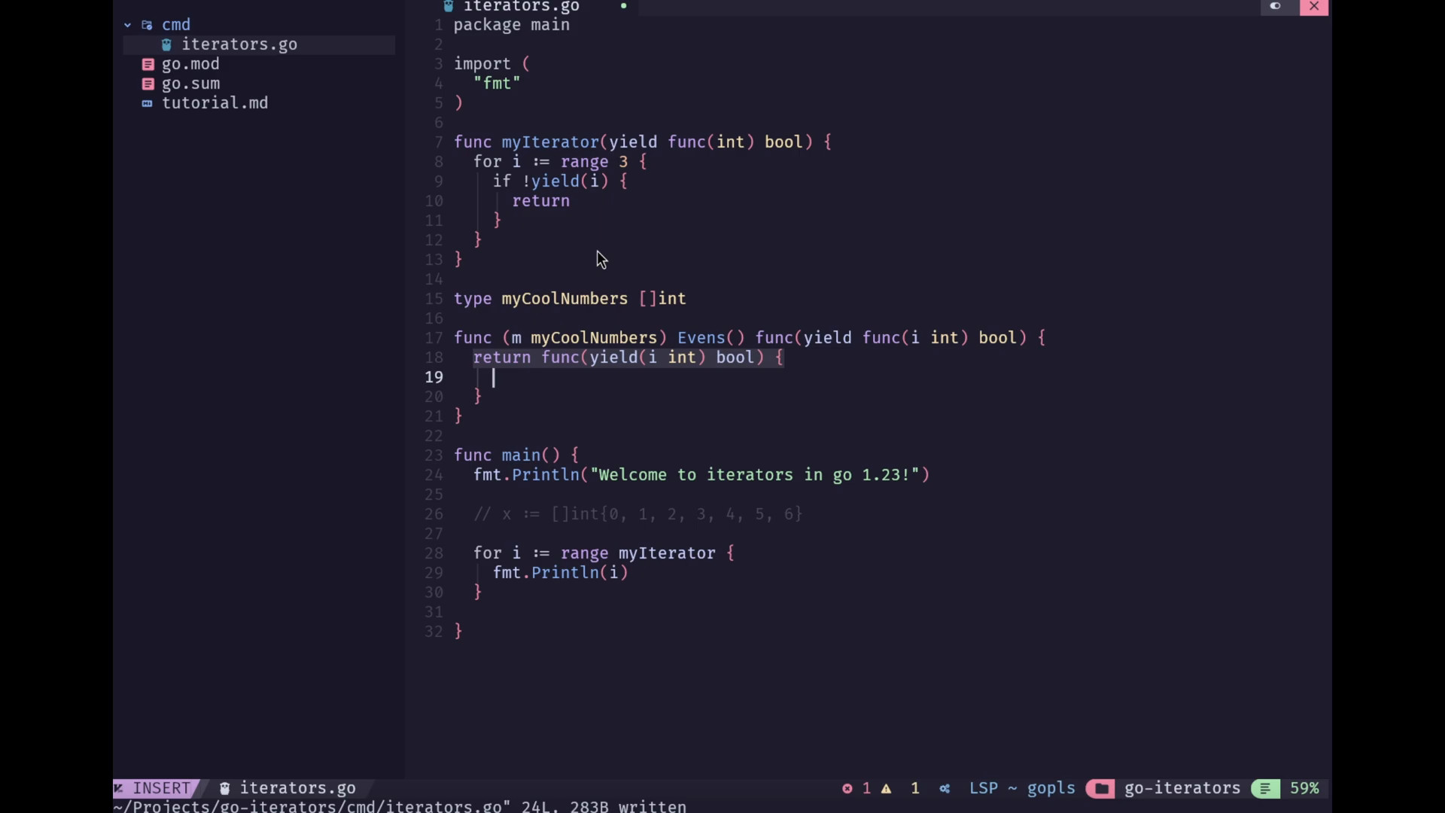
{"action": "mouse_move", "coordinate": [658, 197]}
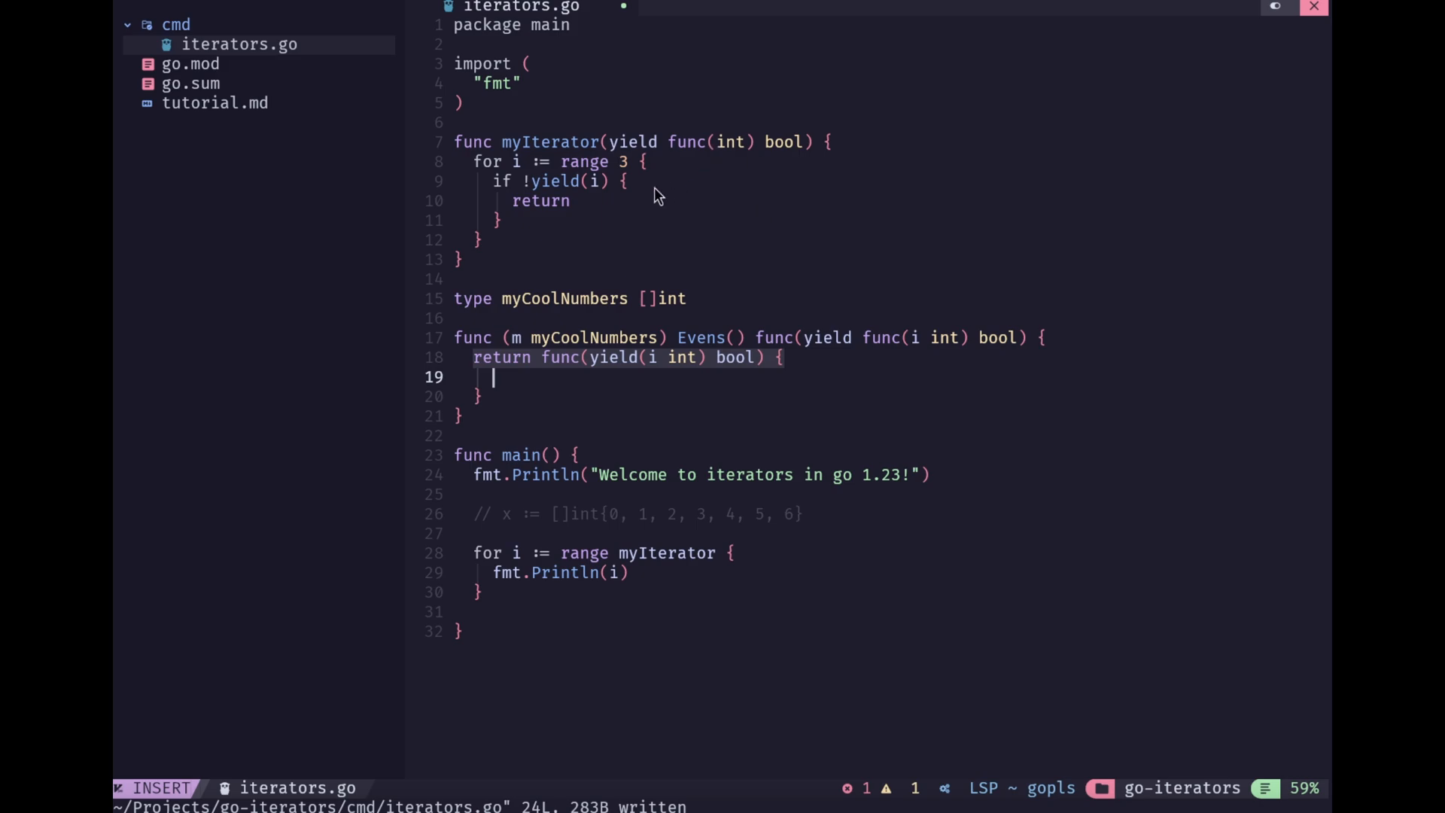
{"action": "mouse_move", "coordinate": [847, 202]}
{"action": "type", "text": "for"}
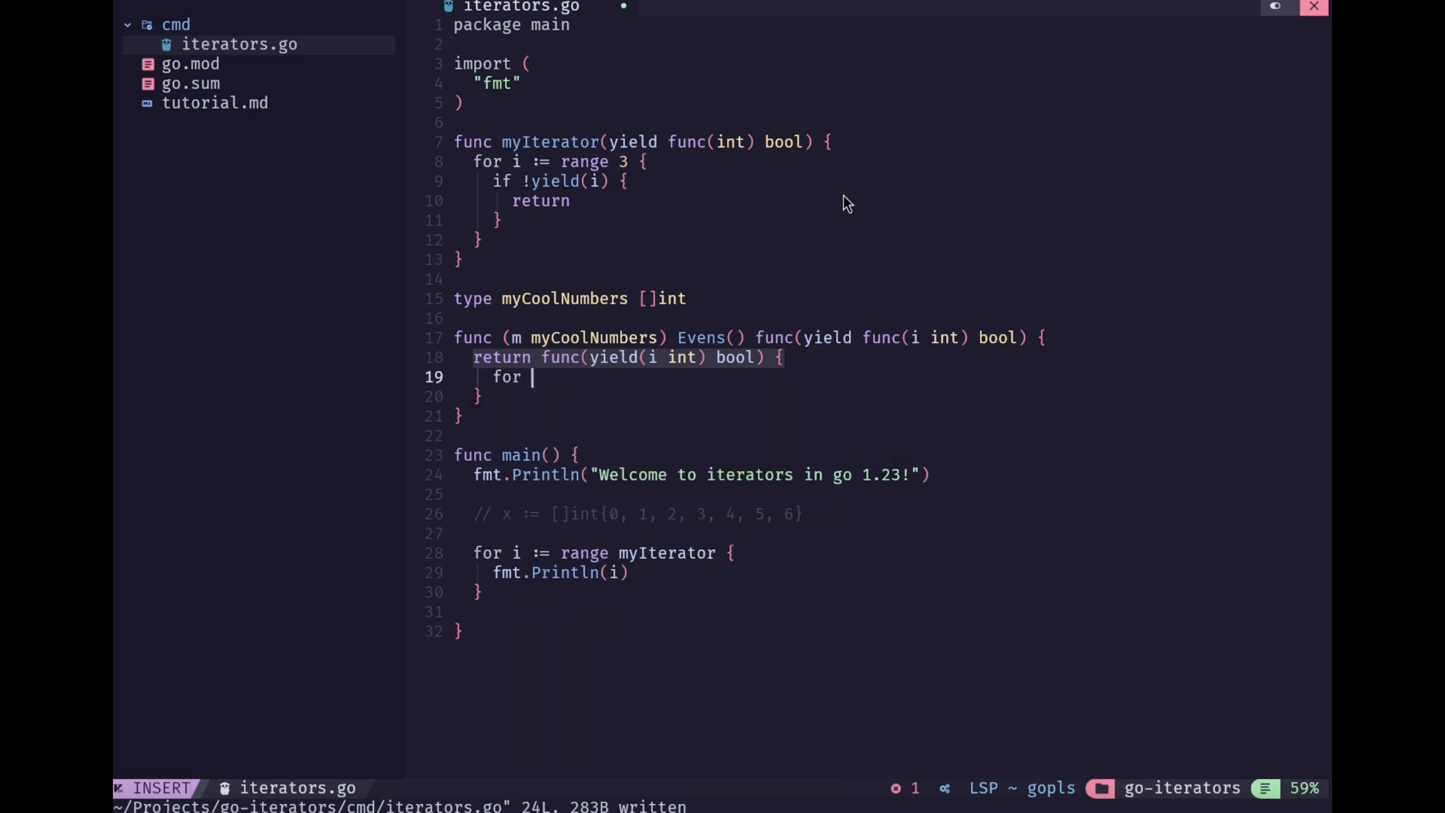
Add a range loop over m with an 'if i%2 == 0' block starting an !yield check
{"action": "type", "text": "i := range m"}
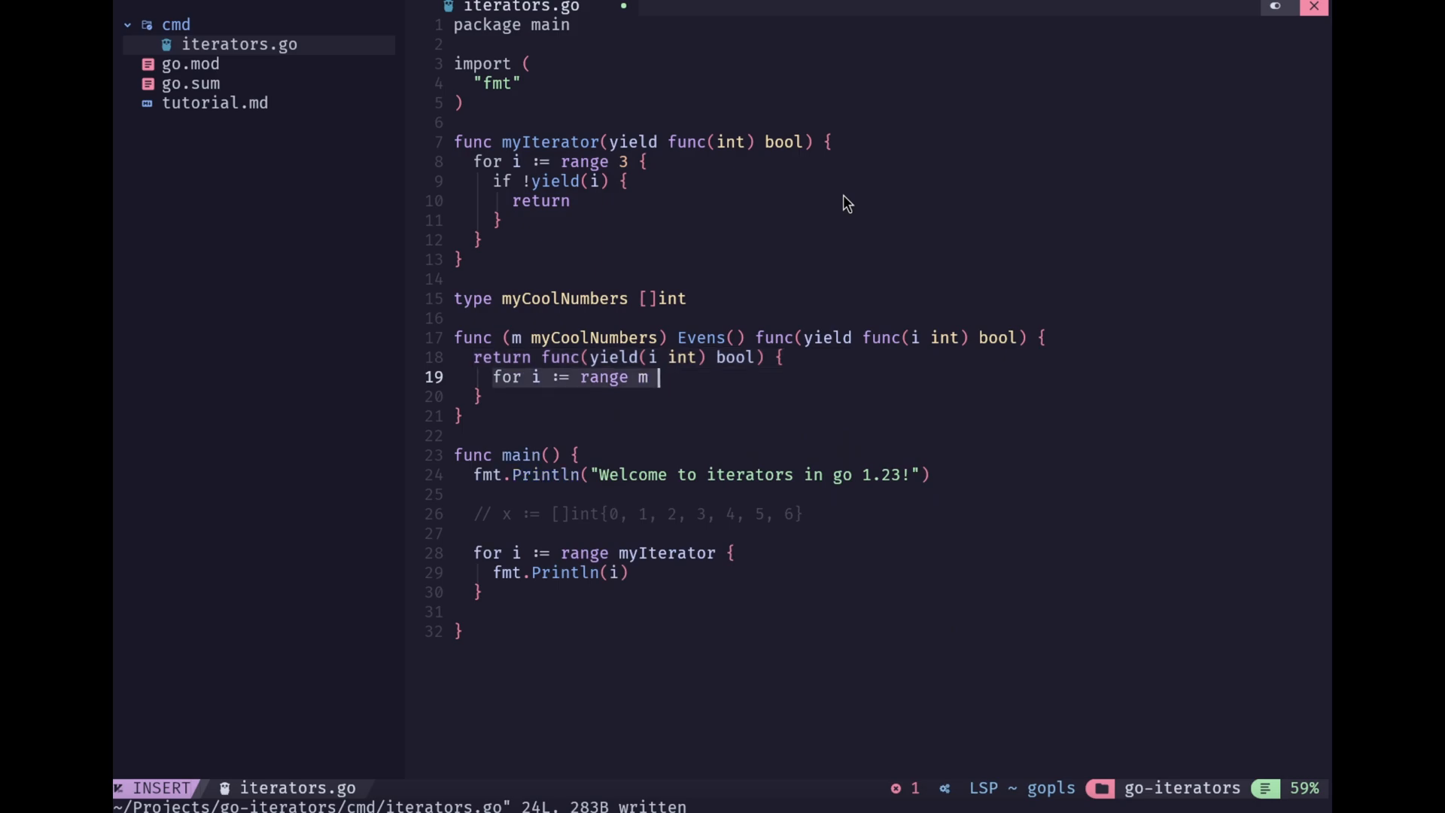
{"action": "type", "text": "{"}
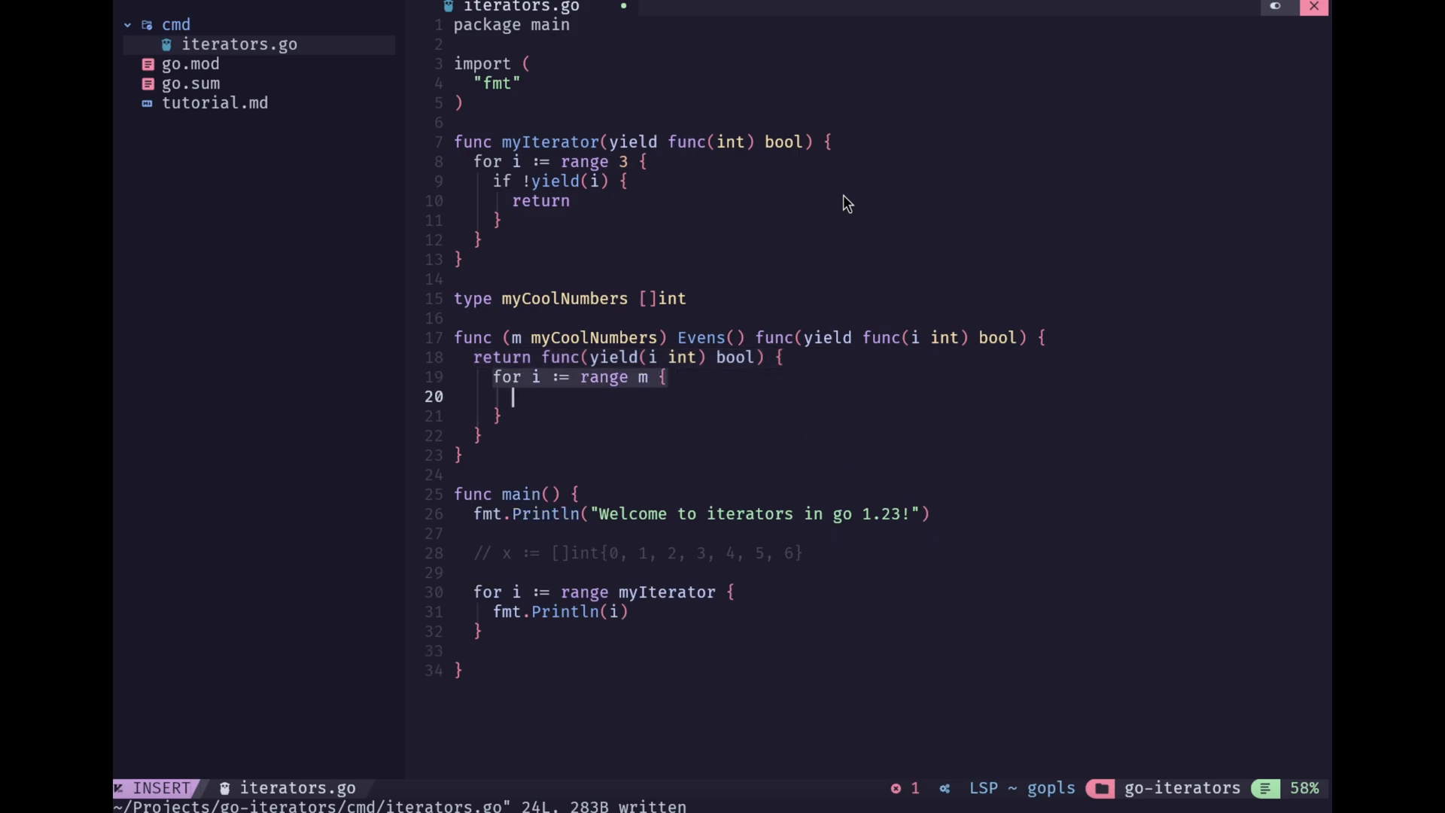
{"action": "type", "text": "if"}
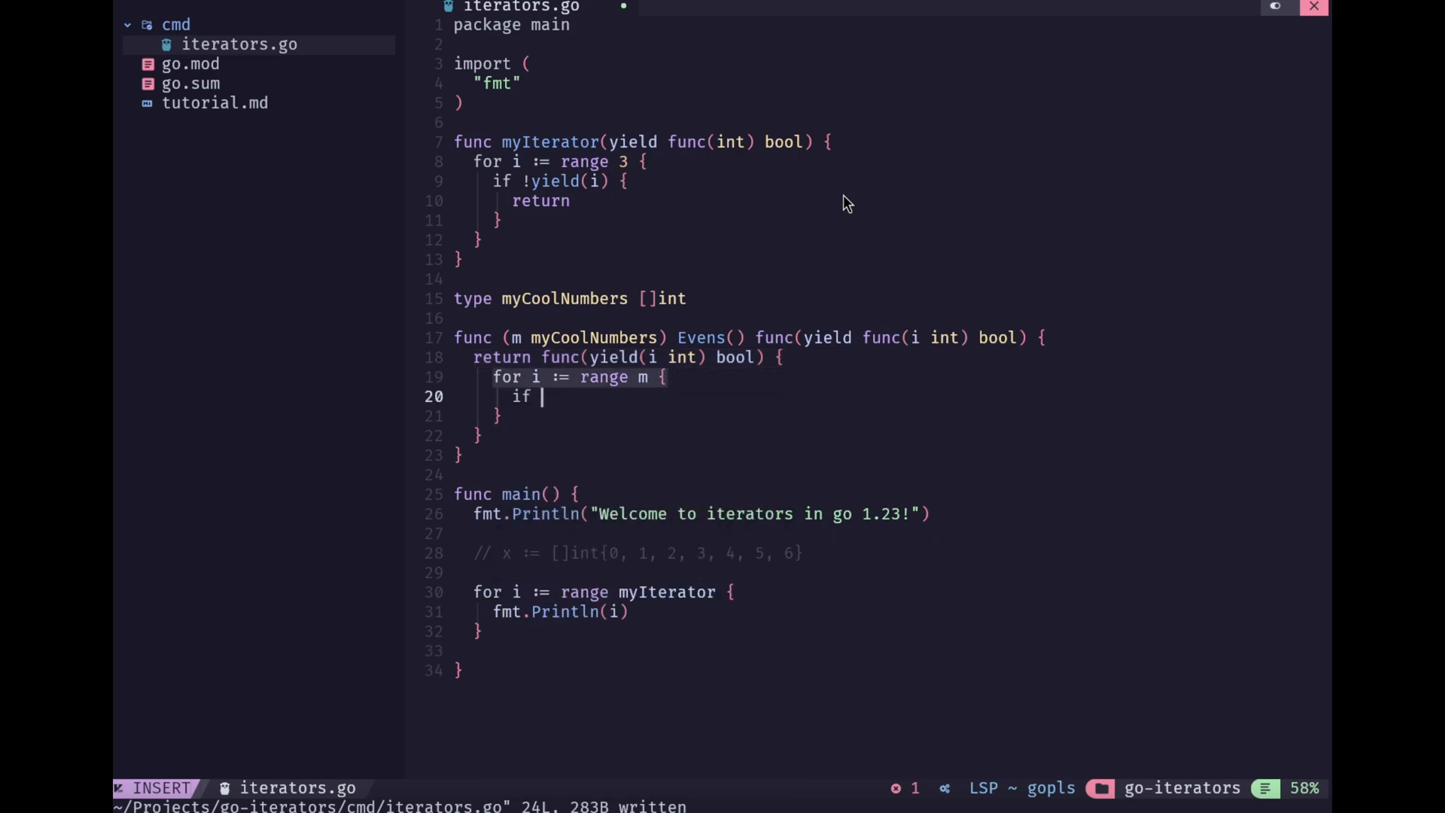
{"action": "type", "text": "i%2"}
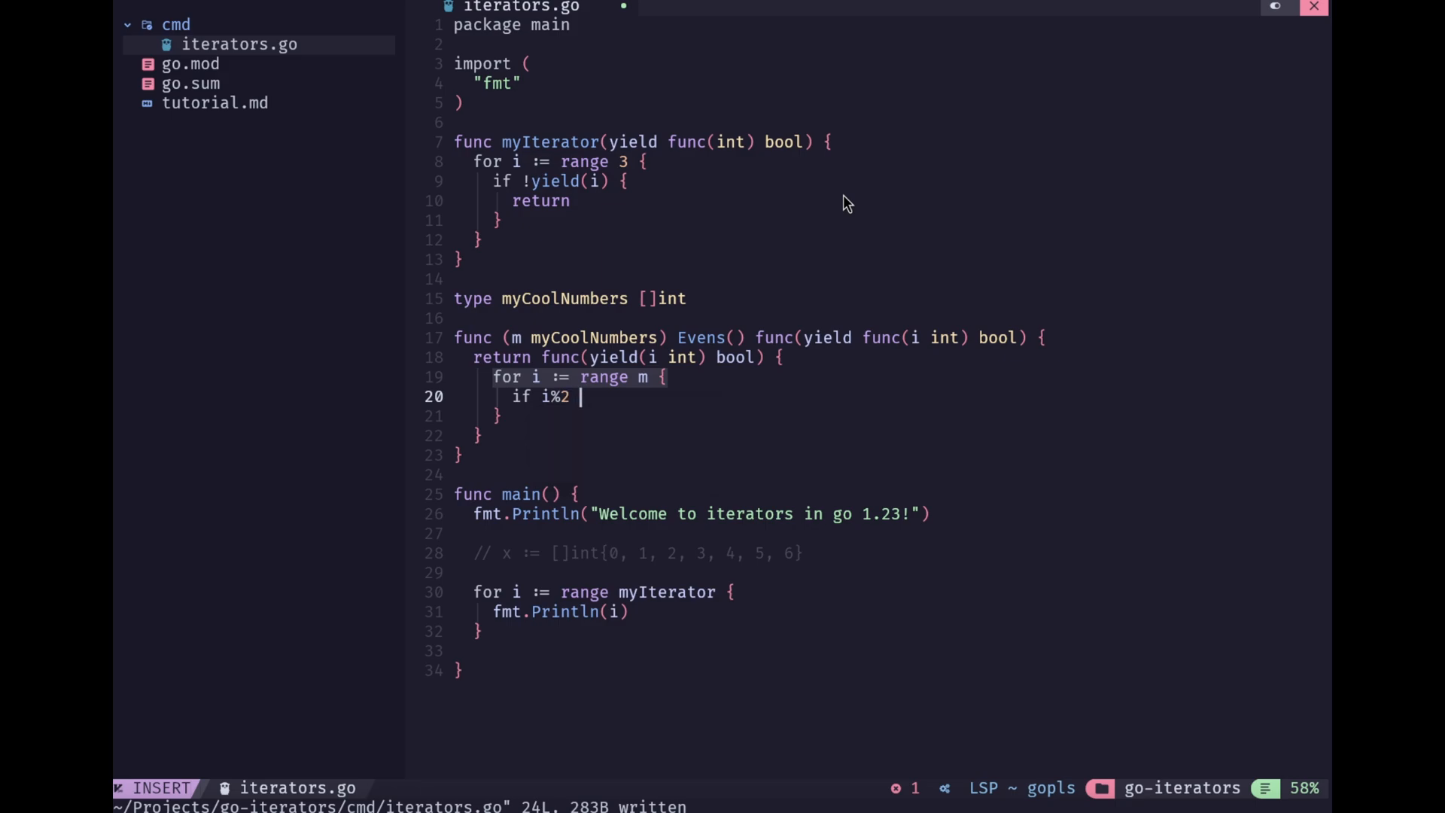
{"action": "type", "text": "== 0 {"}
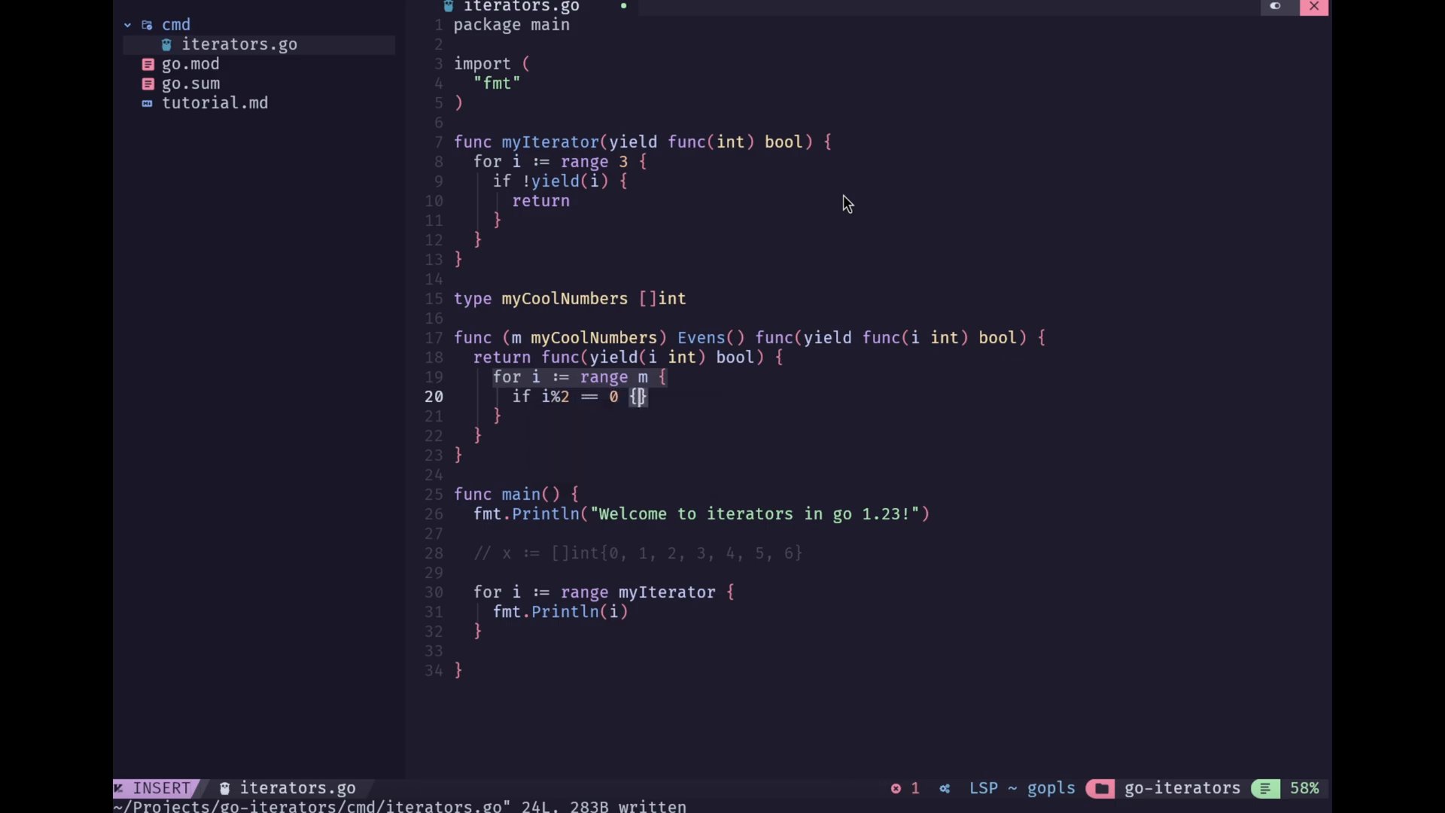
{"action": "key", "text": "Enter"}
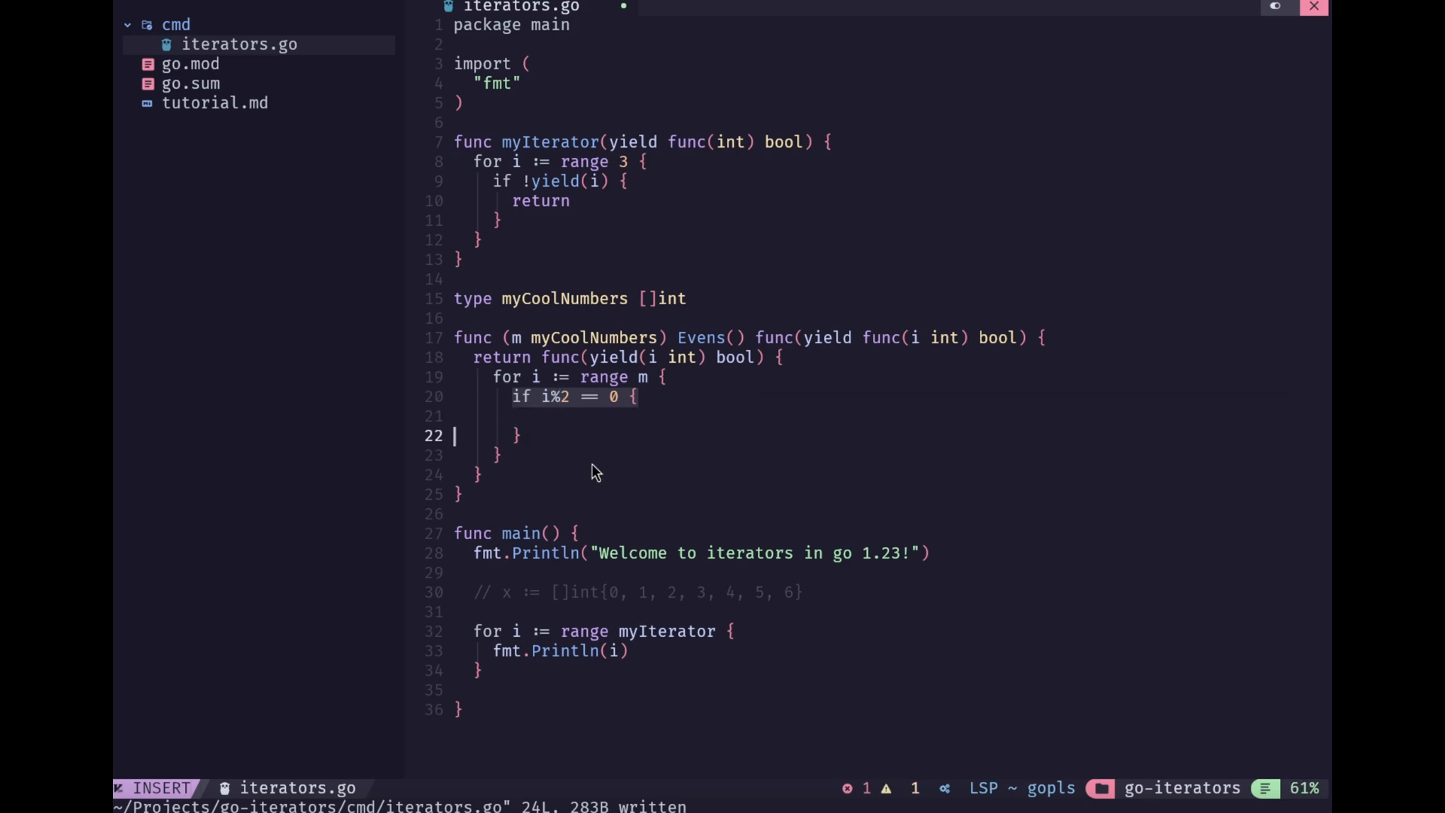
{"action": "key", "text": "Enter"}
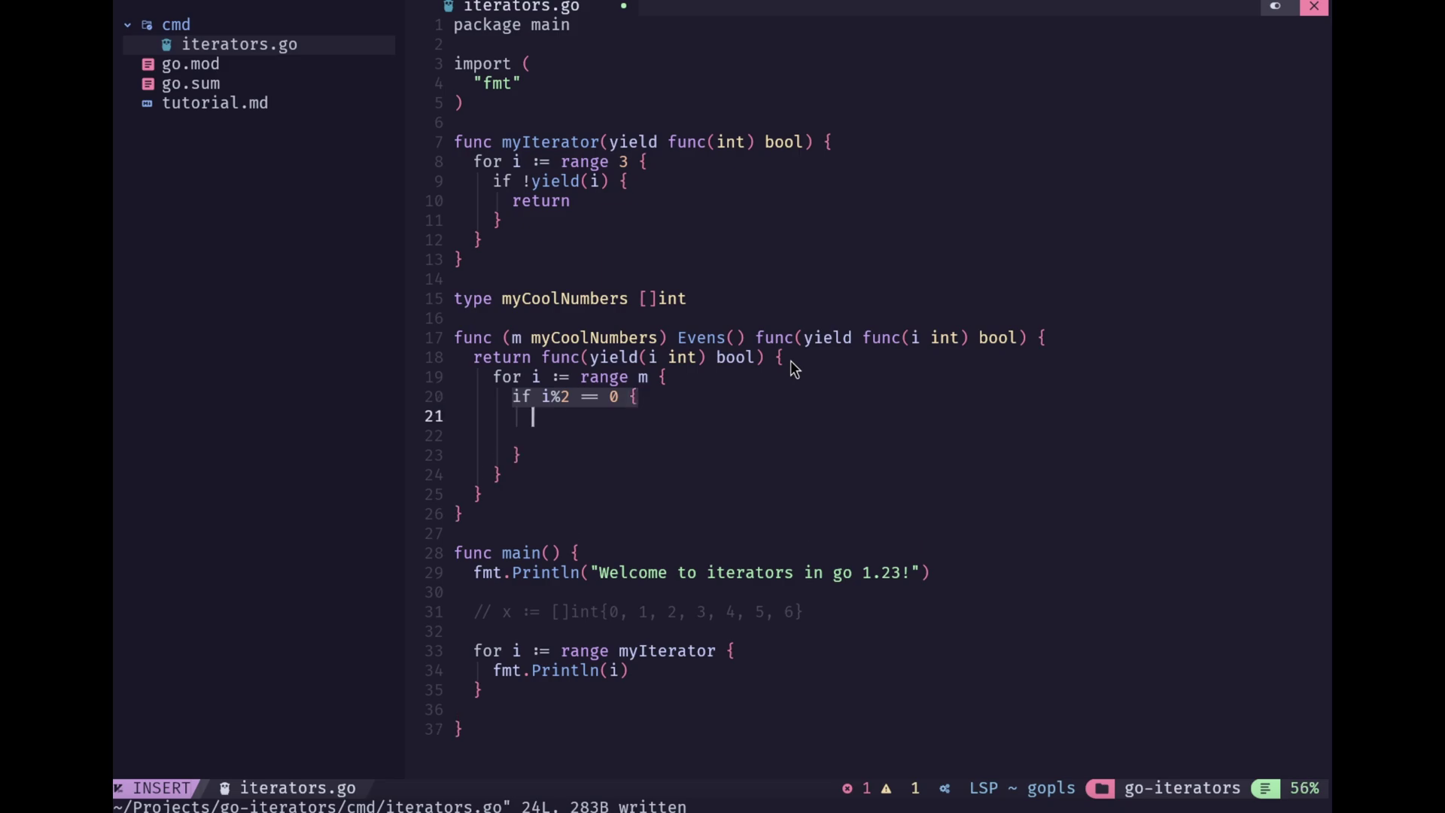
{"action": "type", "text": "if !yield"}
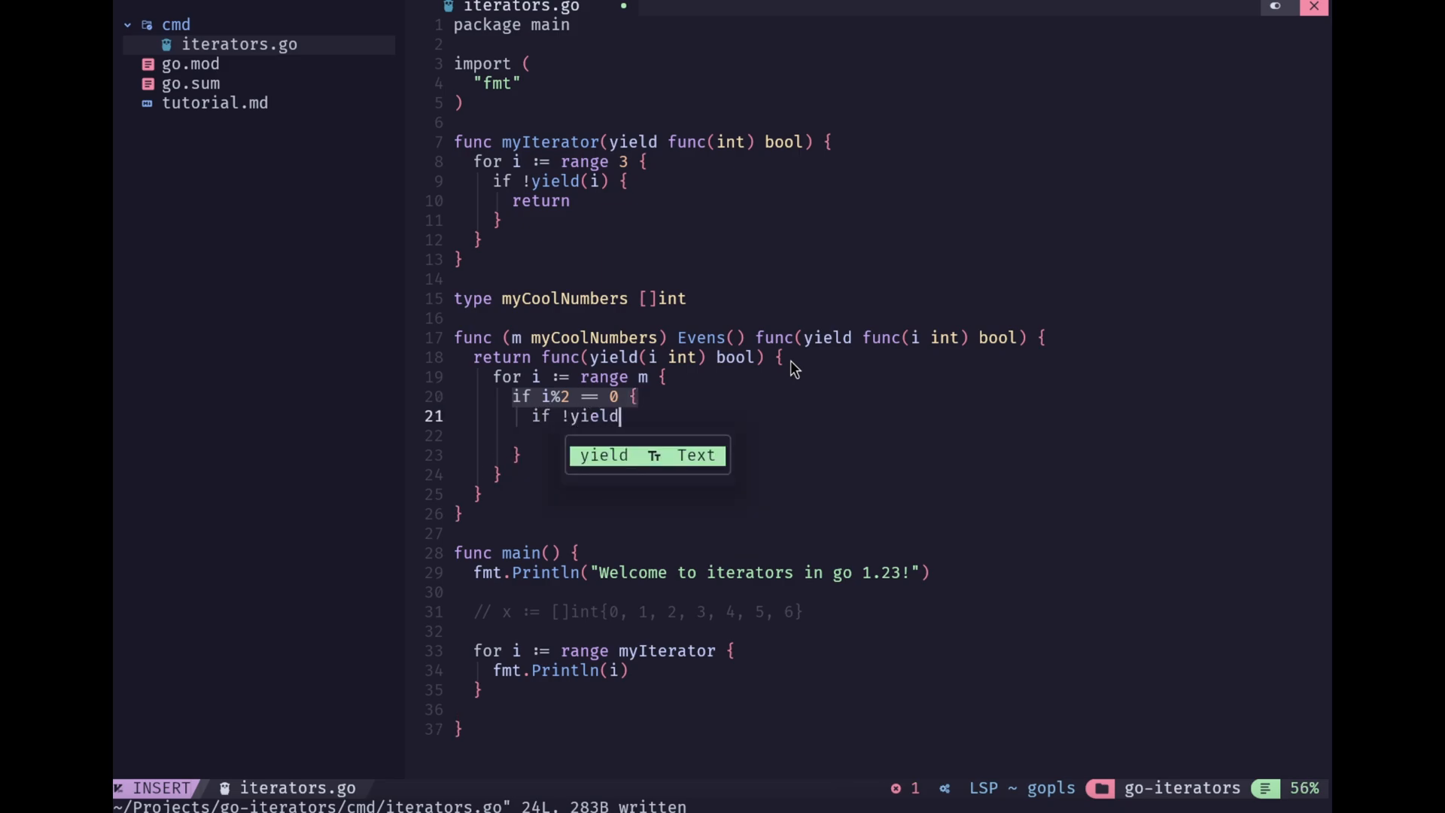
{"action": "type", "text": "(e[i"}
{"action": "left_click", "coordinate": [892, 435]}
{"action": "type", "text": "return"}
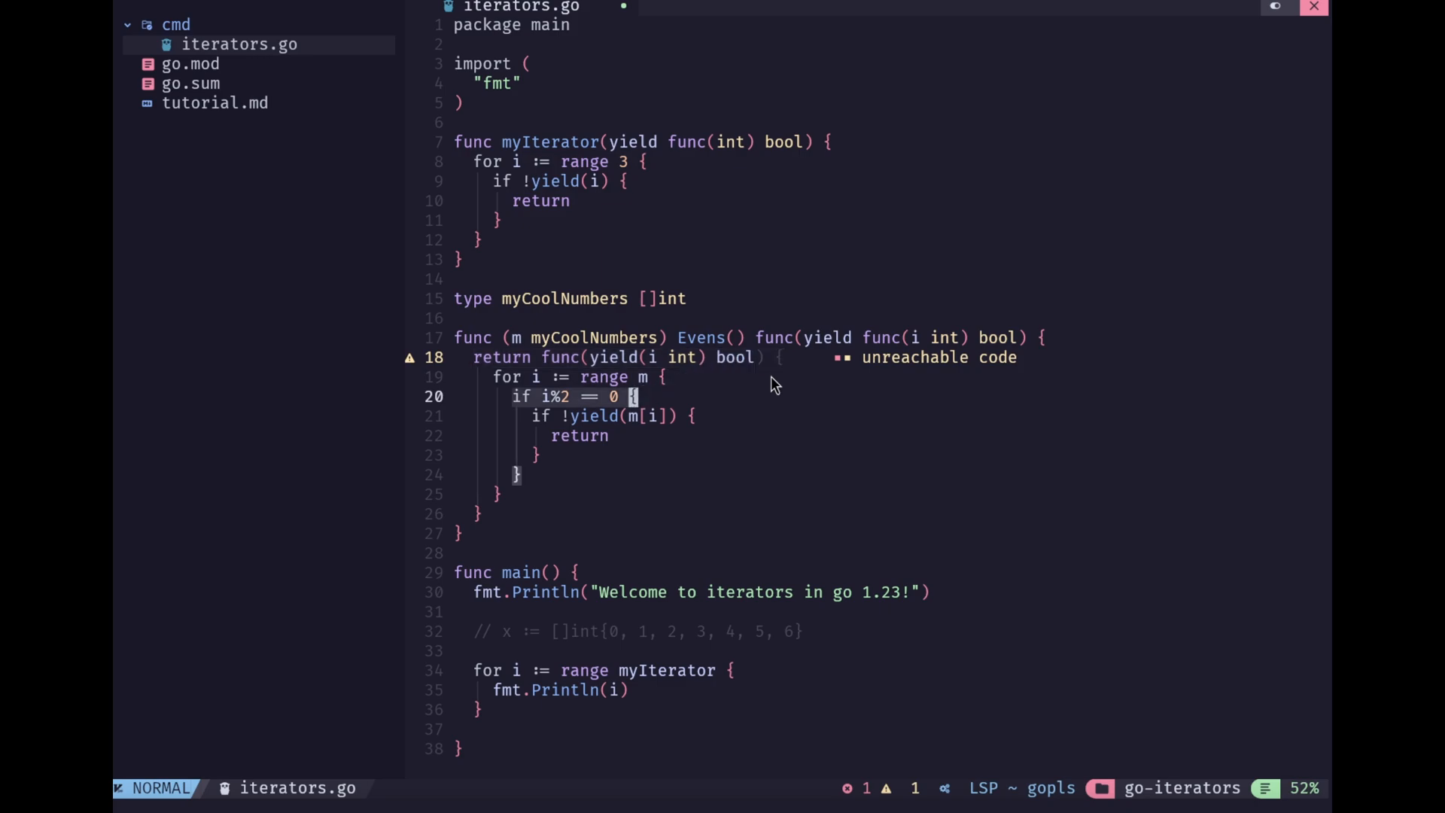
{"action": "mouse_move", "coordinate": [645, 382]}
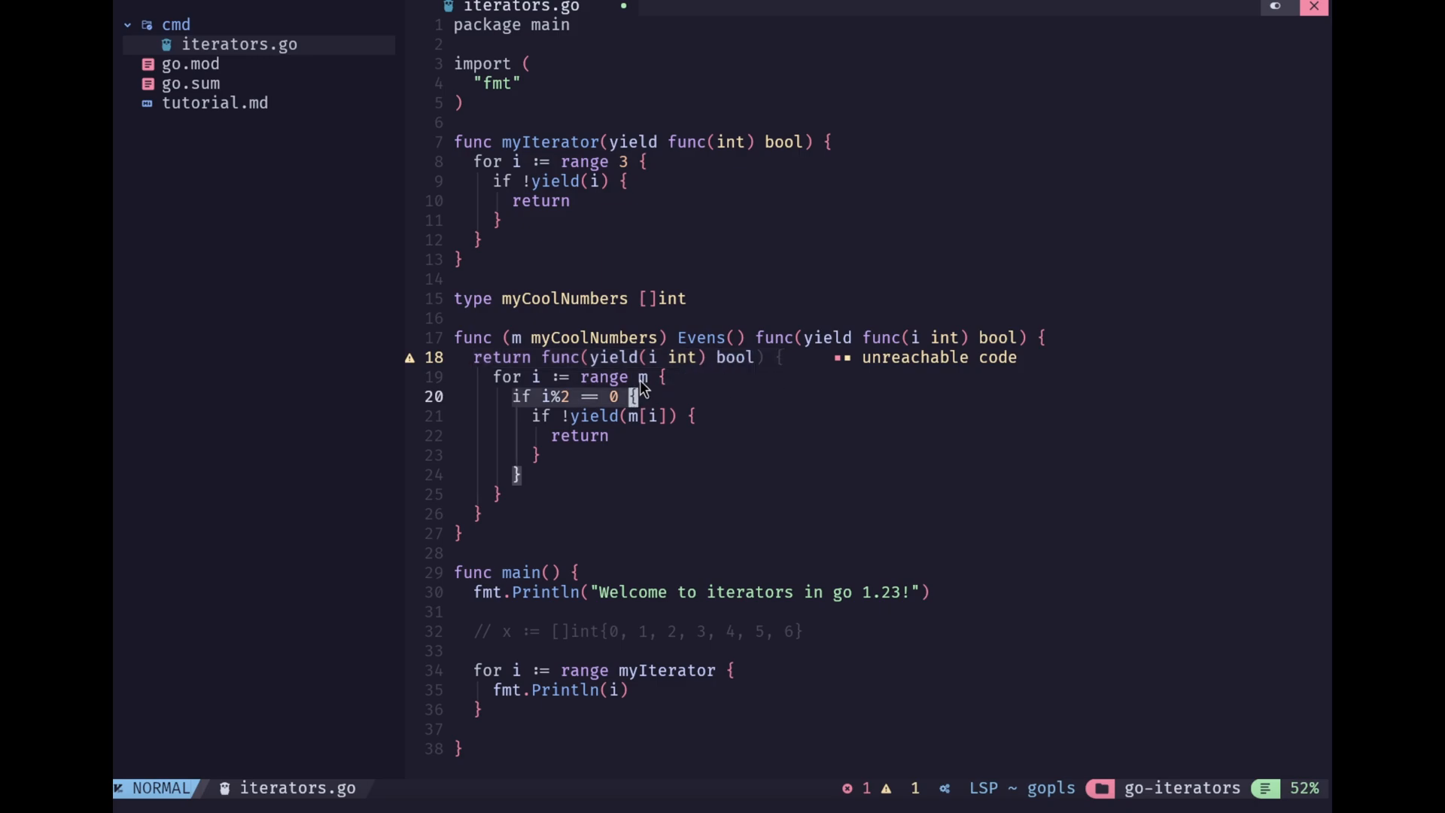
{"action": "mouse_move", "coordinate": [722, 385]}
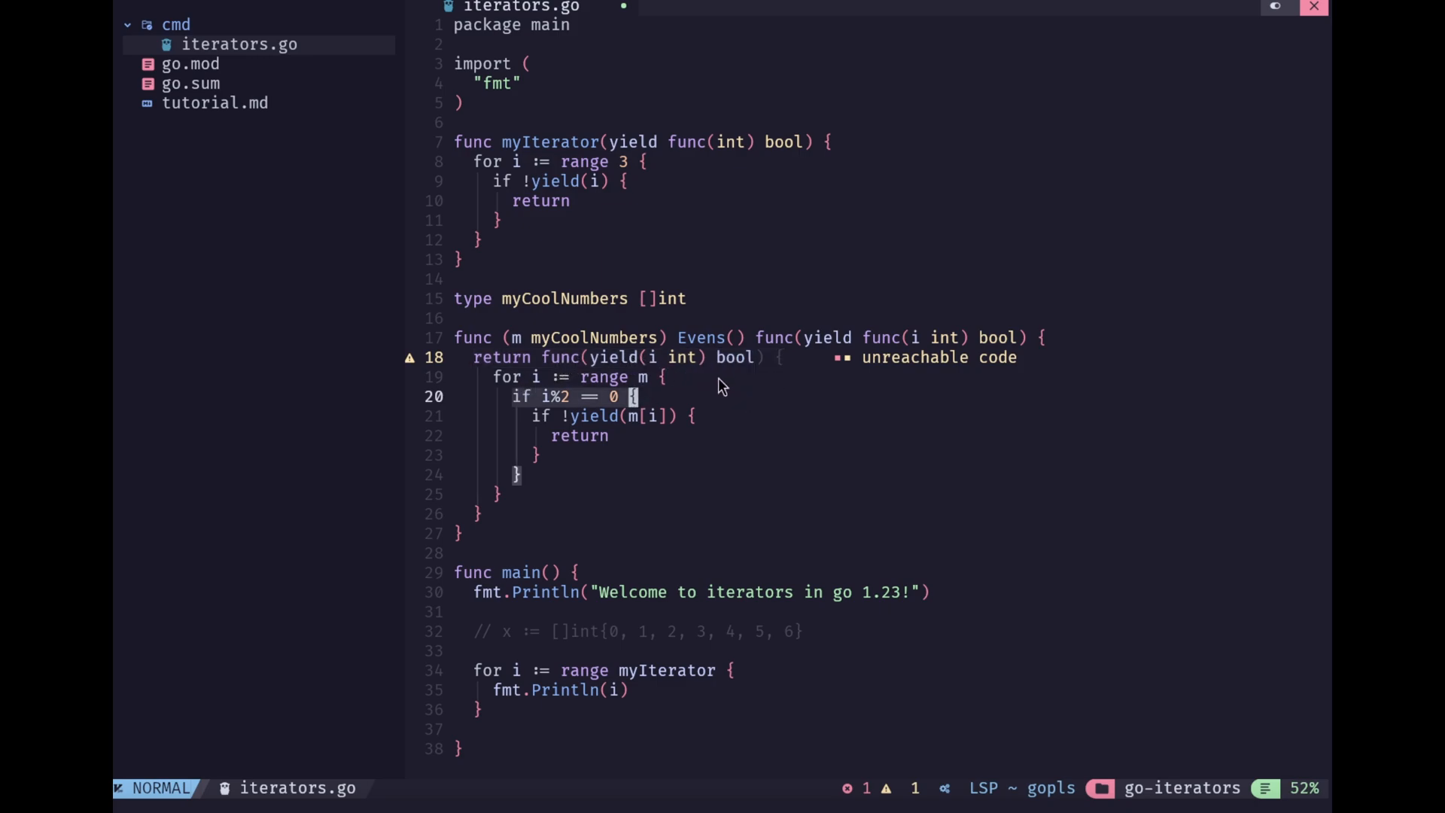
{"action": "mouse_move", "coordinate": [828, 383]}
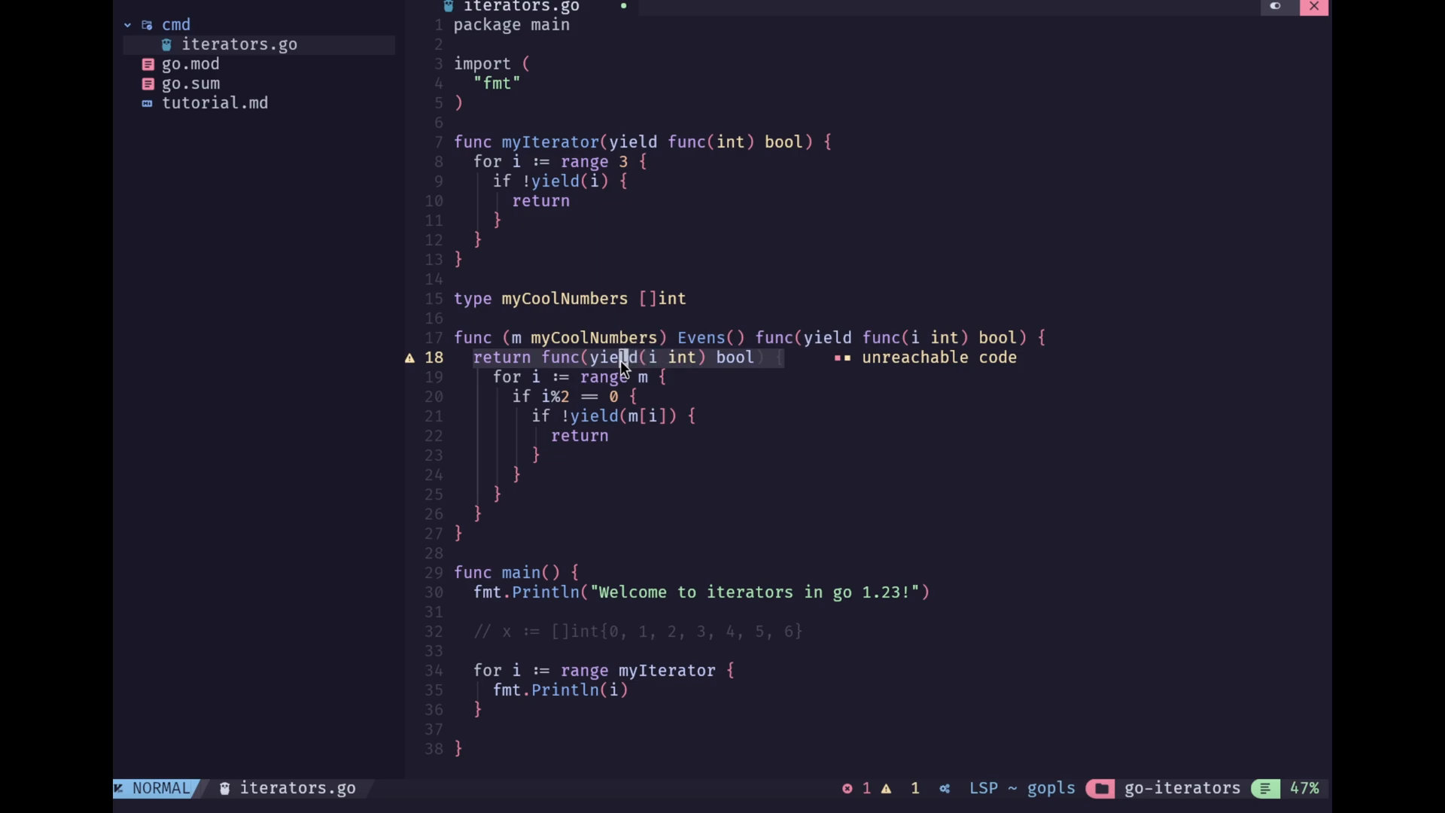
{"action": "mouse_move", "coordinate": [637, 366]}
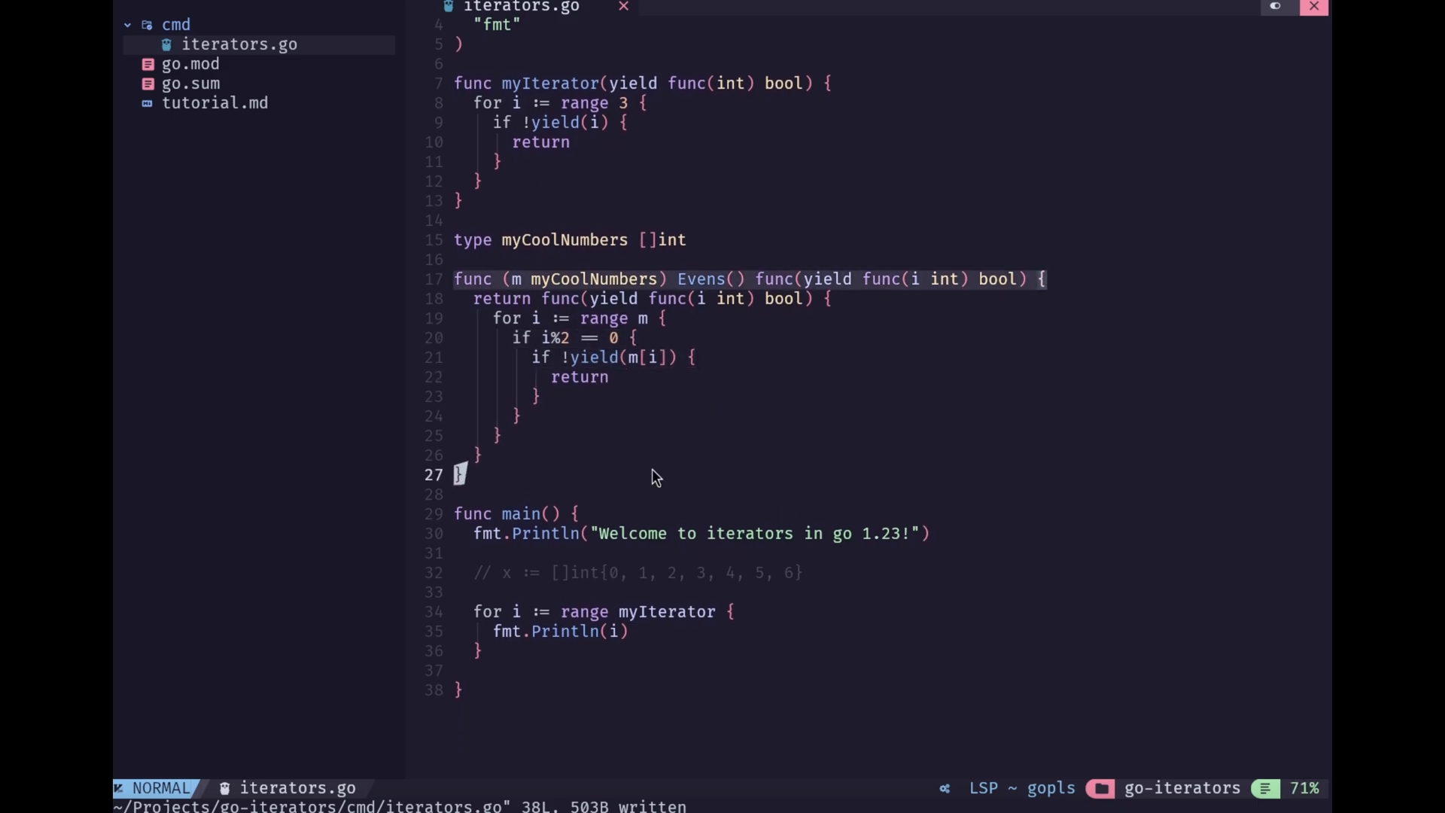
{"action": "mouse_move", "coordinate": [899, 310]}
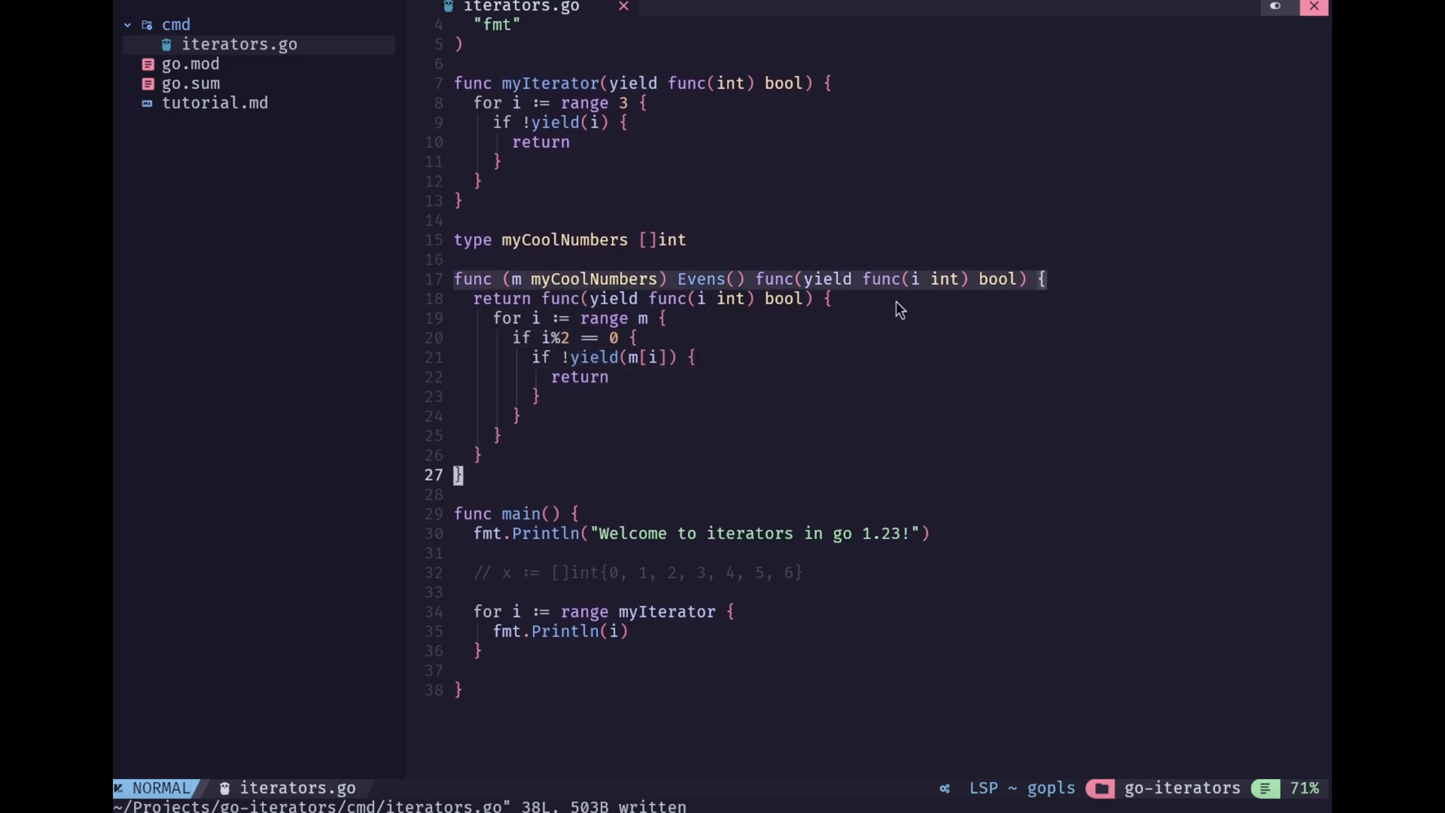
{"action": "mouse_move", "coordinate": [612, 293]}
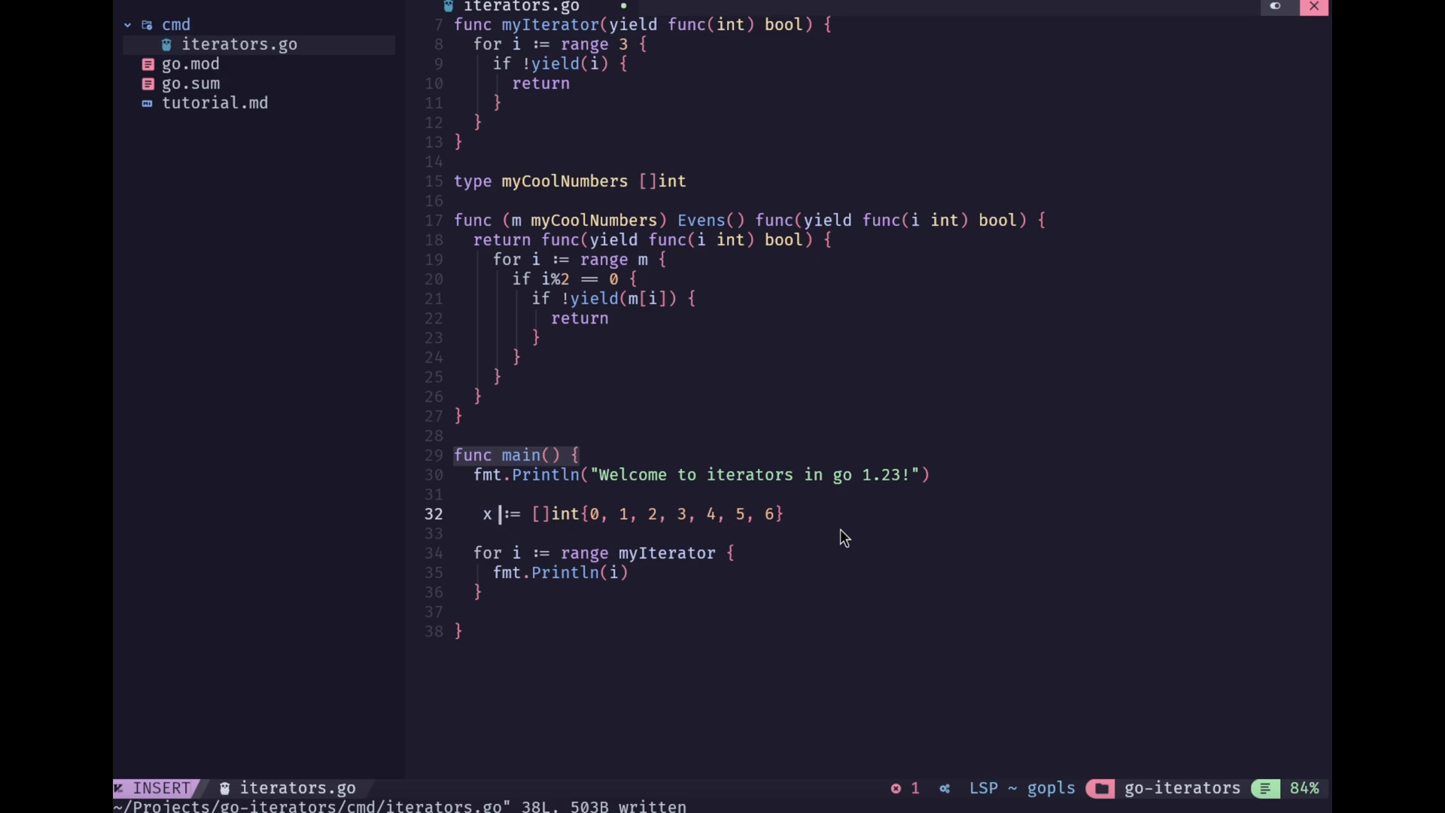
Make x a myCoolNumbers value by accepting the myCoolNumbers completion
{"action": "type", "text": "myCoolNumbers"}
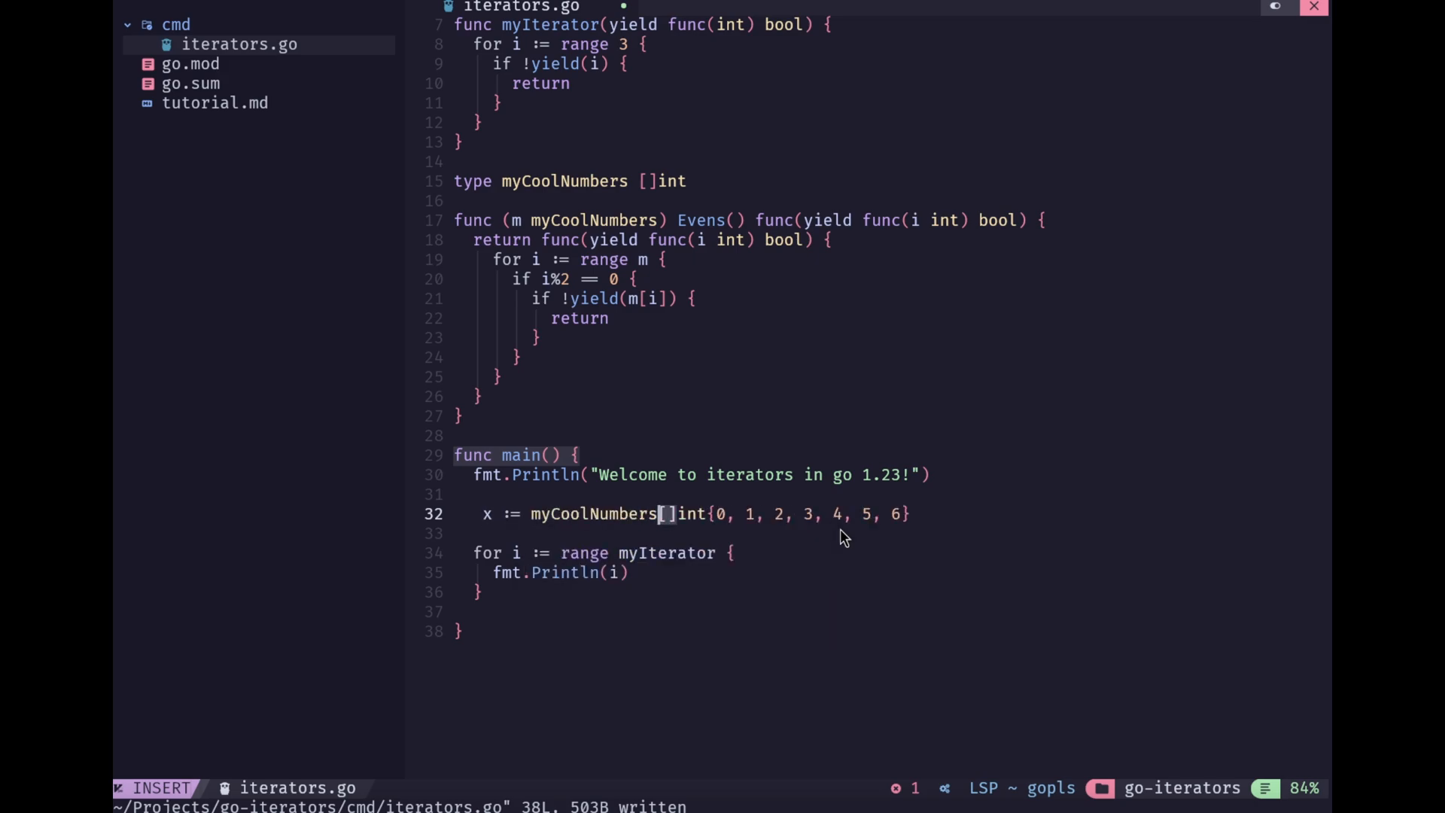
{"action": "type", "text": "x.Evens()"}
{"action": "key", "text": "Enter"}
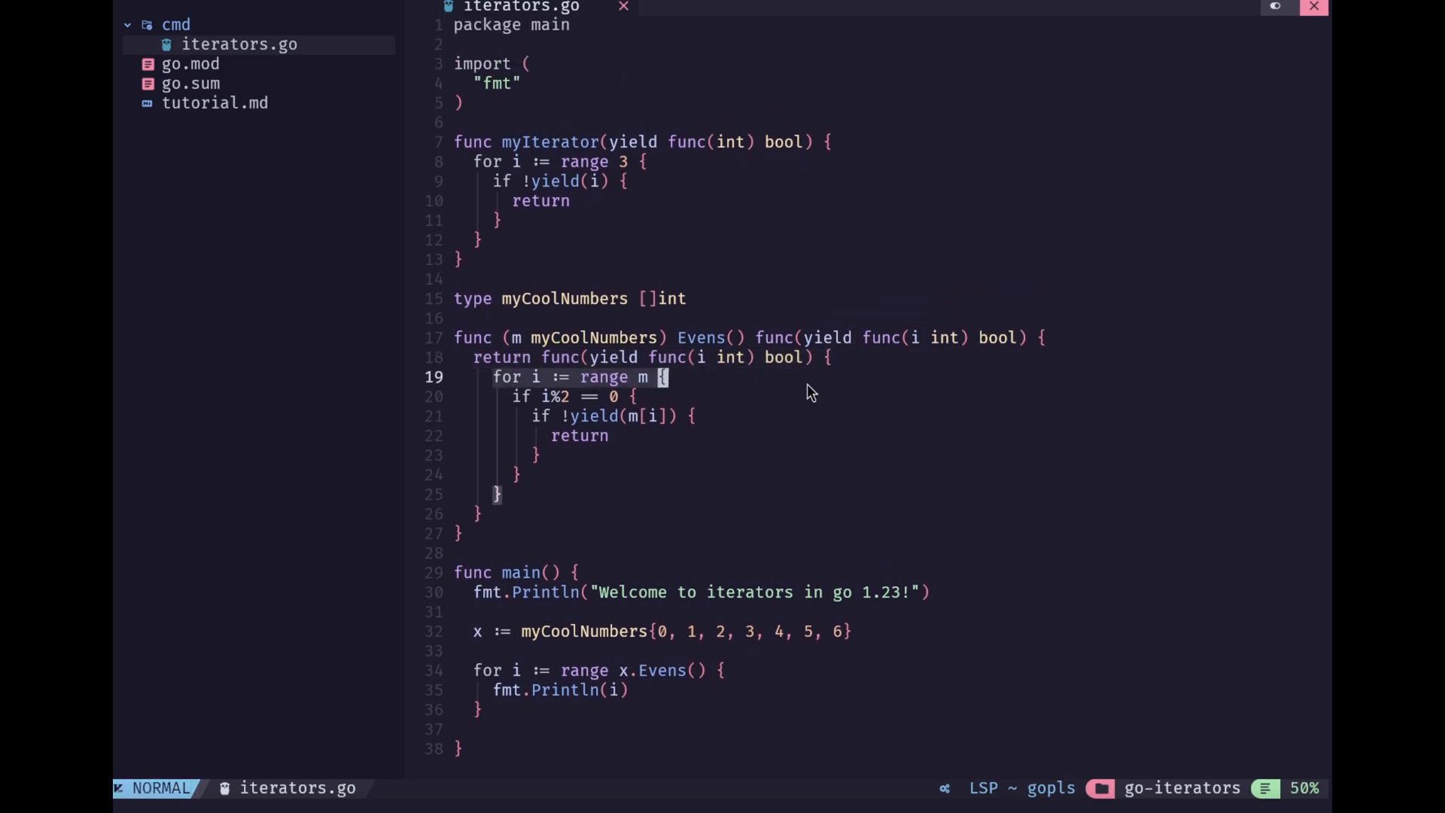
{"action": "mouse_move", "coordinate": [874, 344]}
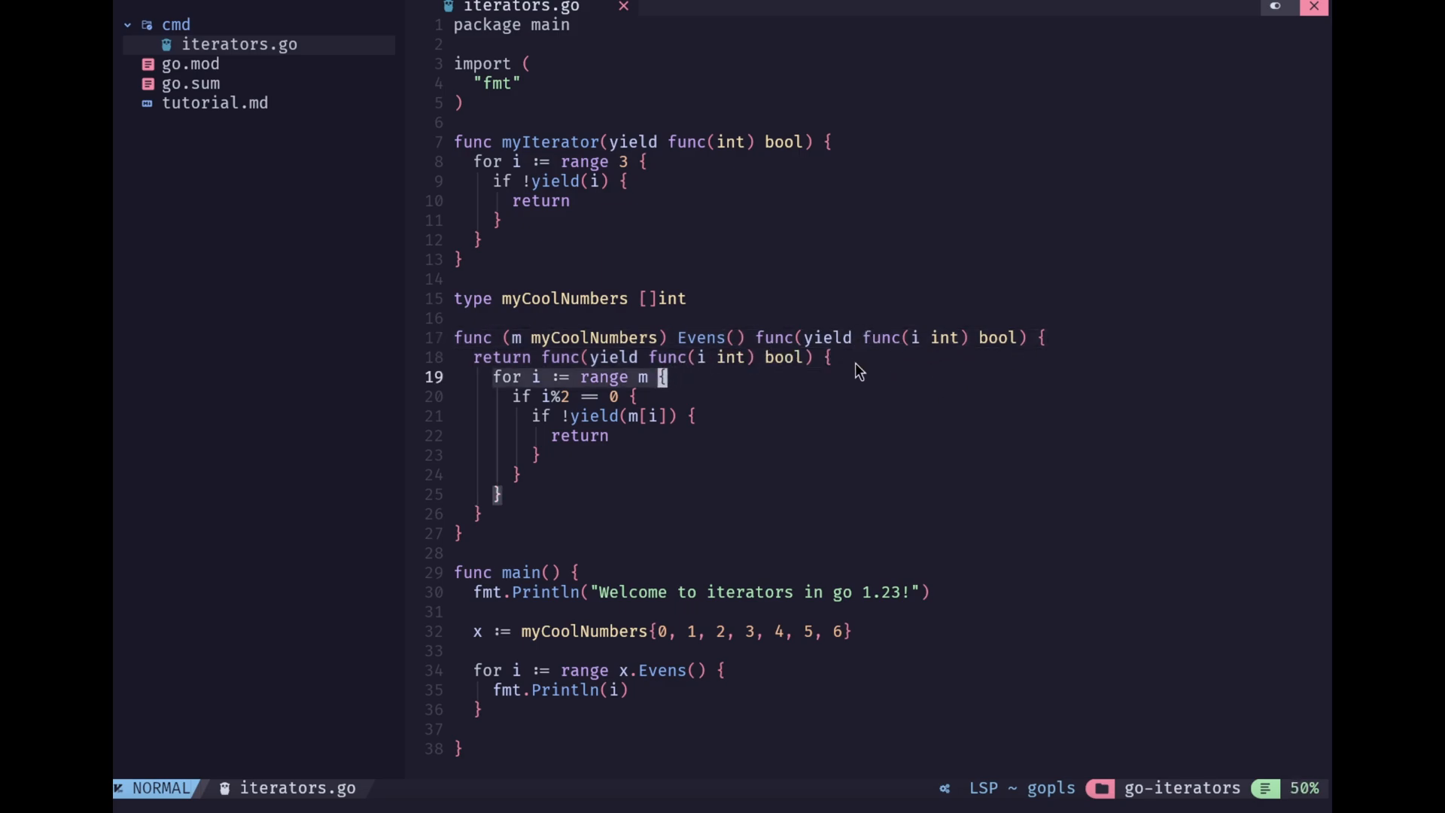
{"action": "mouse_move", "coordinate": [954, 356]}
{"action": "type", "text": "o"}
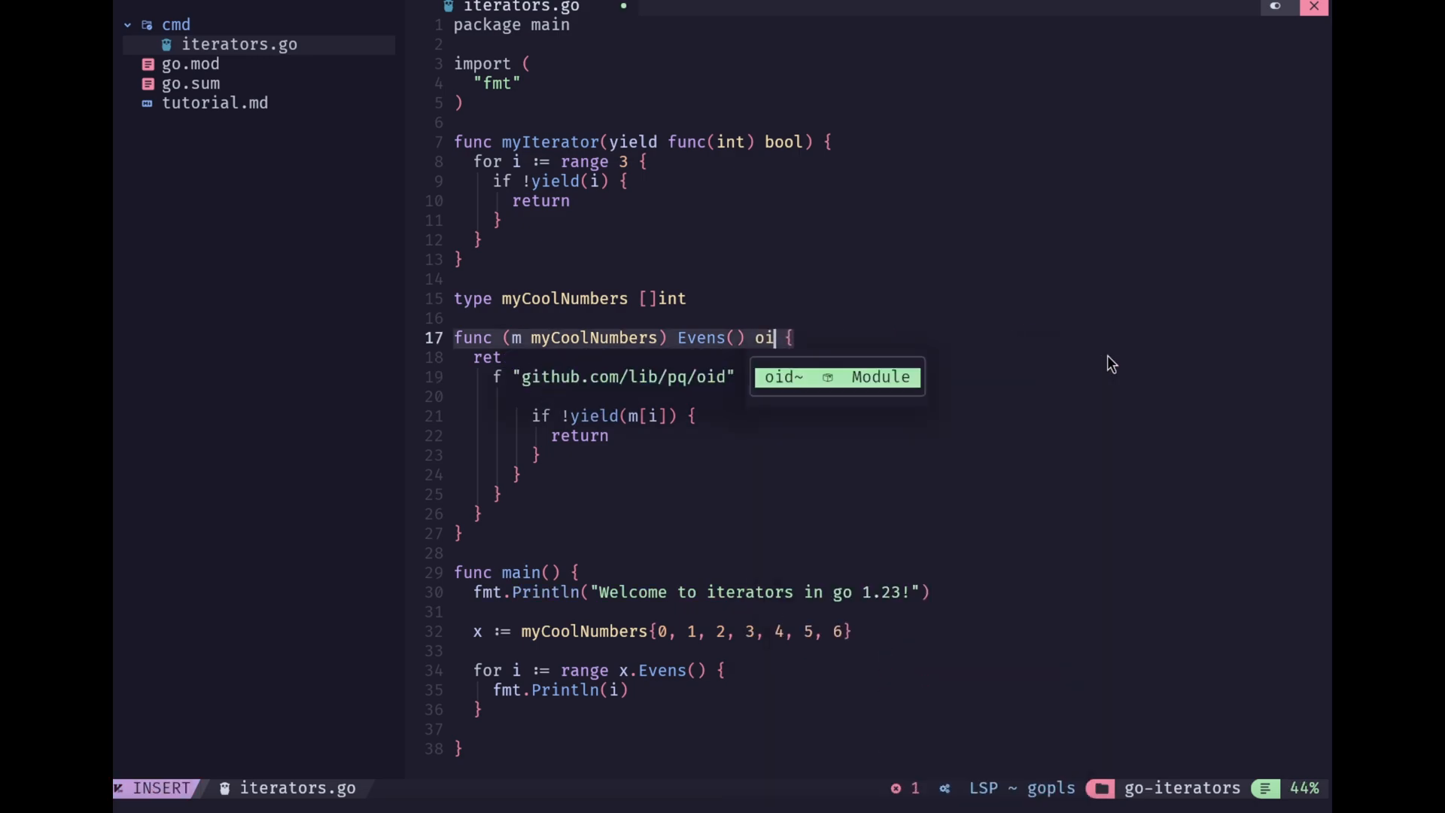
Change Evens' return type to iter.Seq[int] and trim the function type from the return line
{"action": "type", "text": "ter"}
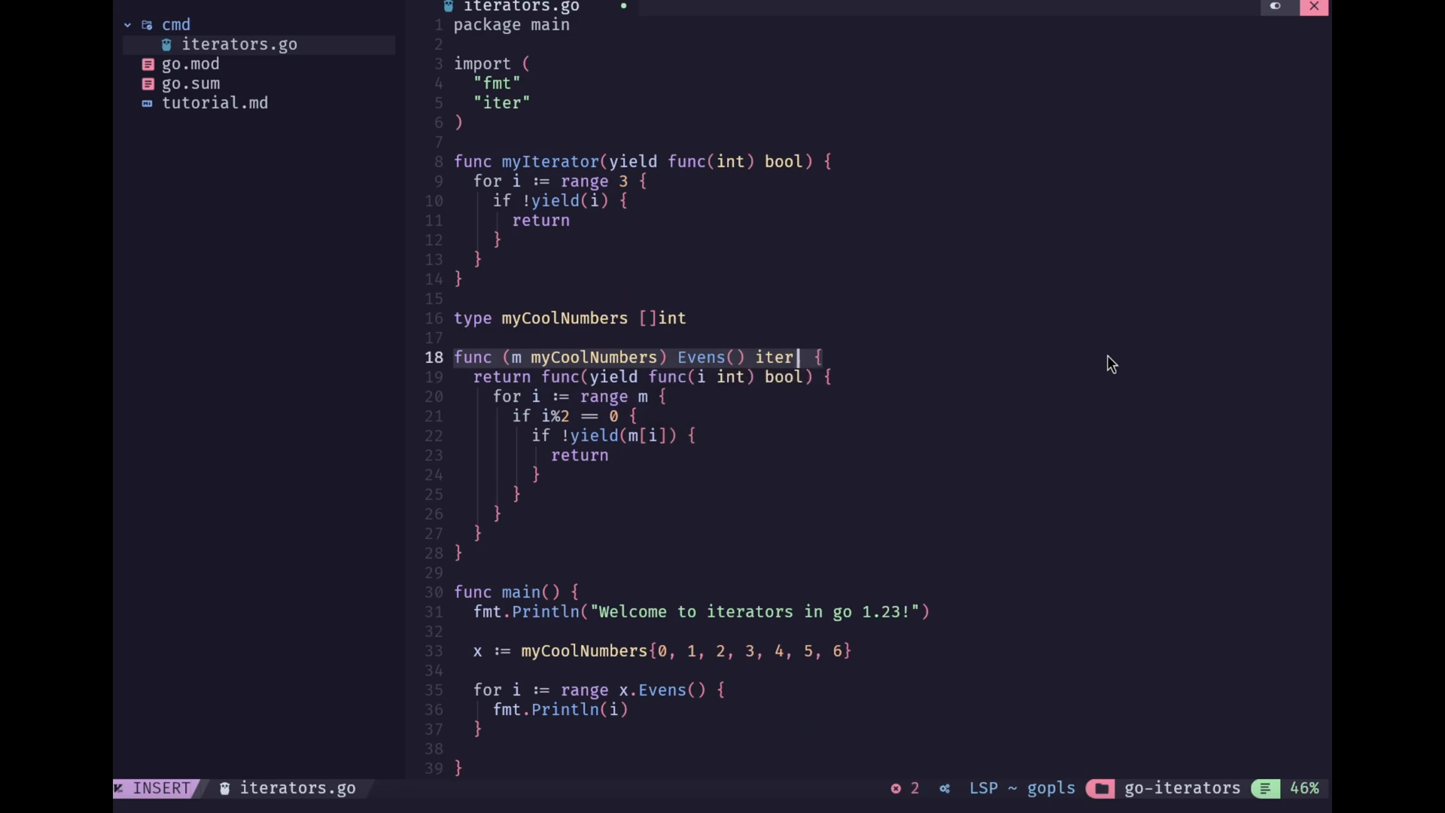
{"action": "type", "text": ".Seq"}
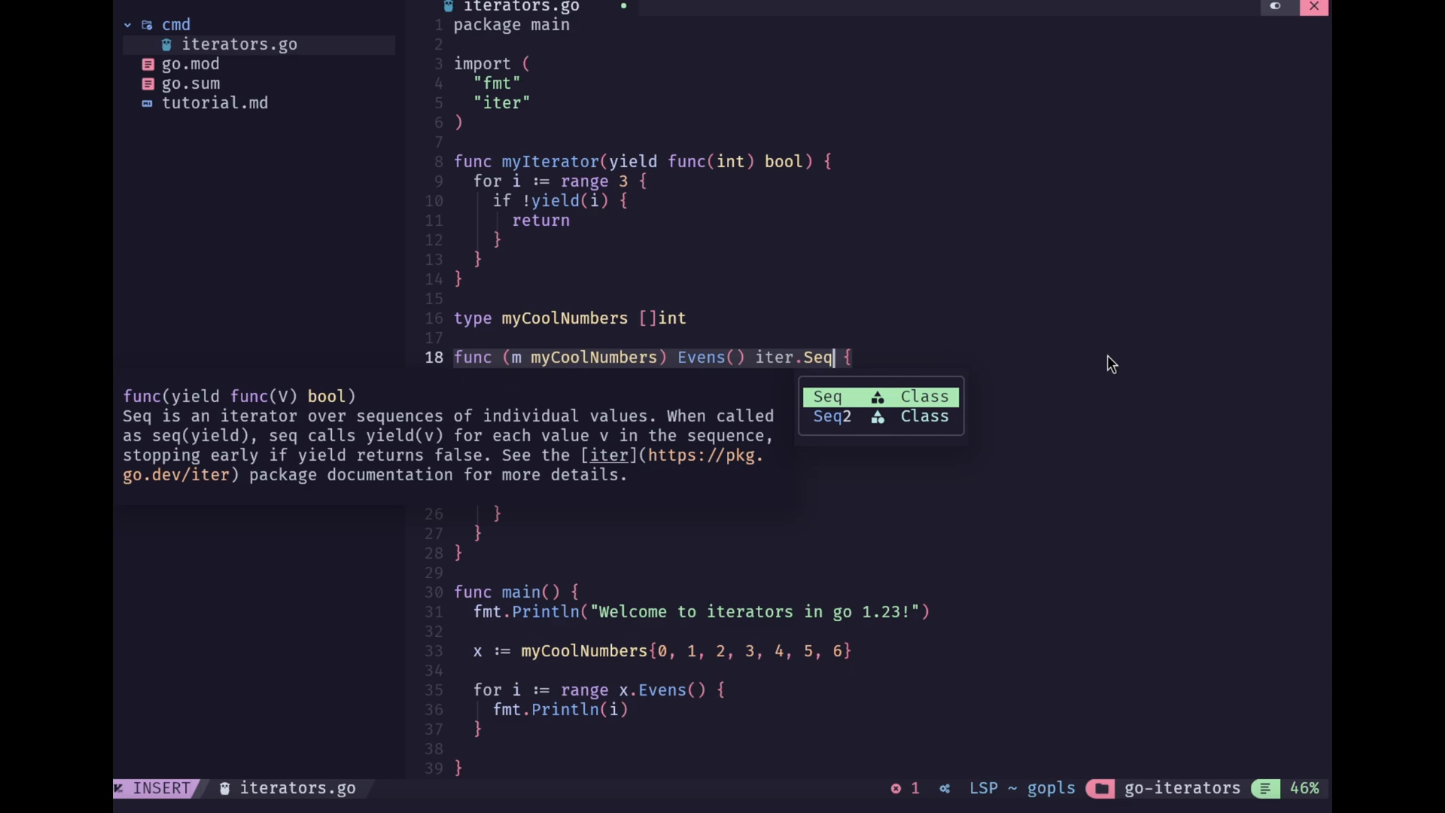
{"action": "type", "text": "[int"}
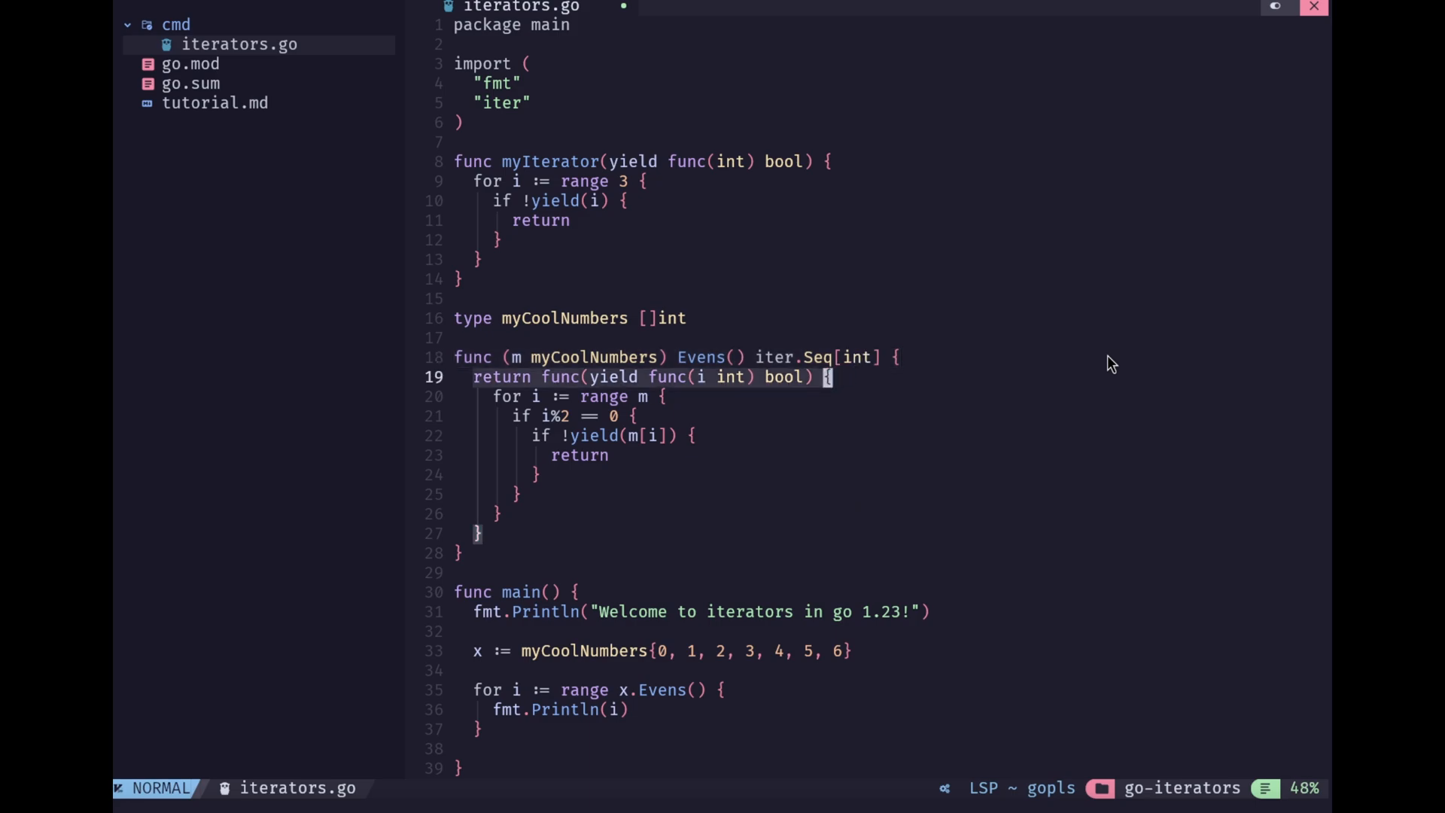
{"action": "key", "text": "i"}
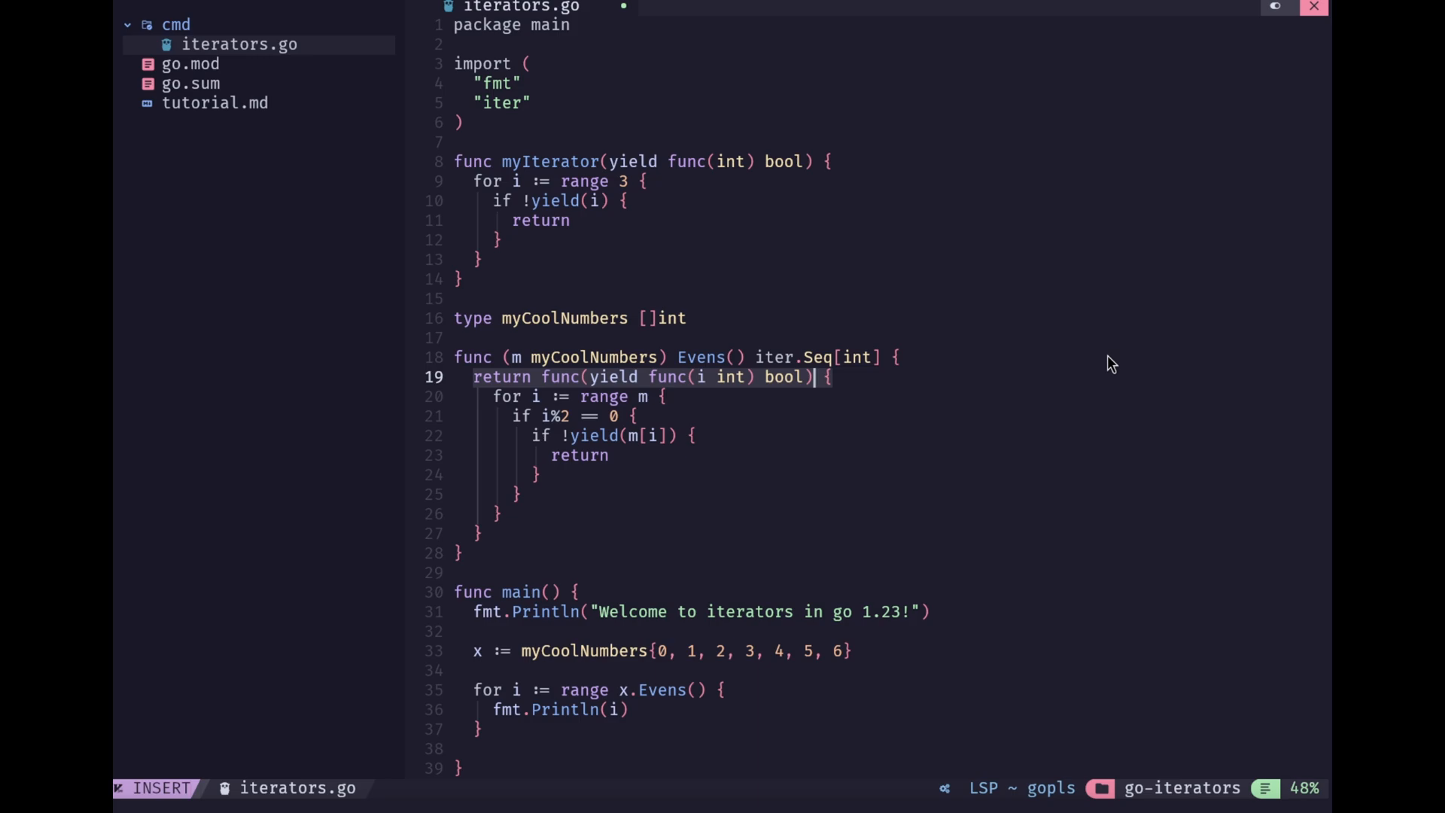
{"action": "key", "text": "BackSpace"}
{"action": "type", "text": "return iter.Seq[int]"}
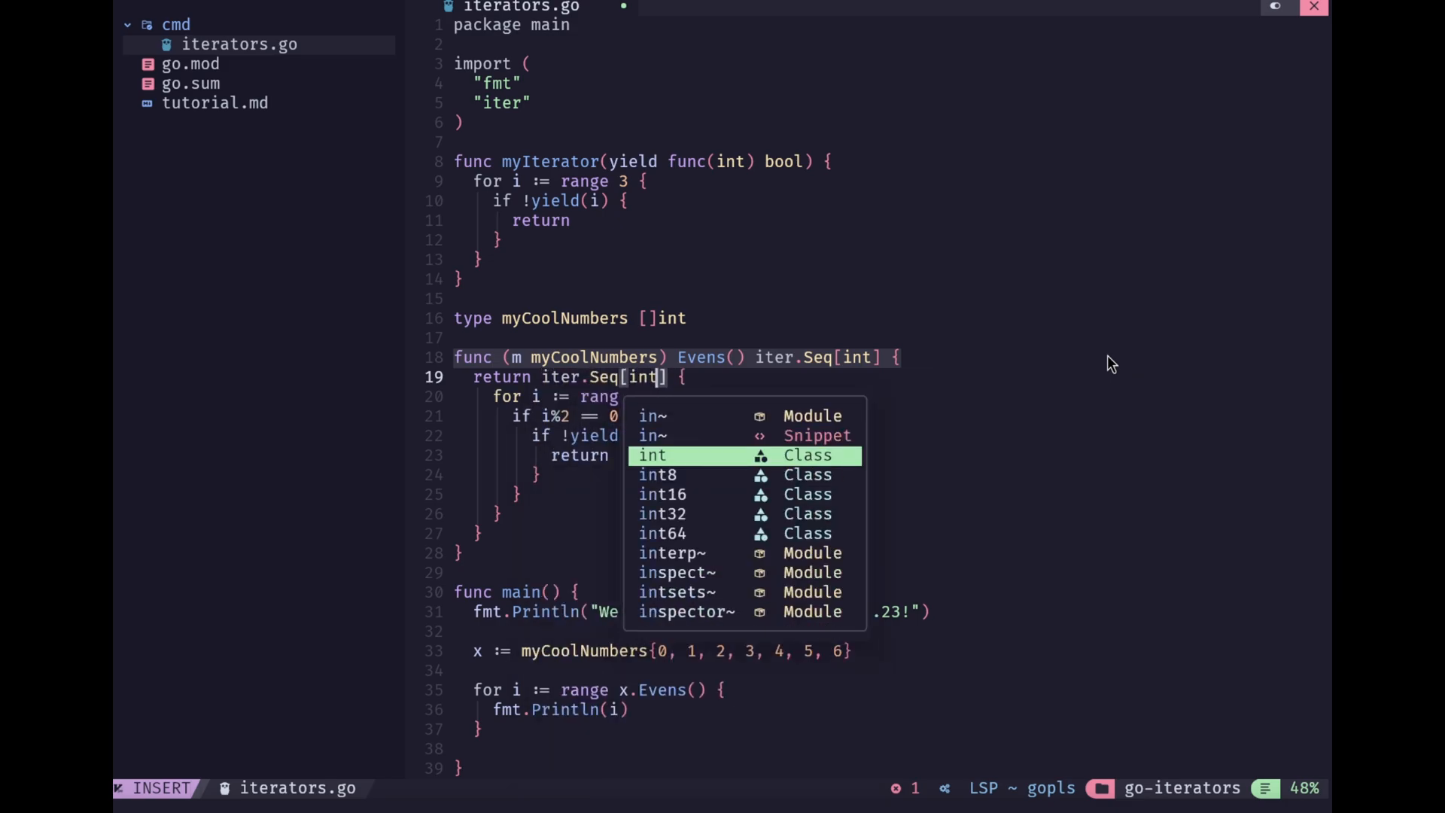
{"action": "key", "text": "Escape"}
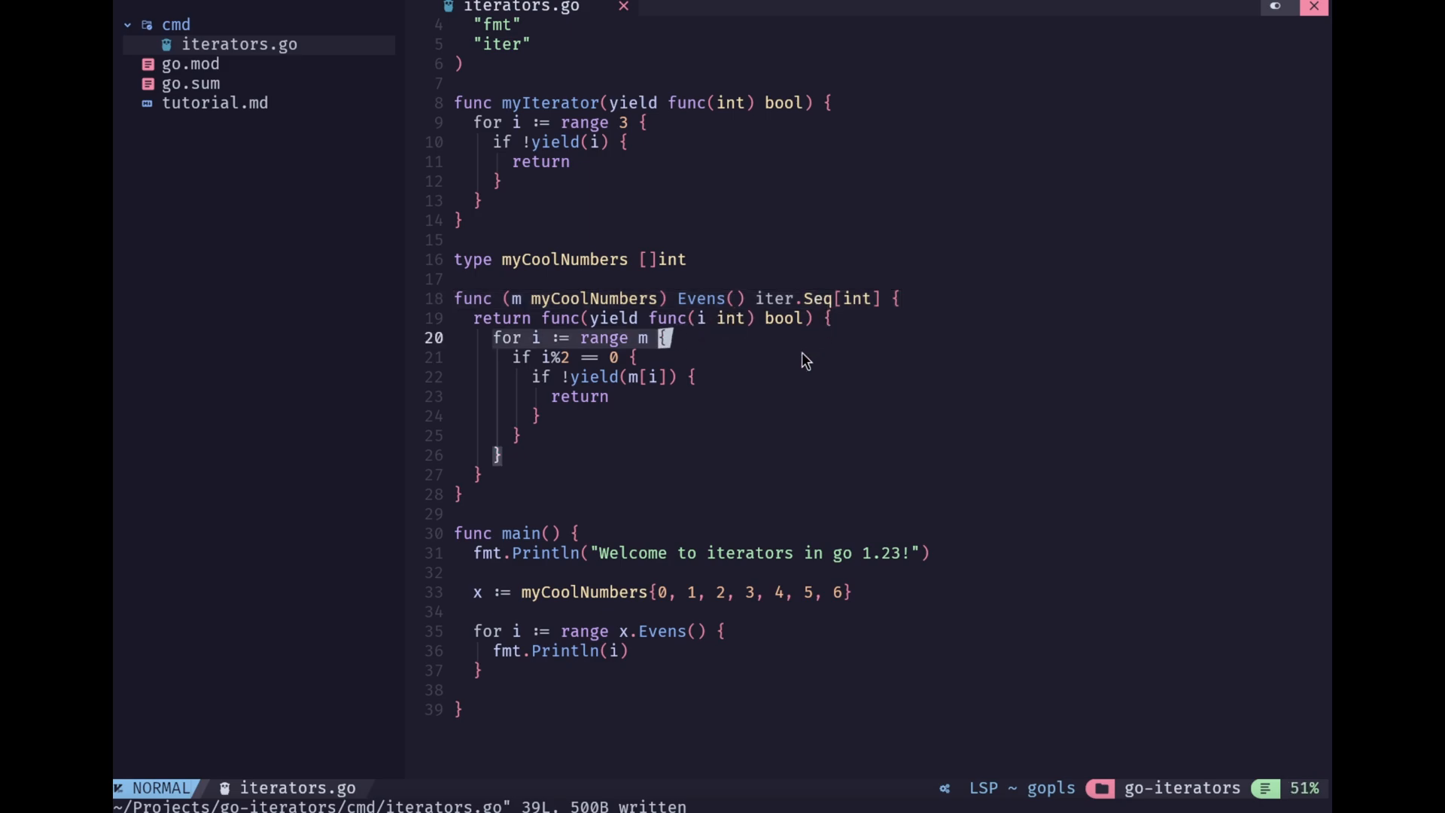
Switch Evens' return type to iter.Seq2 and add a comma inside the brackets
{"action": "scroll", "scroll_direction": "down", "scroll_amount": 3}
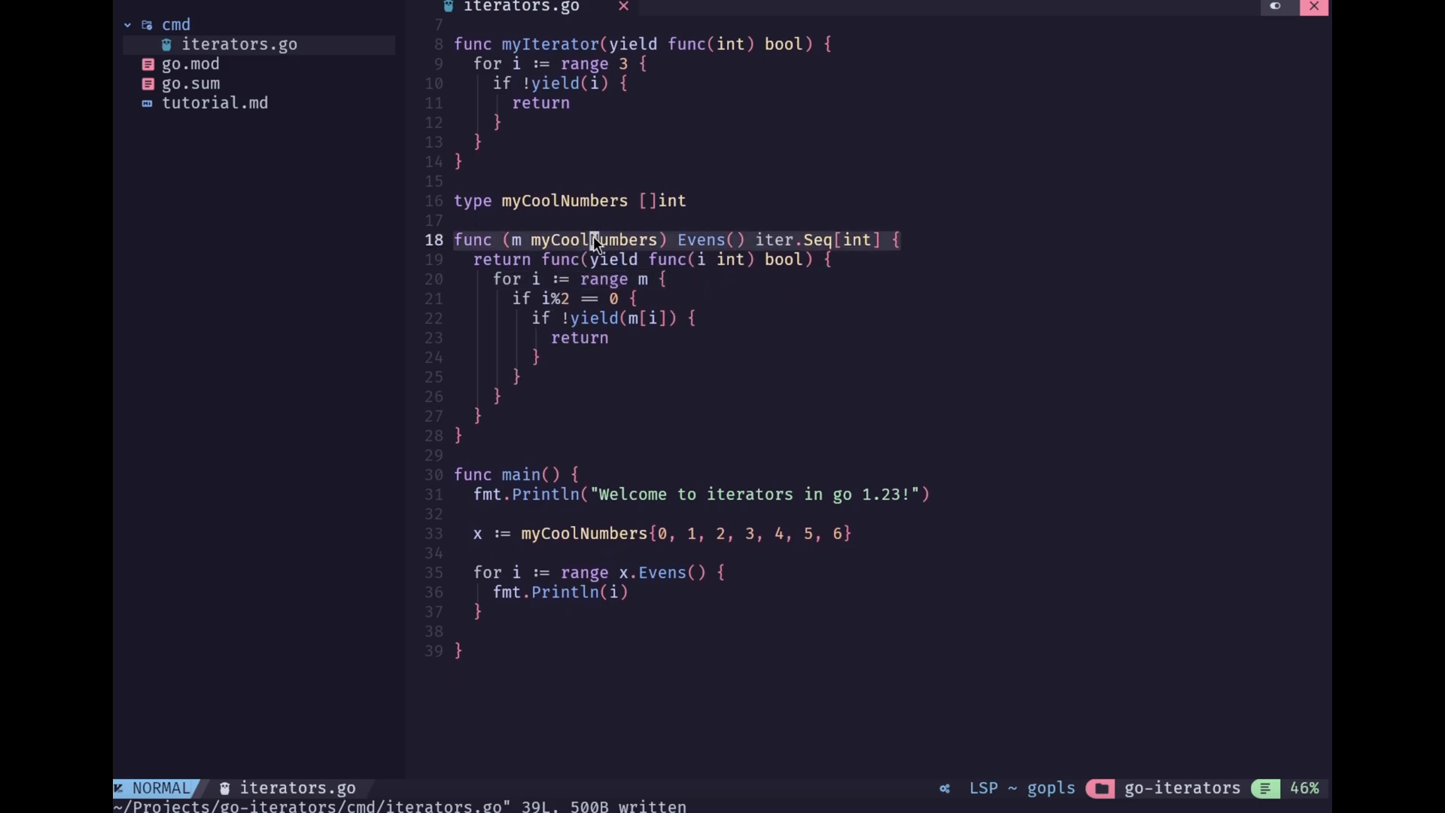
{"action": "mouse_move", "coordinate": [712, 393]}
{"action": "type", "text": "2"}
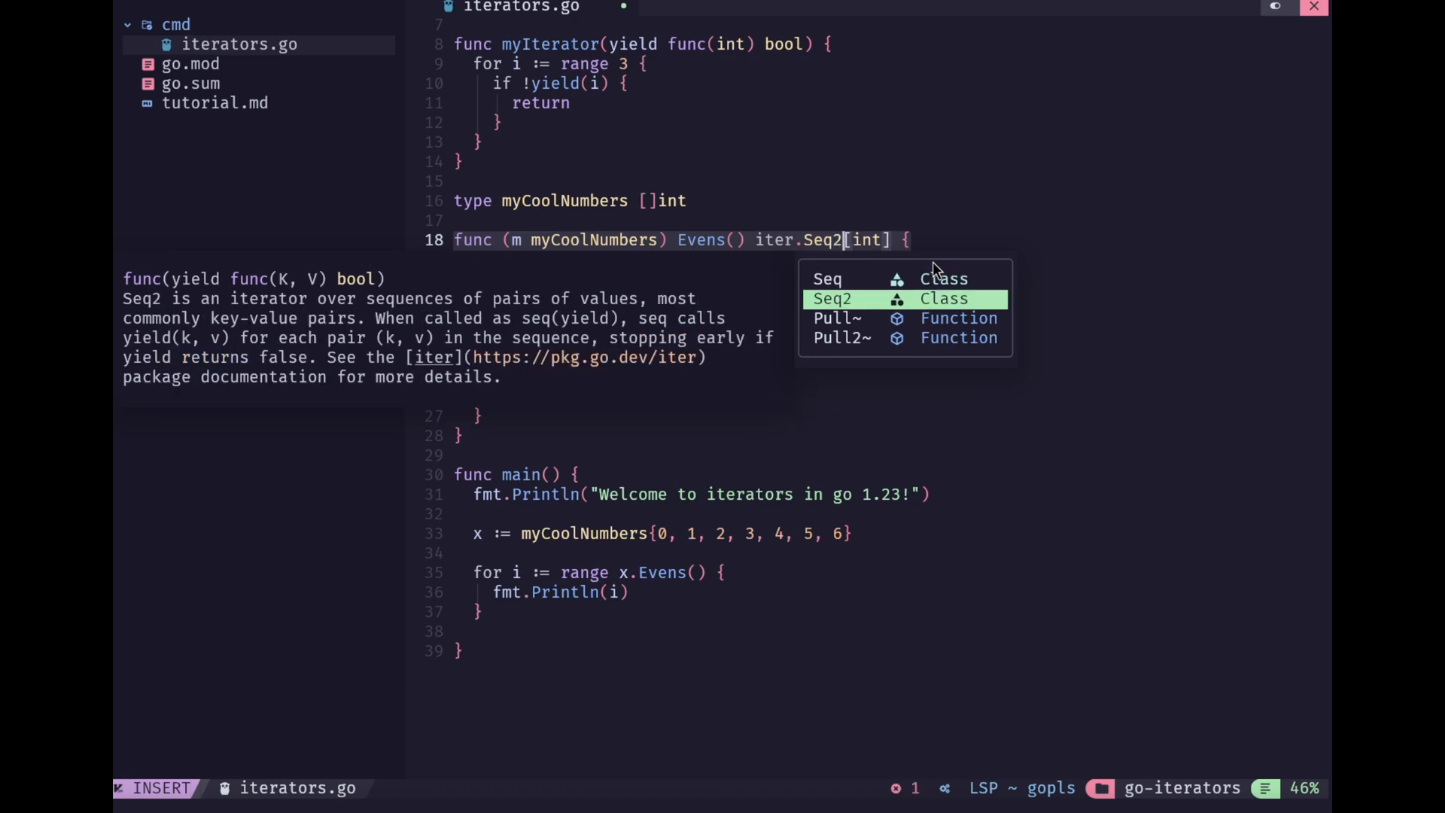
{"action": "key", "text": "Escape"}
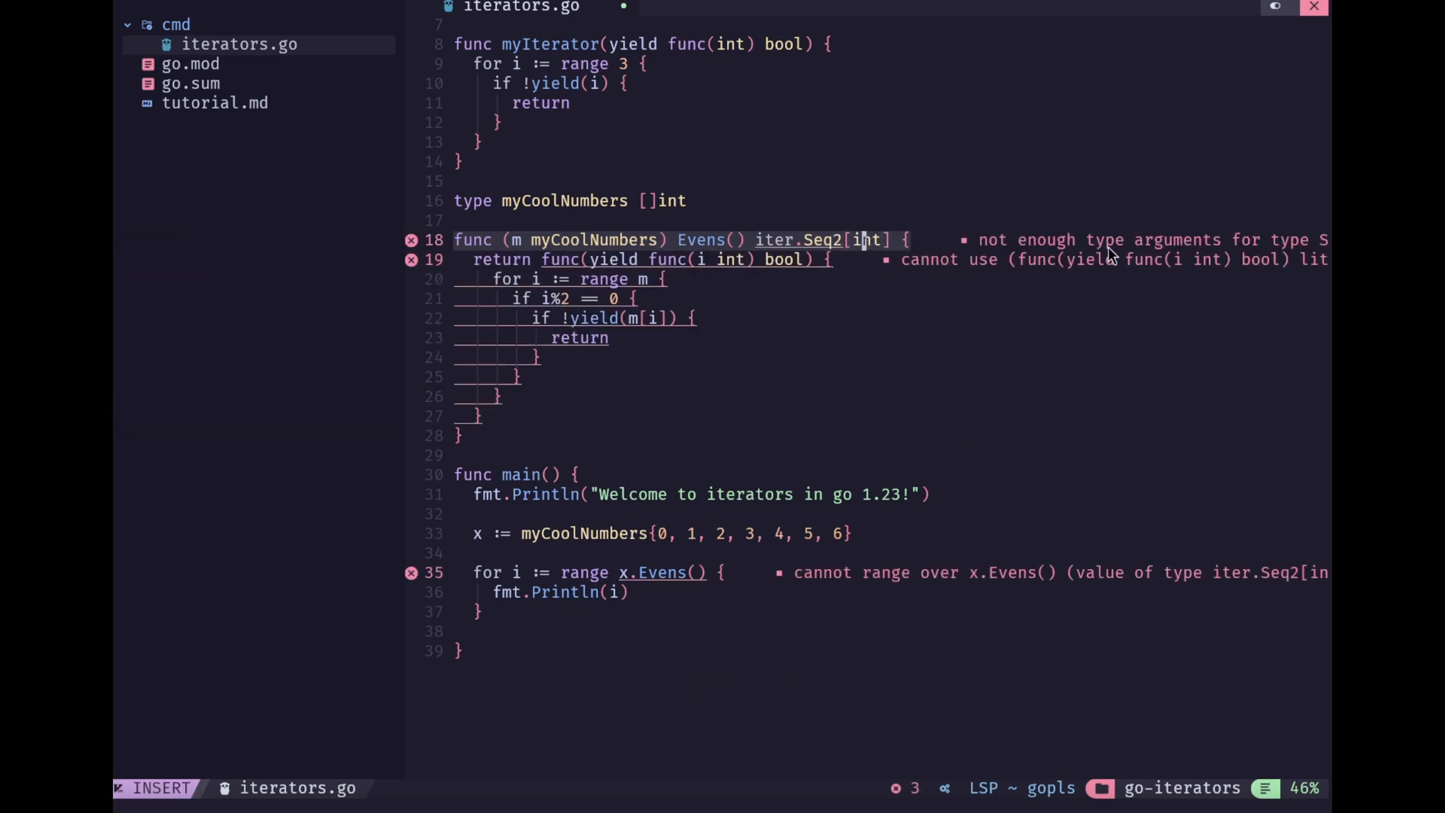
{"action": "type", "text": ","}
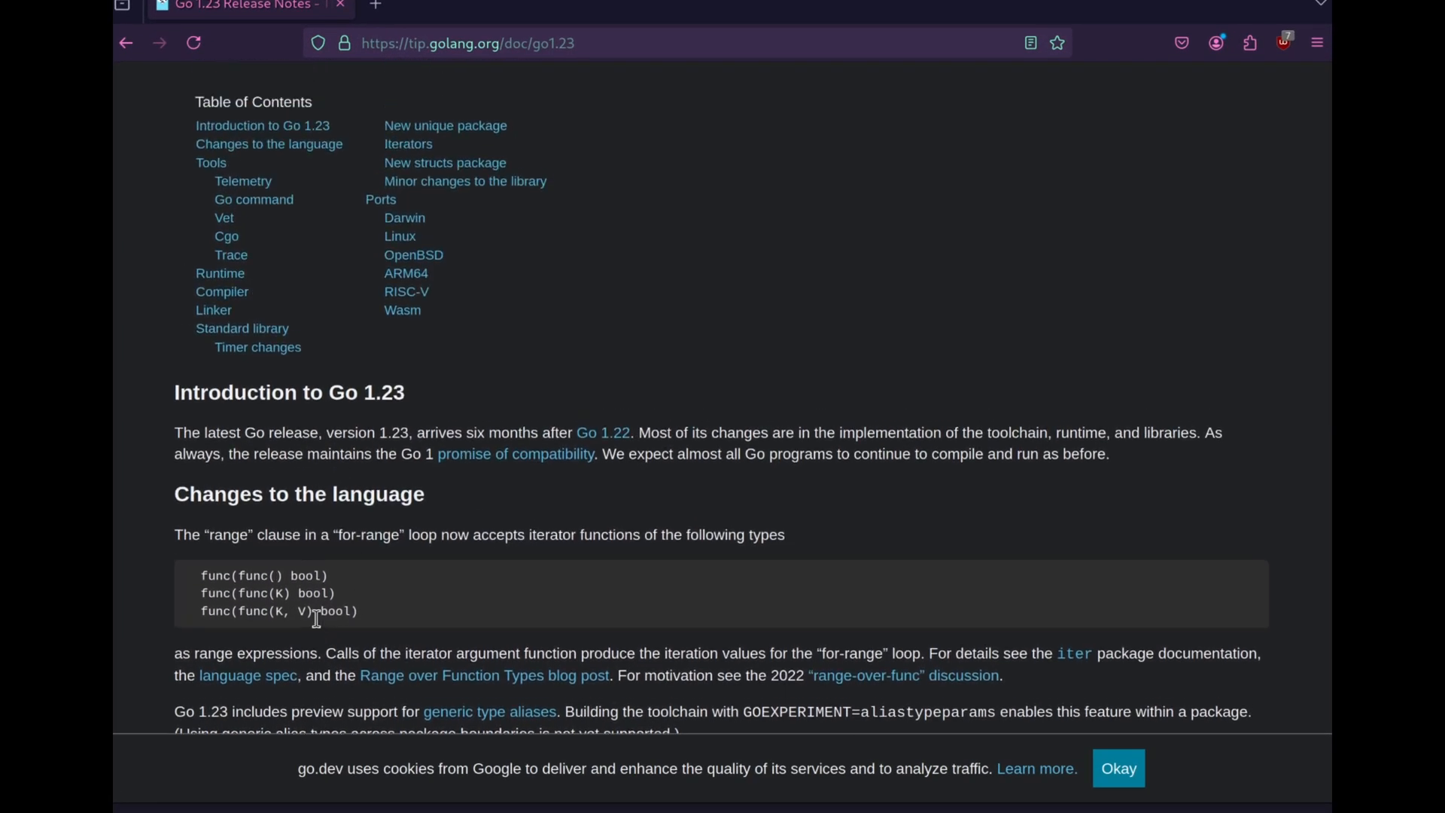
Scroll the Go 1.23 release notes to the range-over-func iterator types under 'Changes to the language'
{"action": "scroll", "scroll_direction": "down", "scroll_amount": 3}
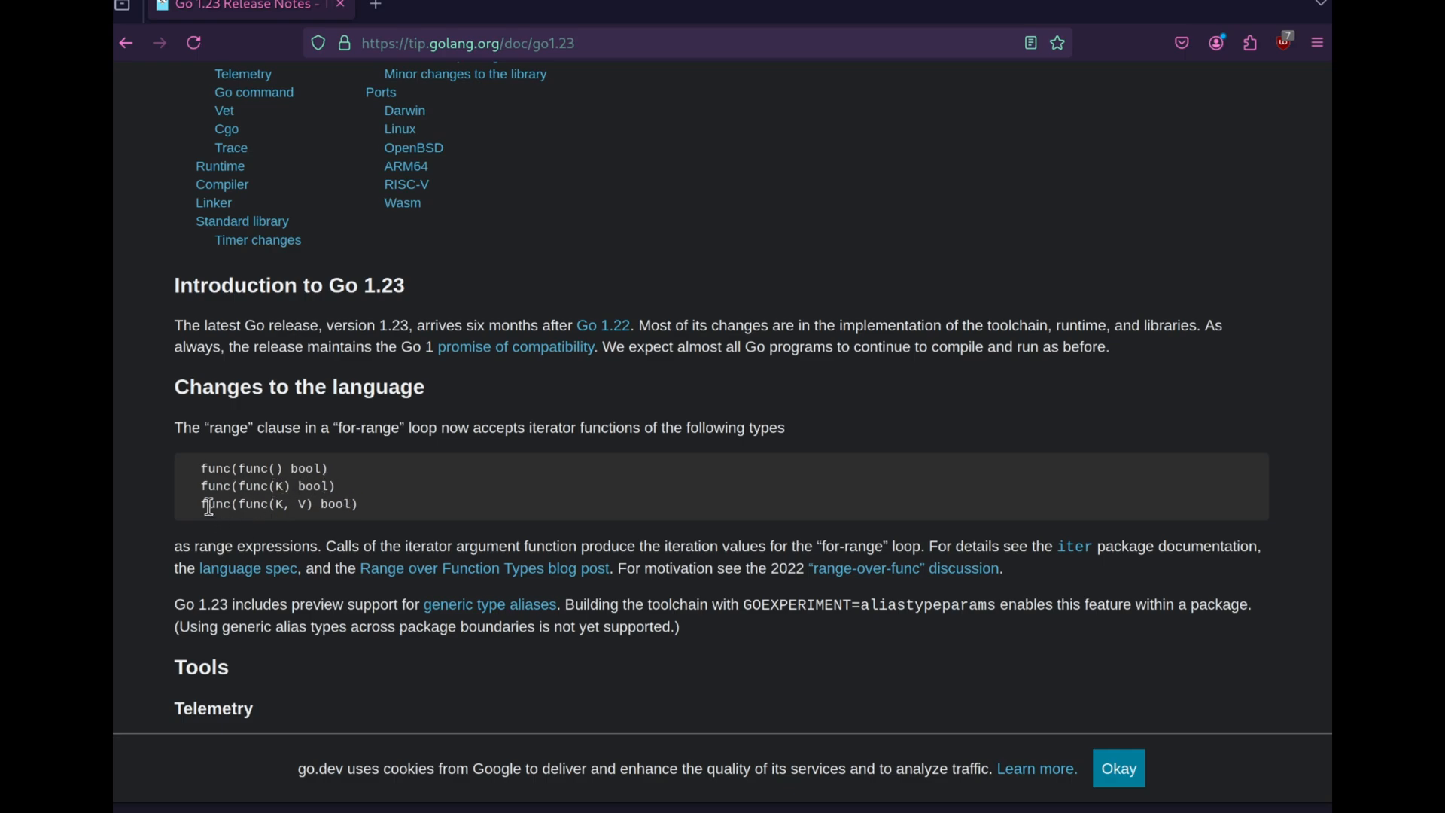
{"action": "mouse_move", "coordinate": [1219, 9]}
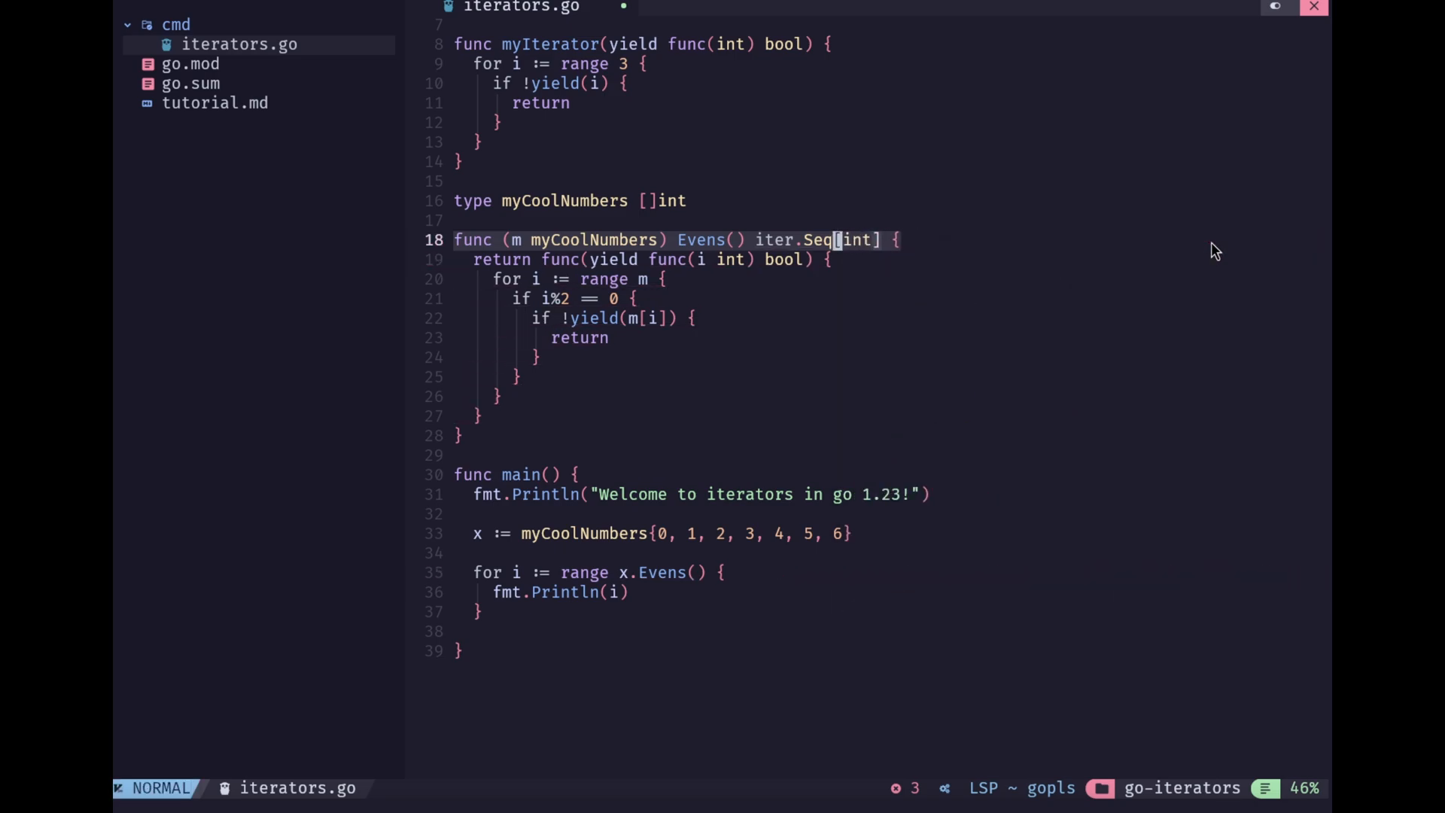
Scroll through iterators.go to review Evens, now back to returning iter.Seq[int]
{"action": "scroll", "scroll_direction": "down", "scroll_amount": 3}
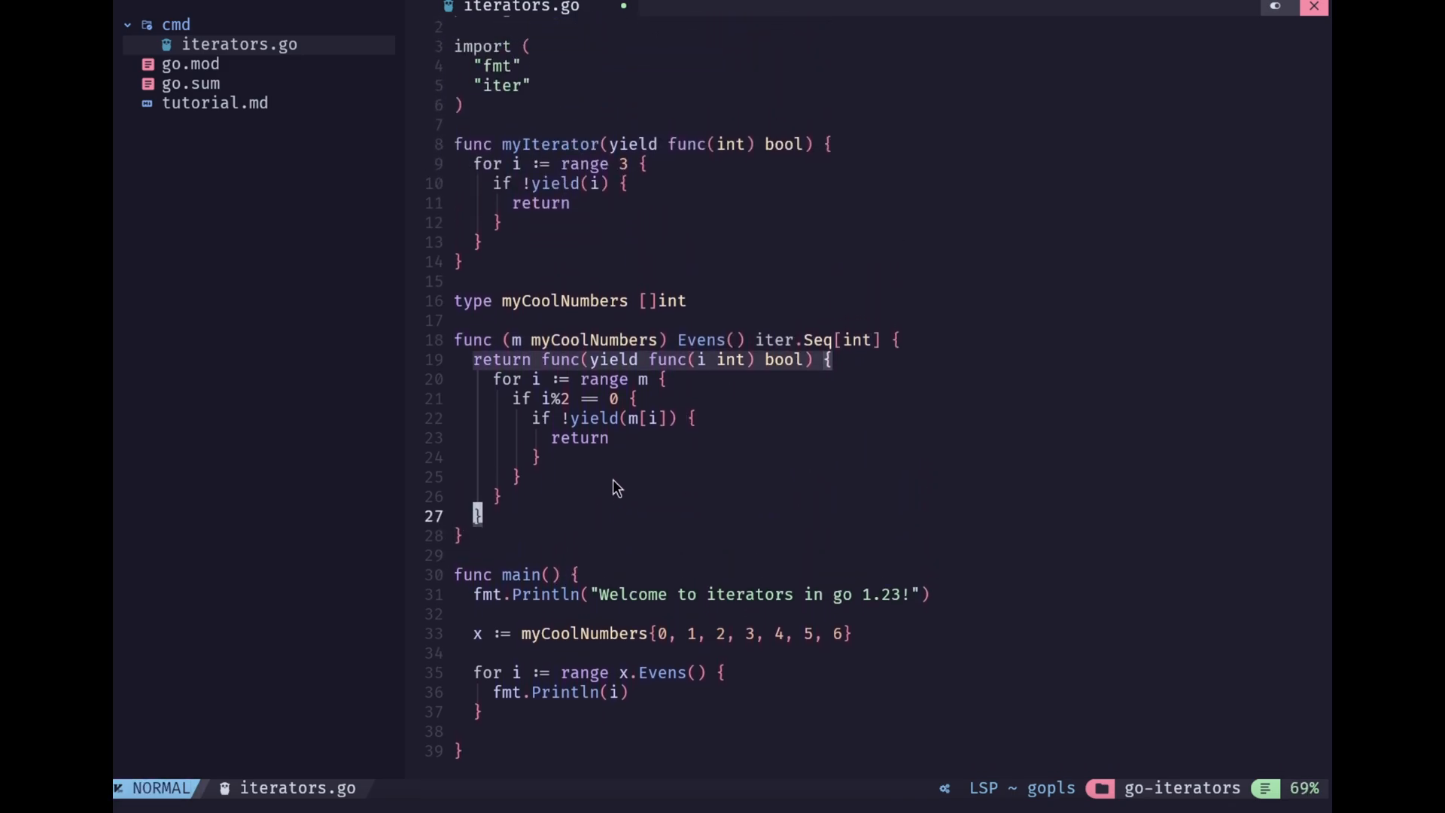
{"action": "scroll", "scroll_direction": "down", "scroll_amount": 3}
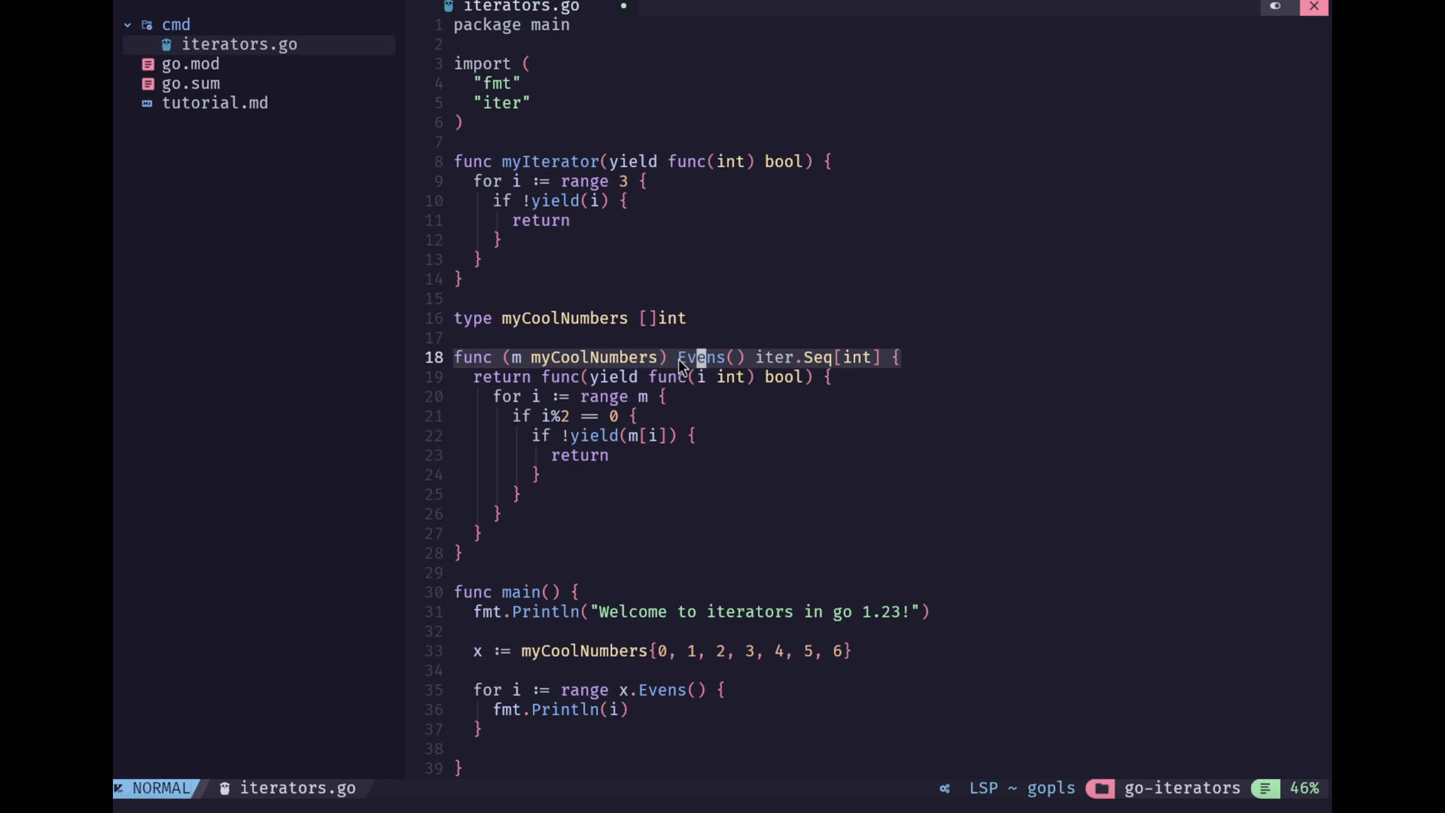
{"action": "mouse_move", "coordinate": [642, 357]}
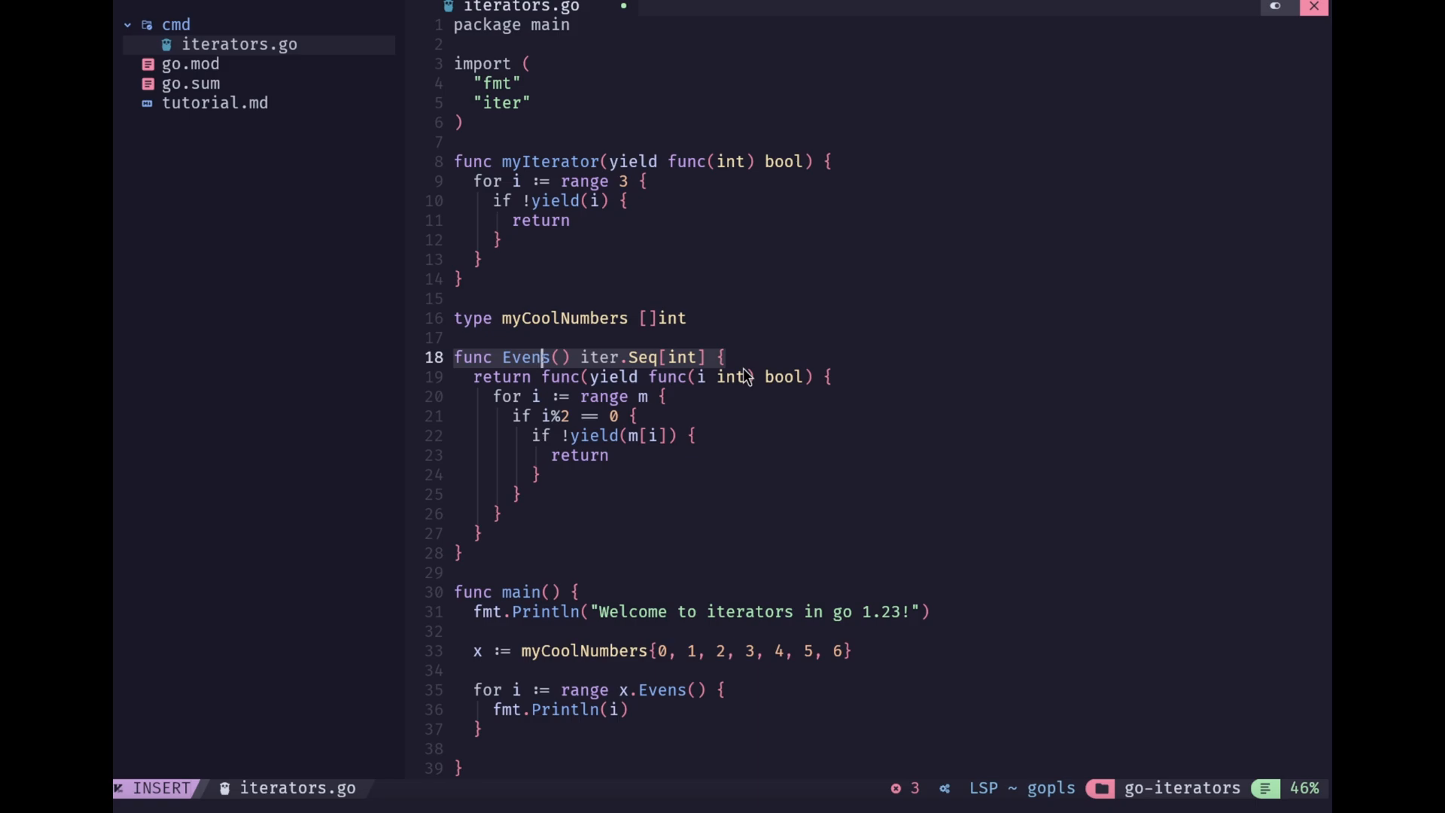
Rewrite Evens as a generic function with [N Number] type parameters and an (e []N) parameter
{"action": "type", "text": "[]"}
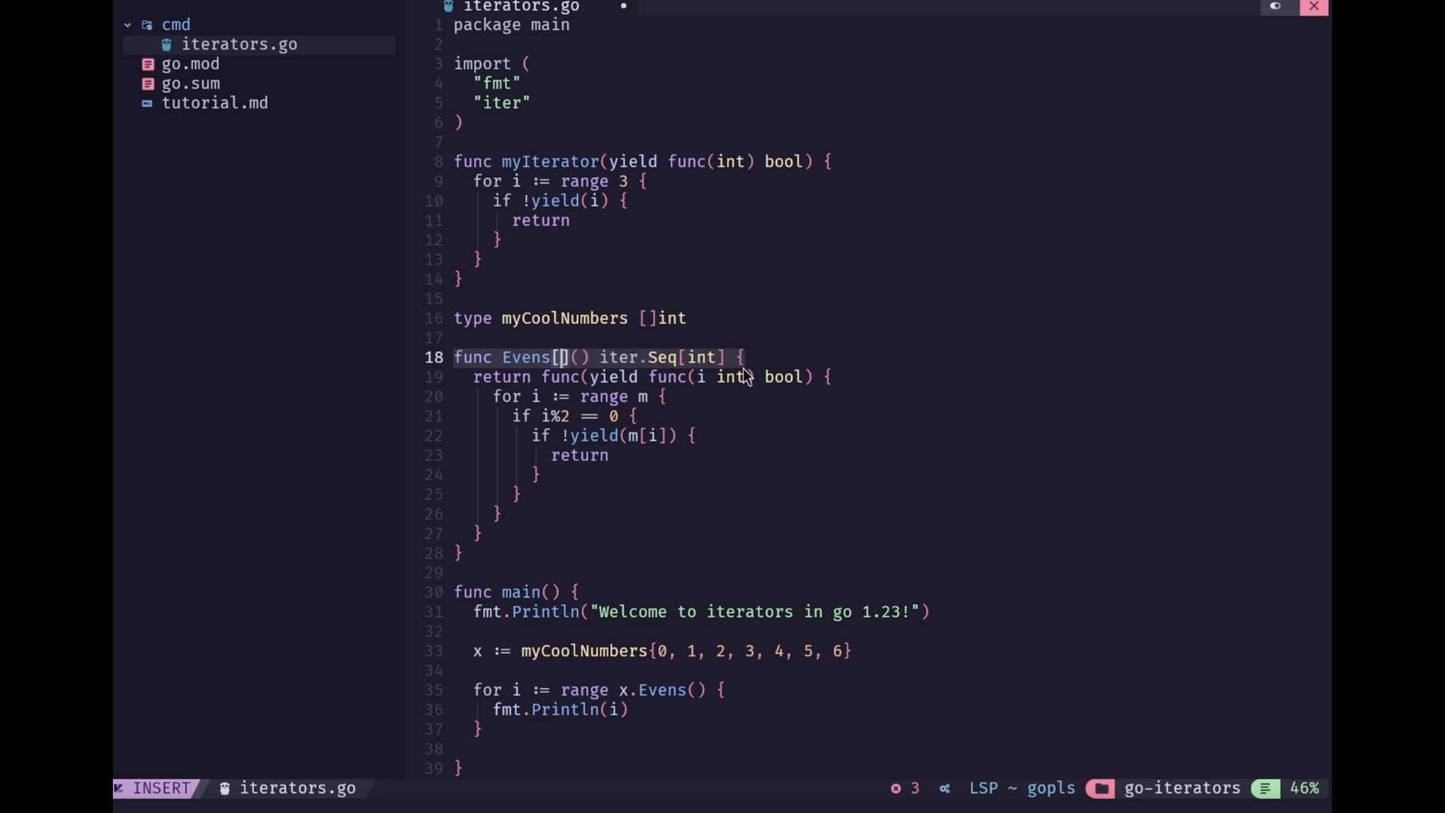
{"action": "type", "text": "E N"}
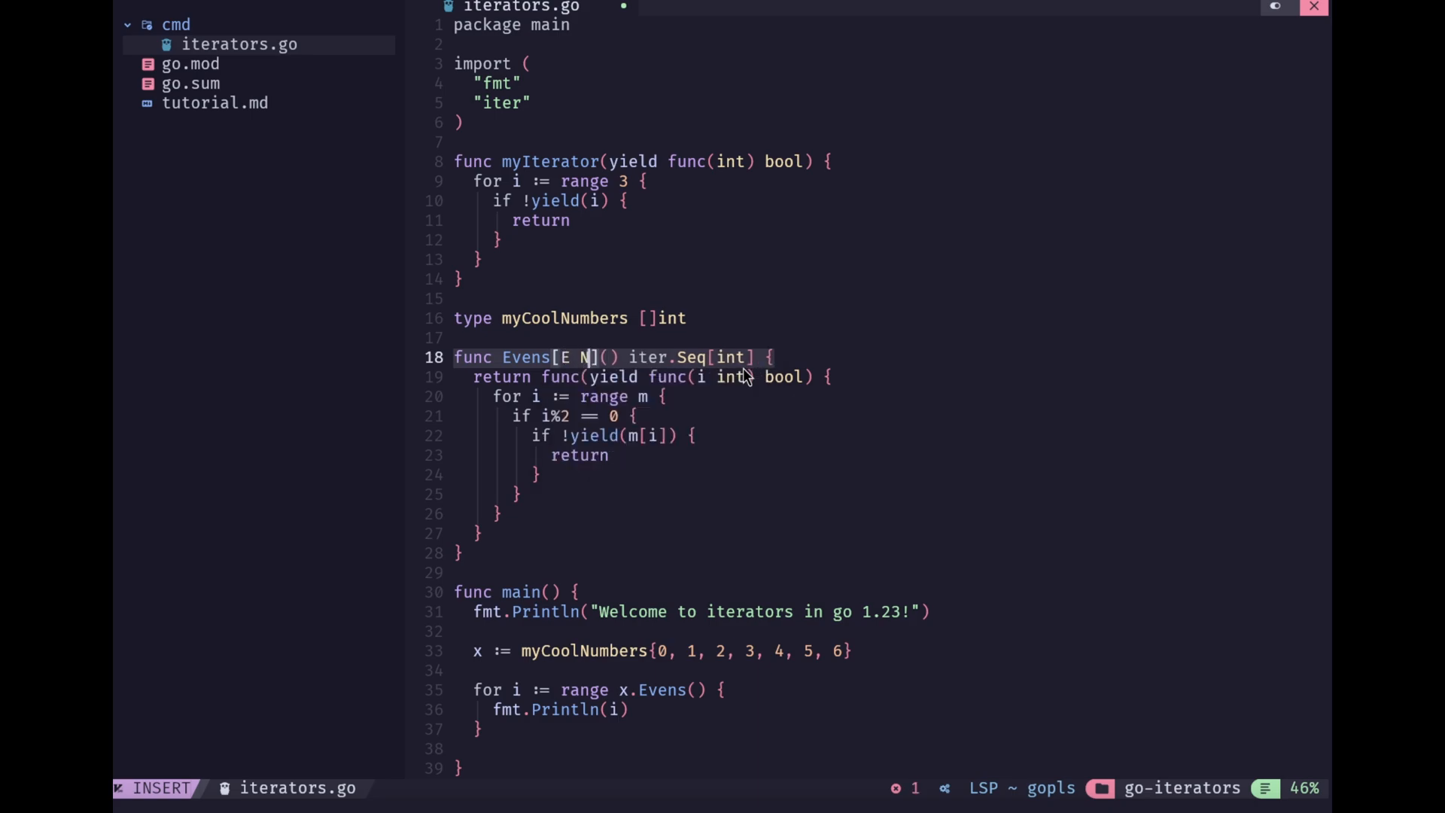
{"action": "type", "text": "umber"}
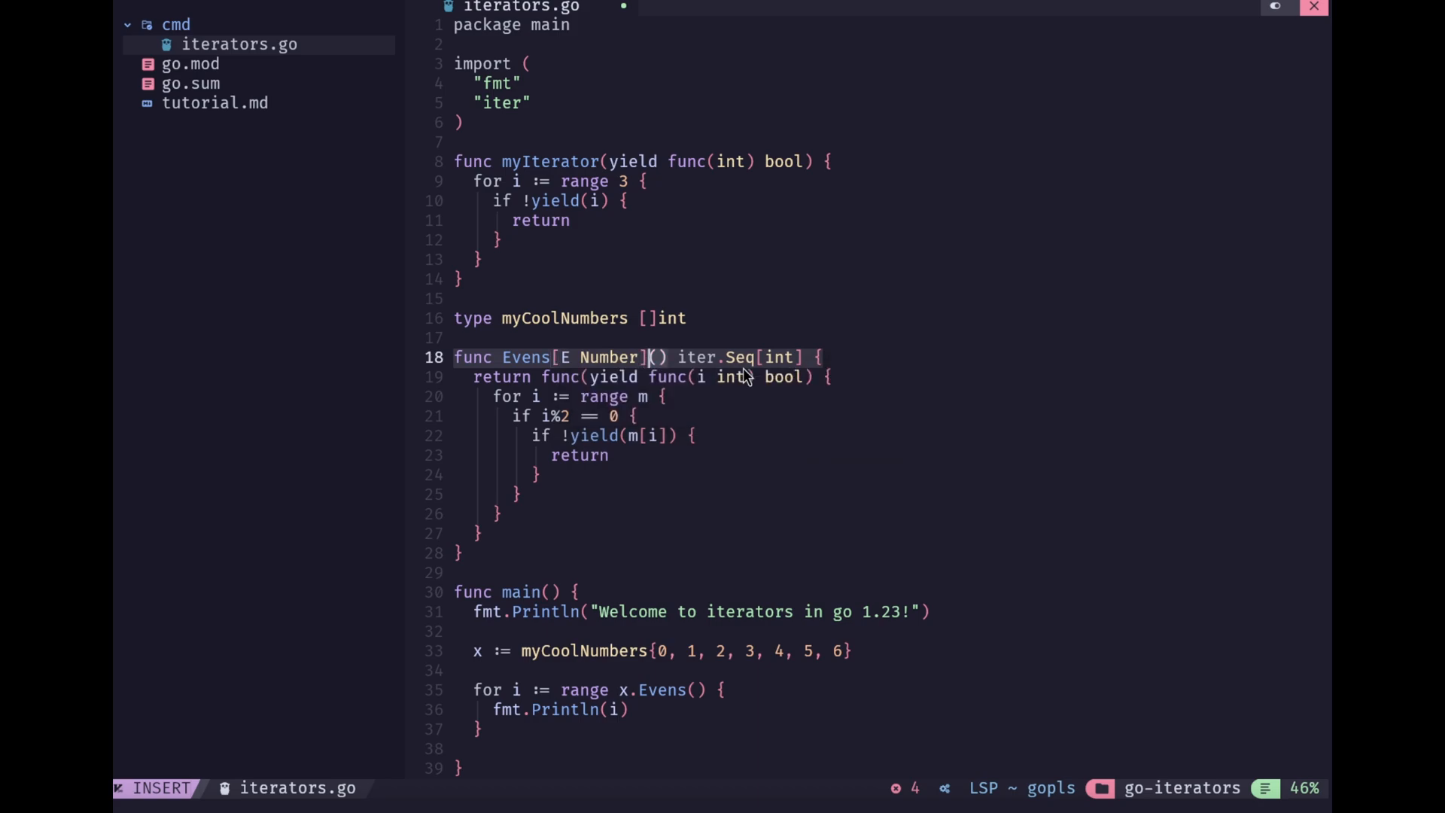
{"action": "type", "text": "d"}
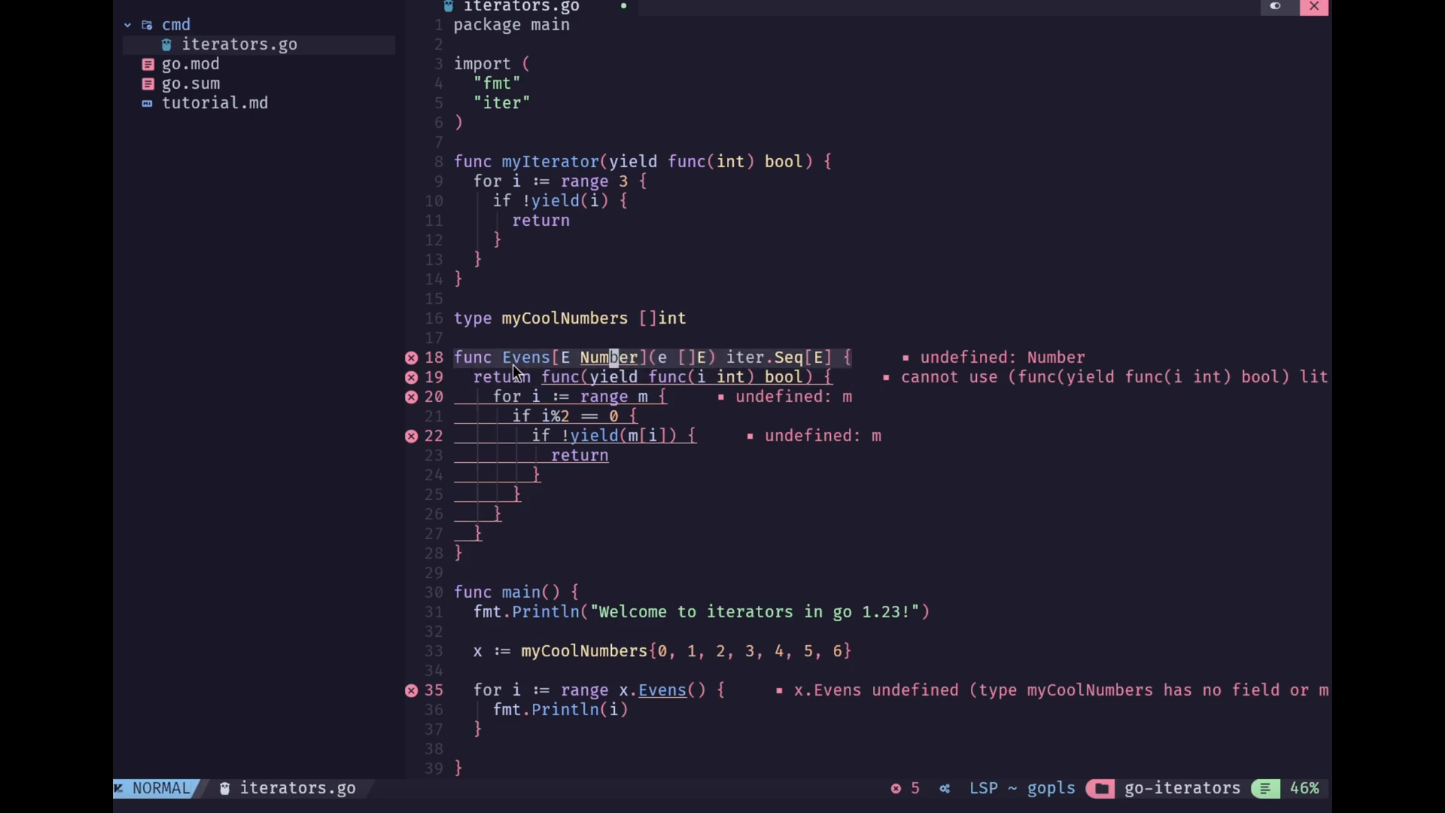
{"action": "mouse_move", "coordinate": [517, 357]}
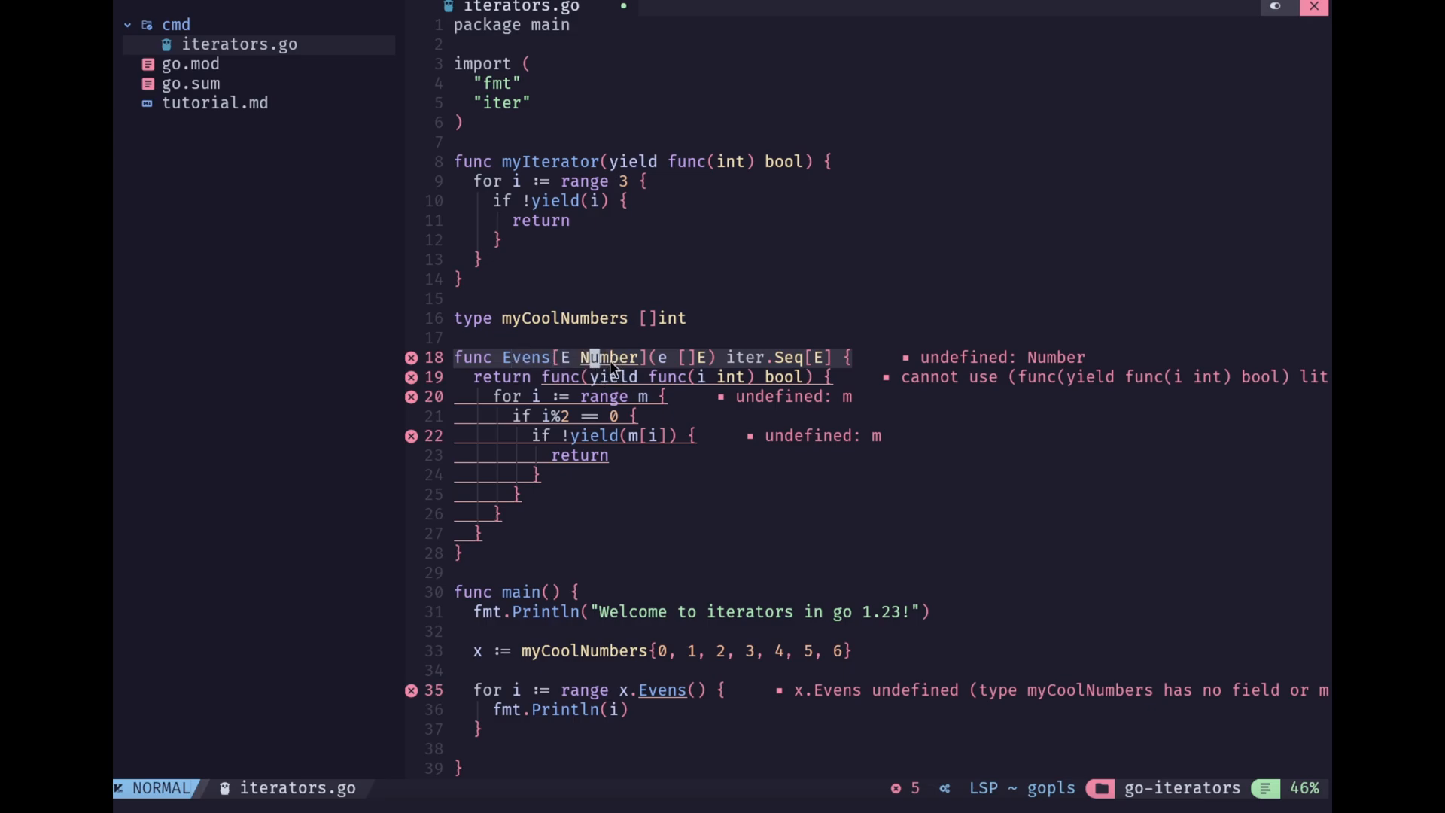
{"action": "mouse_move", "coordinate": [728, 361]}
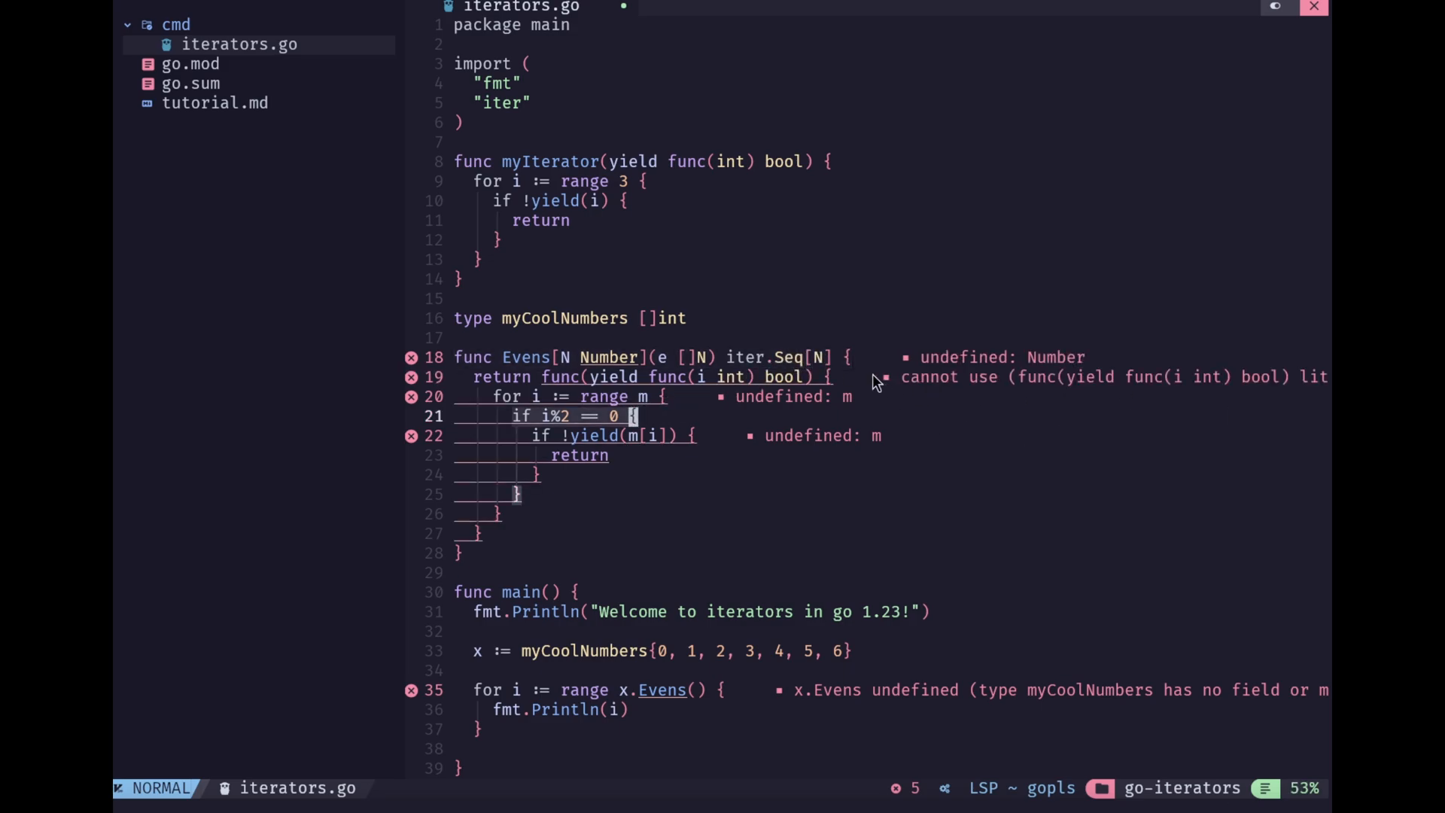
{"action": "mouse_move", "coordinate": [605, 95]}
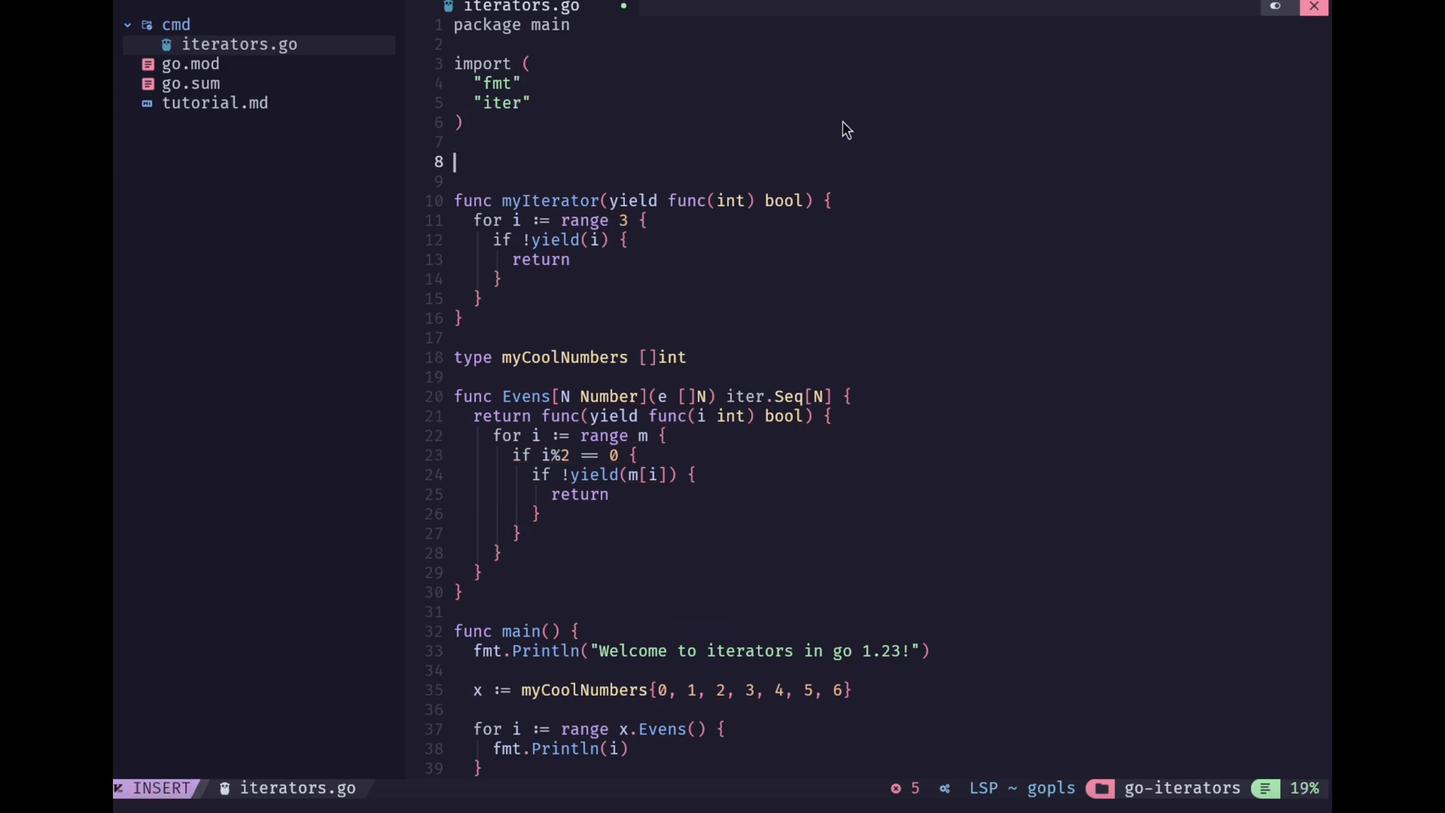
Declare 'type Number interface' of constraints.Integer, browsing Float and Unsigned completions without keeping them
{"action": "type", "text": "tpy"}
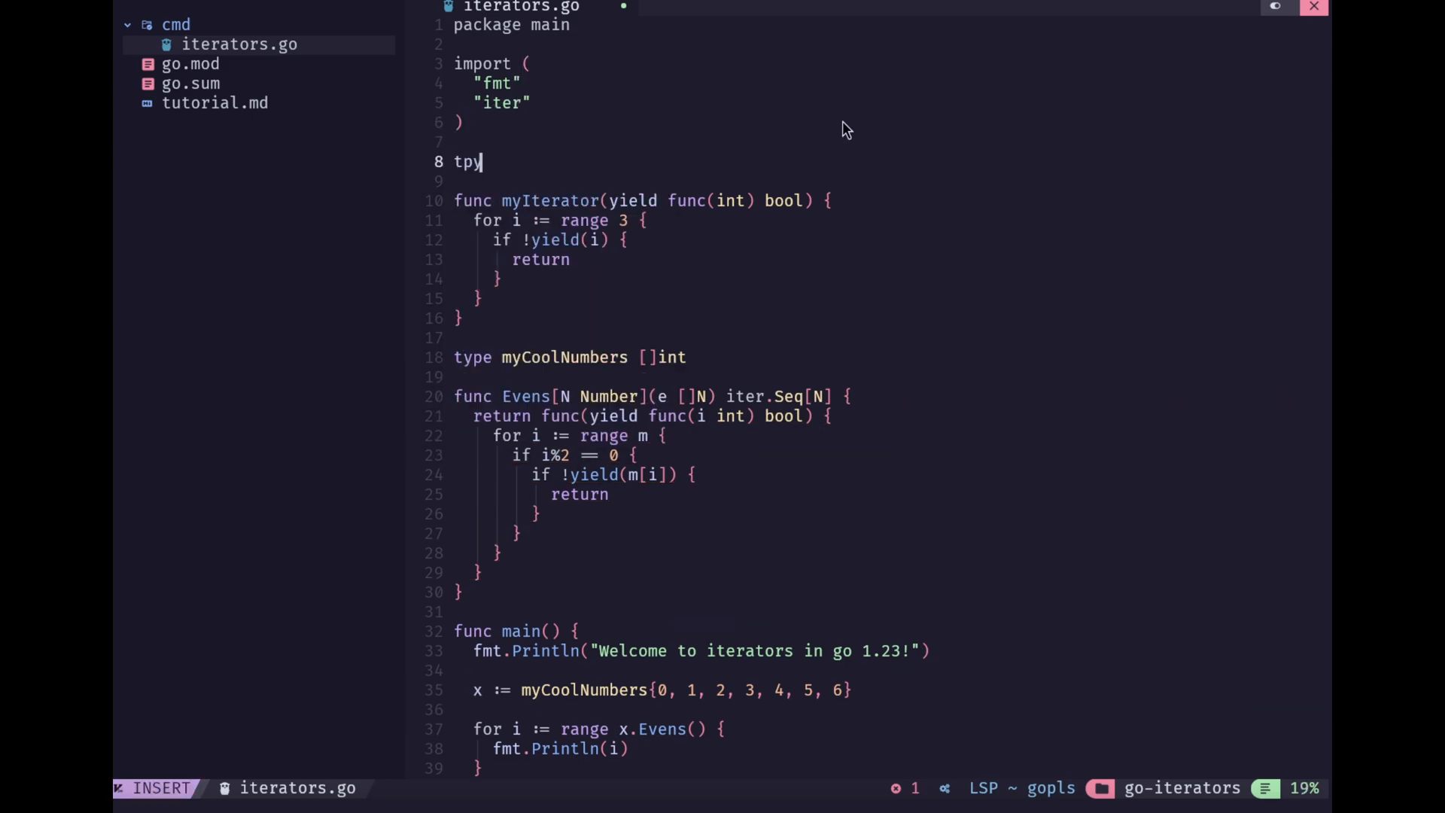
{"action": "type", "text": "type"}
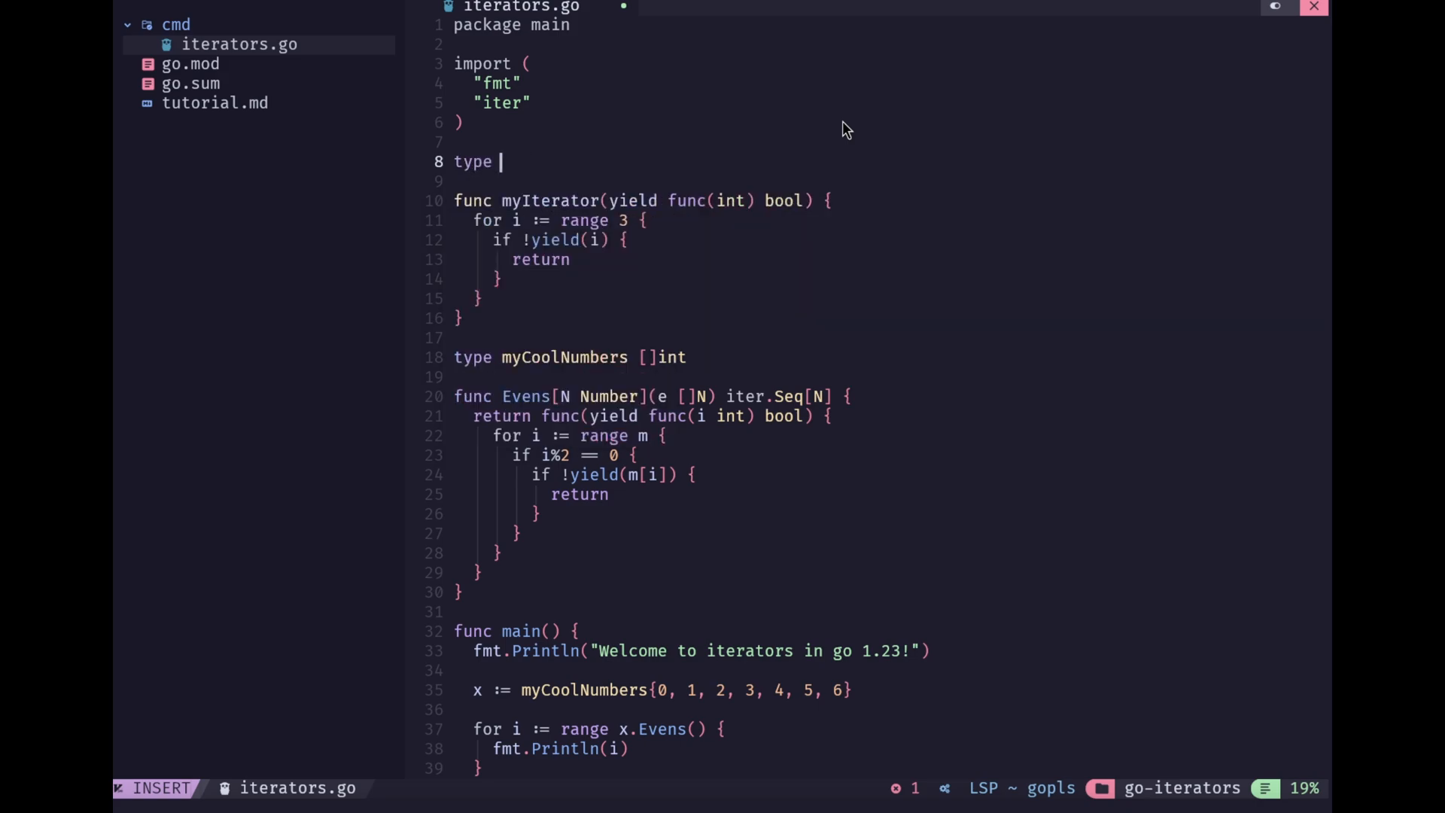
{"action": "type", "text": "Number intert"}
{"action": "type", "text": "constraints.Integer "}
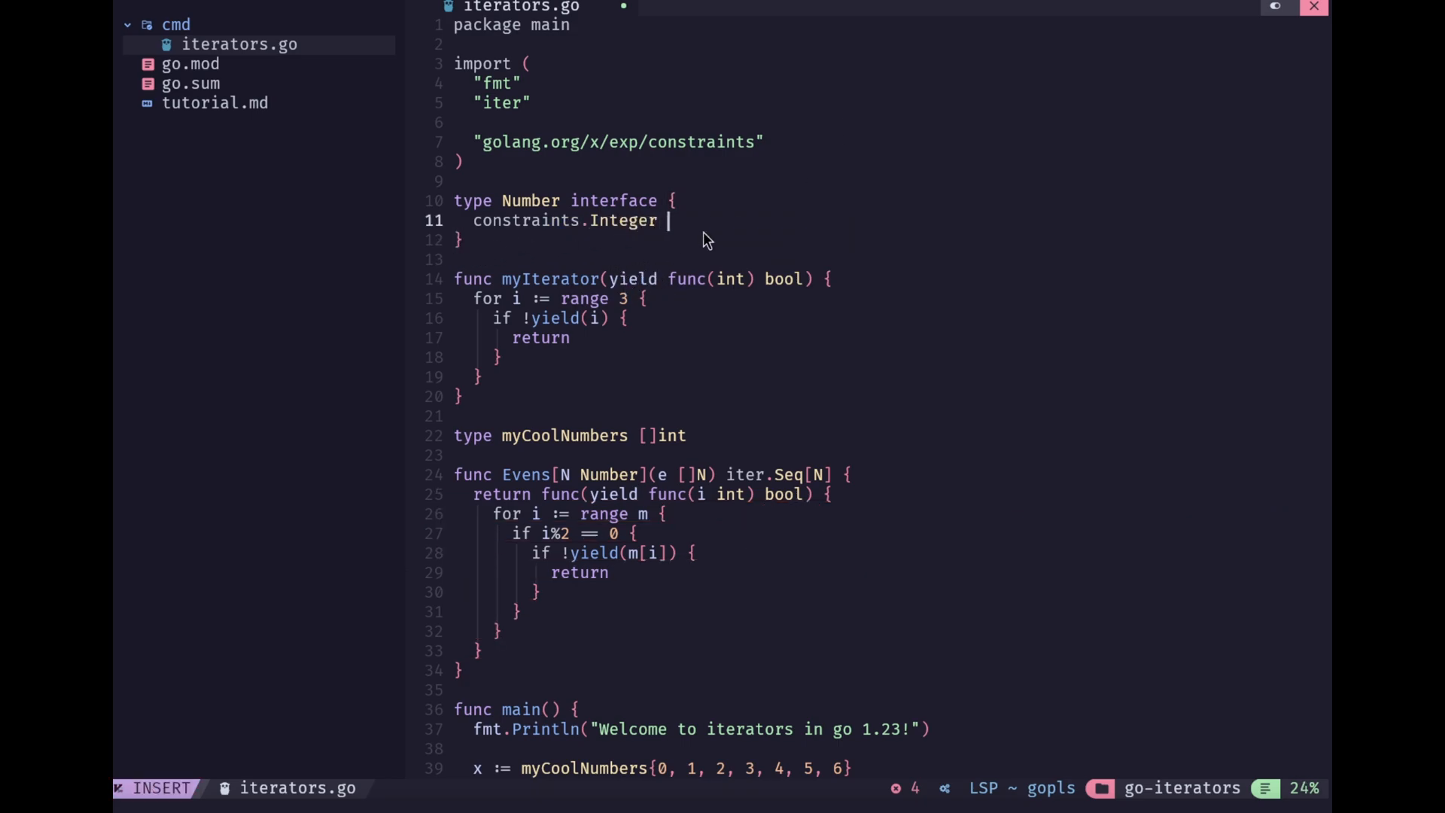
{"action": "type", "text": "|"}
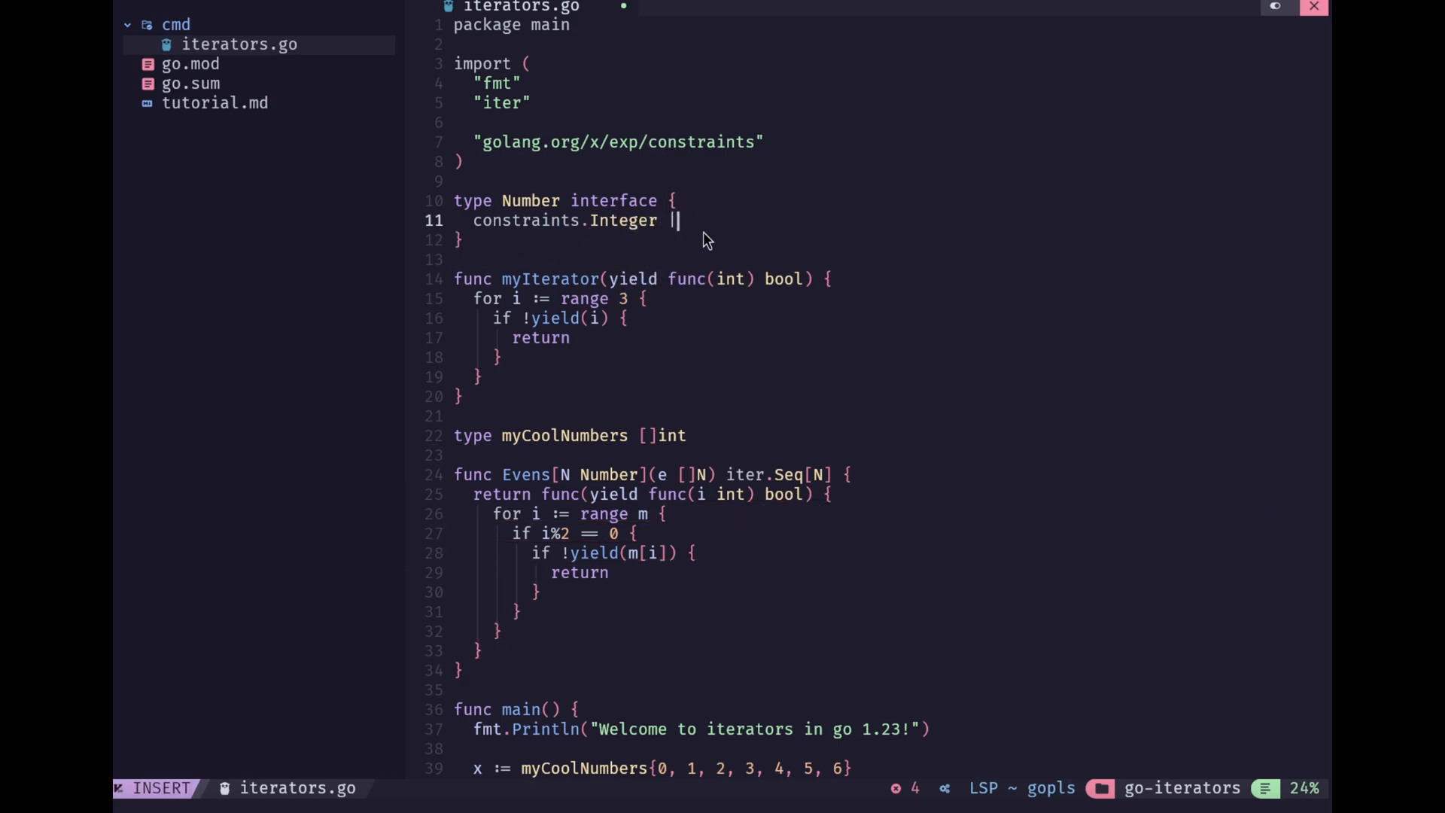
{"action": "type", "text": "constri"}
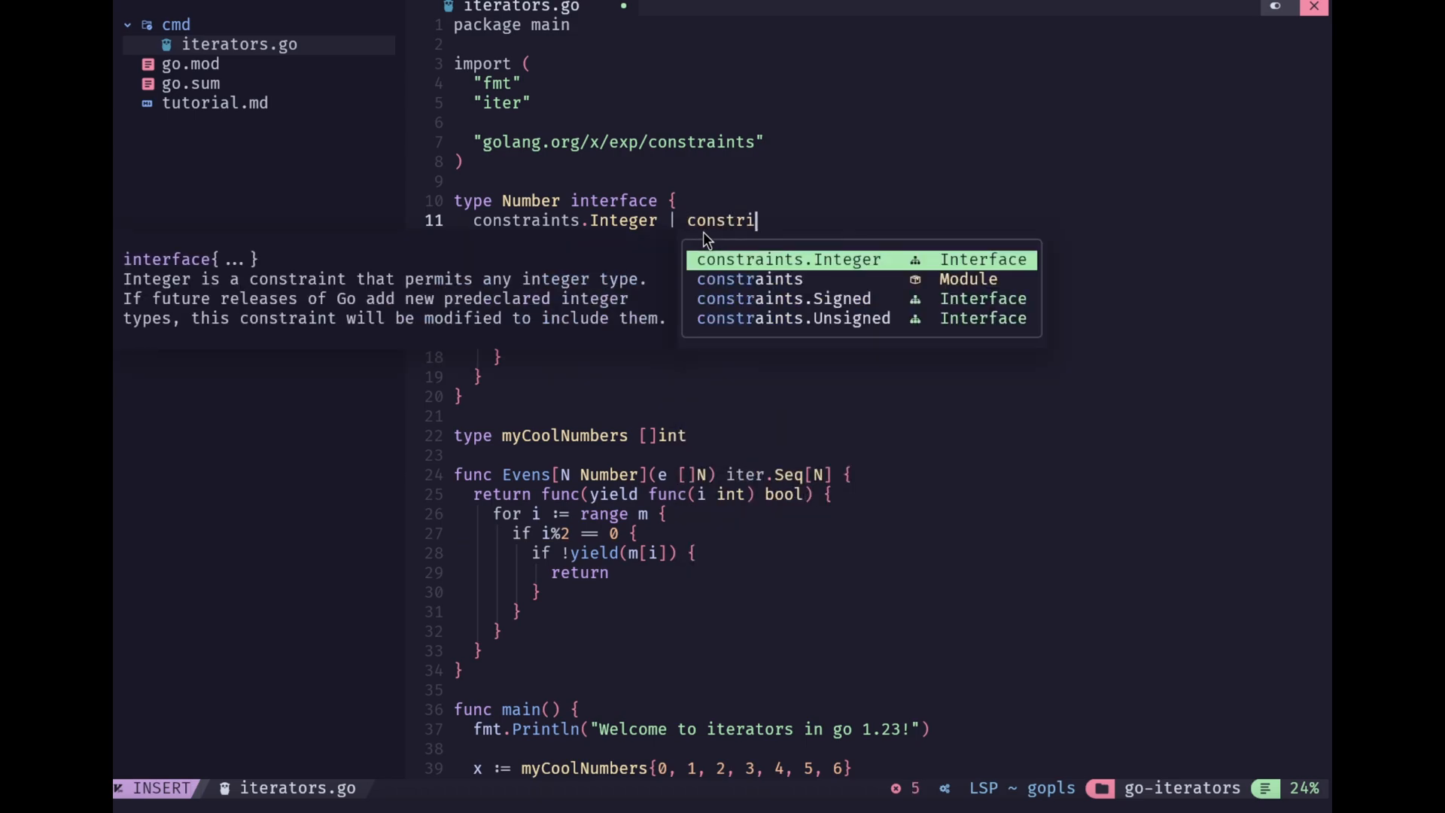
{"action": "type", "text": "constraints."}
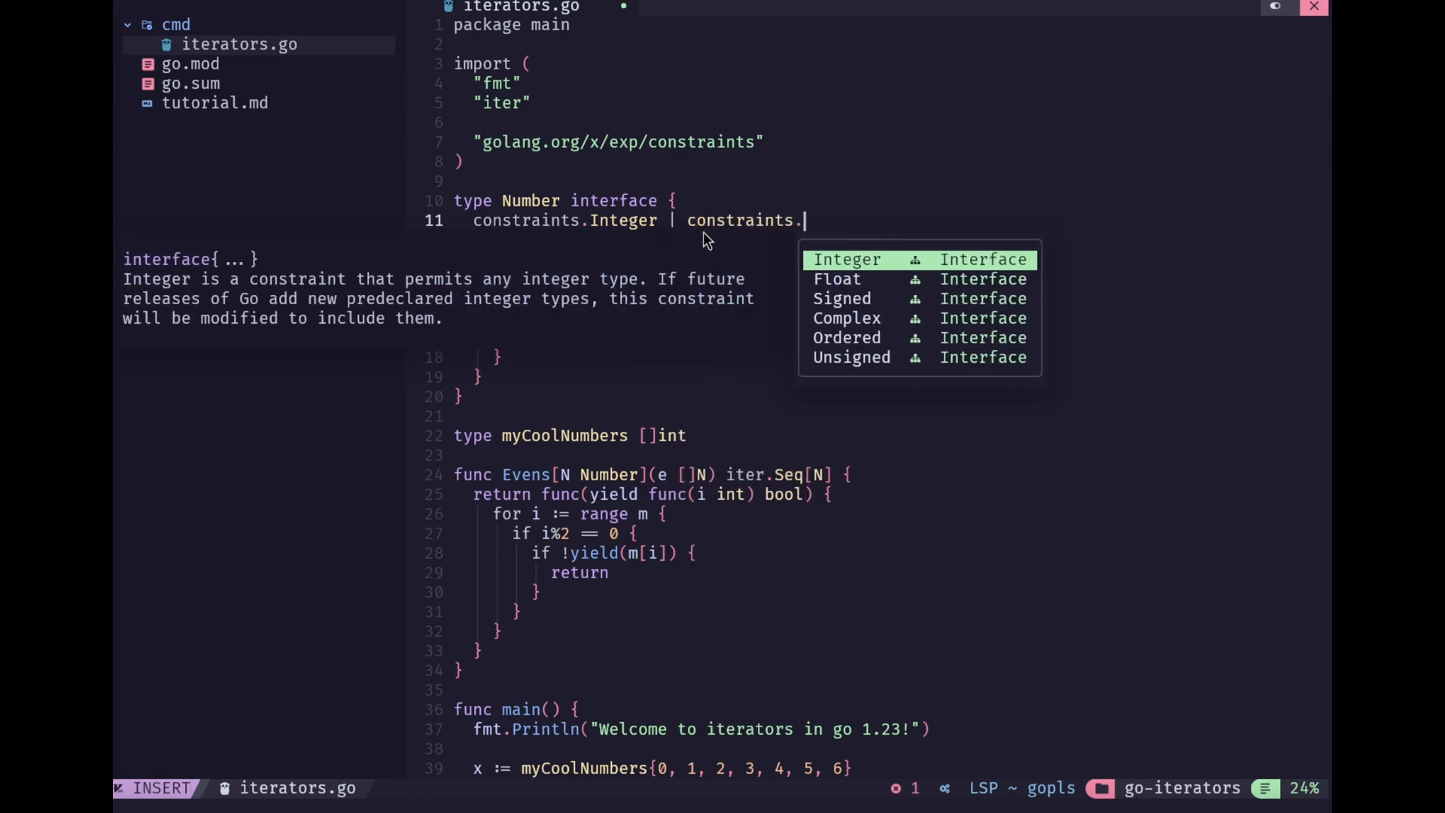
{"action": "type", "text": "Unsigned"}
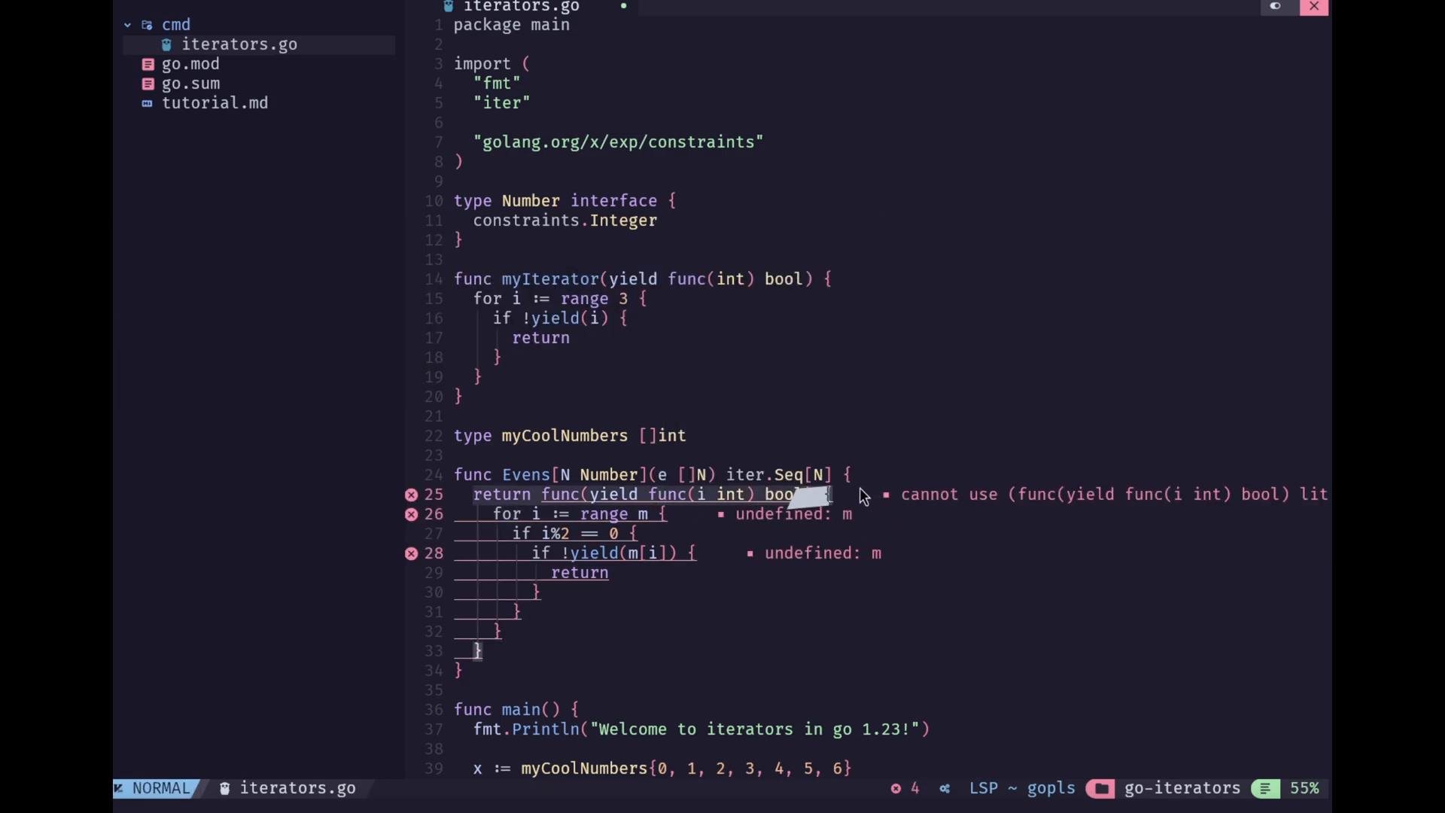
Make the yield take i N, range over e instead of m, and save
{"action": "scroll", "scroll_direction": "down", "scroll_amount": 3}
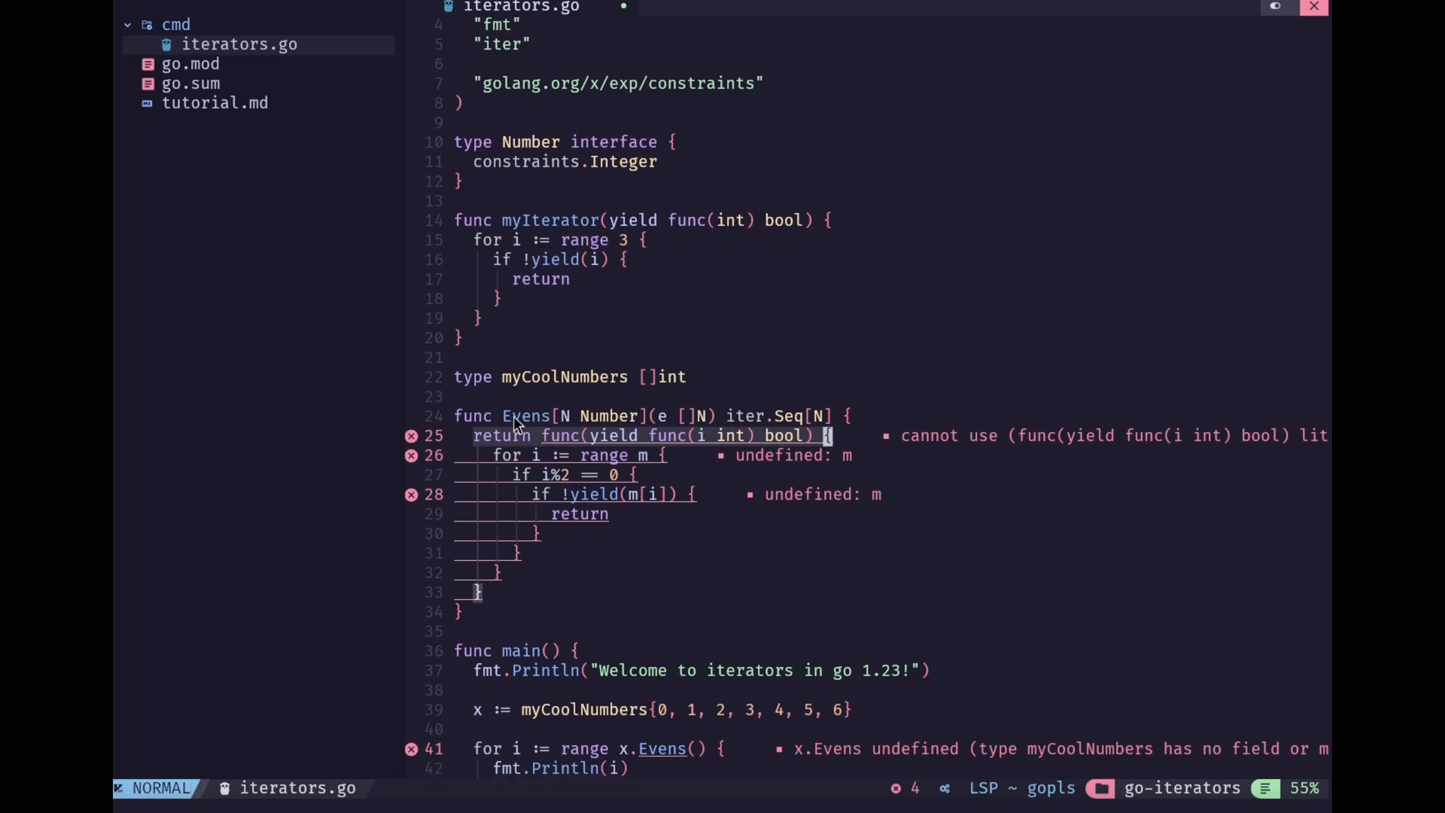
{"action": "scroll", "scroll_direction": "down", "scroll_amount": 3}
{"action": "type", "text": "N"}
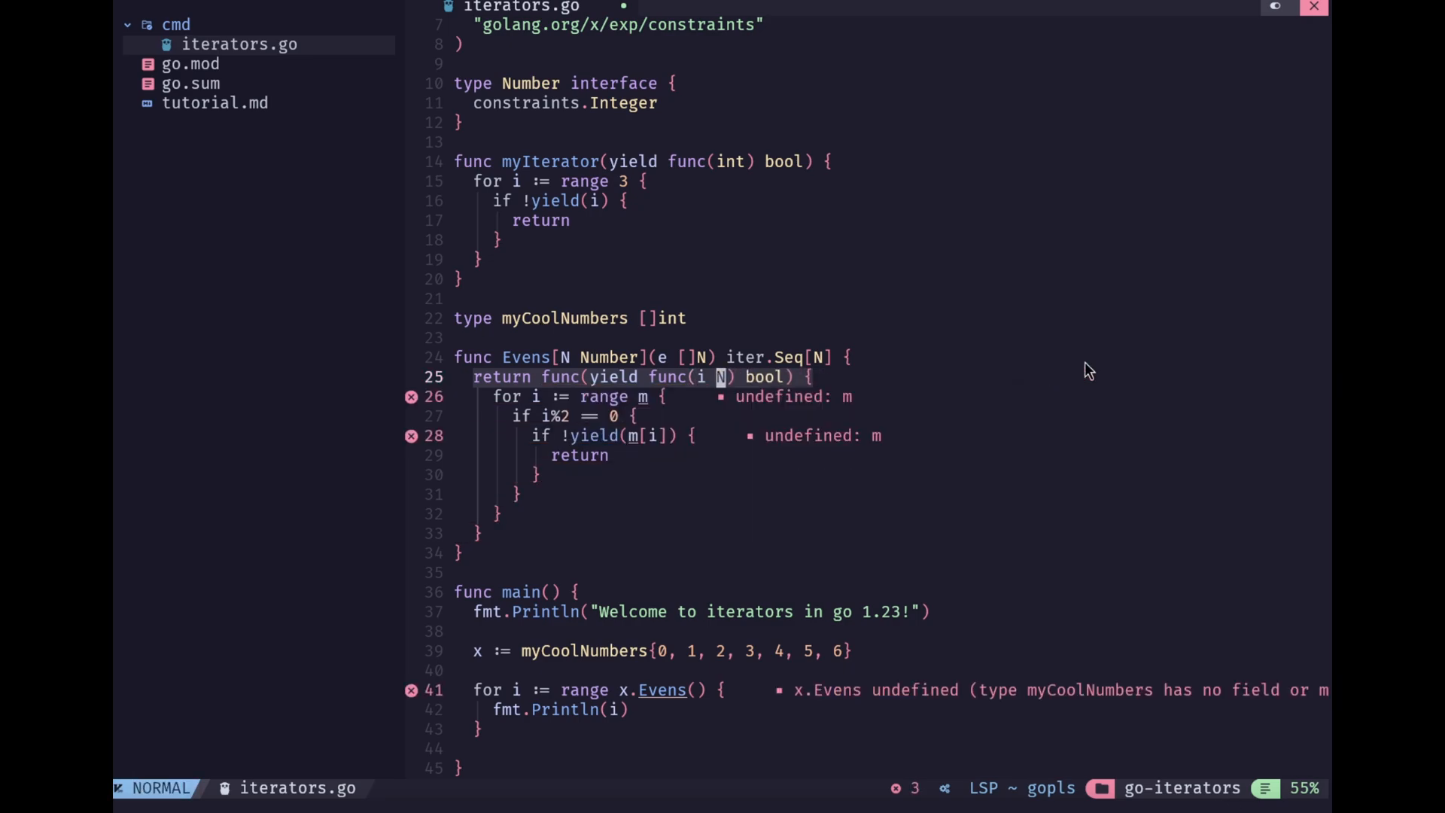
{"action": "mouse_move", "coordinate": [742, 377]}
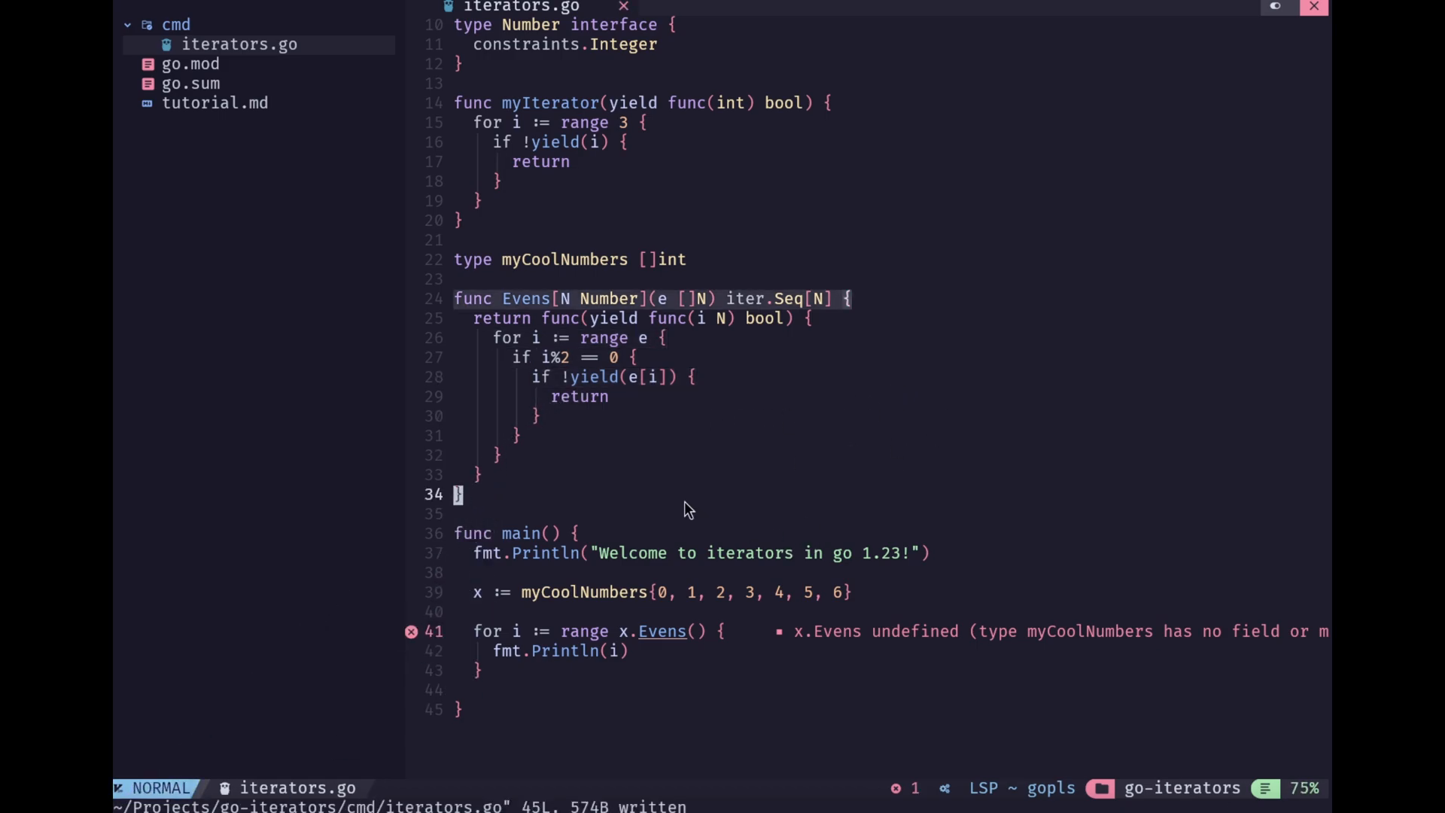
{"action": "mouse_move", "coordinate": [591, 304]}
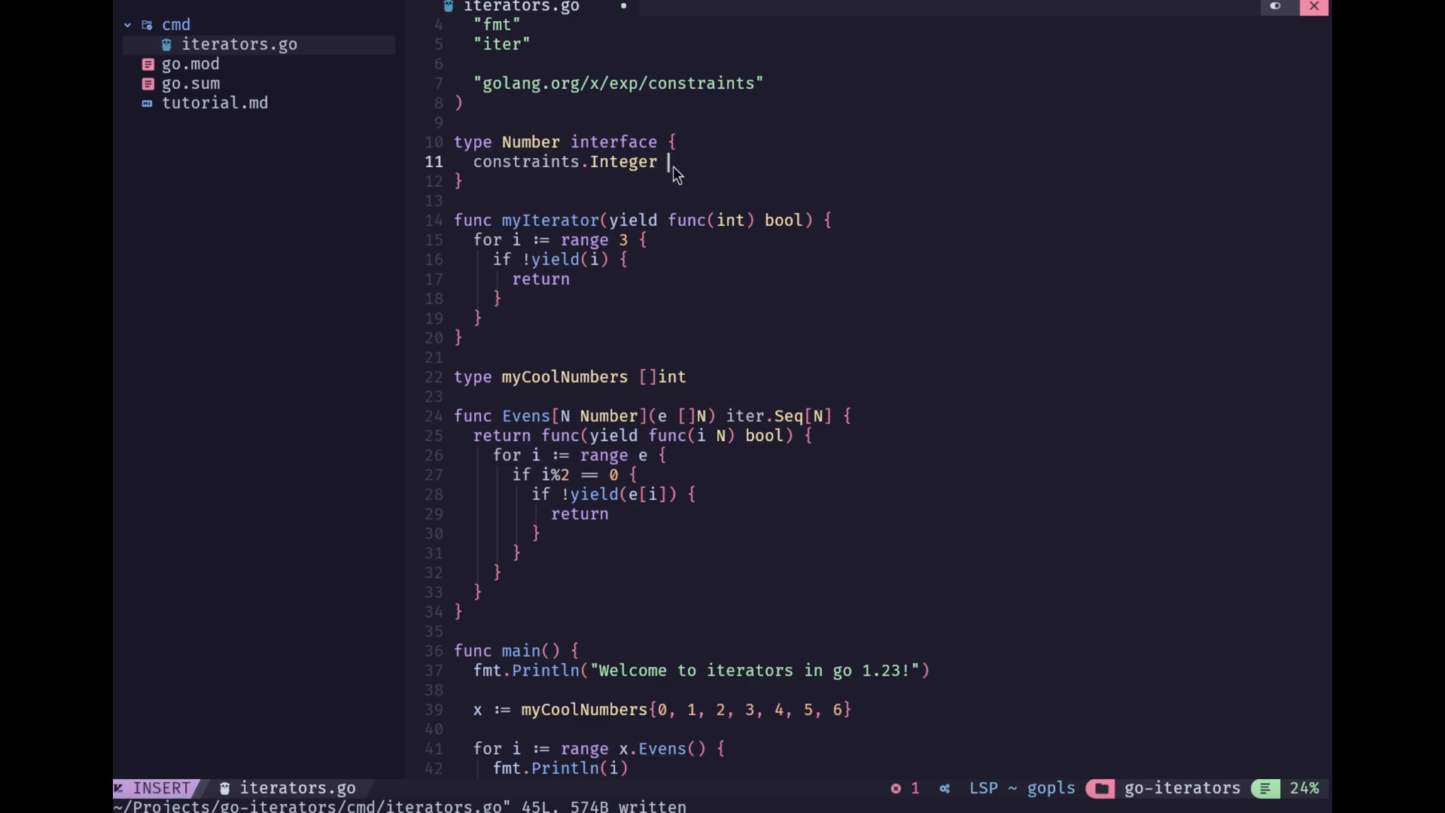
Add constraints.Float to Number, range over Evens(x), and run go run cmd/iterators.go
{"action": "type", "text": "constar"}
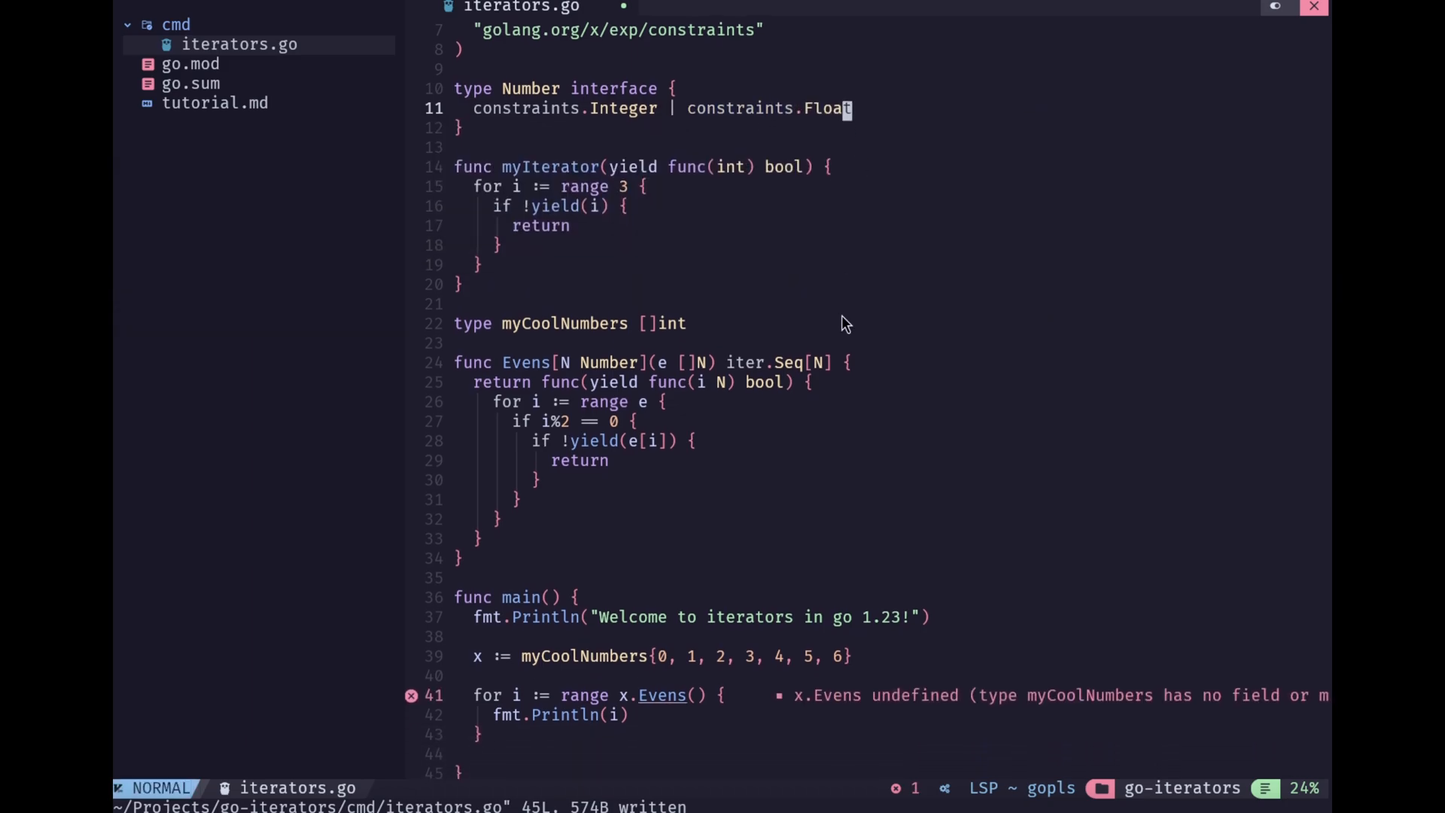
{"action": "scroll", "scroll_direction": "down", "scroll_amount": 3}
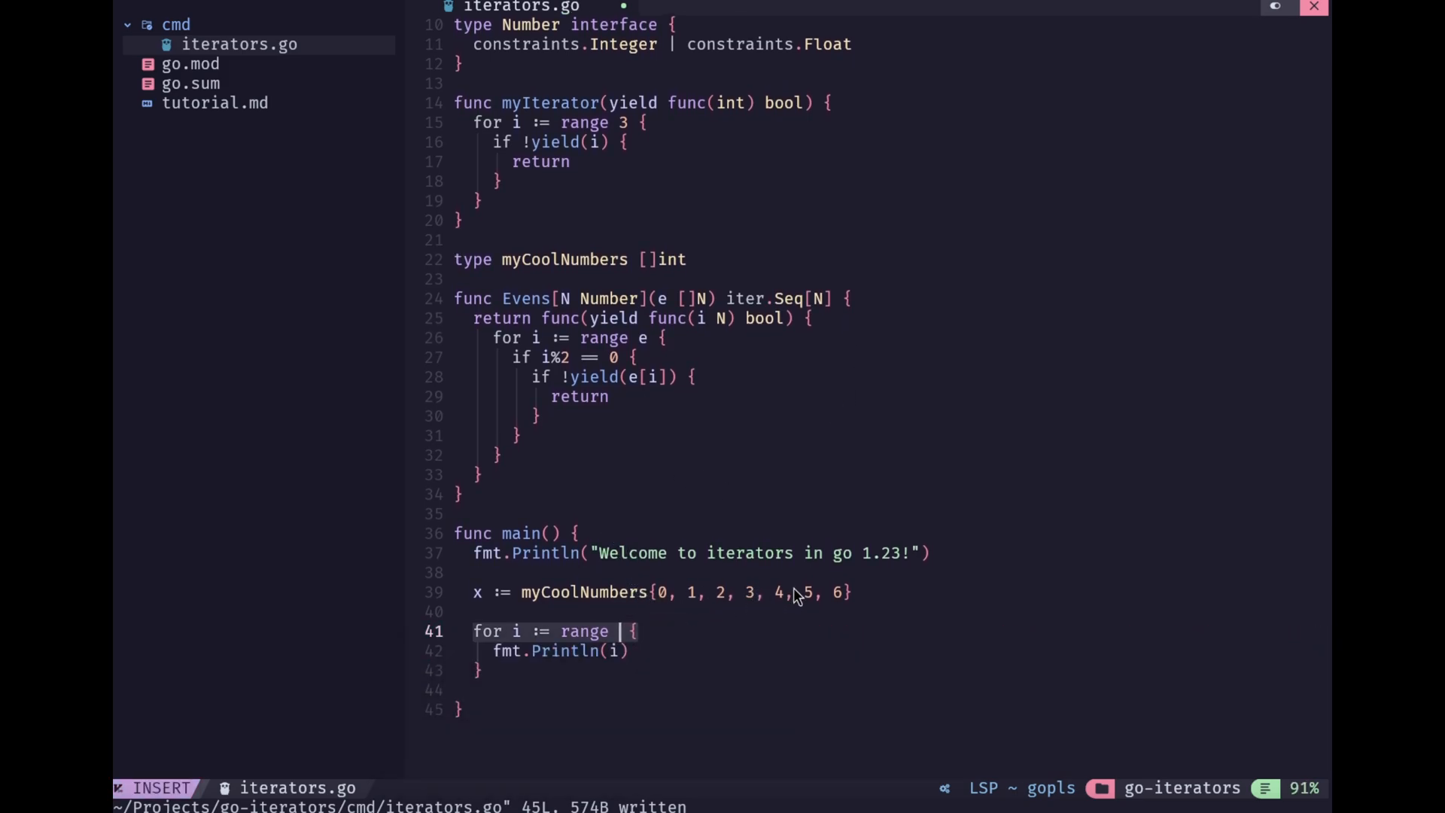
{"action": "type", "text": "Evens(x"}
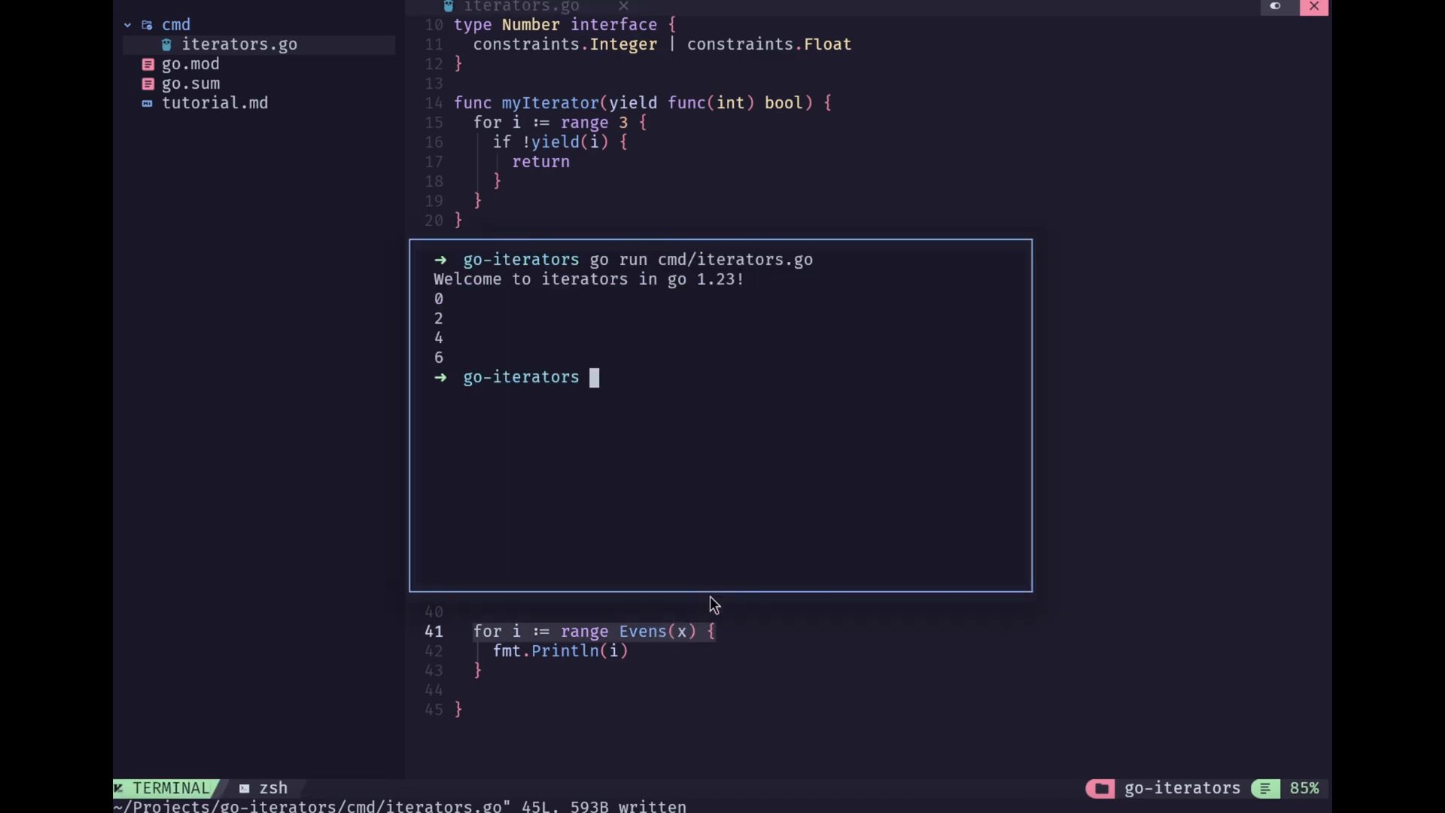
Close the terminal output and add 'type myCoolerNumbers []float32' below myCoolNumbers, then save
{"action": "key", "text": "Enter"}
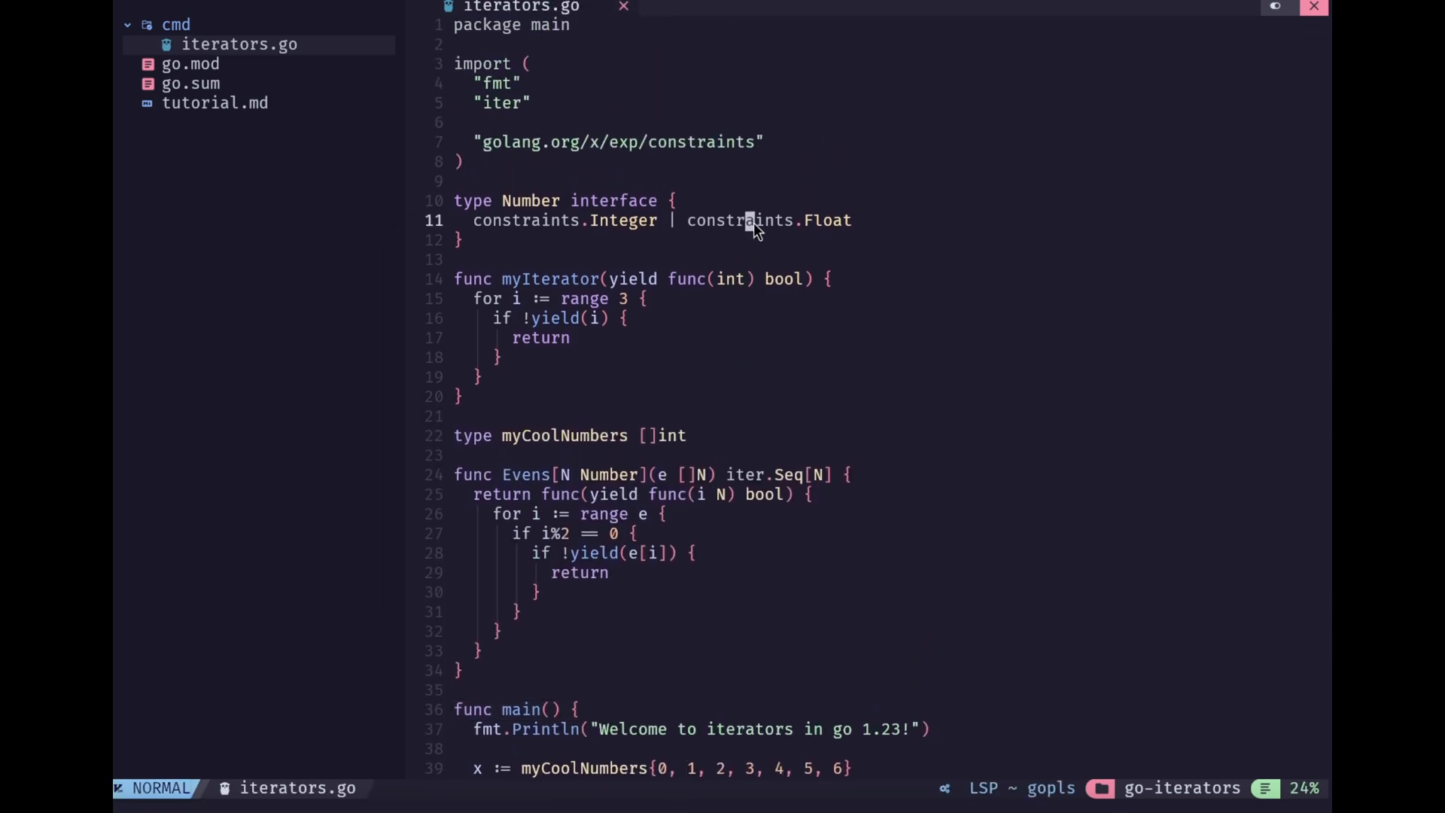
{"action": "scroll", "scroll_direction": "down", "scroll_amount": 3}
{"action": "type", "text": "type myCoolerNumbers []float32"}
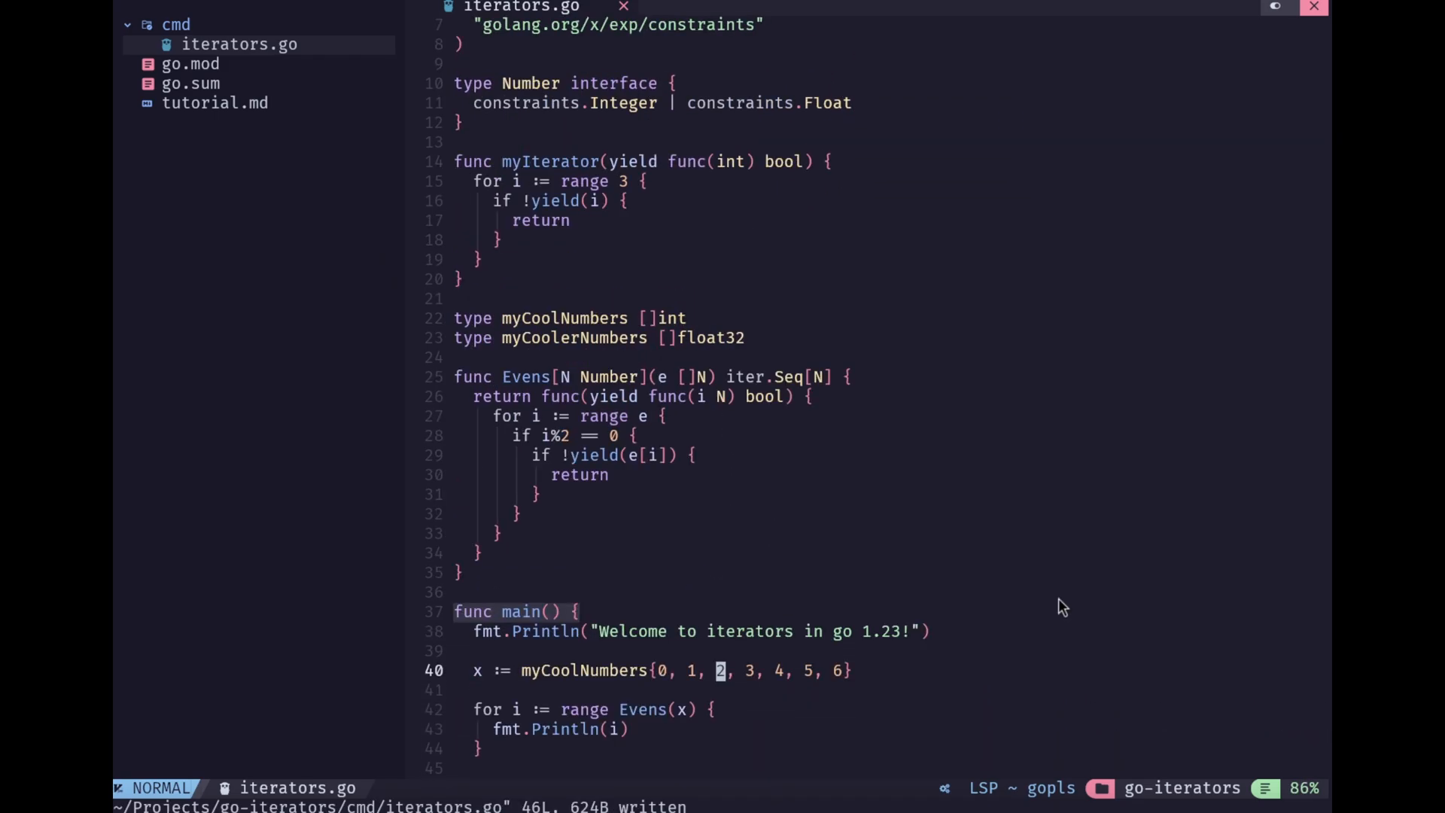
Range Evens over fs := myCoolerNumbers{0.0, 1.1, 2.2, 3.1, 4.1, 5.1} and run it
{"action": "type", "text": "fs := myCoolerNumbers{"}
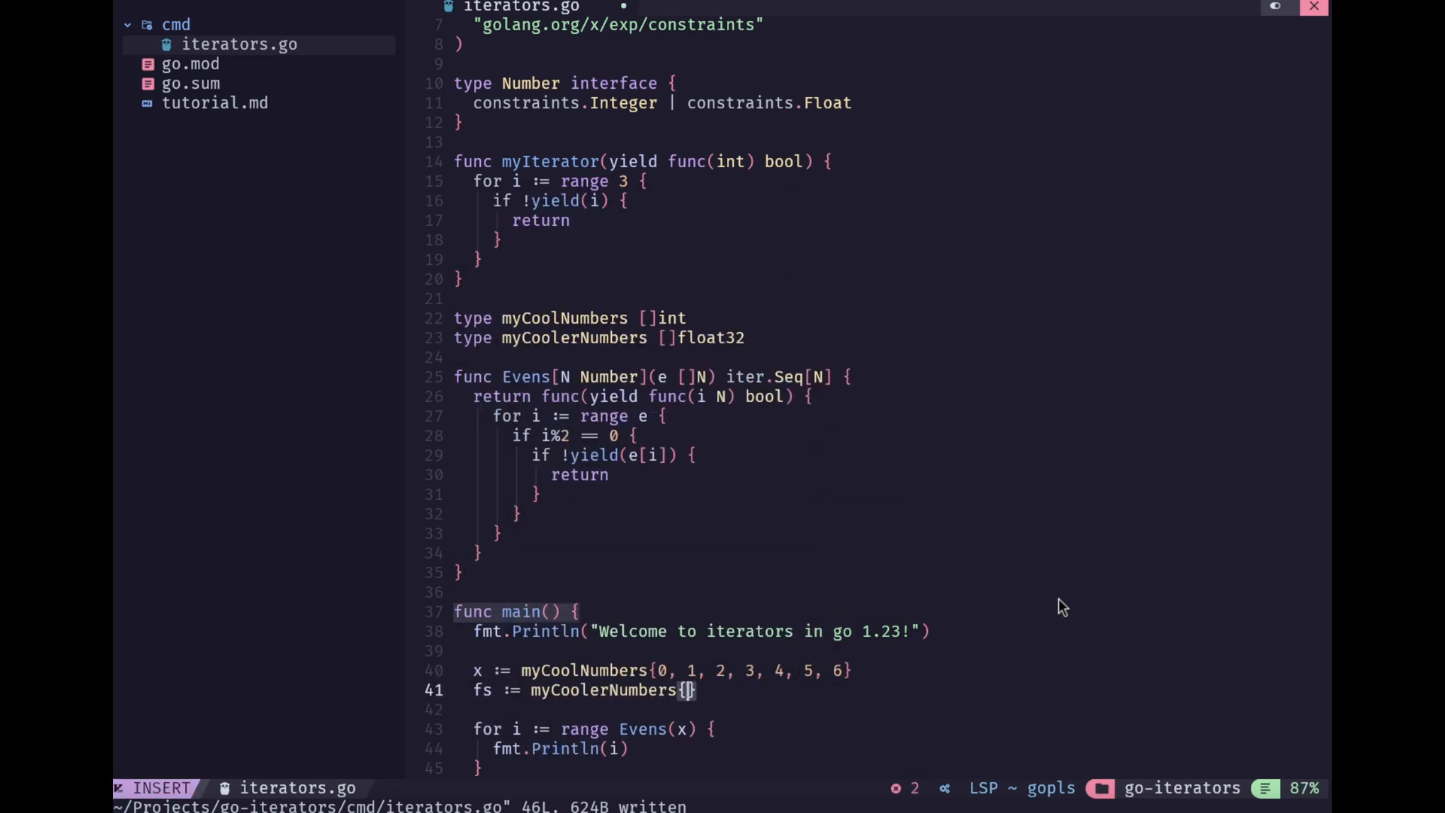
{"action": "type", "text": "0.0, 1.1, 2.2,"}
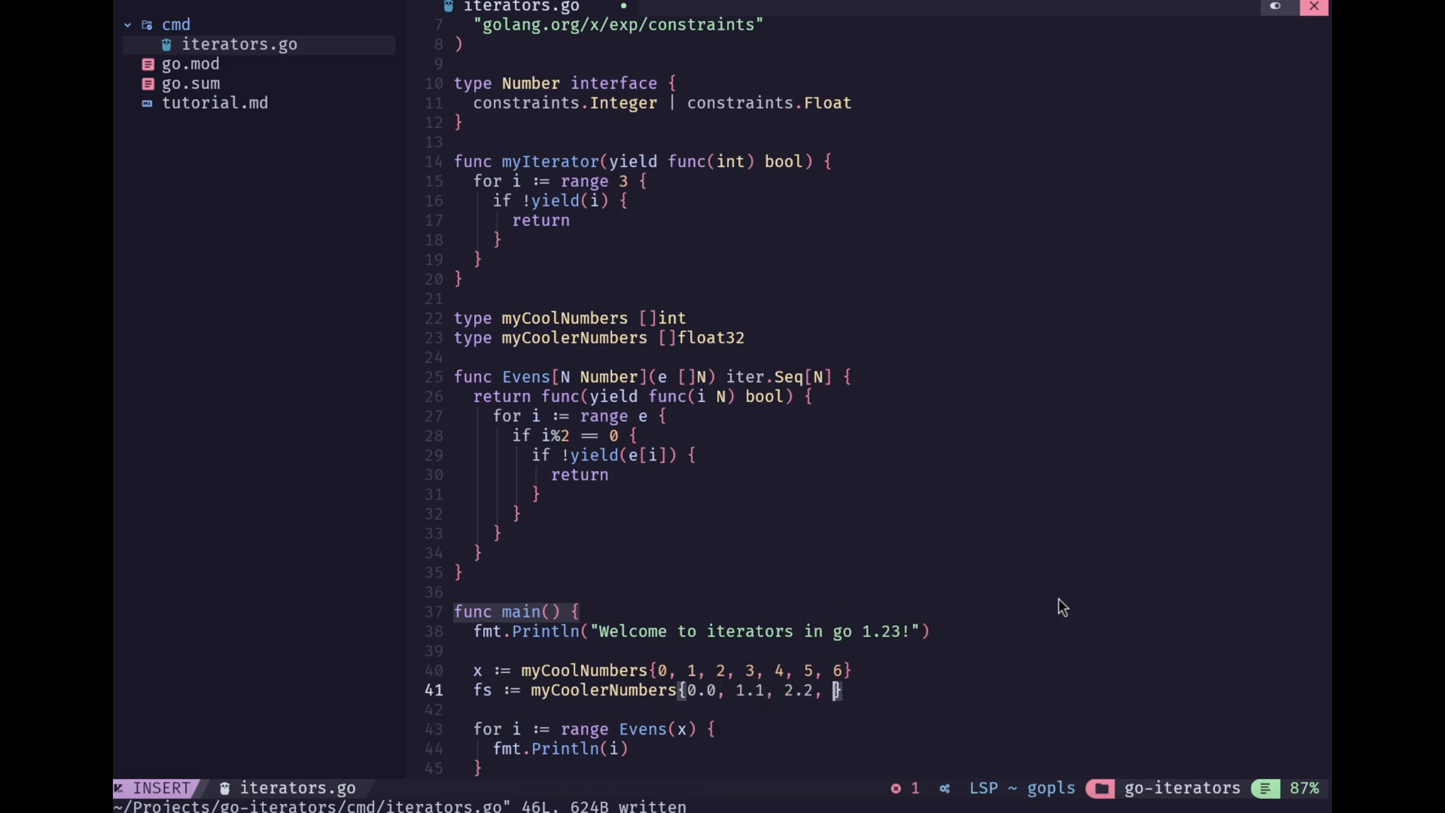
{"action": "type", "text": "3.1,"}
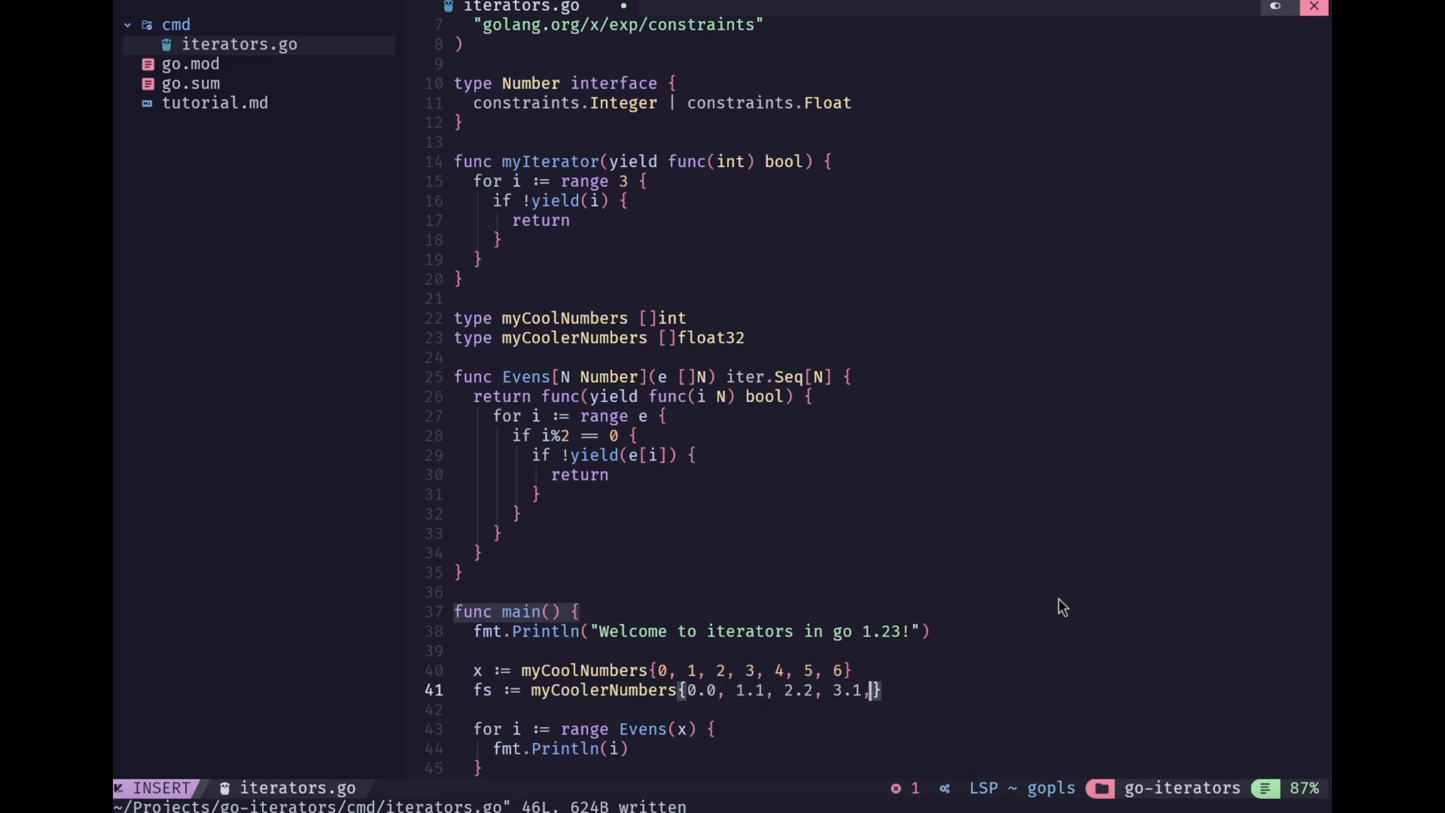
{"action": "type", "text": "4.1, 5.1"}
{"action": "left_click", "coordinate": [588, 728]}
{"action": "type", "text": "fs"}
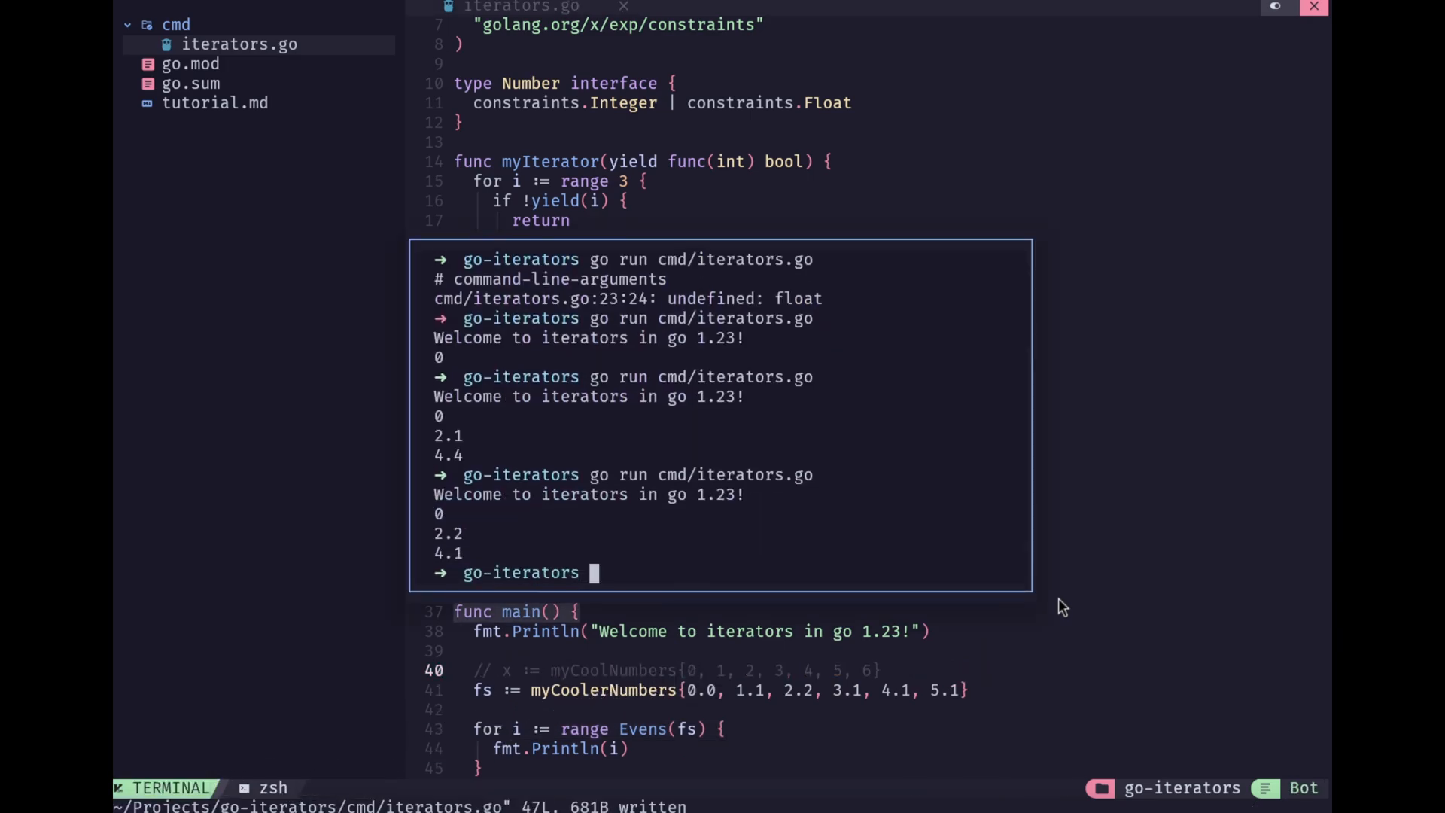
{"action": "mouse_move", "coordinate": [1012, 603]}
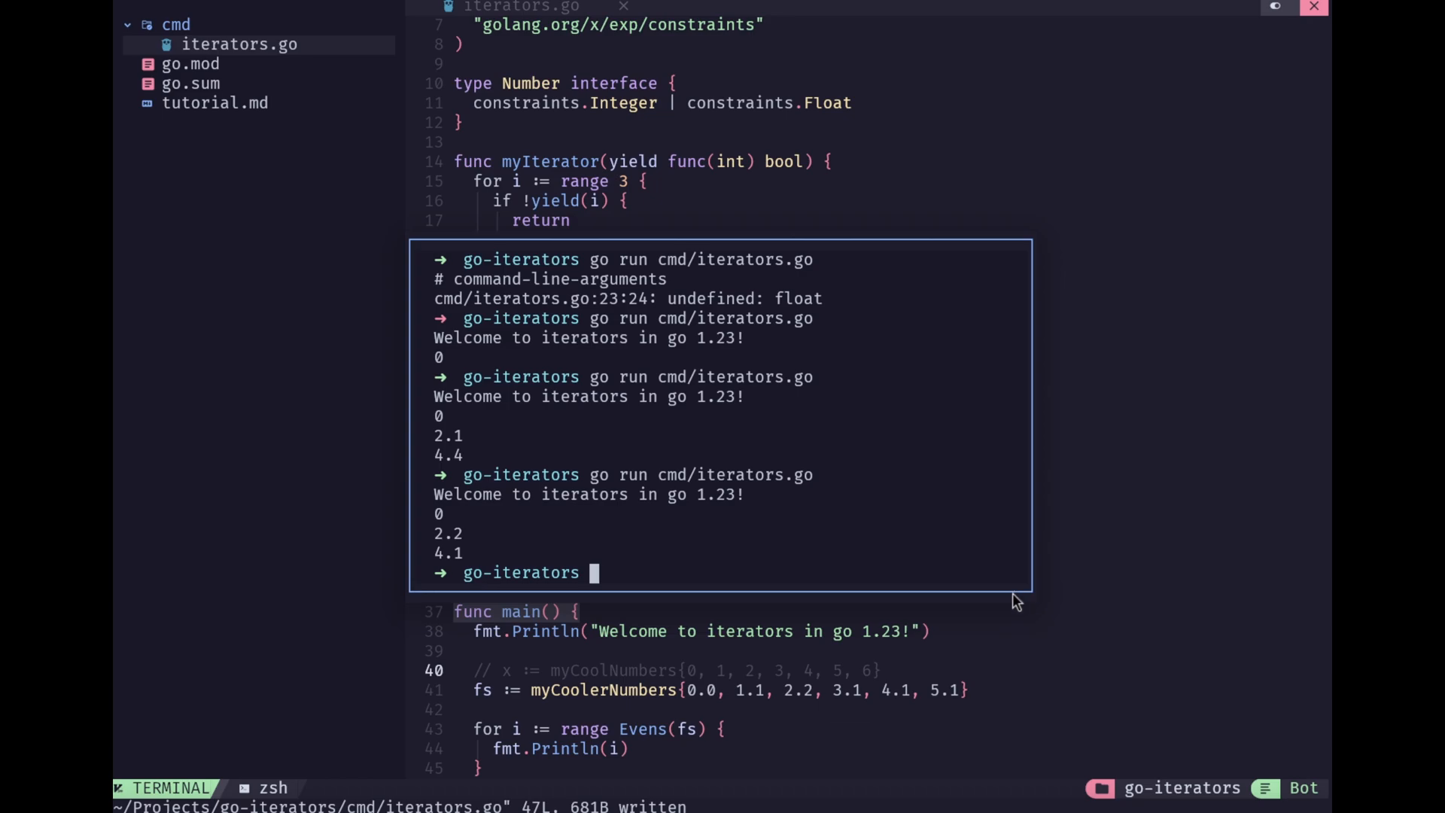
{"action": "mouse_move", "coordinate": [462, 557]}
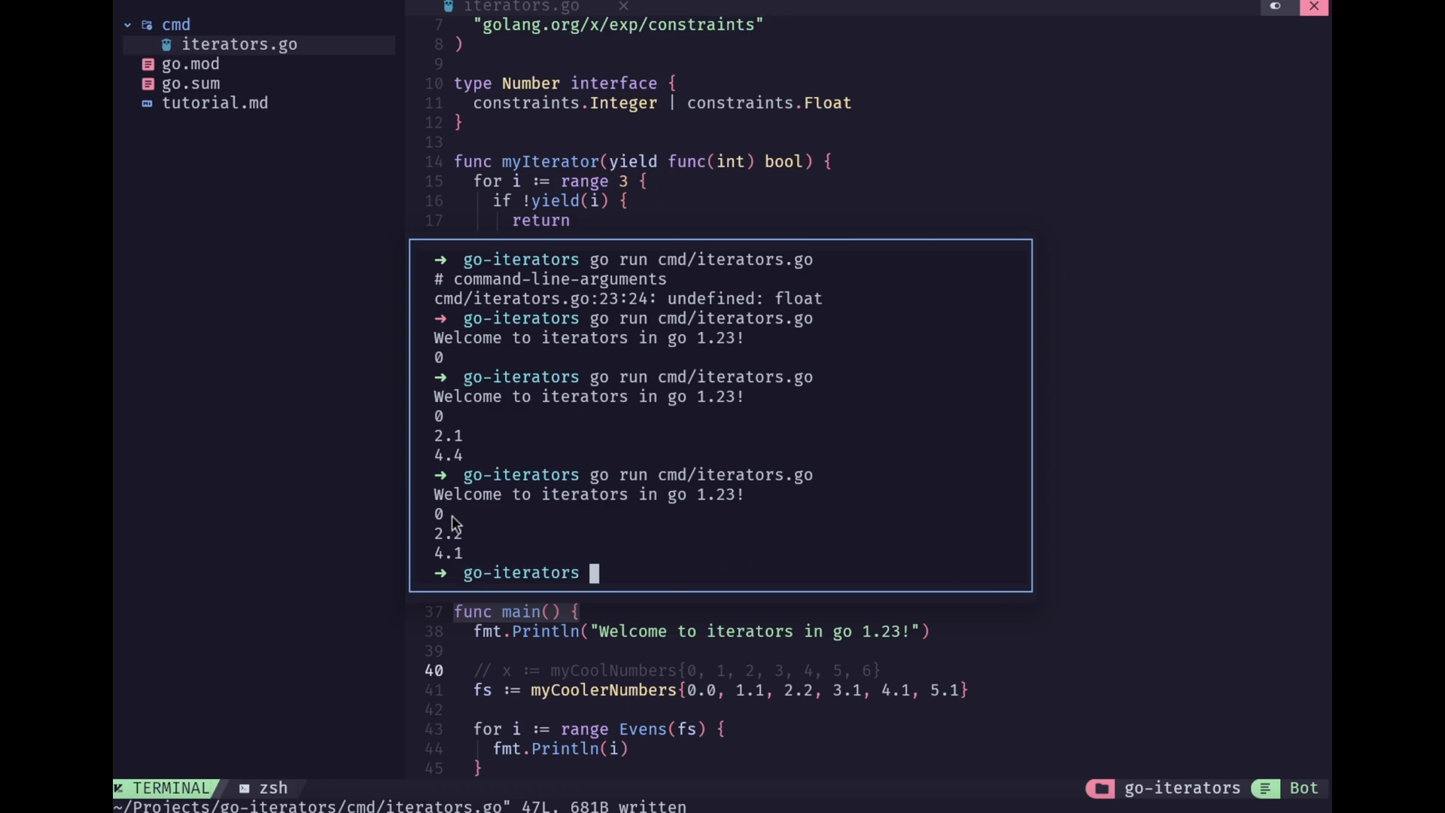
{"action": "mouse_move", "coordinate": [460, 546]}
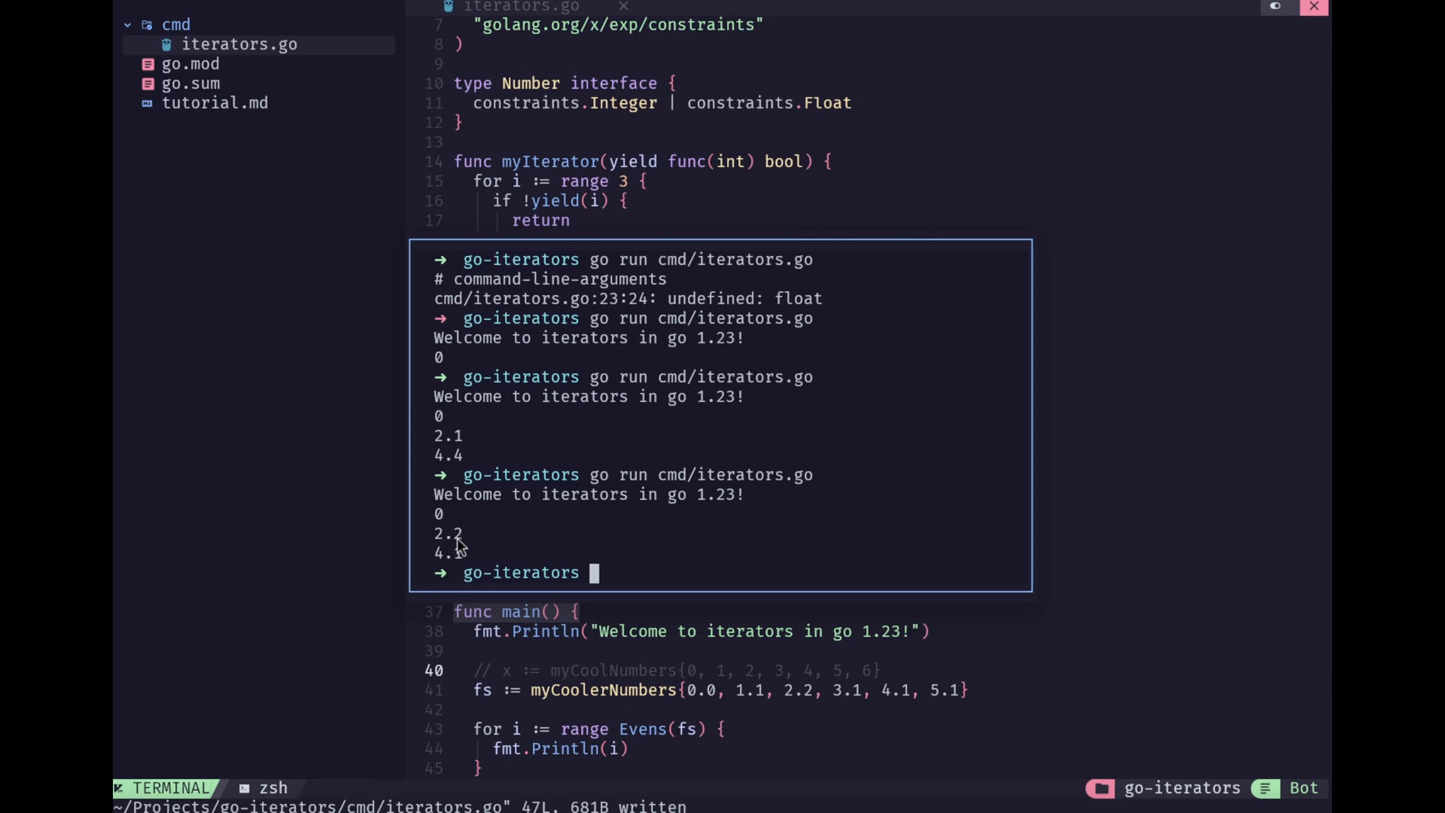
{"action": "mouse_move", "coordinate": [554, 532]}
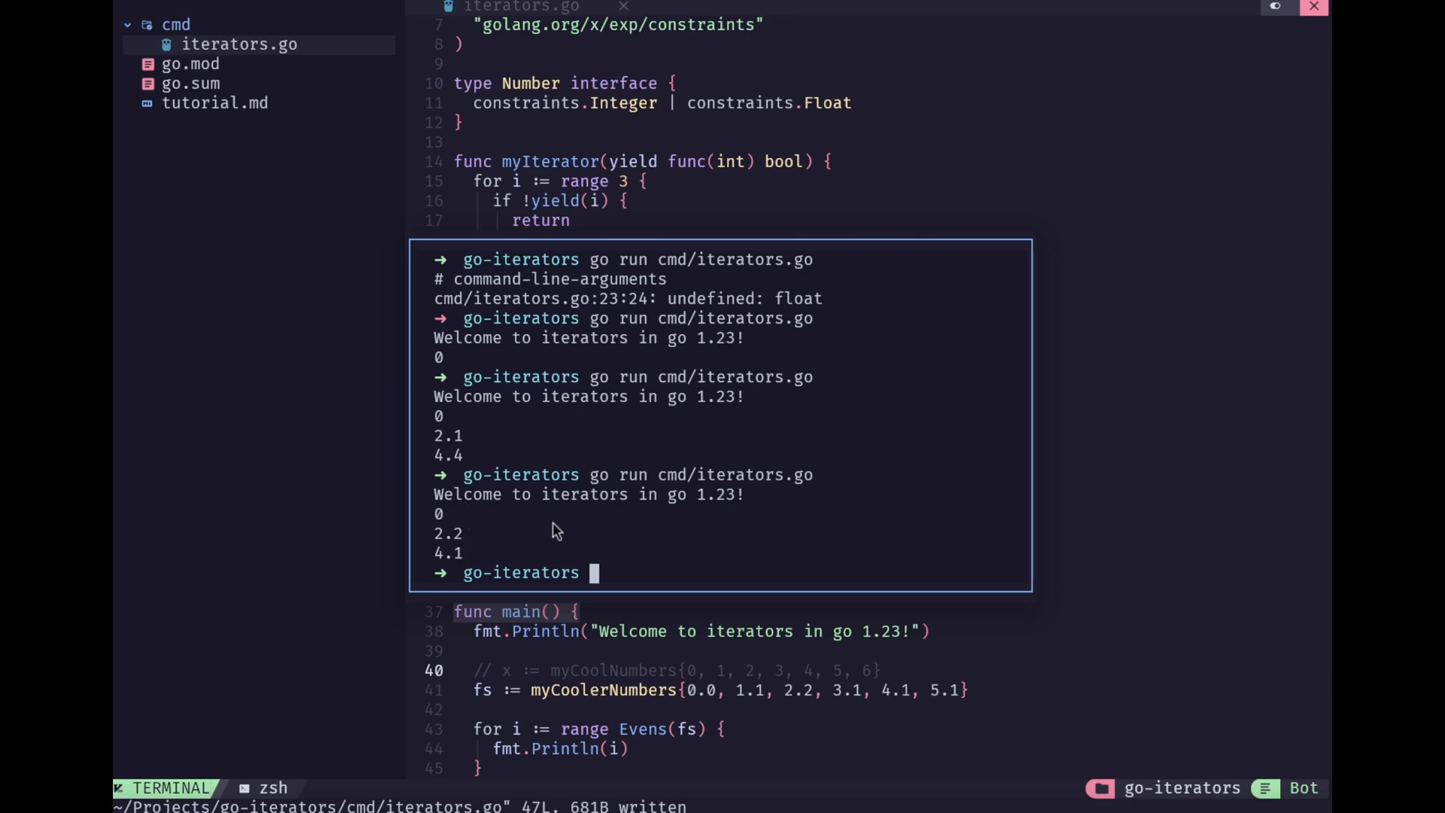
{"action": "mouse_move", "coordinate": [566, 533]}
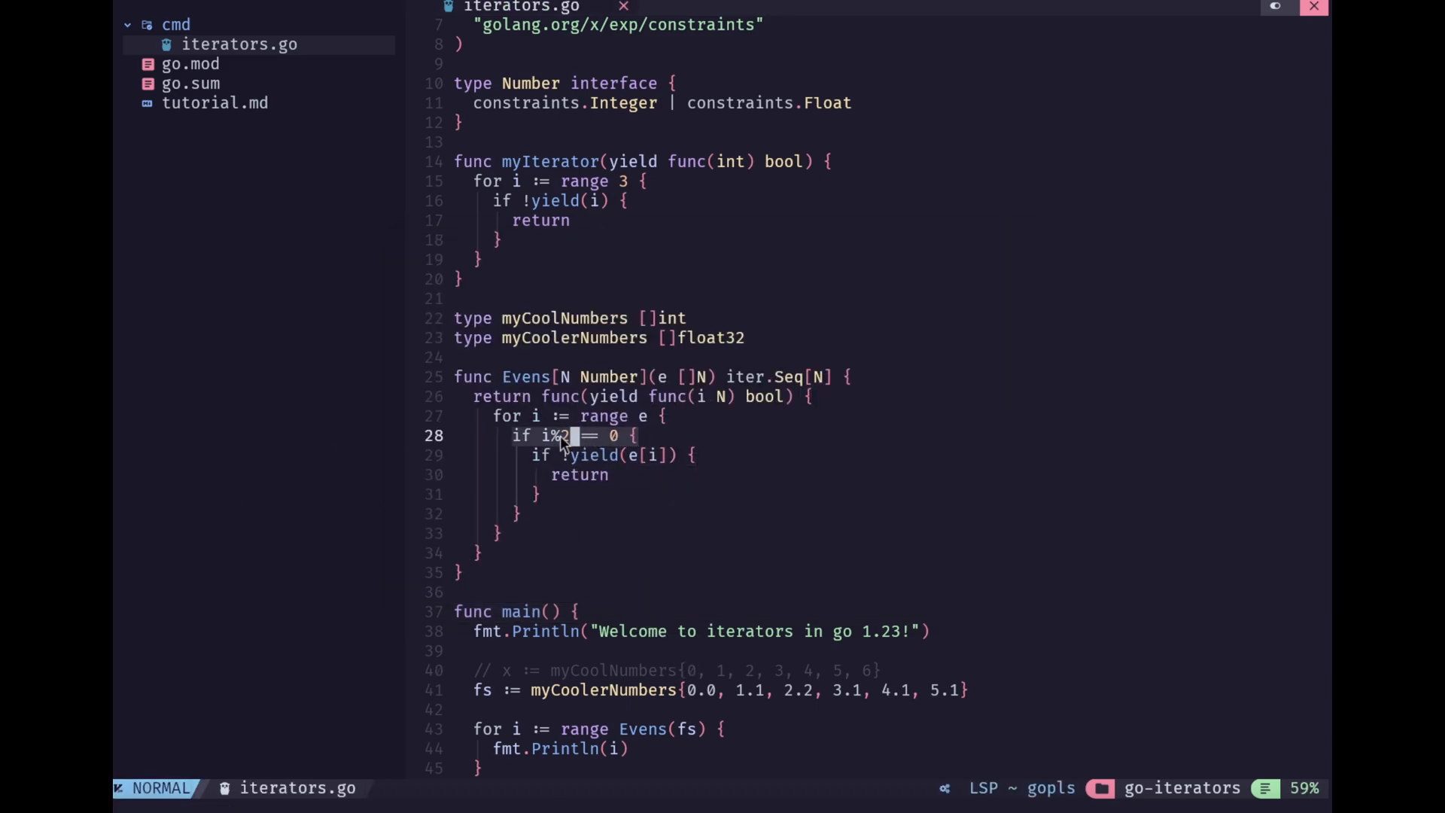
{"action": "mouse_move", "coordinate": [573, 446]}
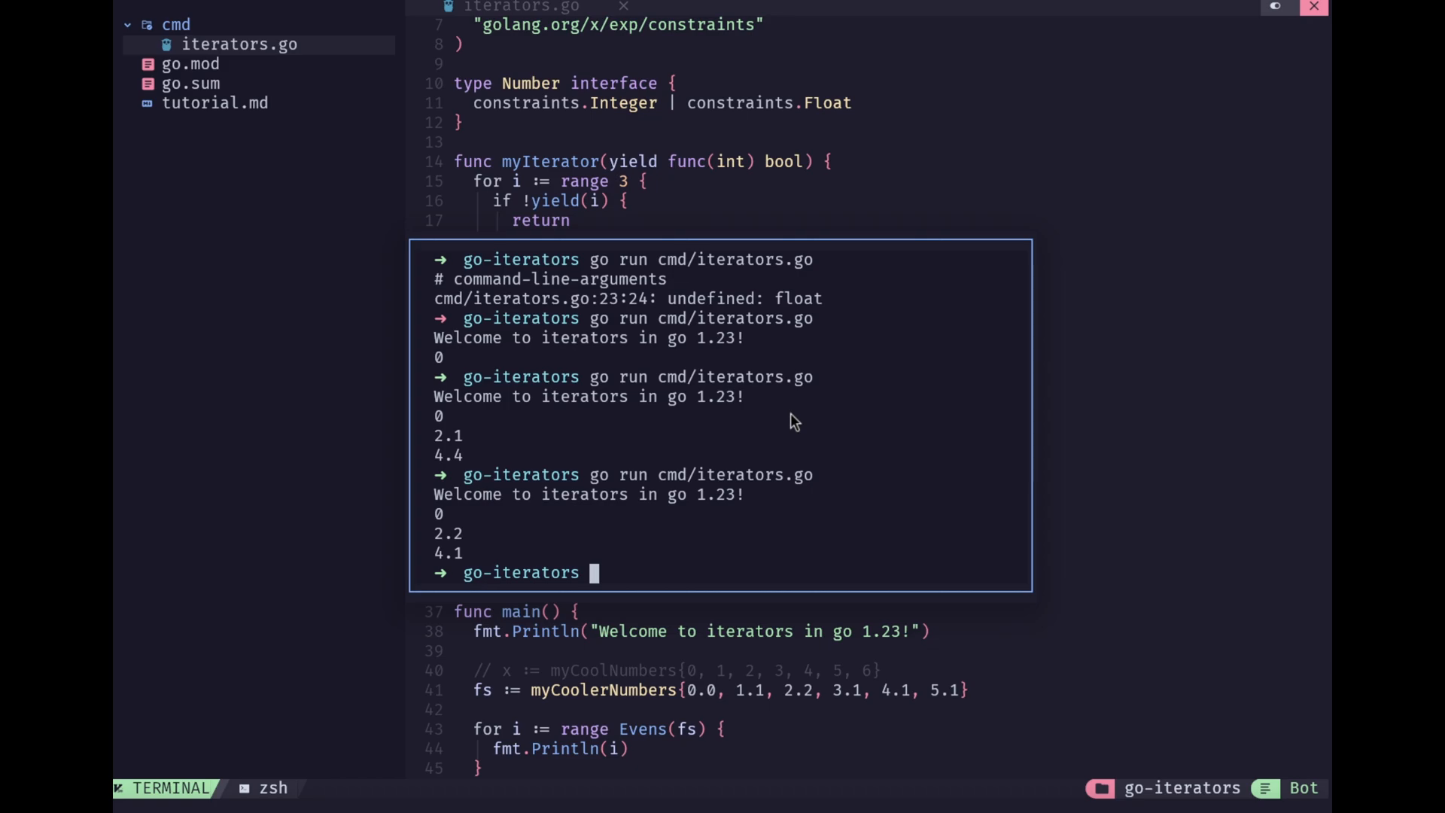
{"action": "mouse_move", "coordinate": [465, 500]}
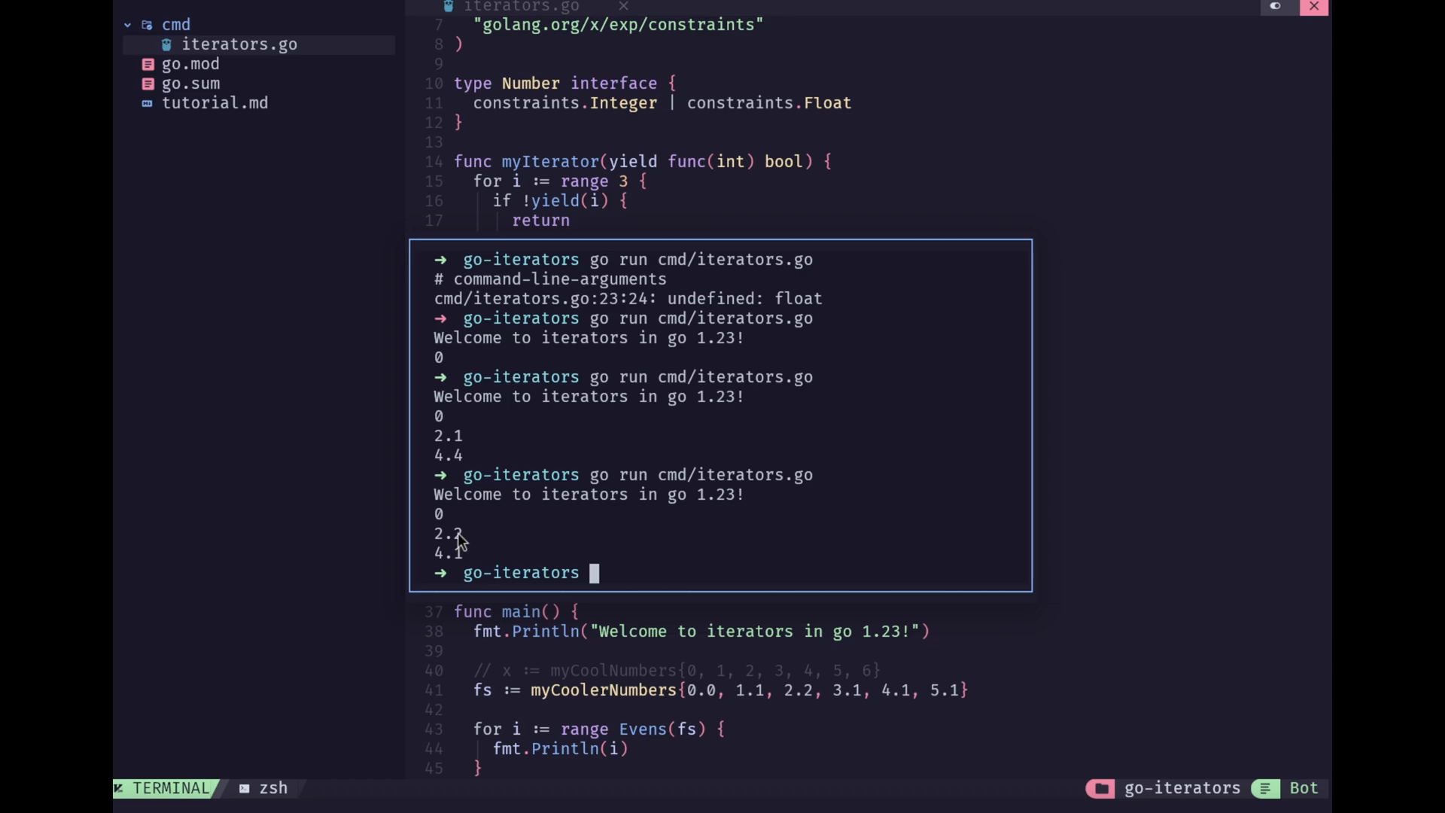
{"action": "mouse_move", "coordinate": [440, 544]}
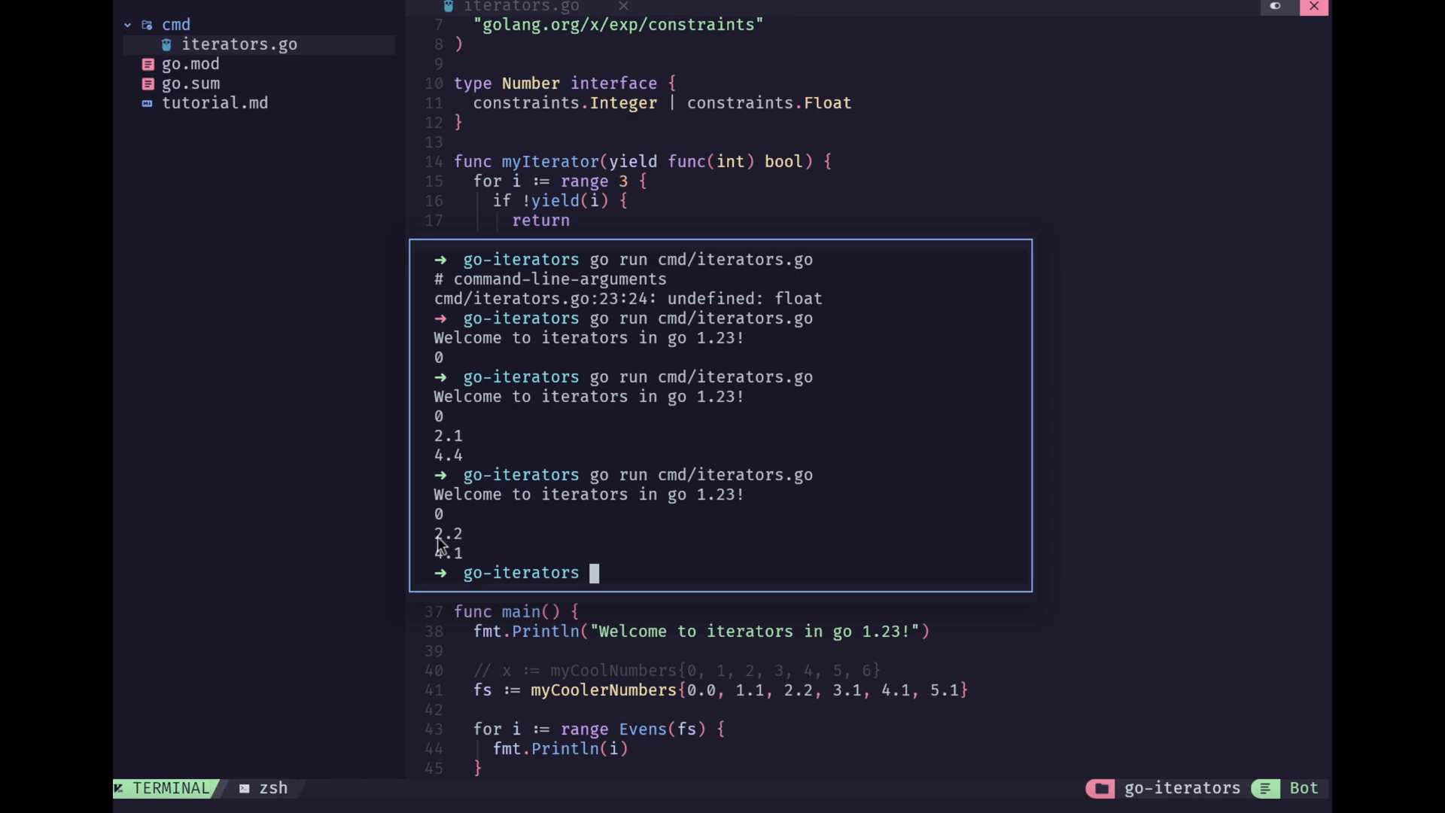
{"action": "mouse_move", "coordinate": [472, 544]}
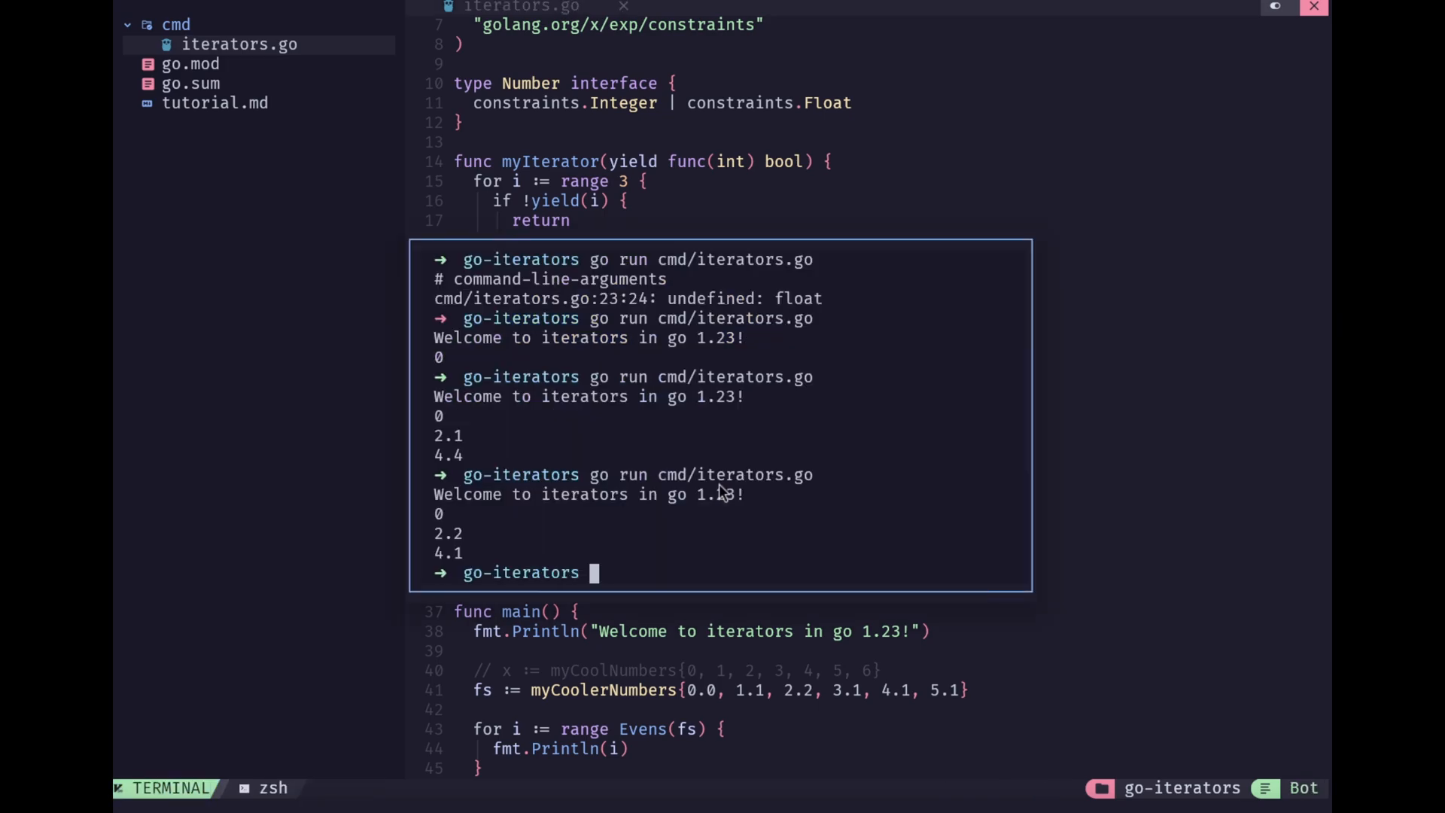
Run go run cmd/iterators.go, close the terminal, and return to Evens(fs) on line 43
{"action": "type", "text": "go run cmd/iterators.go"}
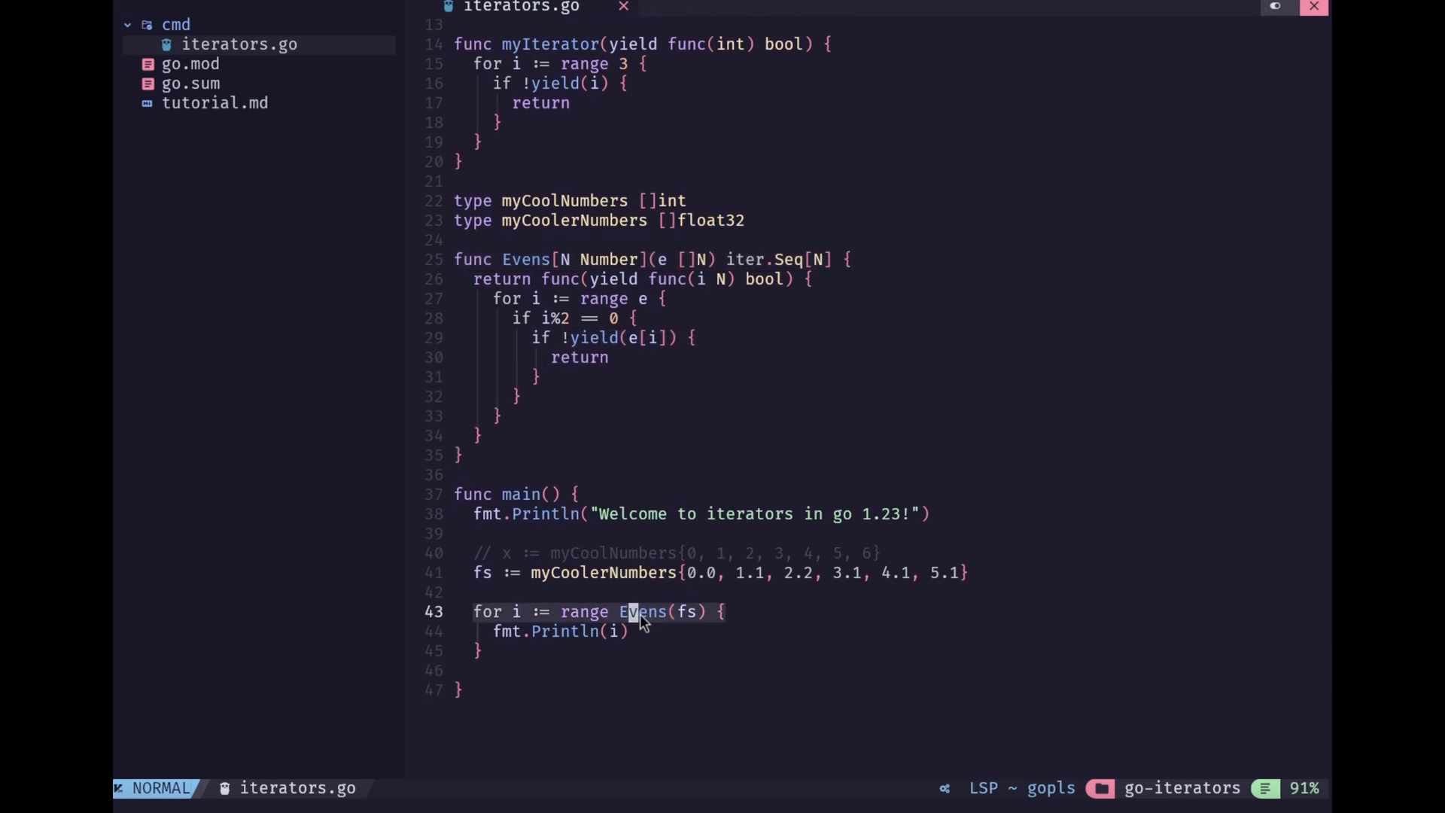
{"action": "mouse_move", "coordinate": [676, 622]}
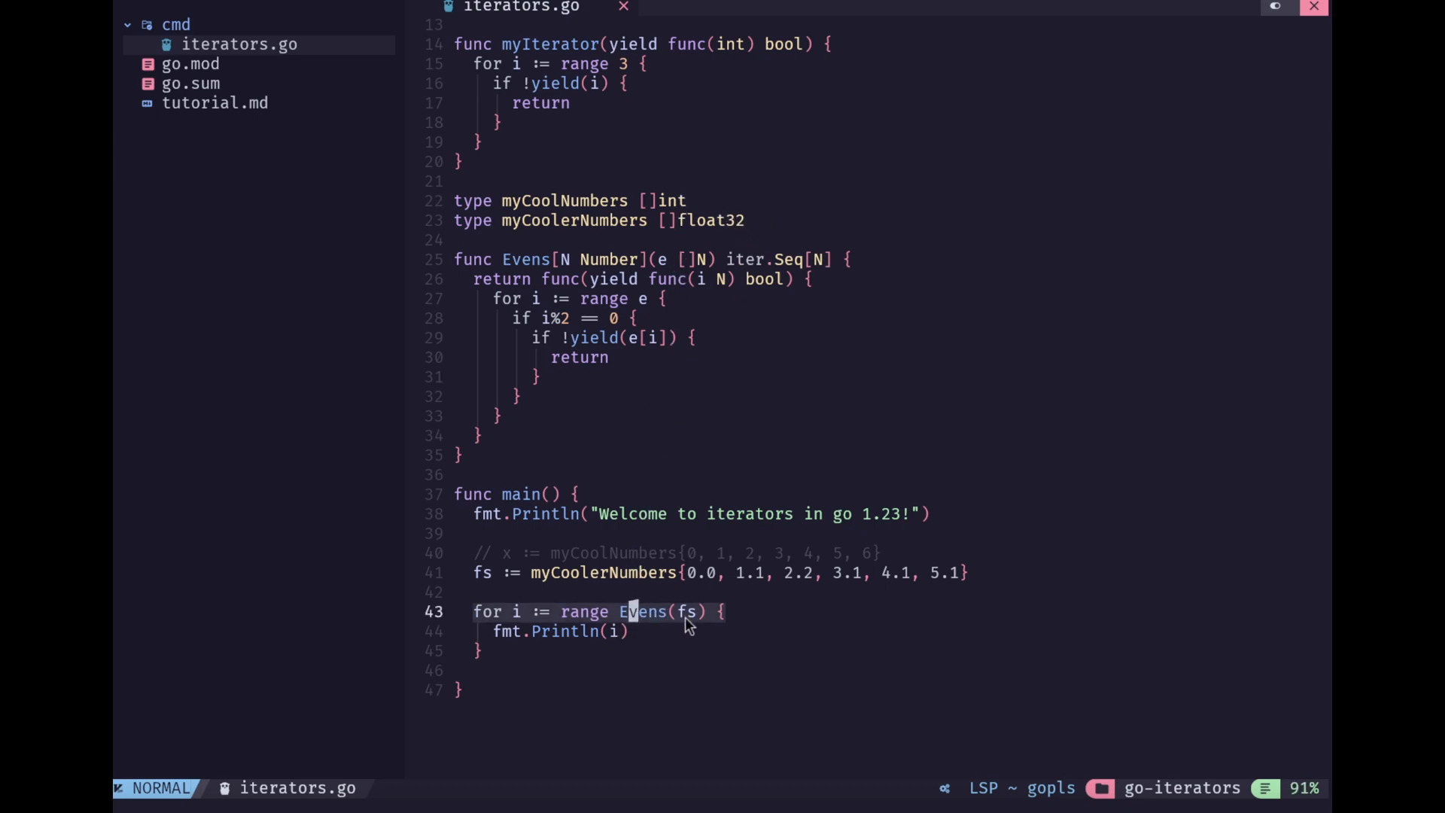
{"action": "mouse_move", "coordinate": [759, 606]}
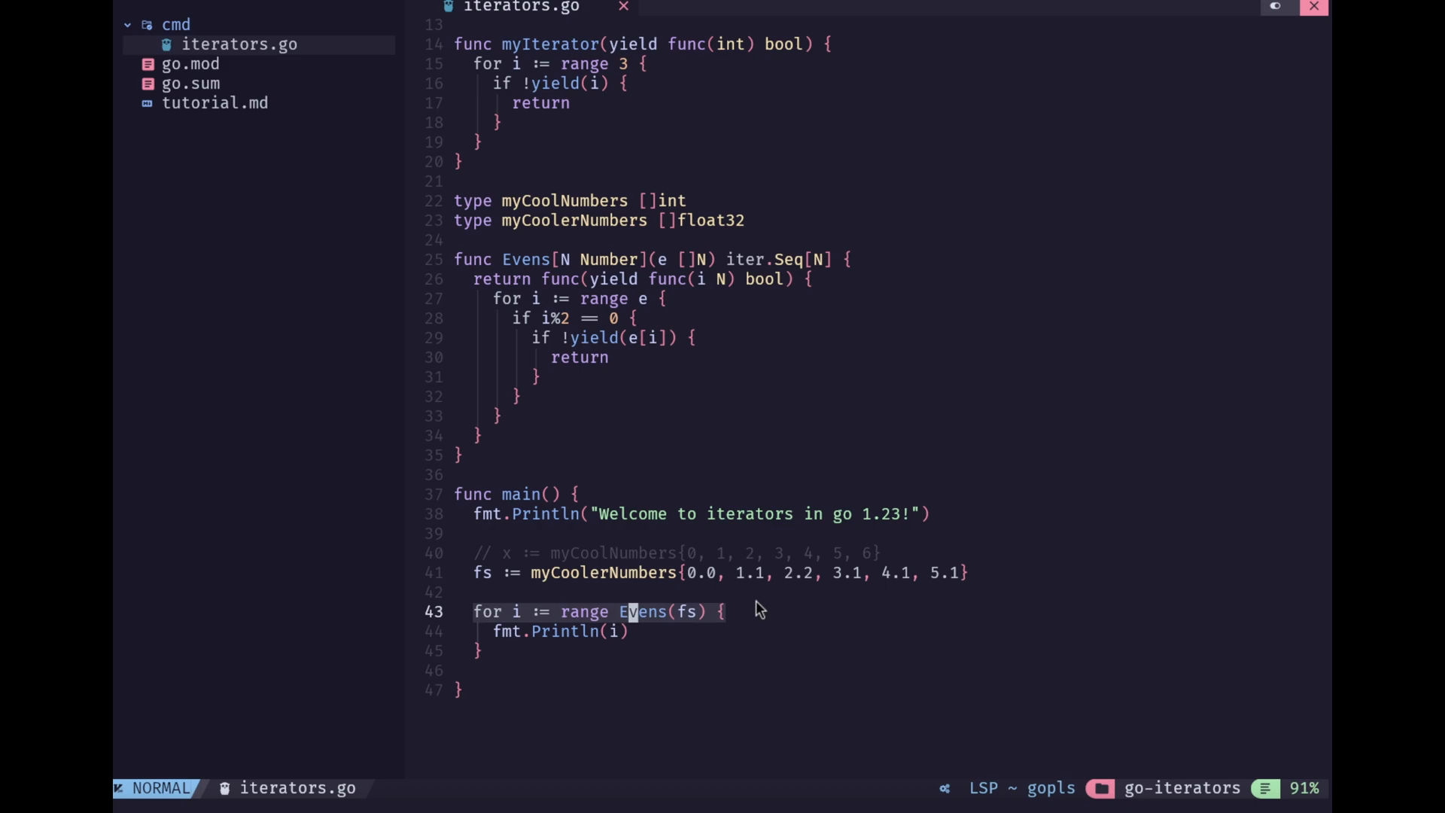
{"action": "mouse_move", "coordinate": [754, 443]}
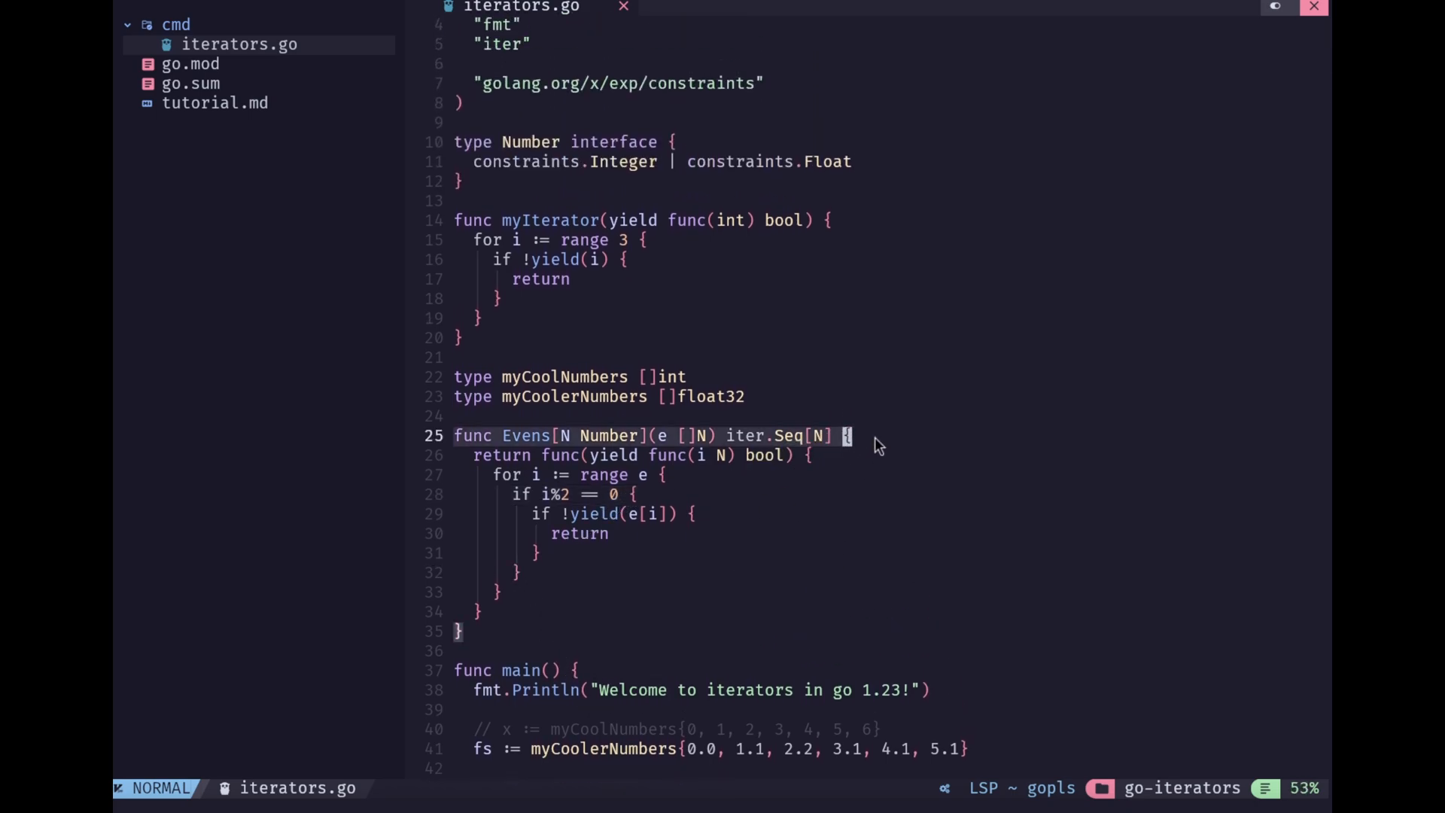
{"action": "mouse_move", "coordinate": [862, 457]}
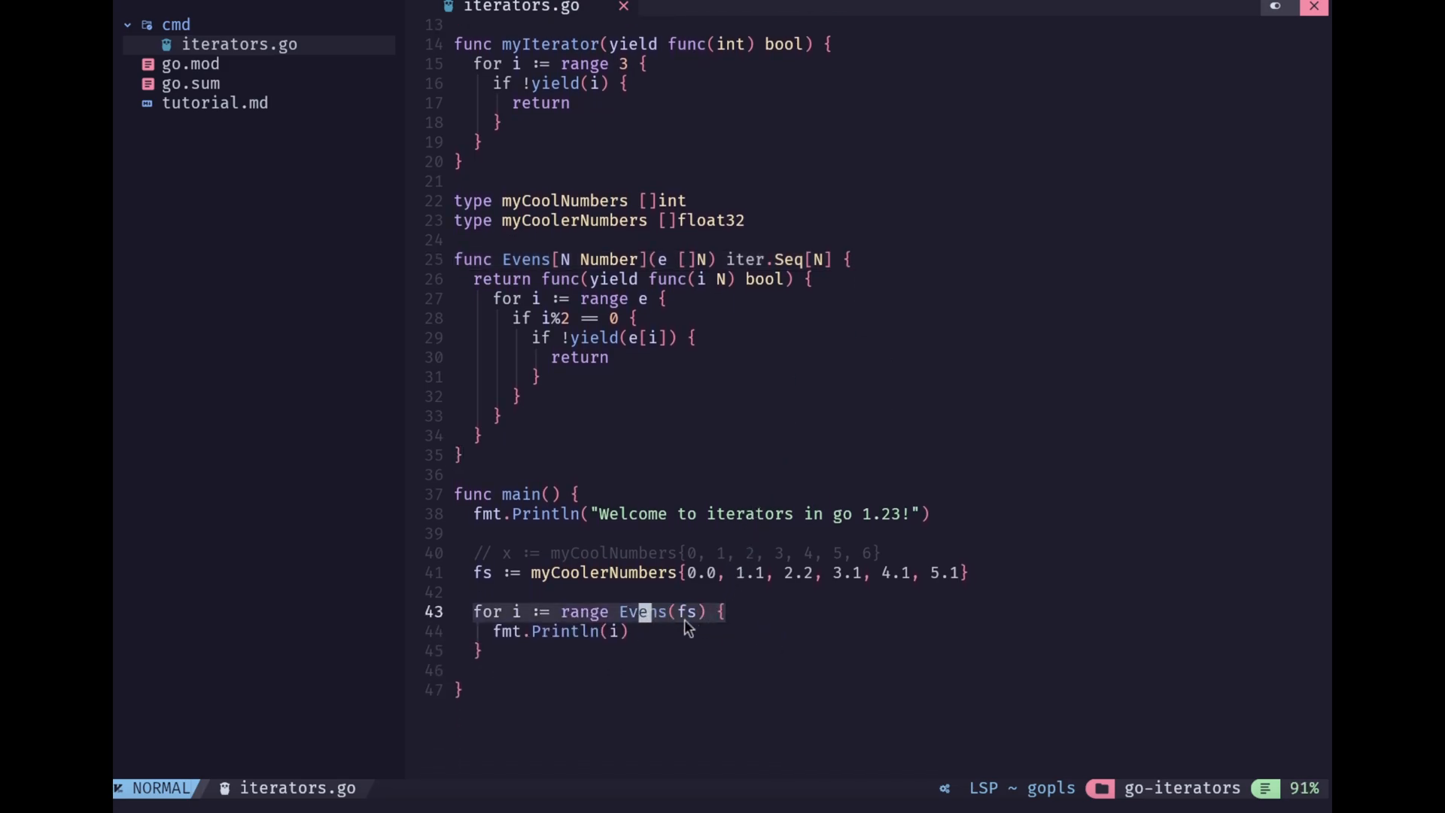
{"action": "mouse_move", "coordinate": [726, 622]}
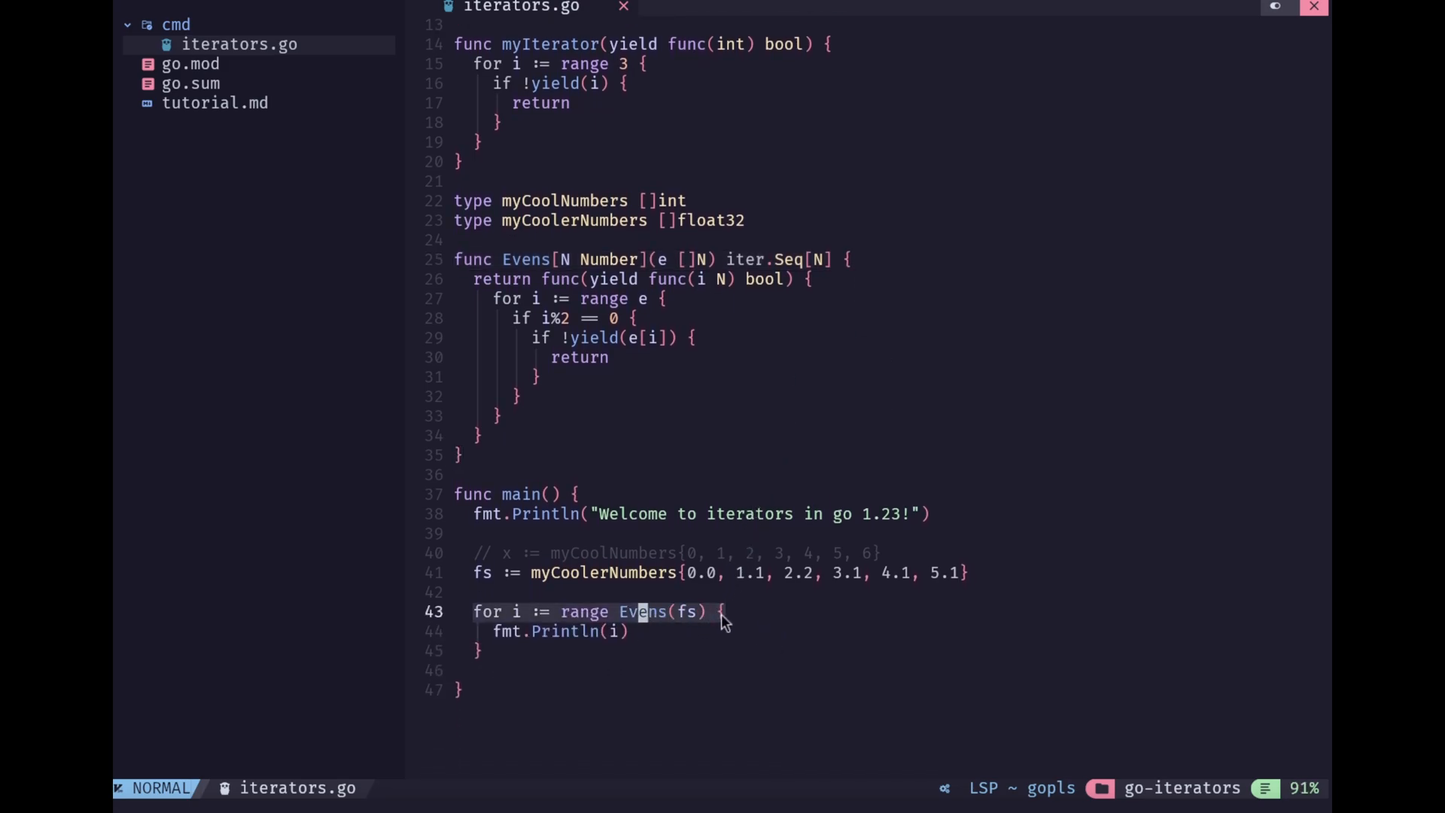